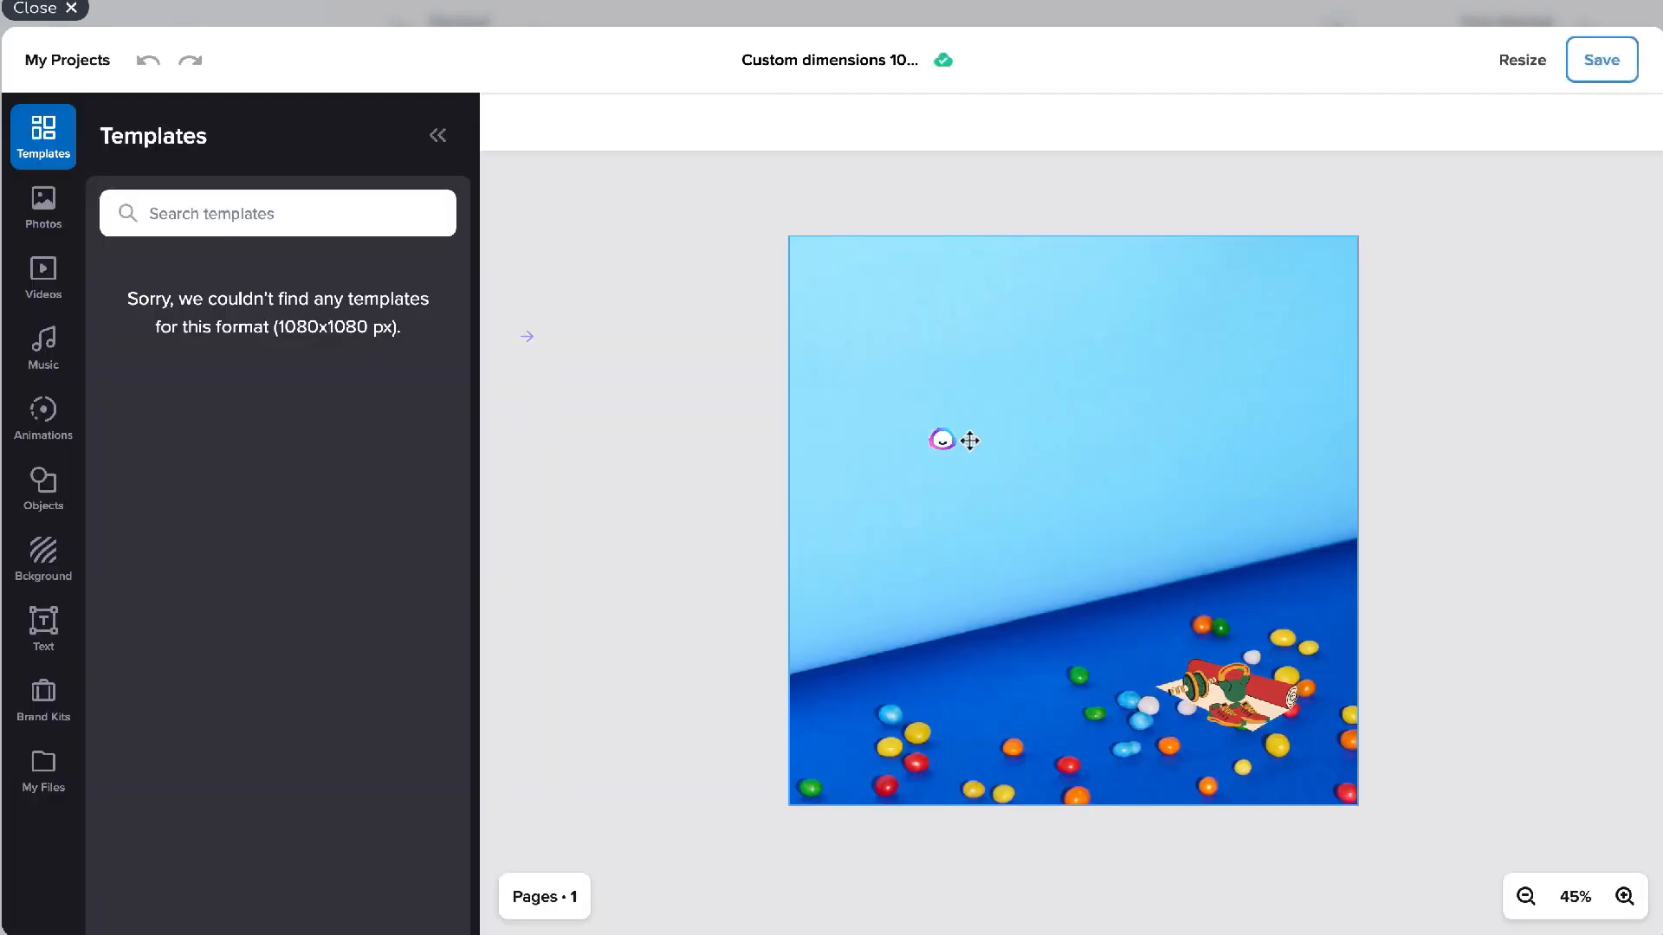
Browse the Photos, Videos and Animations libraries, add the leprechaun animation, then scroll through Objects.
click(42, 207)
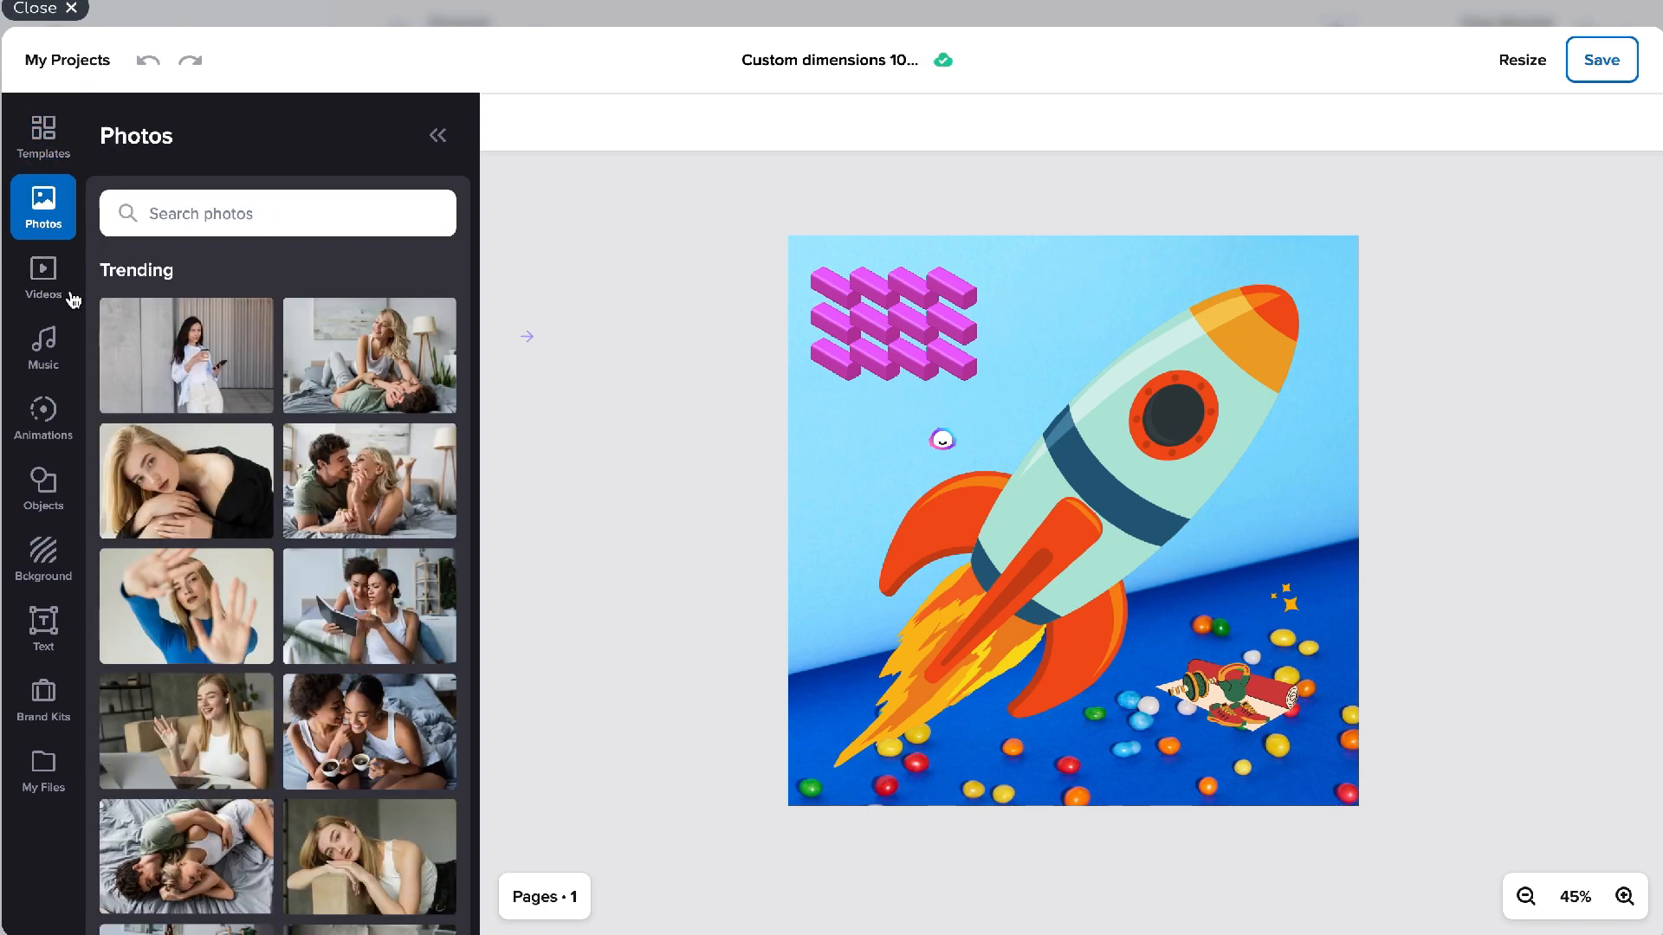
click(42, 350)
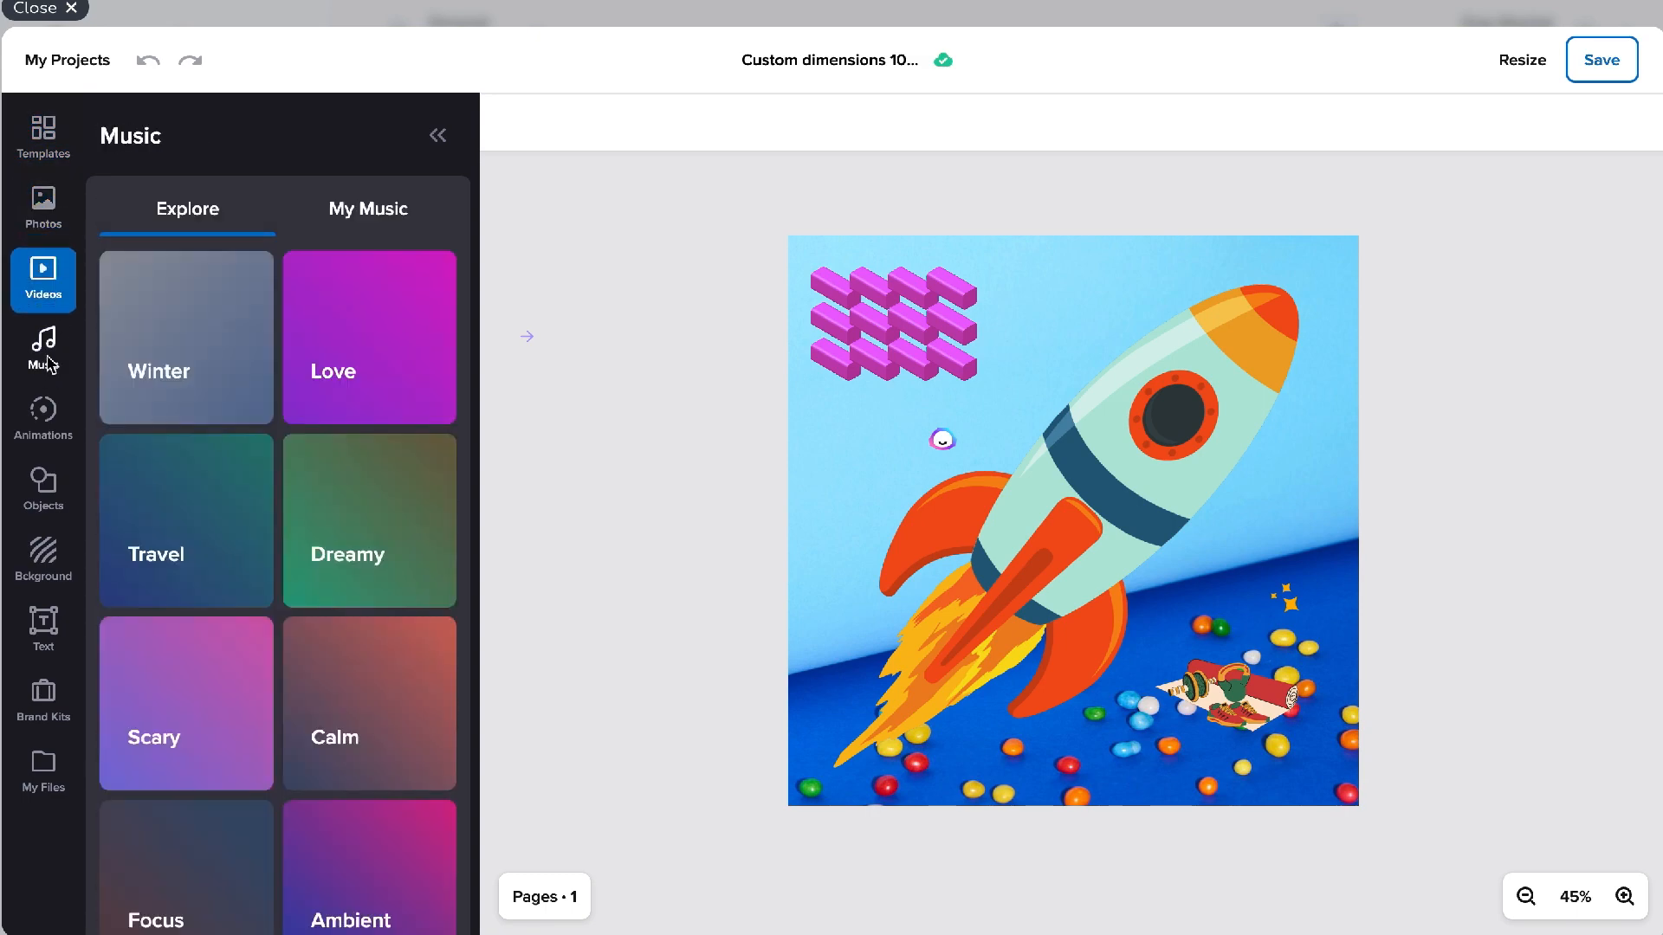
click(42, 417)
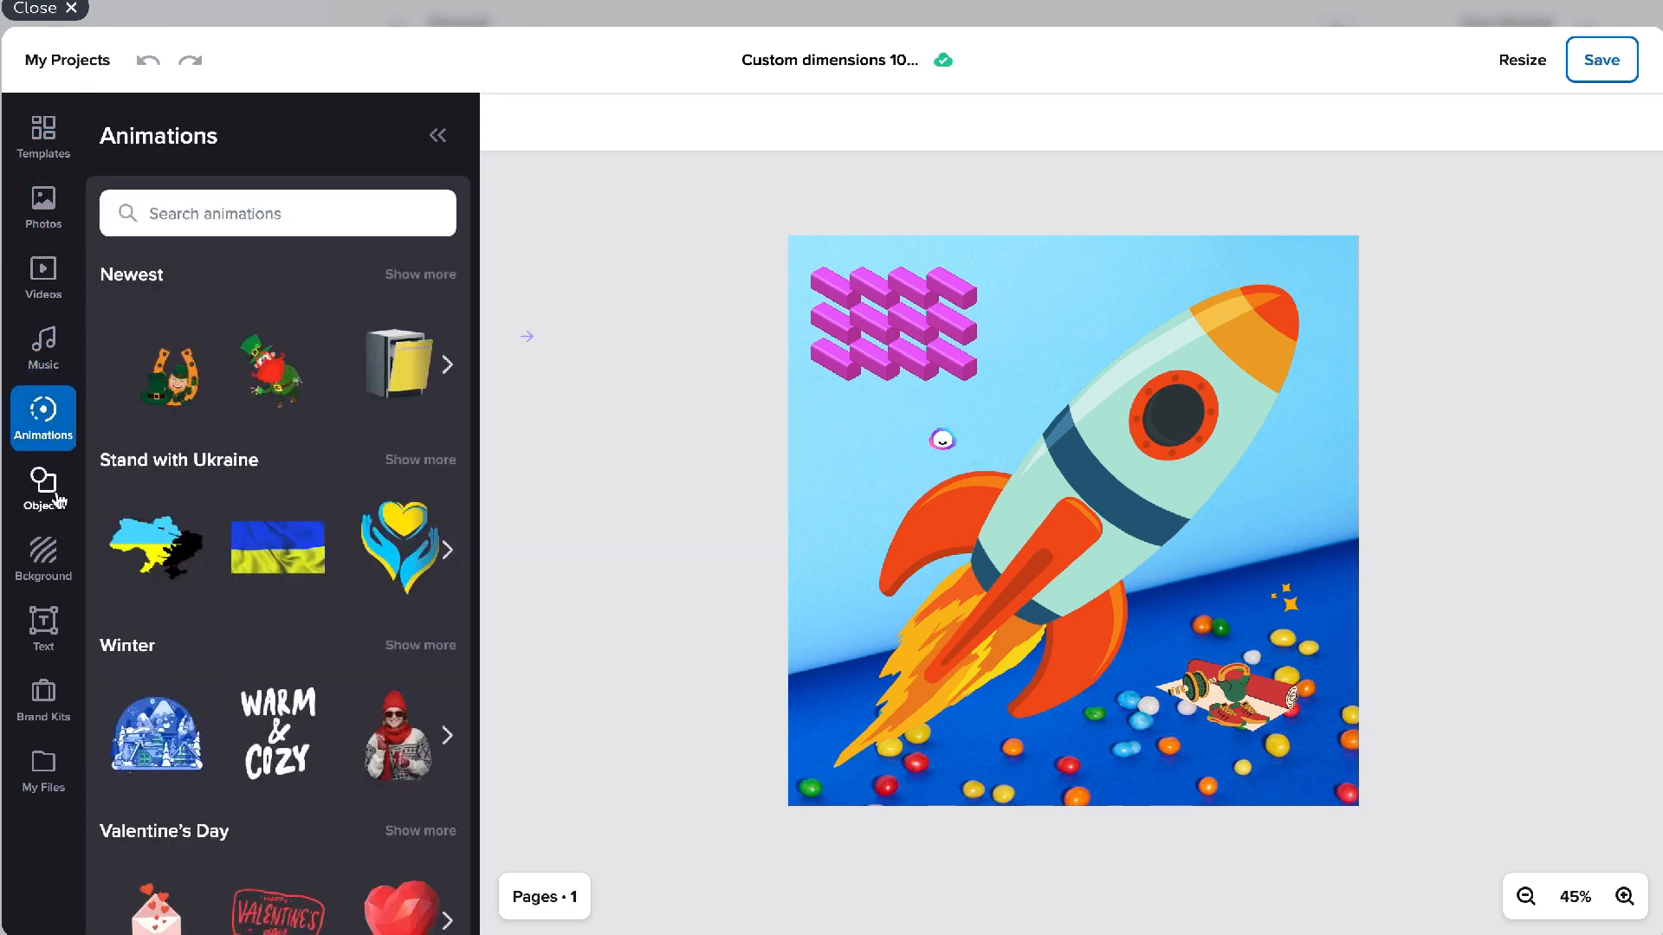
click(401, 364)
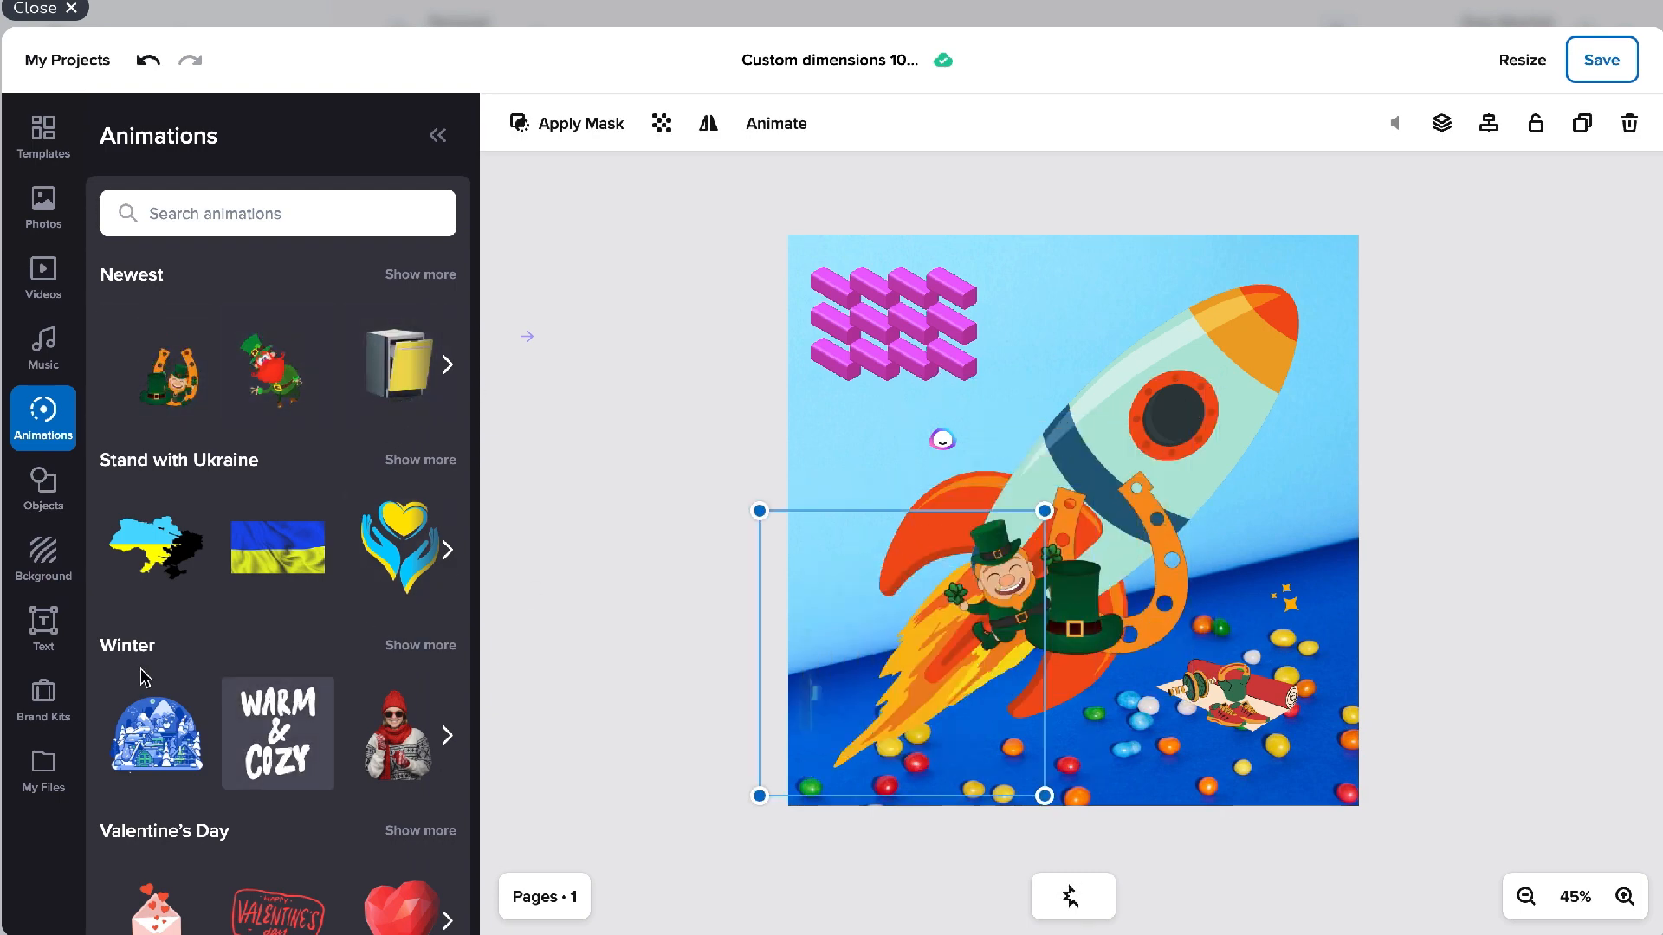
click(42, 489)
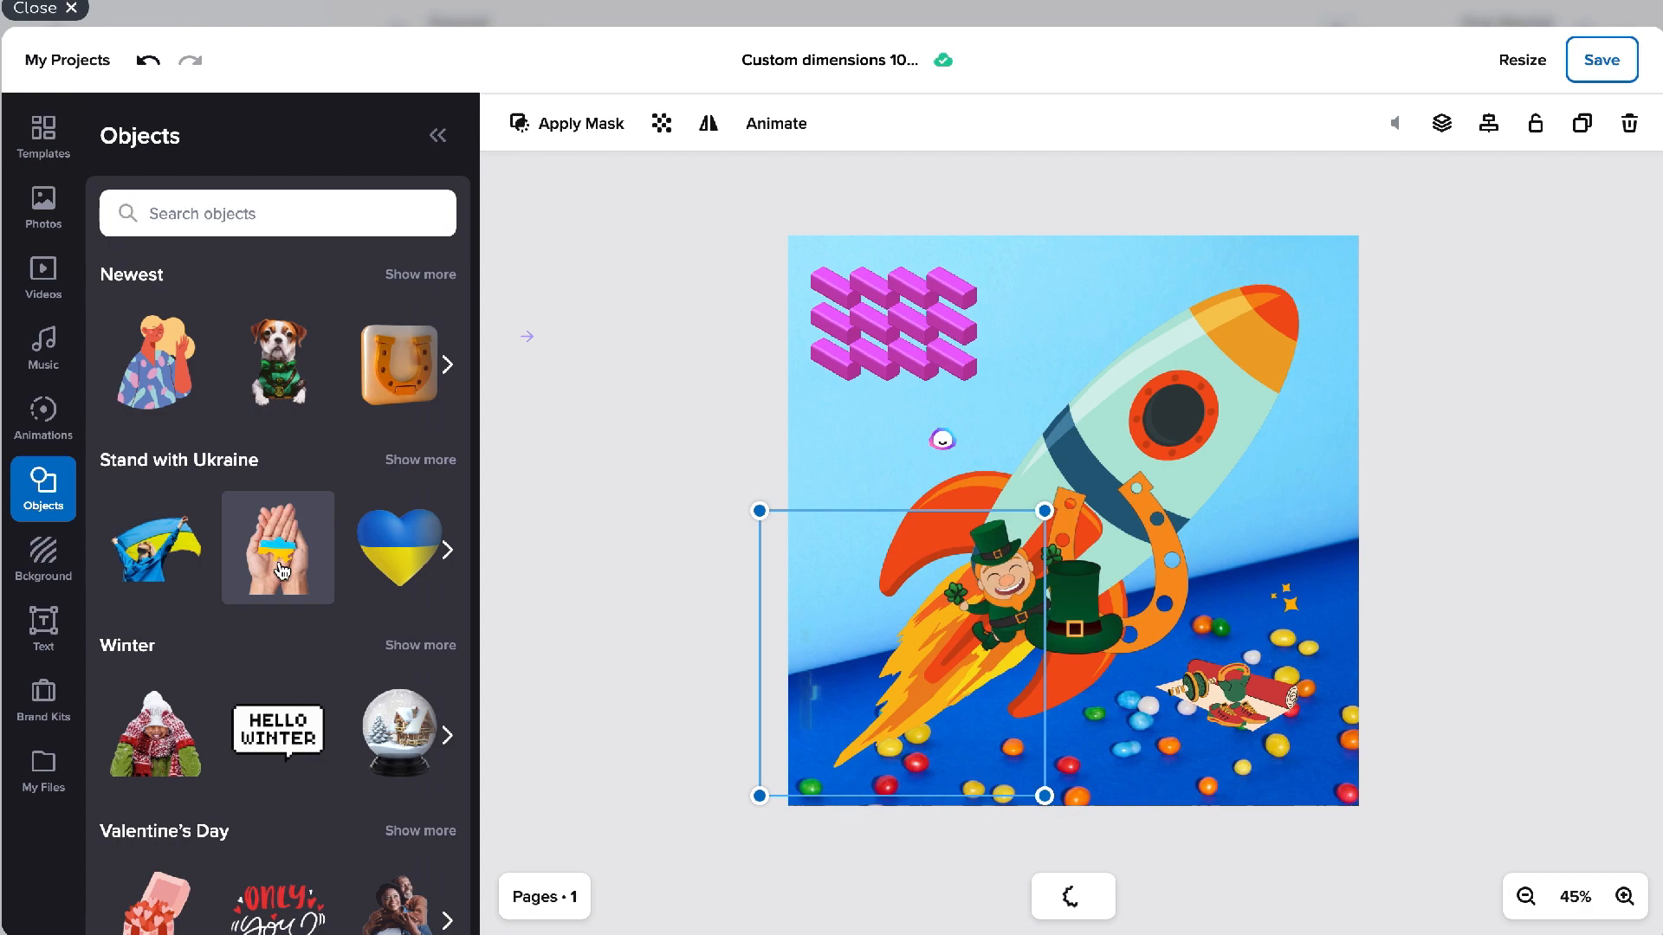
scroll(down, 3)
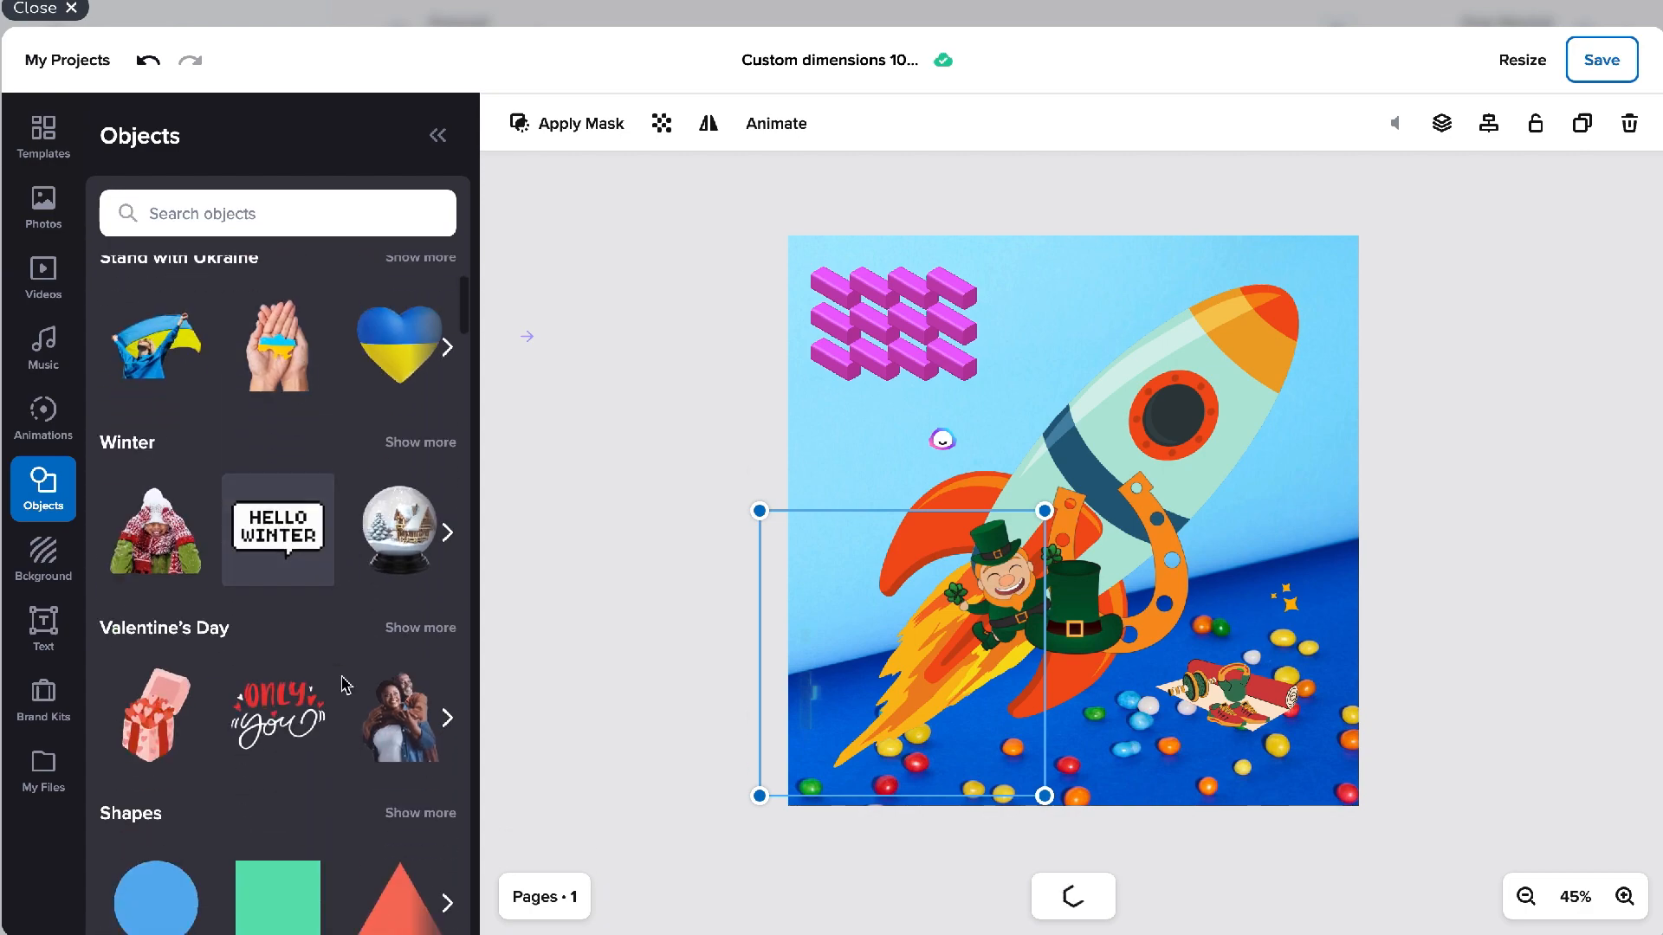
Leave the editor and visit Socials, AI Copywriter and Analytics before returning to the Planner.
click(44, 9)
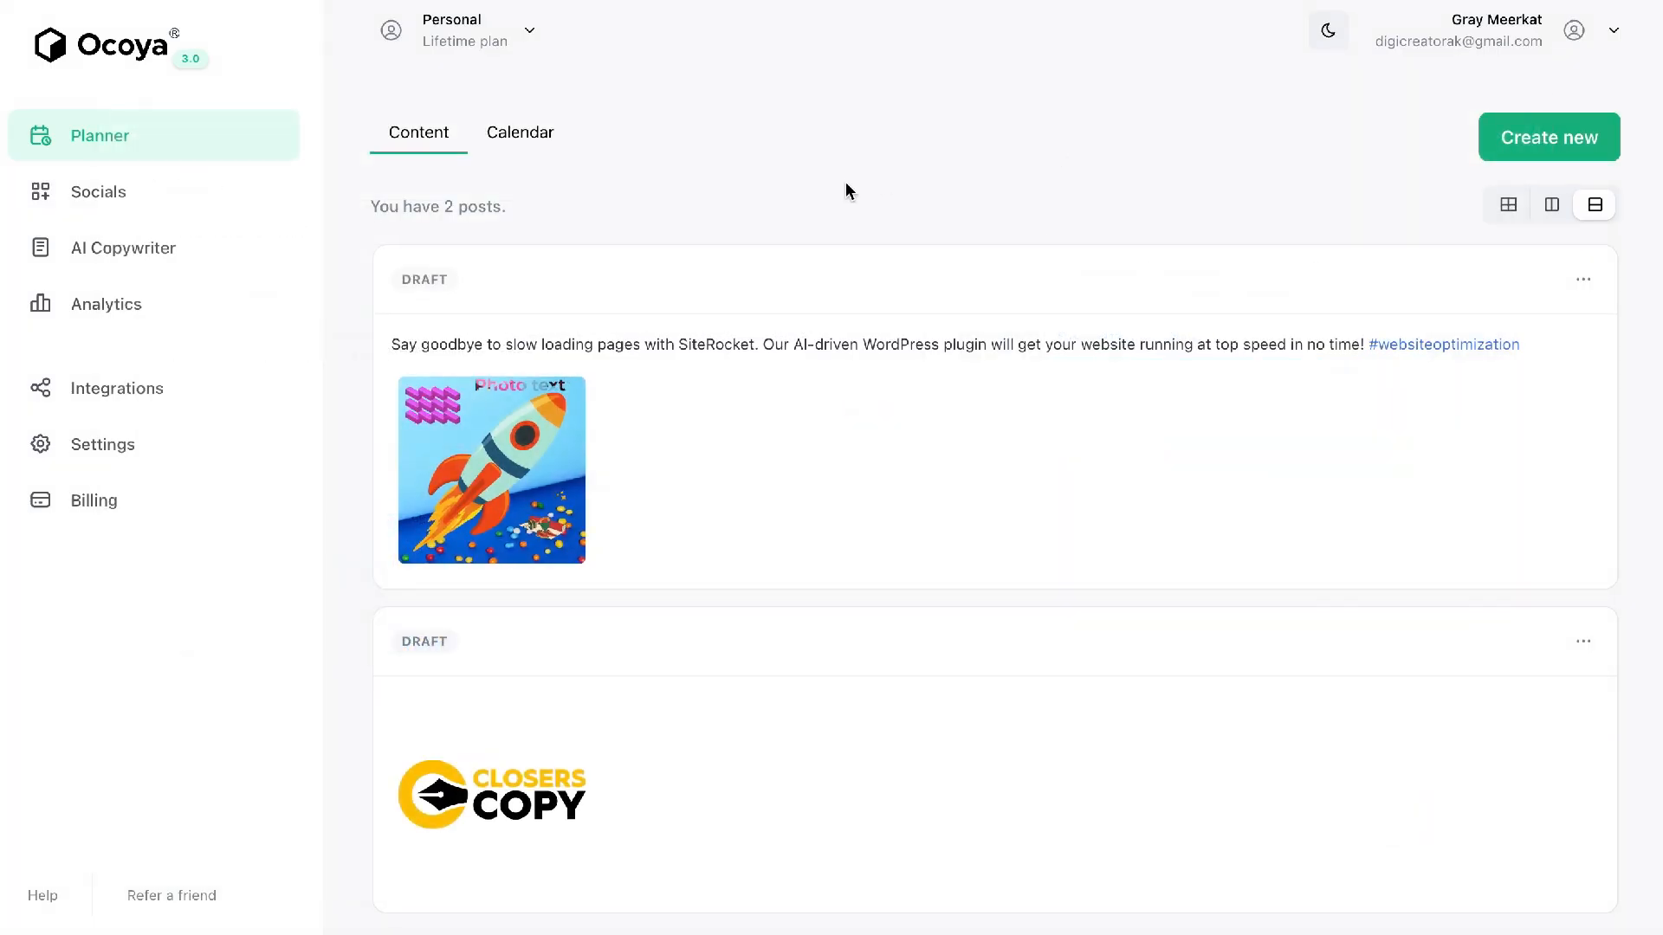
click(98, 191)
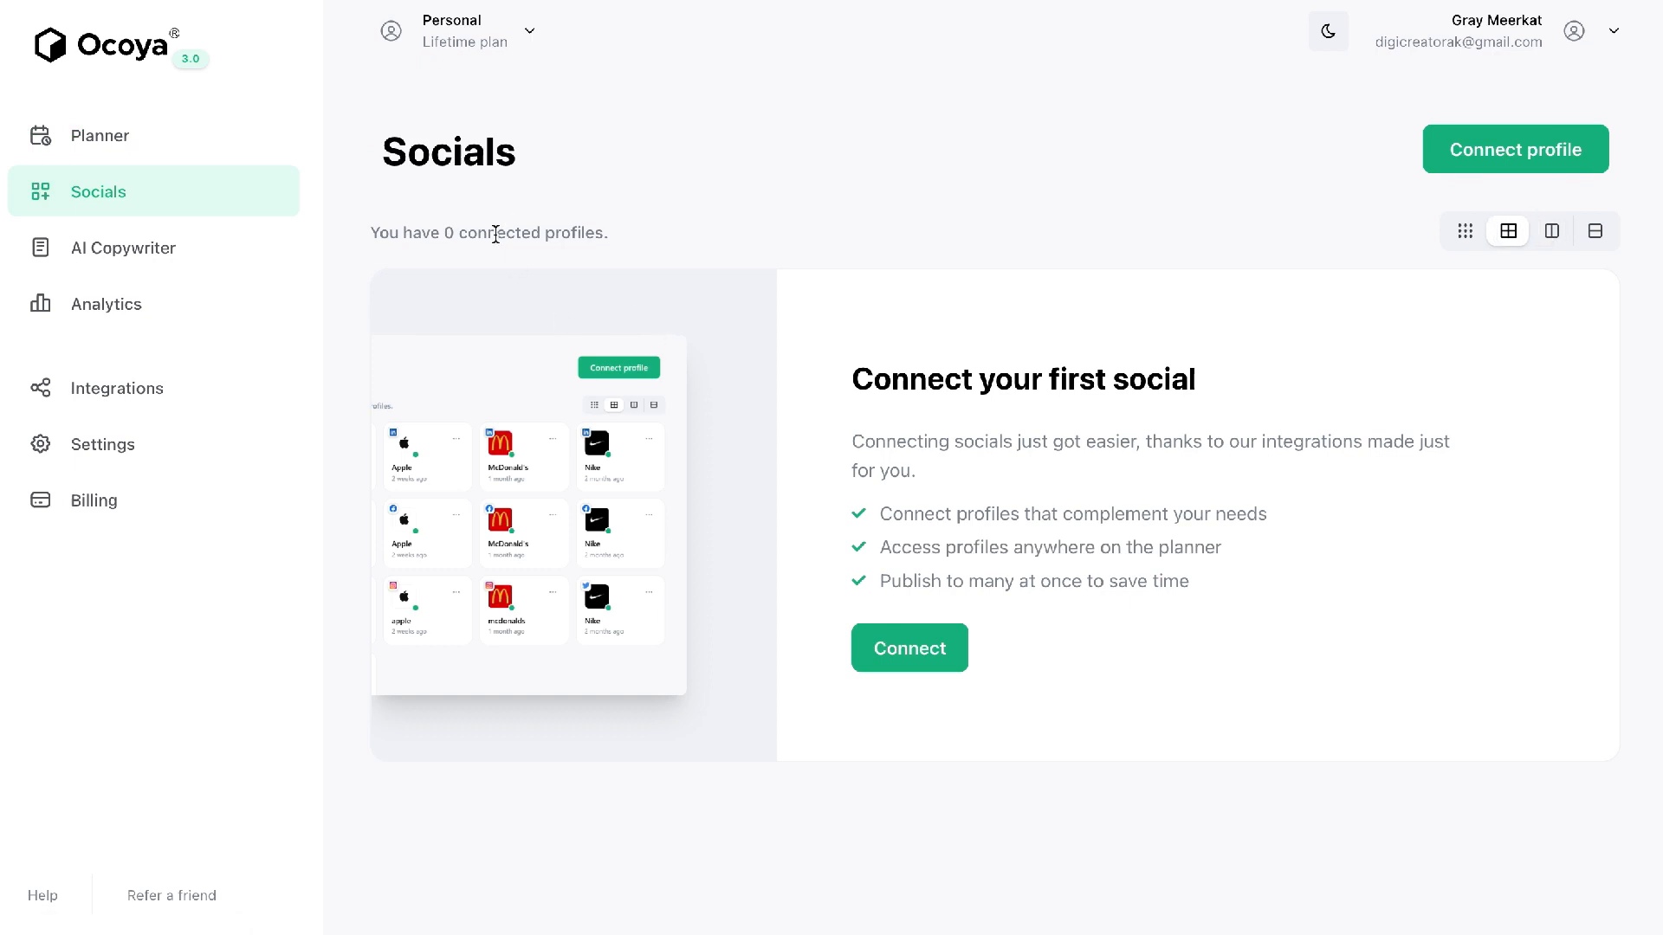
click(124, 247)
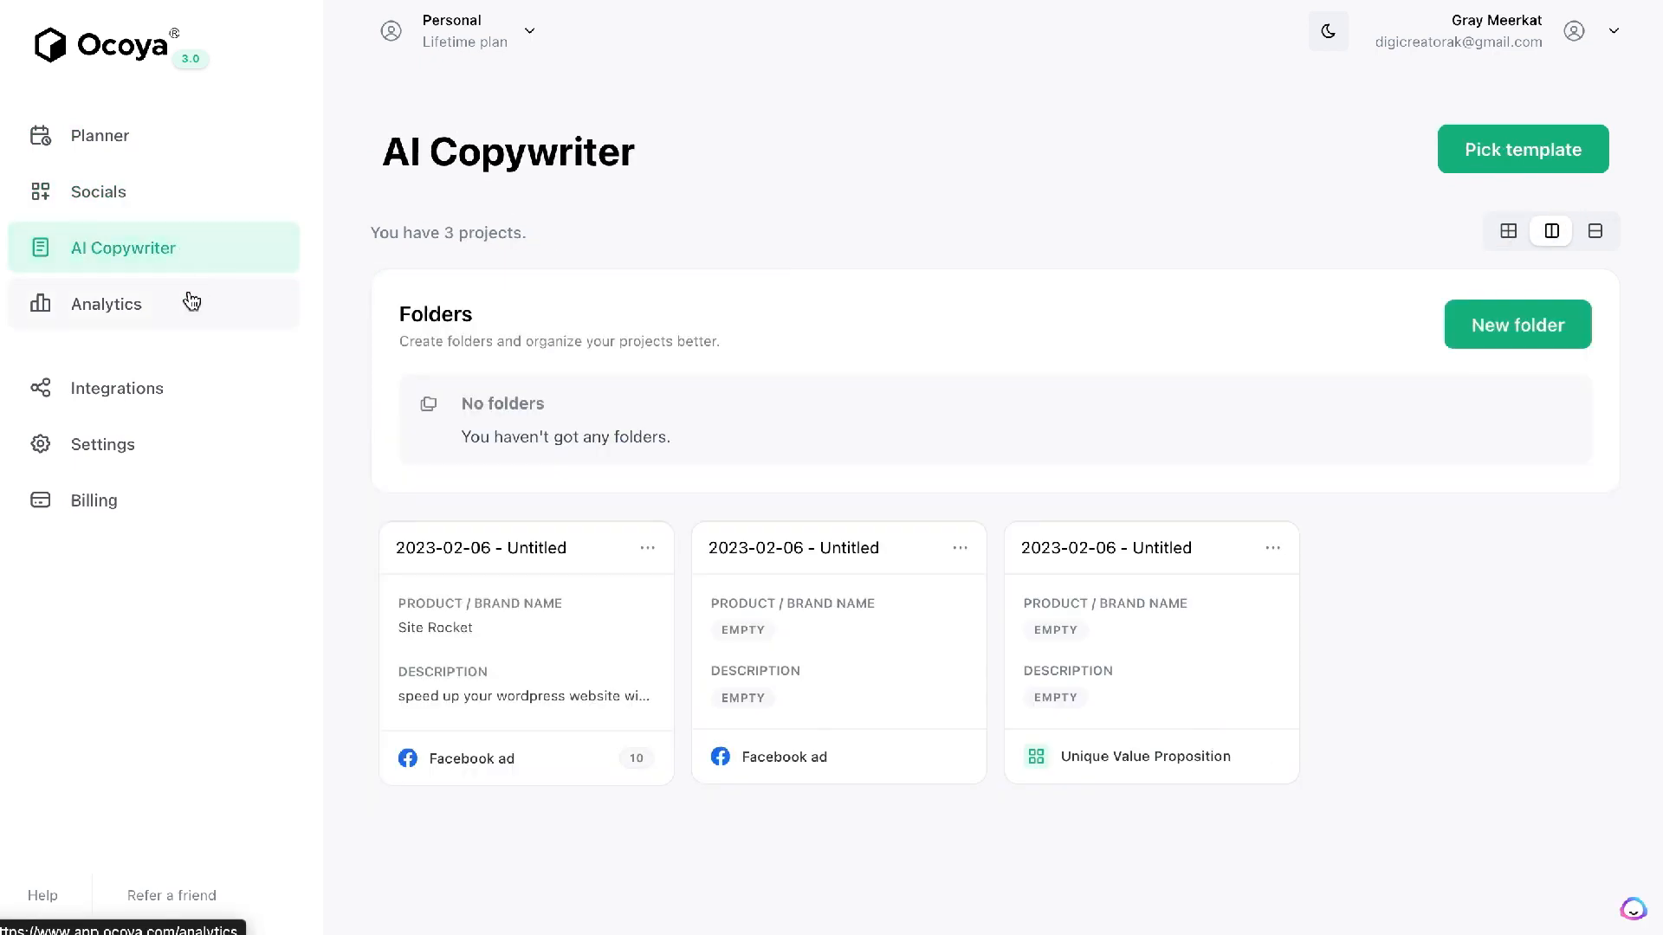
click(105, 304)
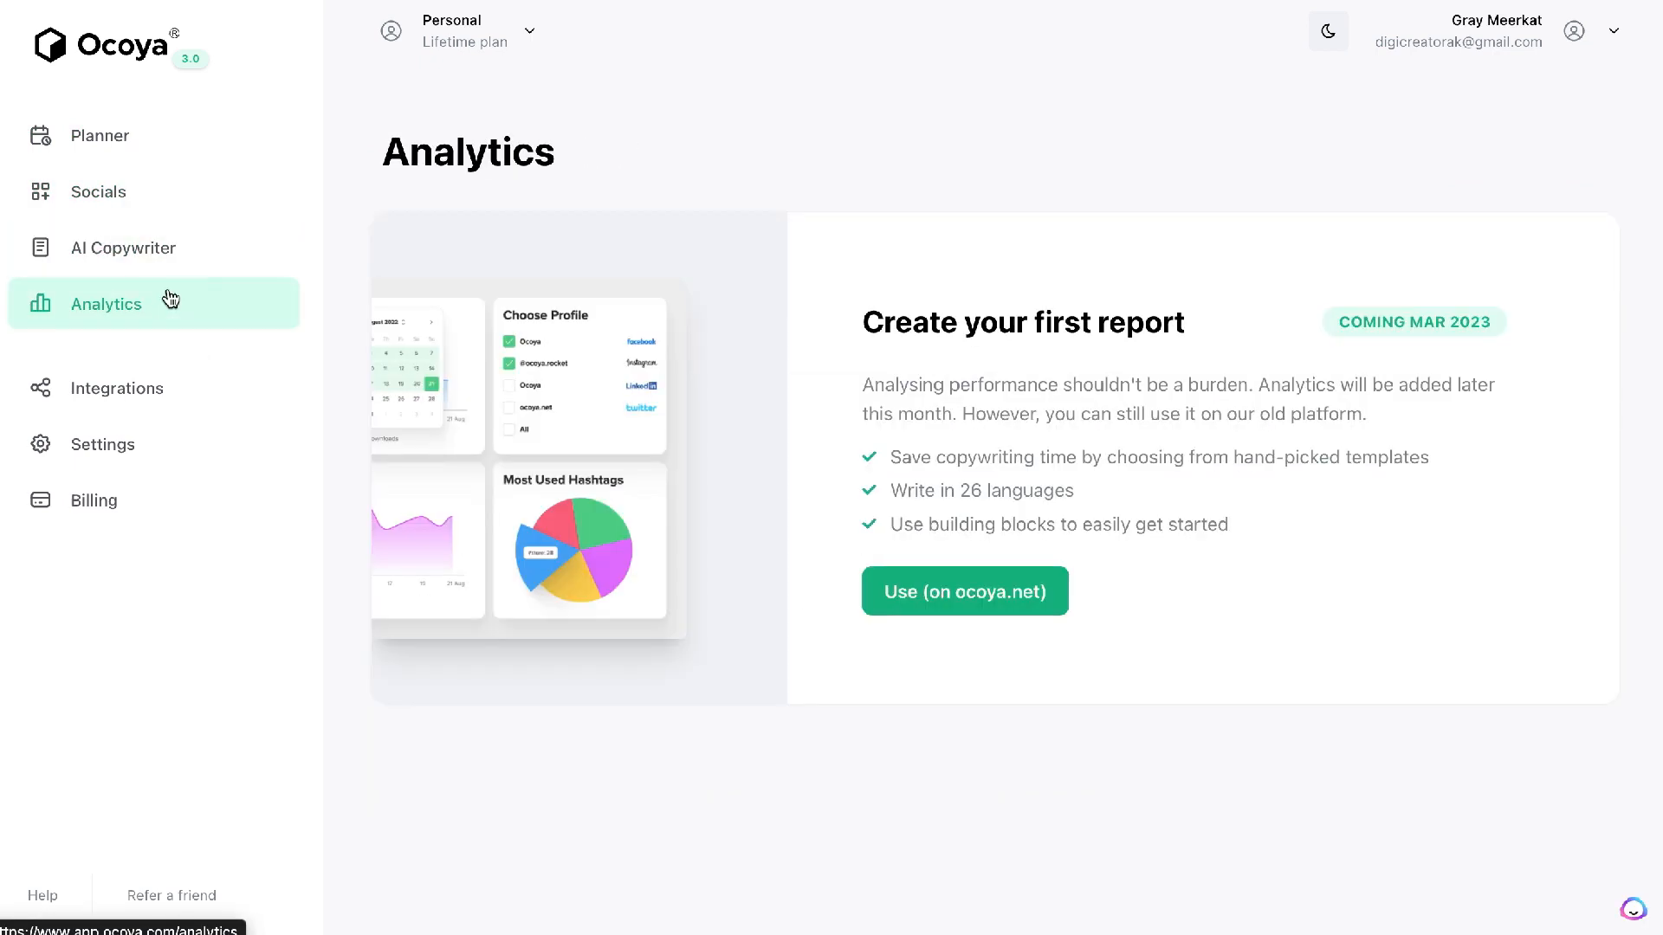
click(123, 247)
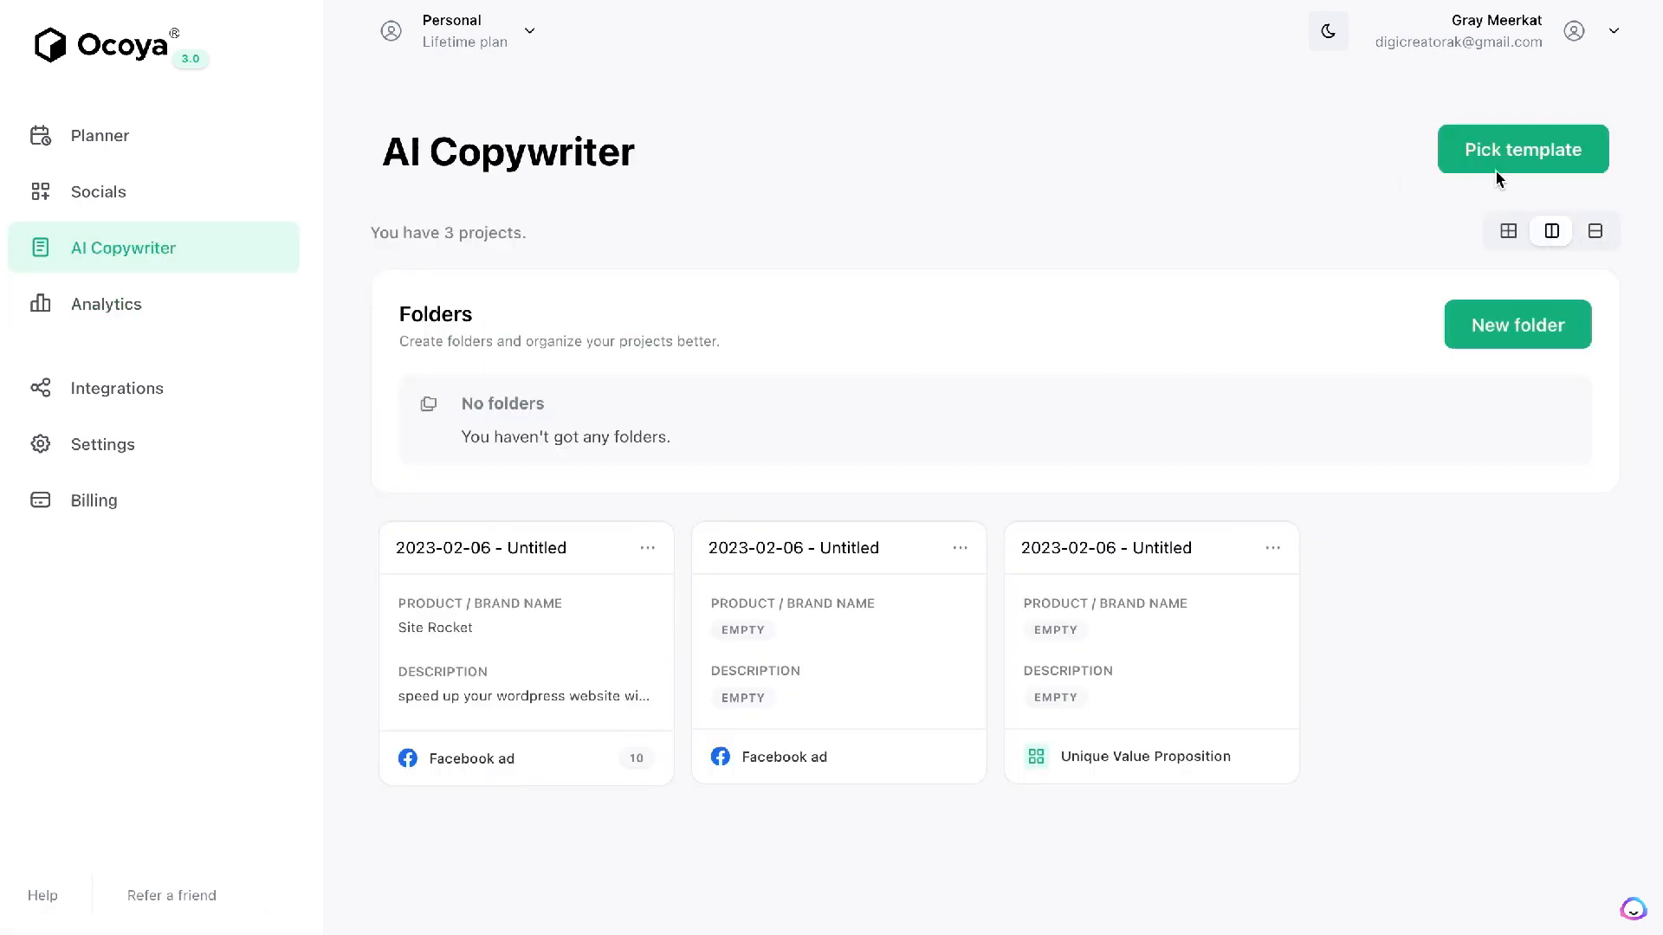
click(1522, 148)
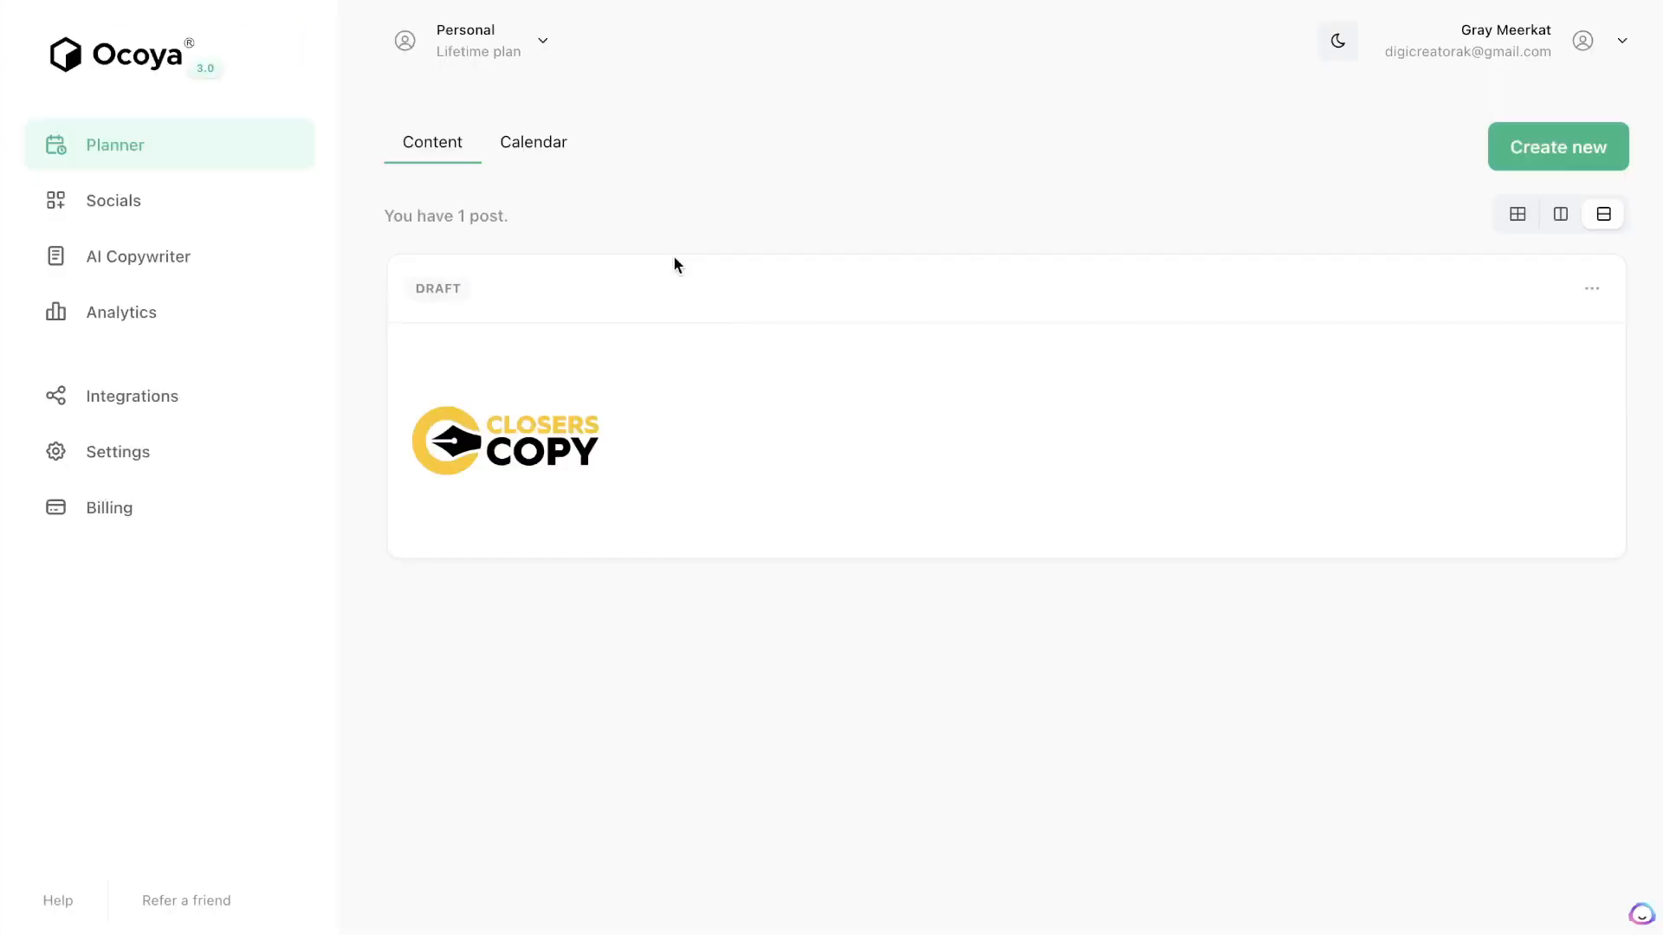
mouse_move(668, 254)
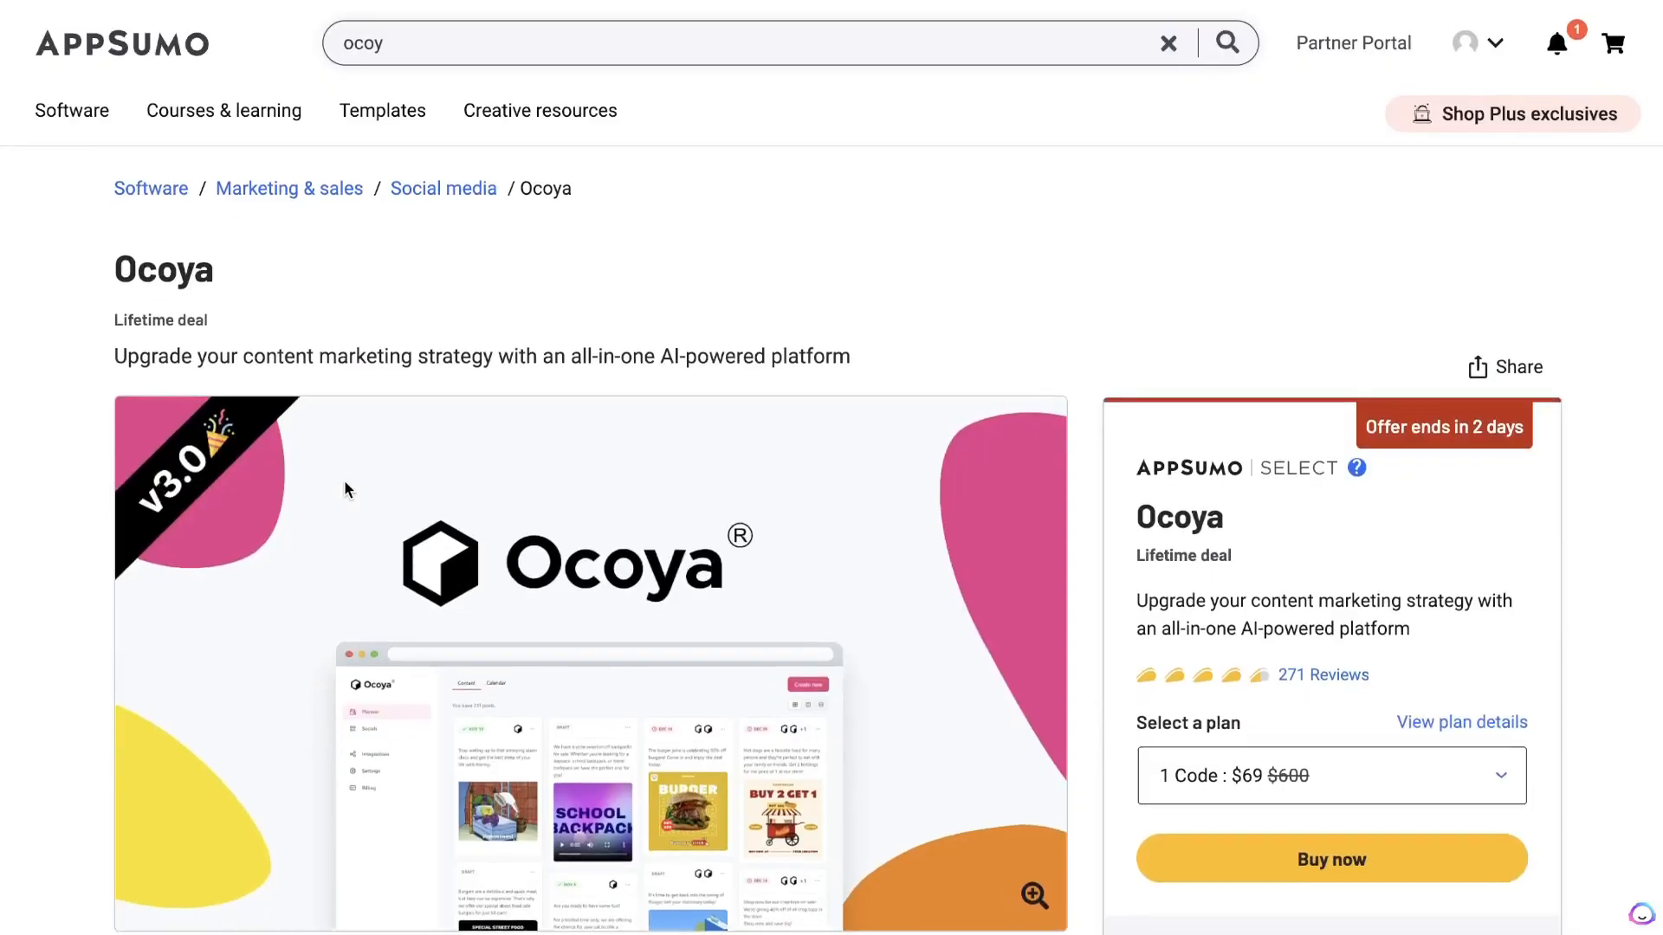
Scroll the AppSumo Ocoya deal page to review the Single, Double and Multiple plans.
scroll(down, 3)
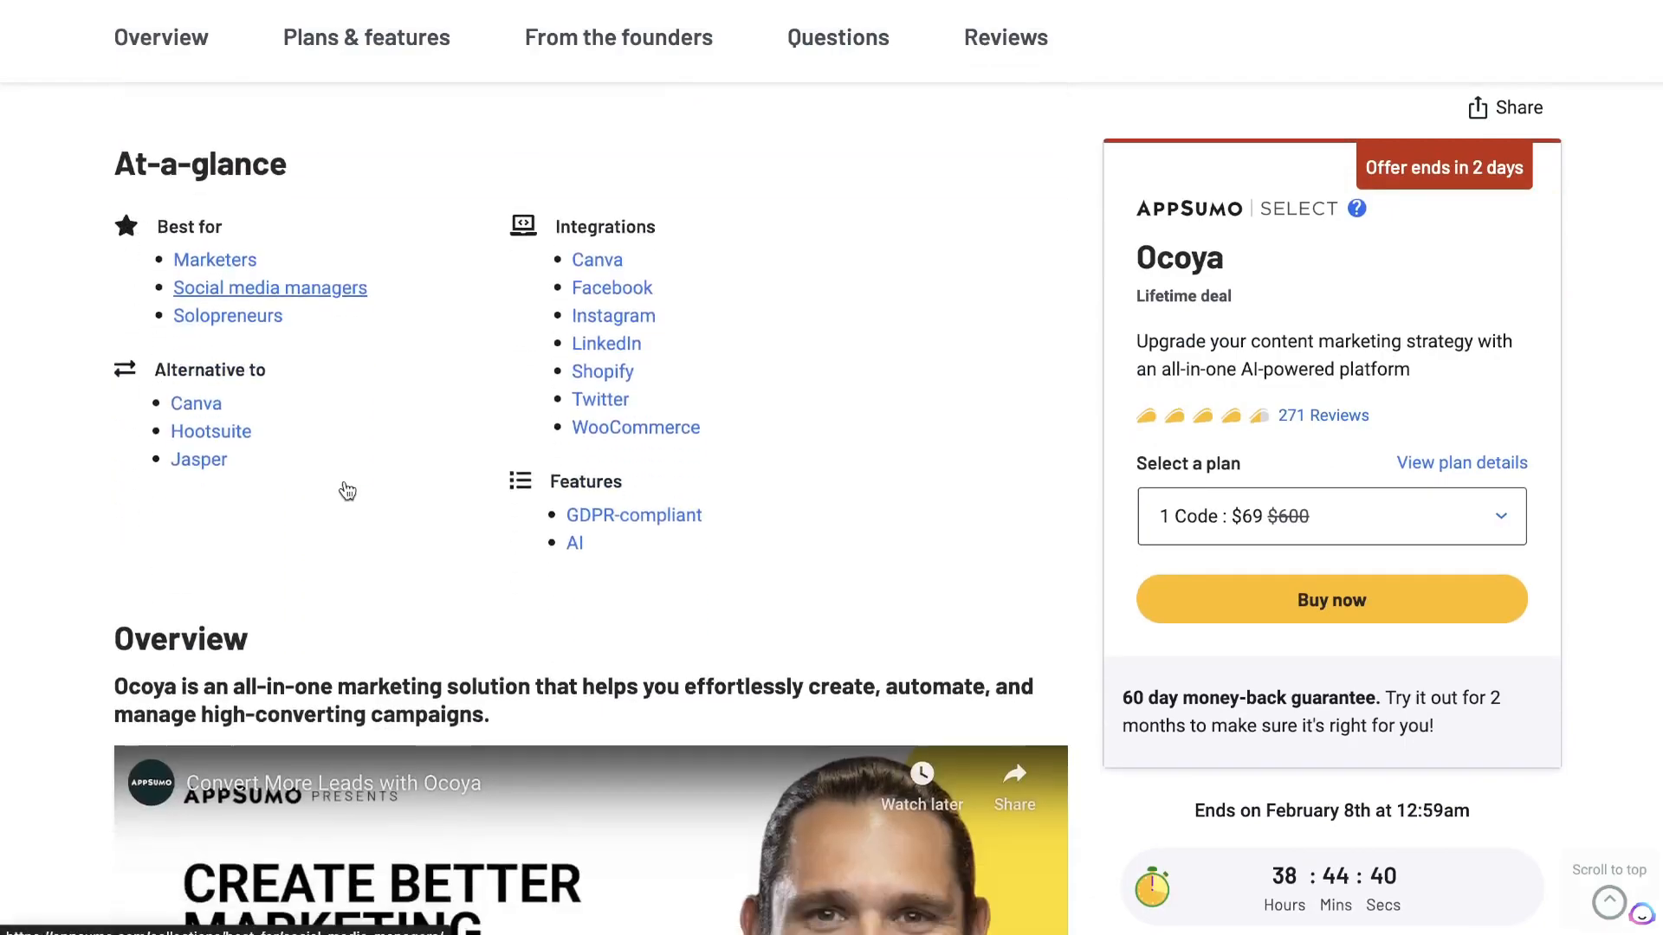
scroll(down, 3)
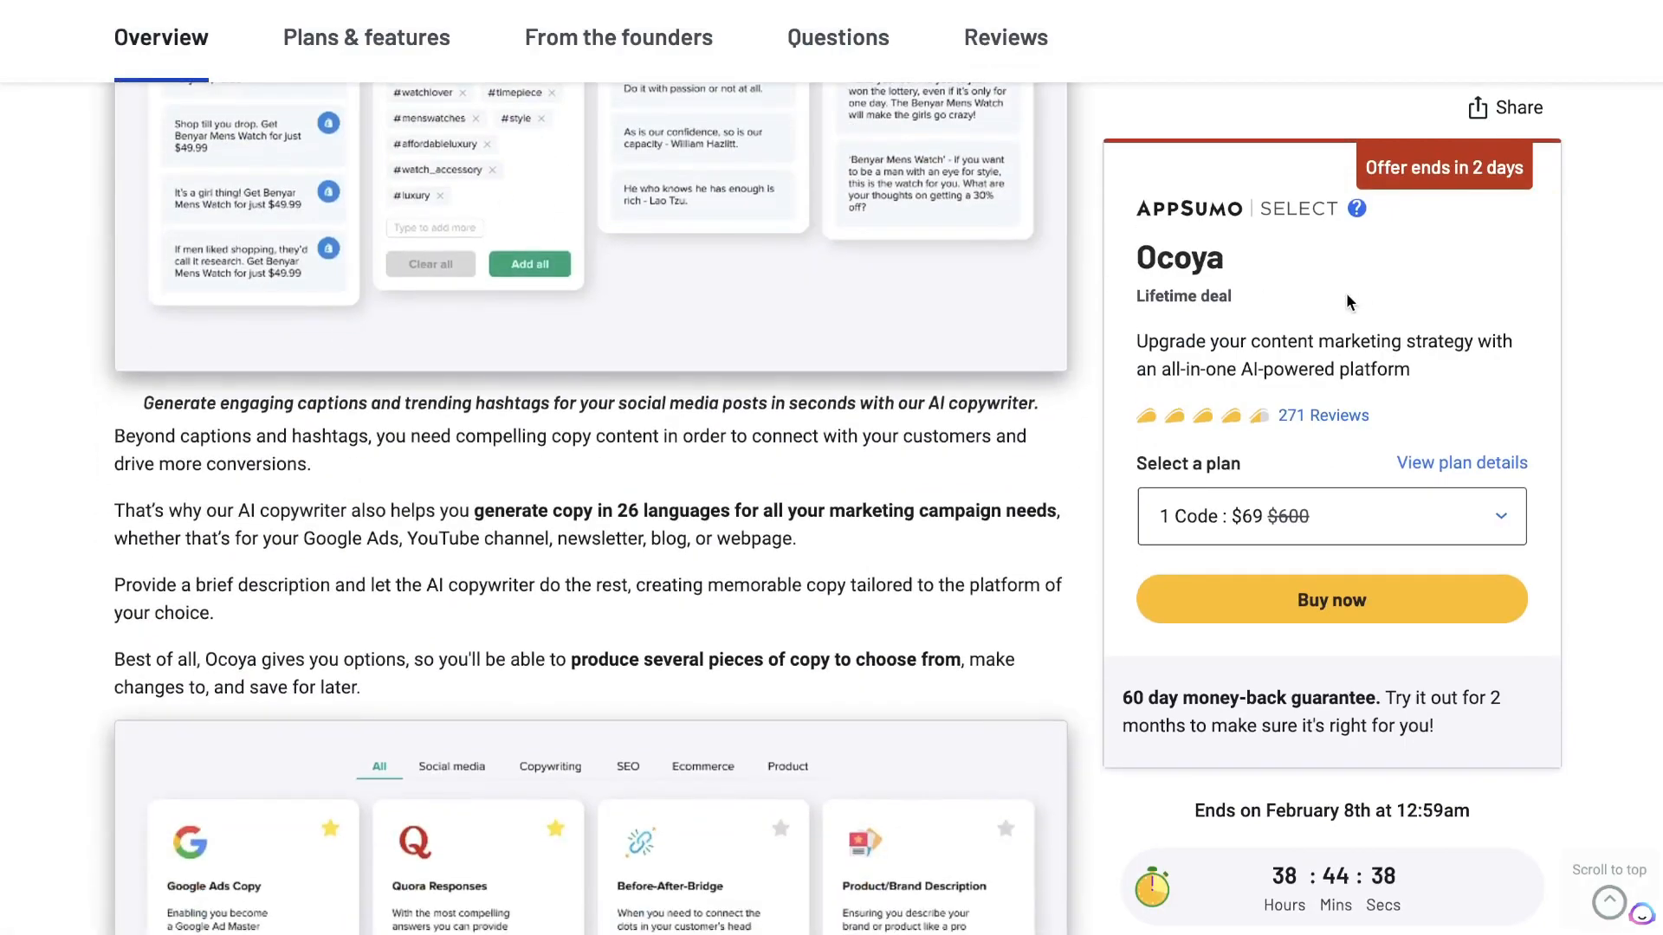
scroll(down, 3)
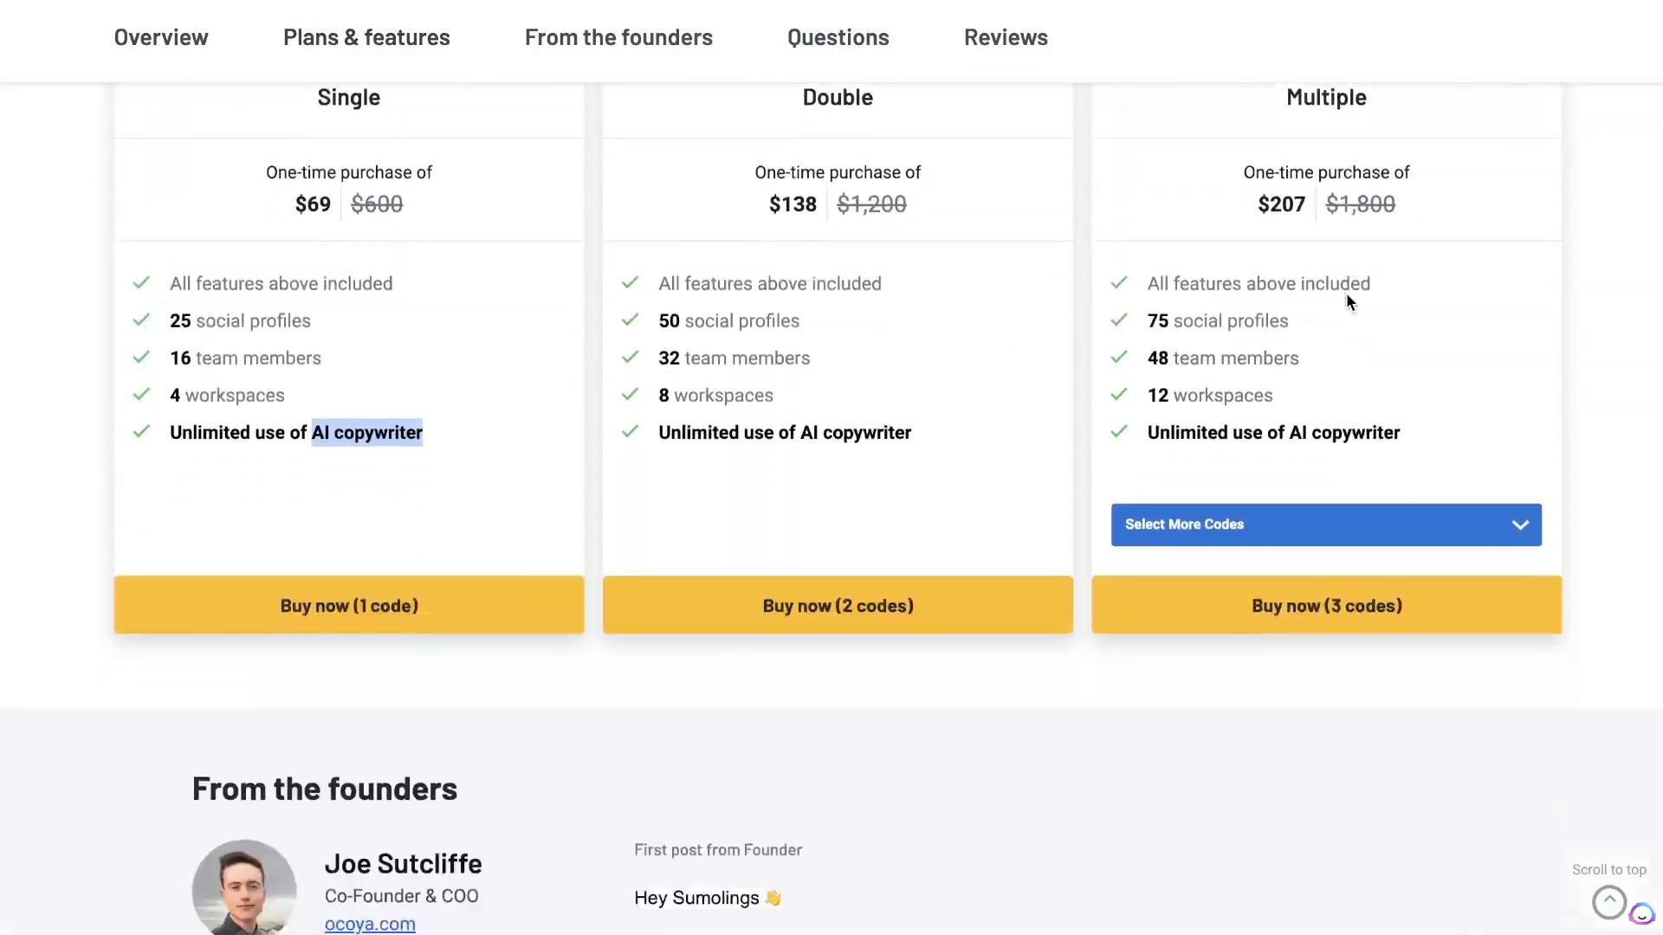
scroll(up, 3)
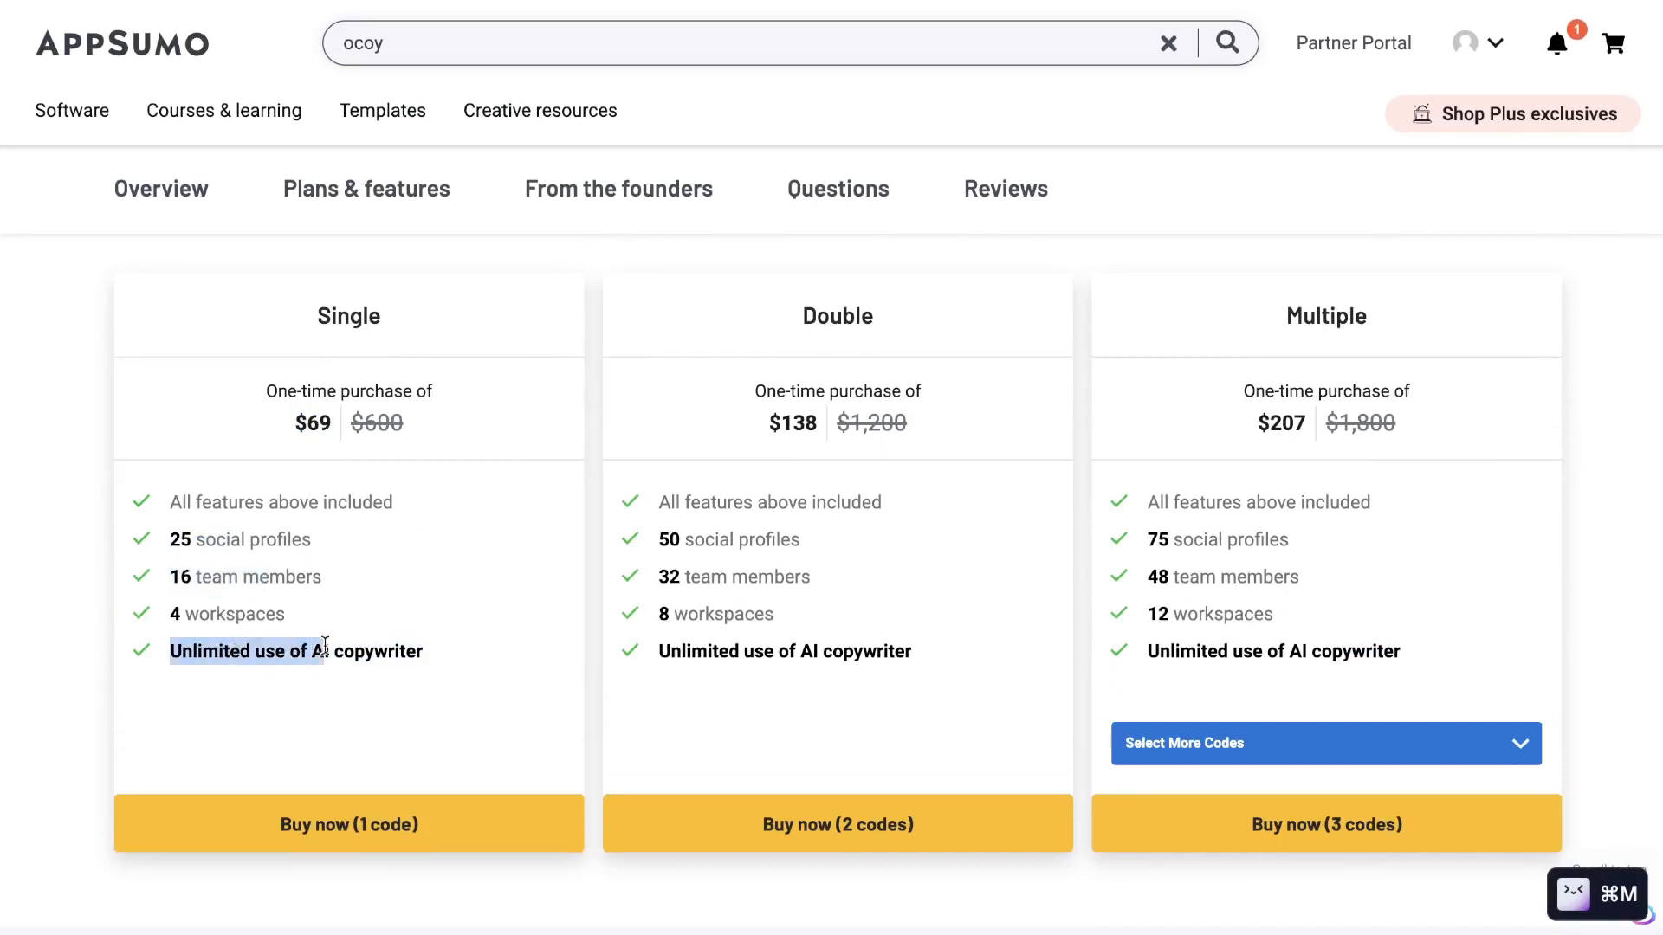
mouse_move(470, 700)
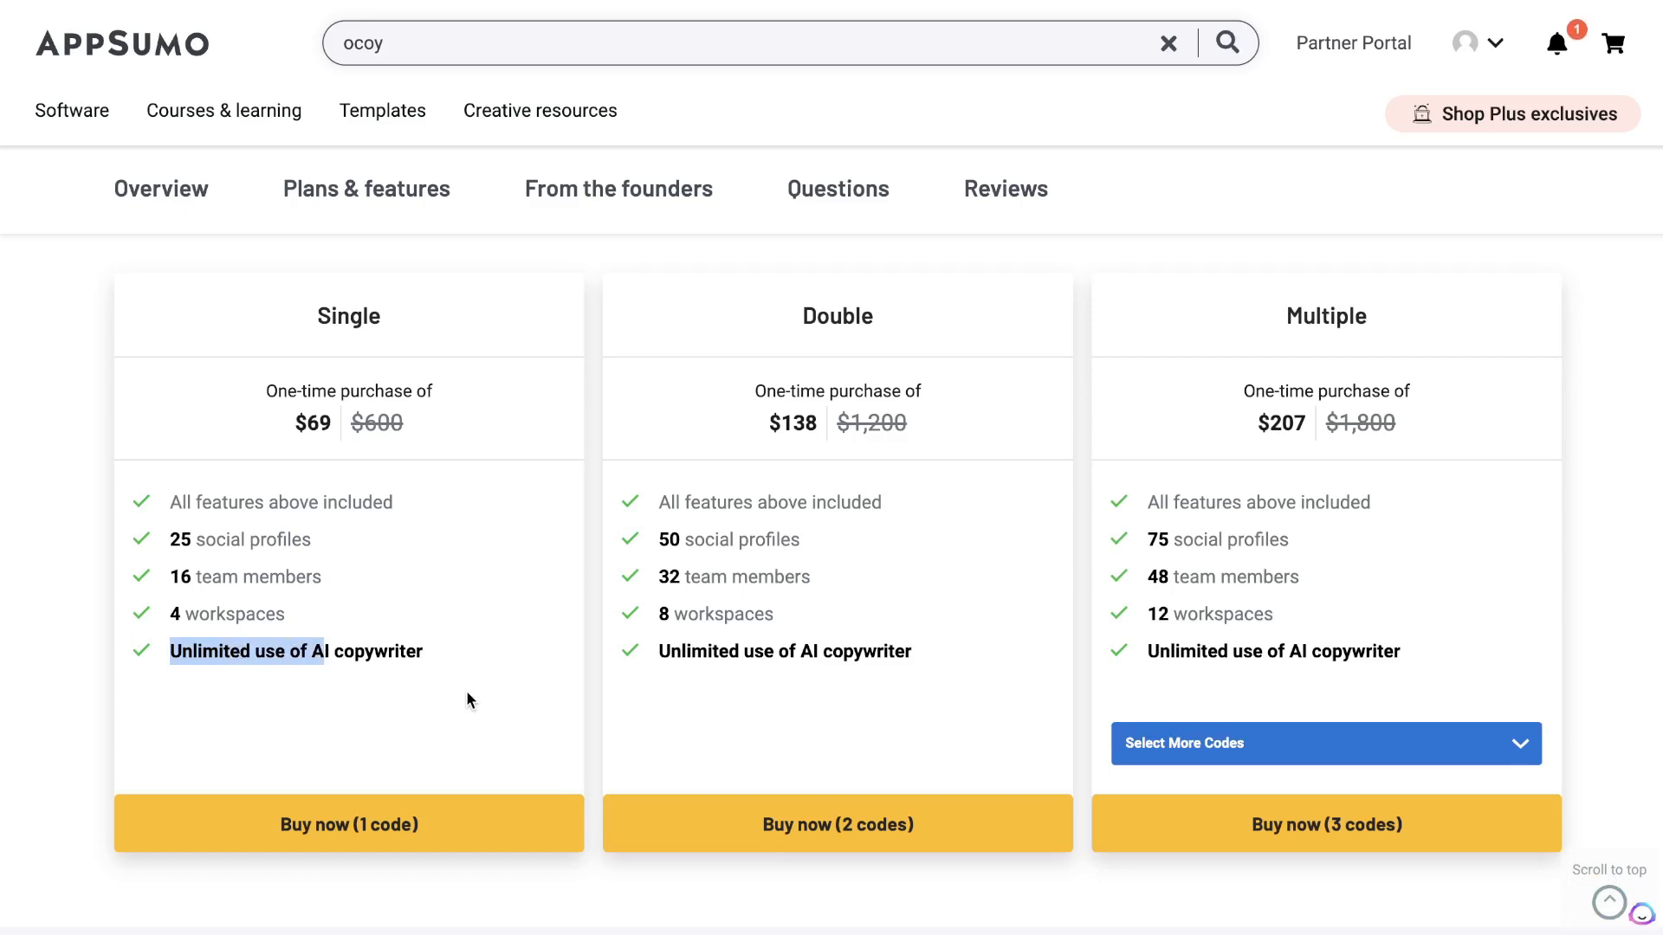
mouse_move(474, 477)
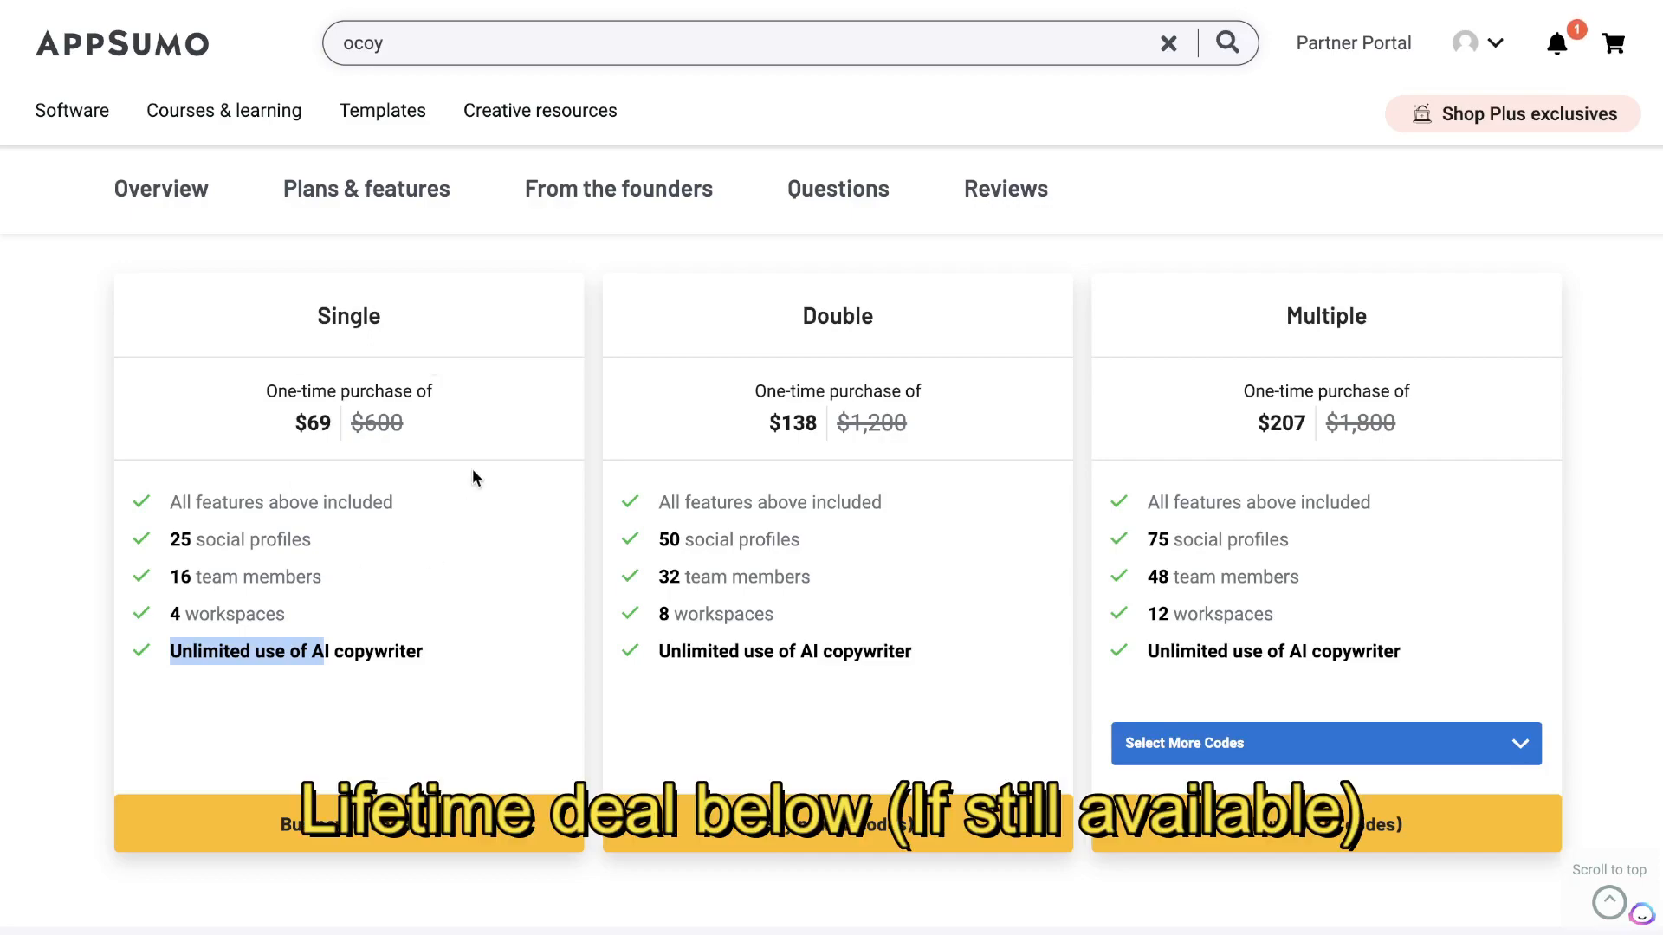
scroll(up, 3)
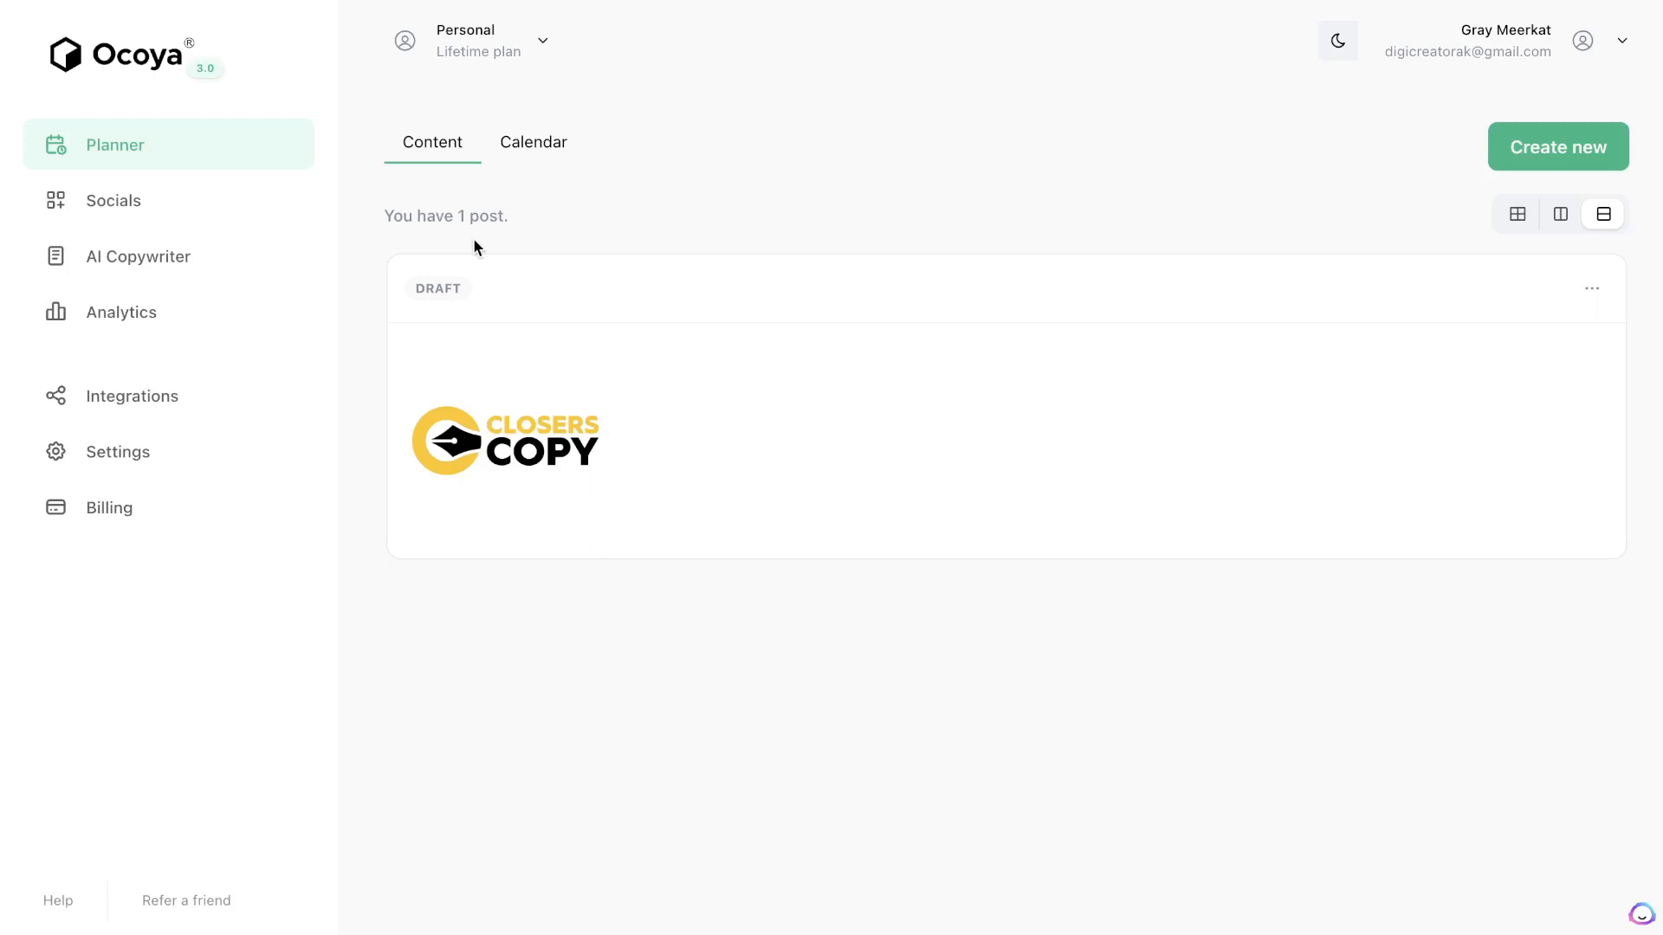
mouse_move(174, 208)
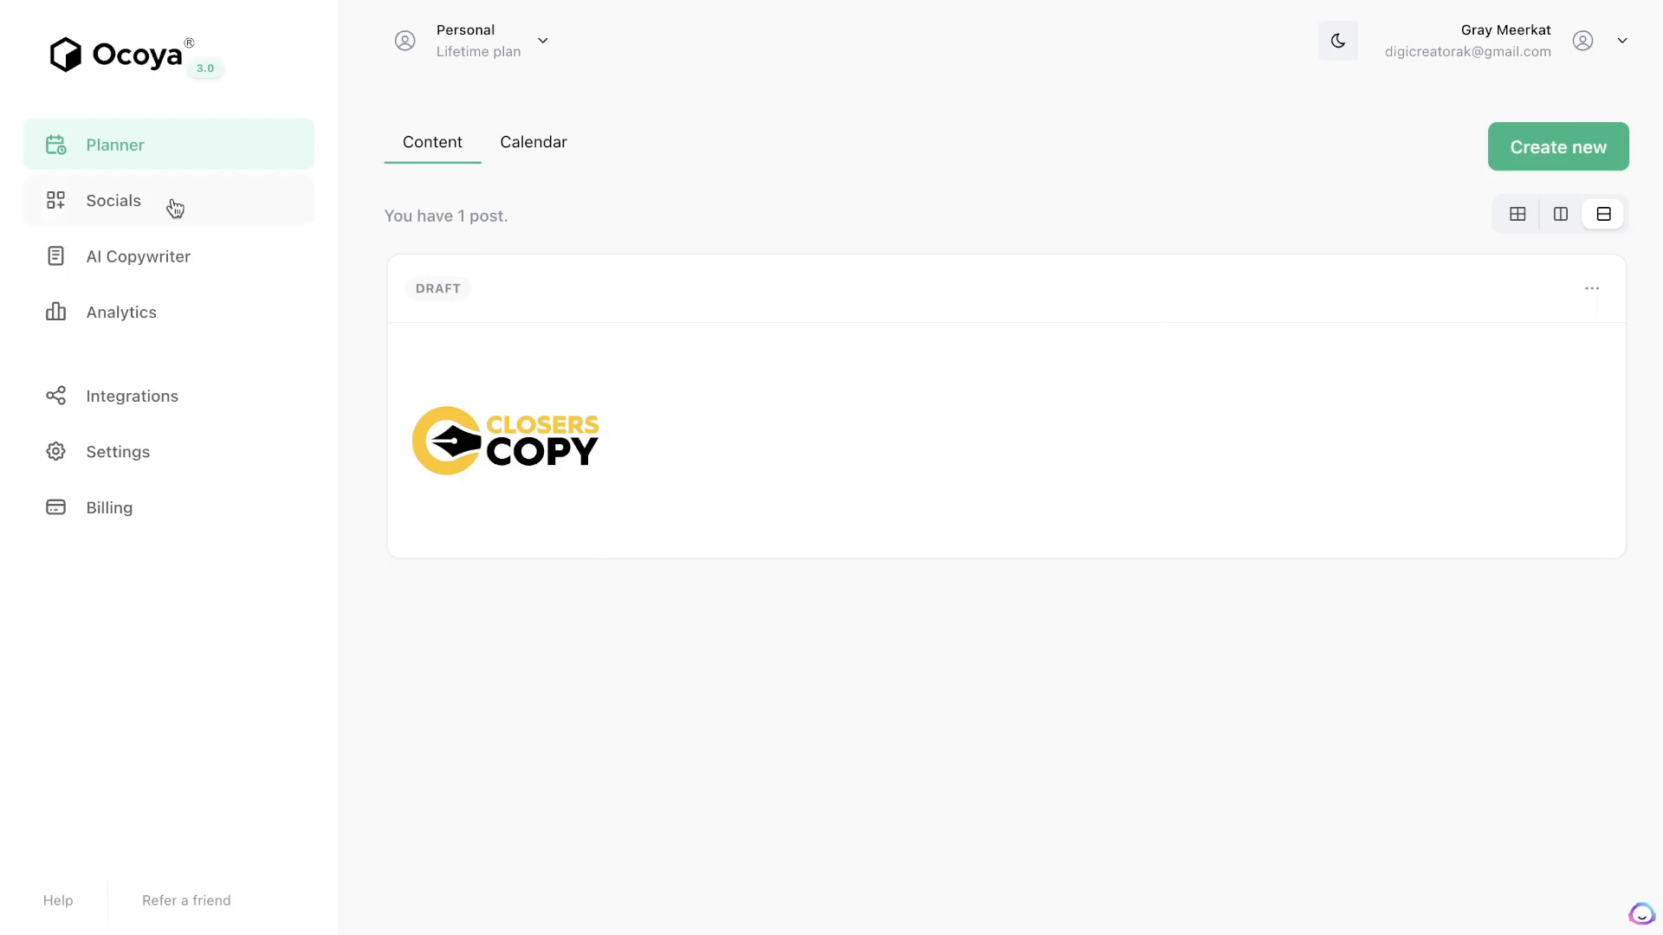
mouse_move(497, 152)
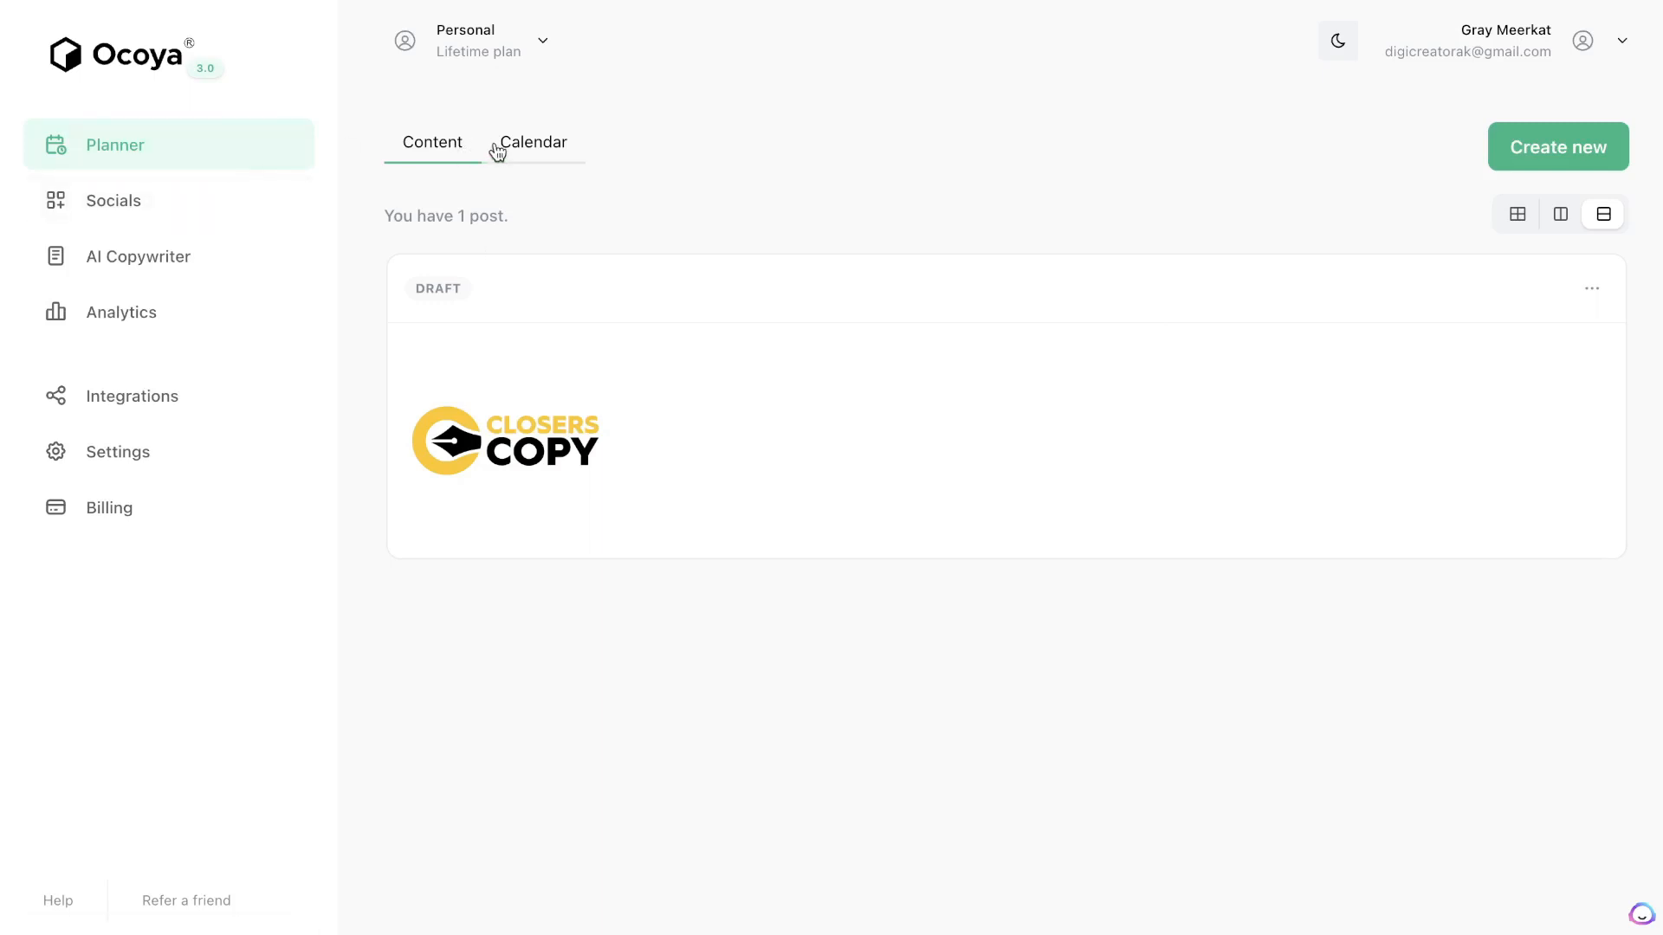
View the empty Feb 5–12 planner calendar, then the Socials page with zero profiles.
click(534, 142)
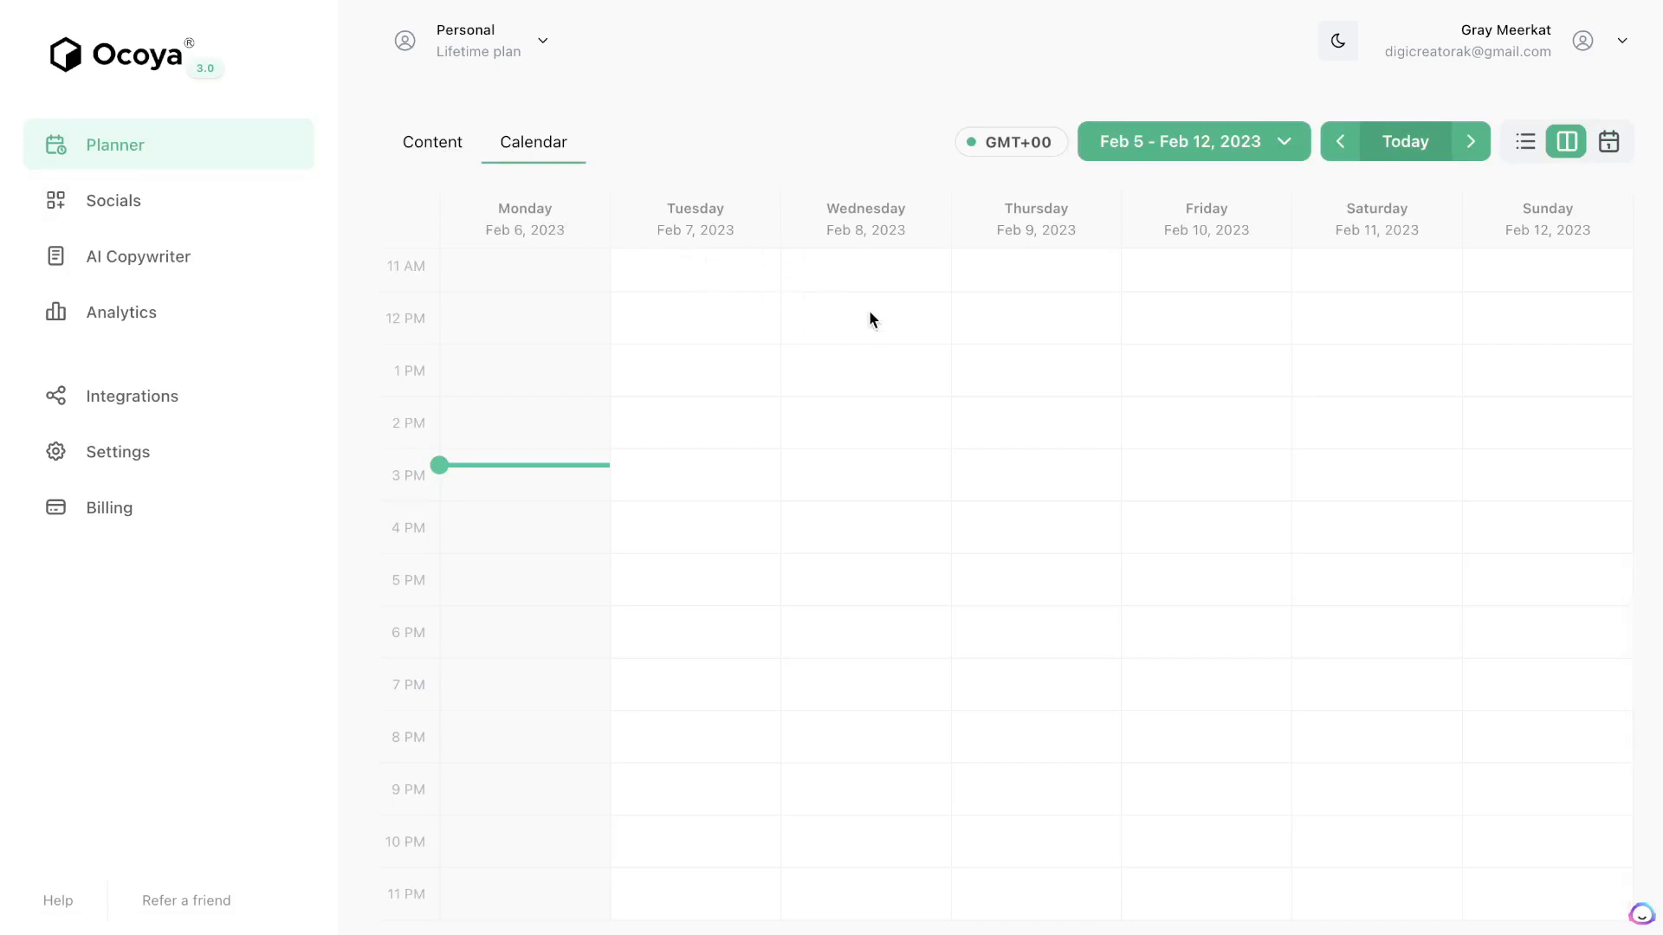
mouse_move(907, 350)
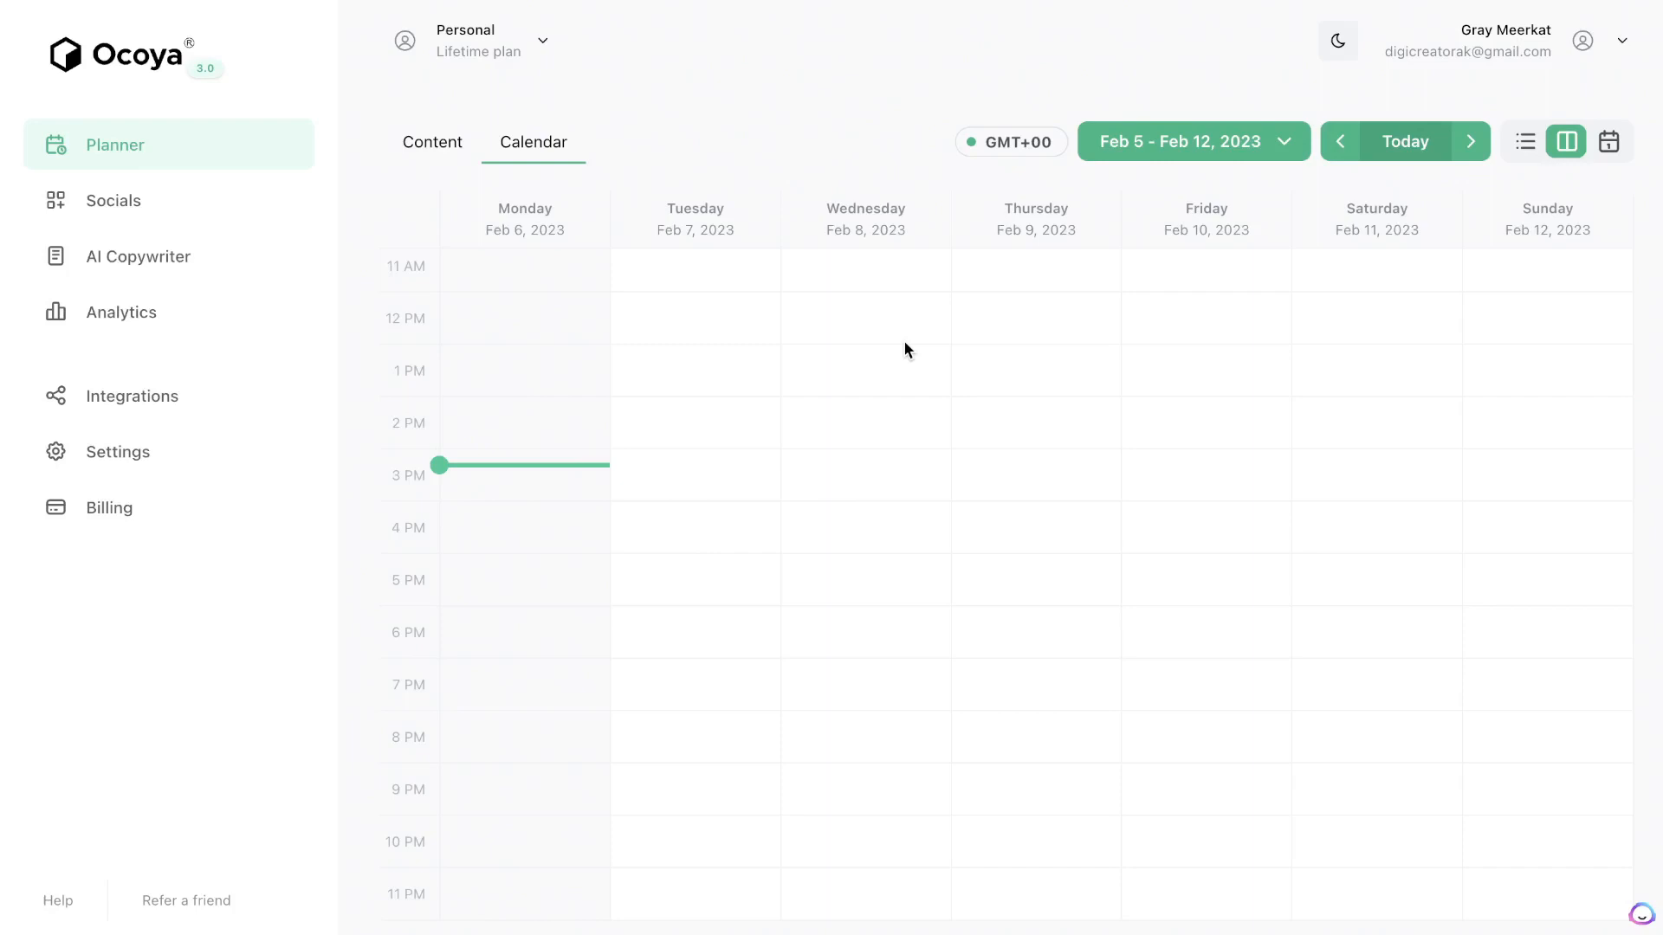
click(112, 200)
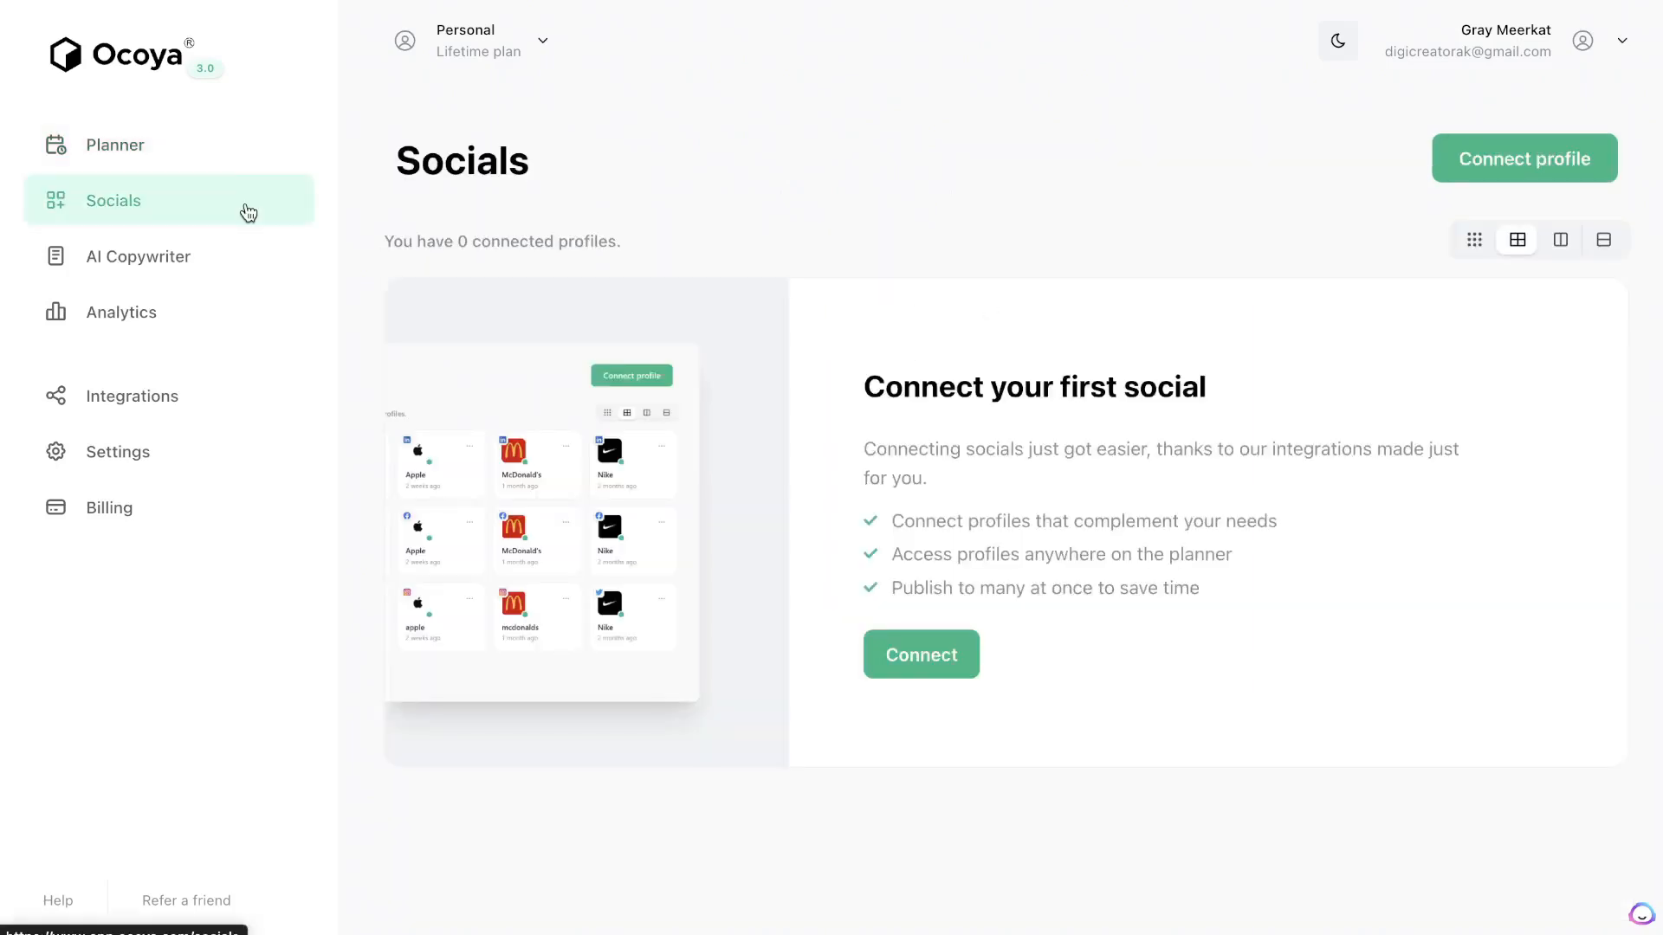
mouse_move(577, 383)
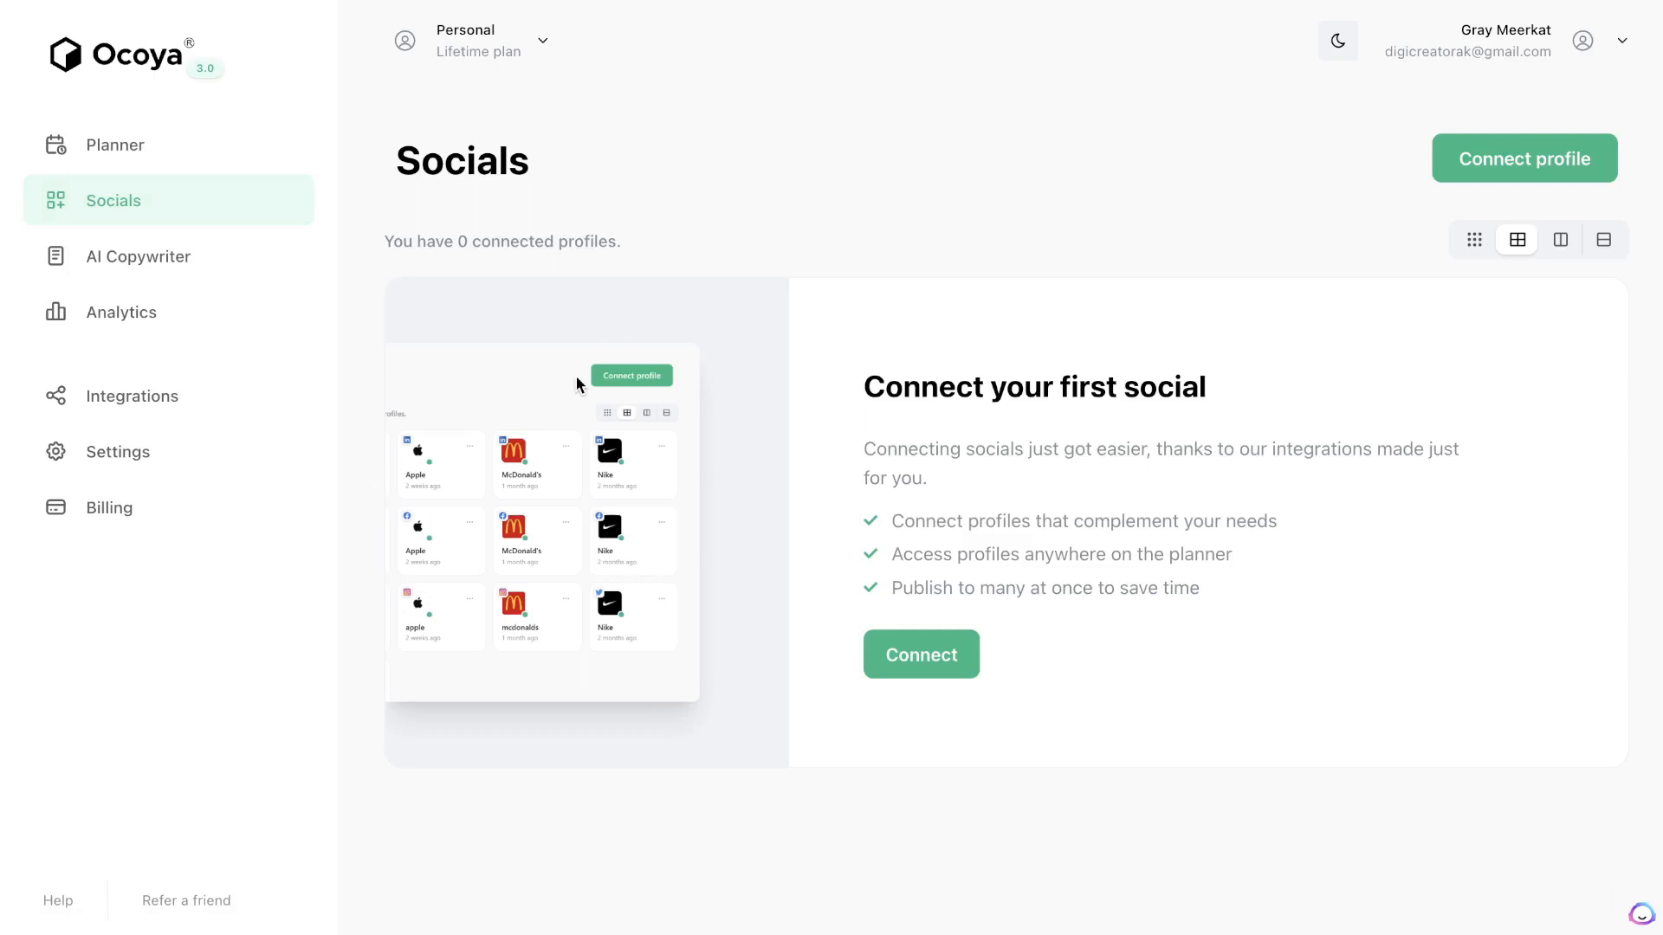
mouse_move(241, 288)
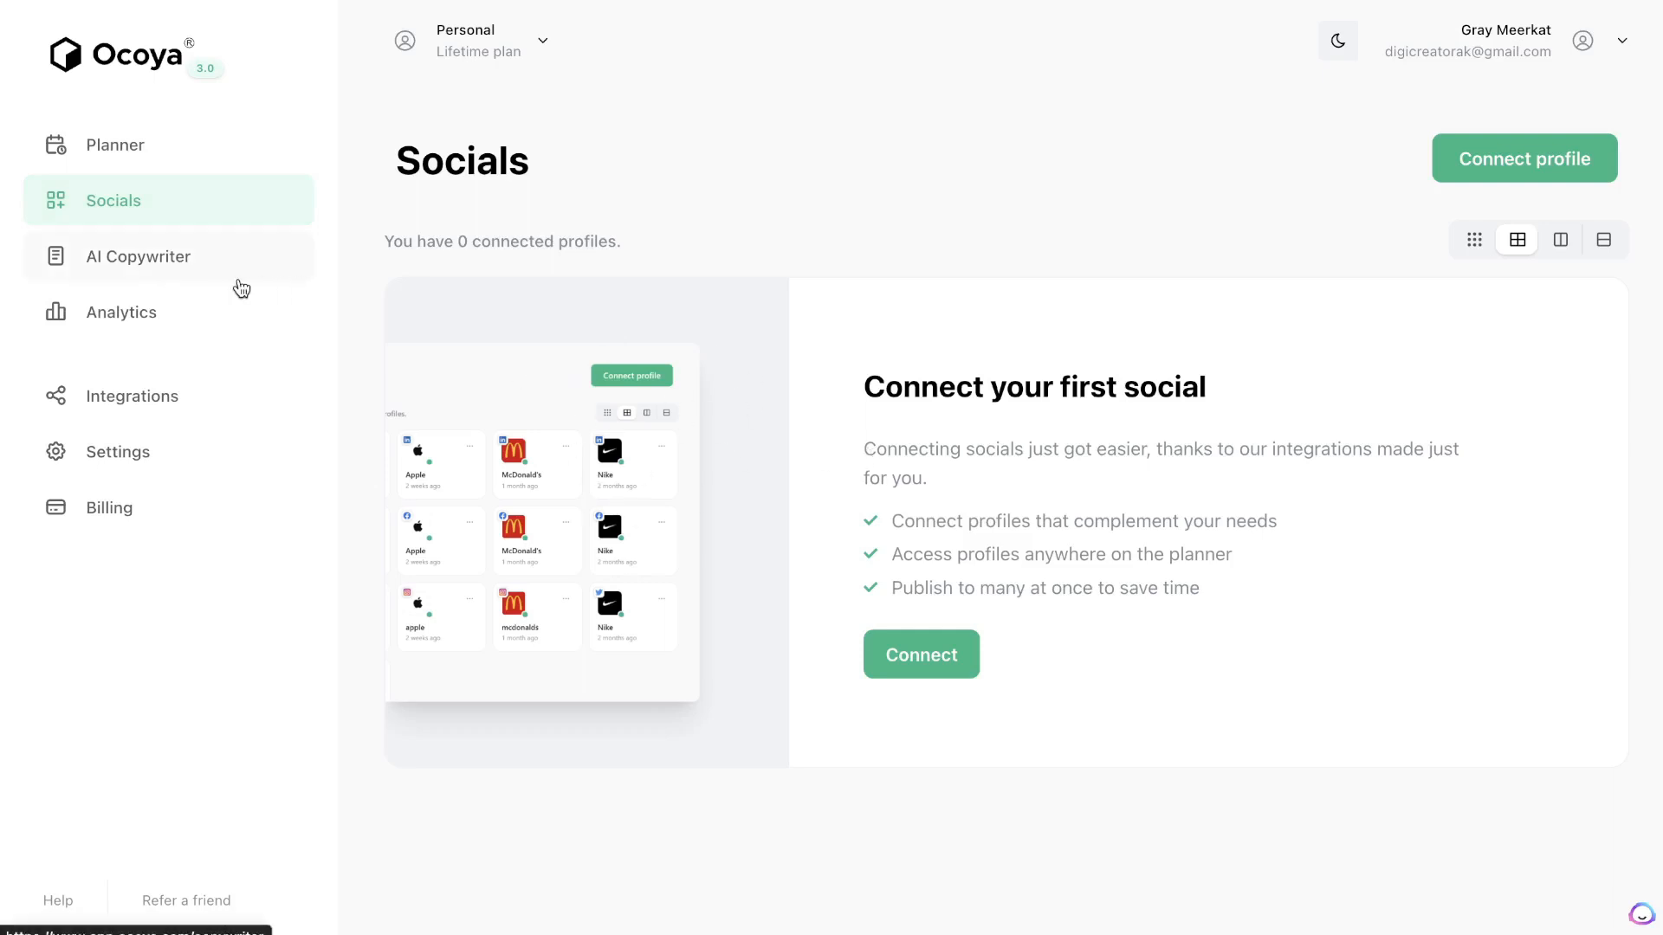
Browse AI Copywriter templates, filter to Social media, then view the Integrations page.
click(138, 256)
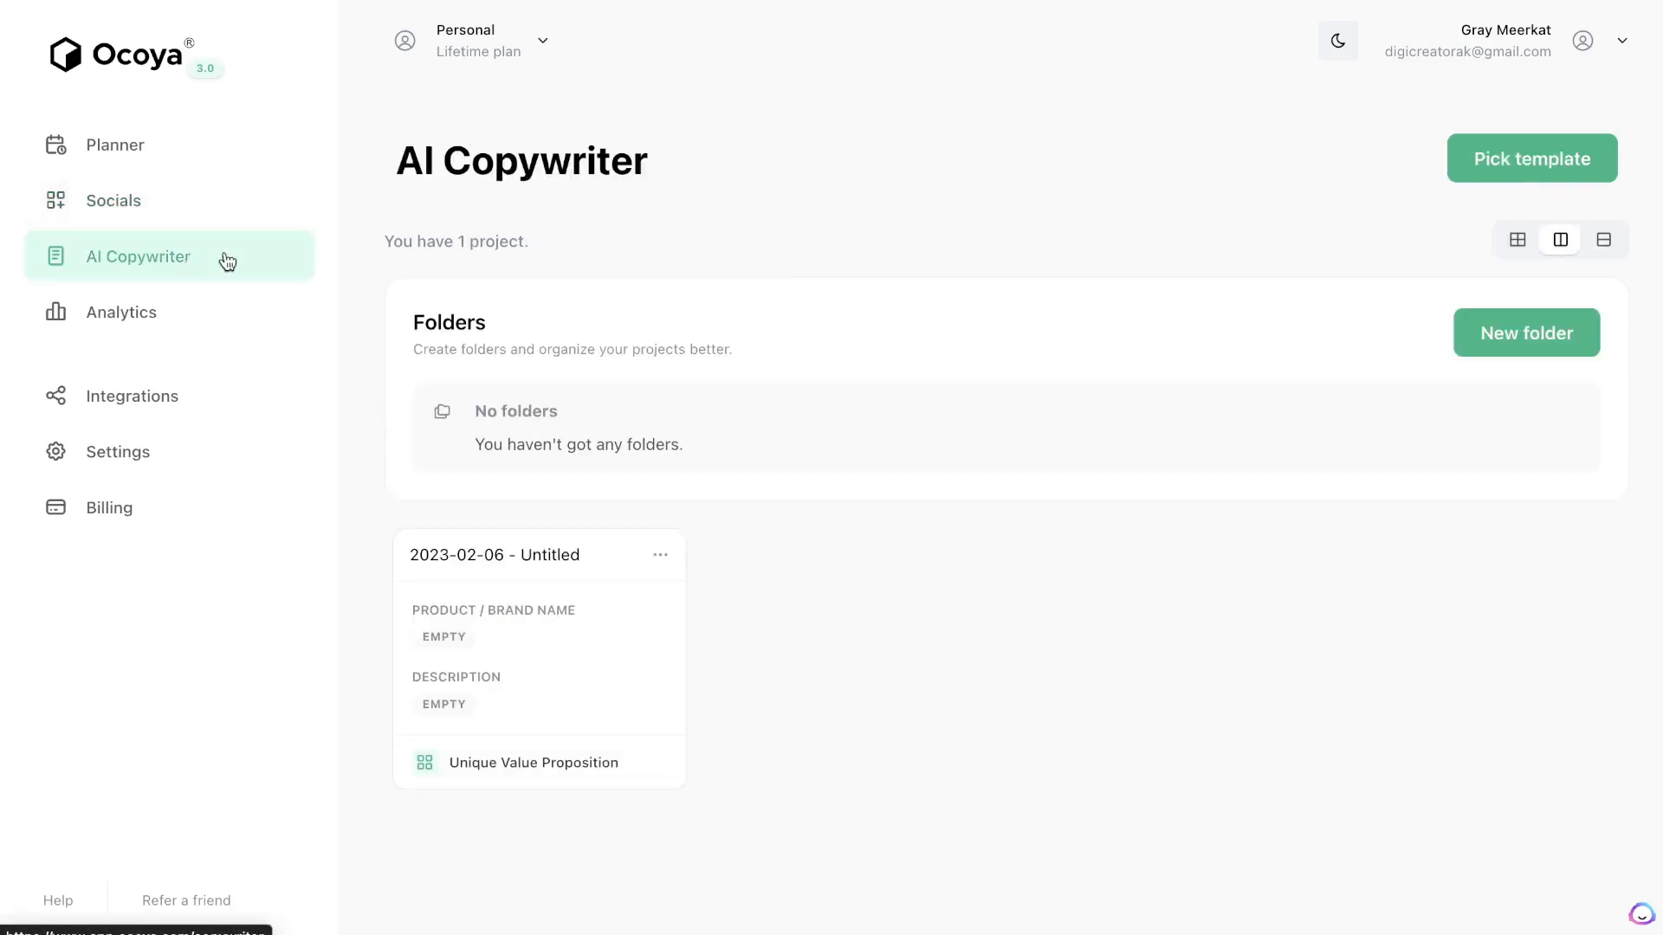
click(1530, 158)
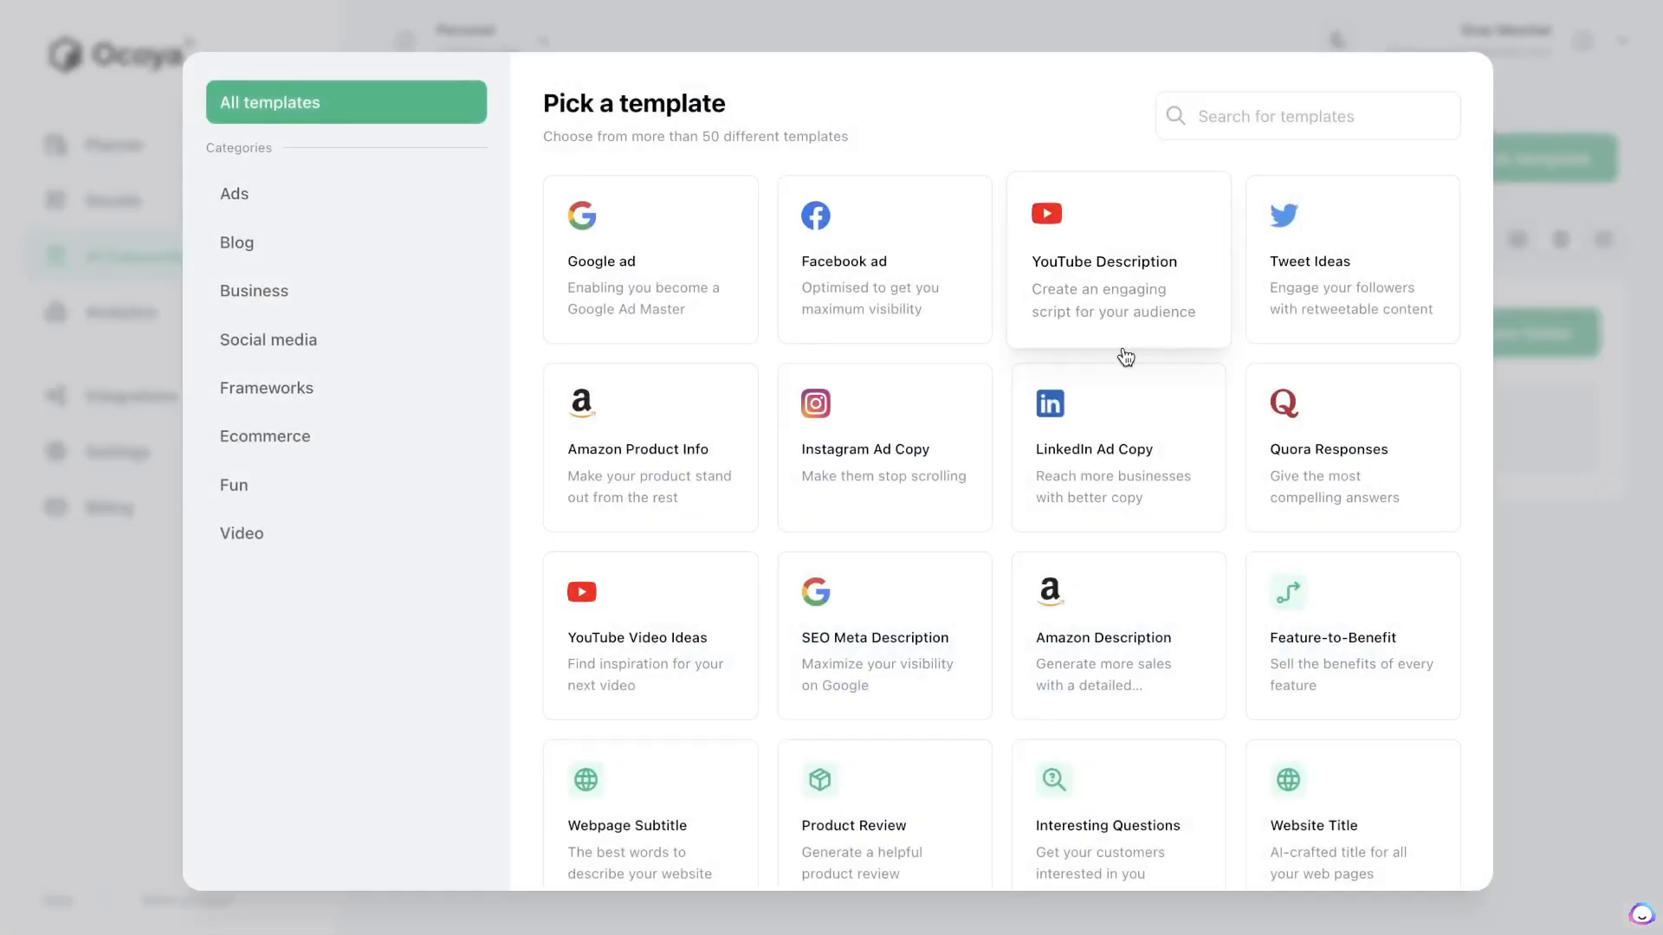
scroll(down, 3)
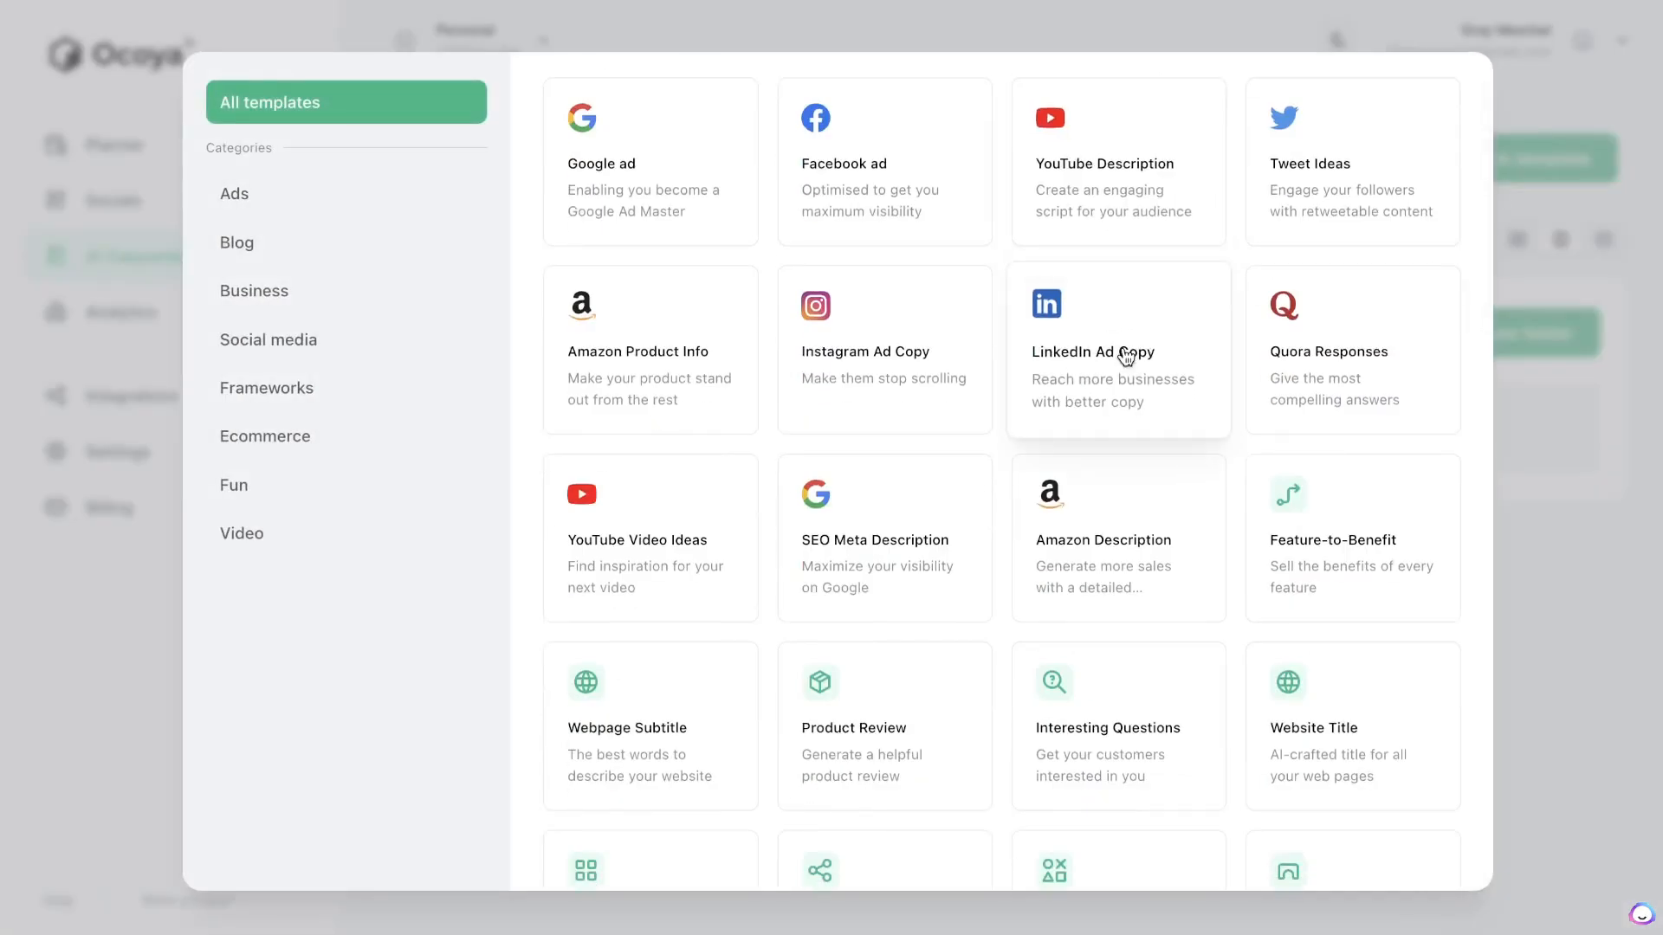
scroll(down, 3)
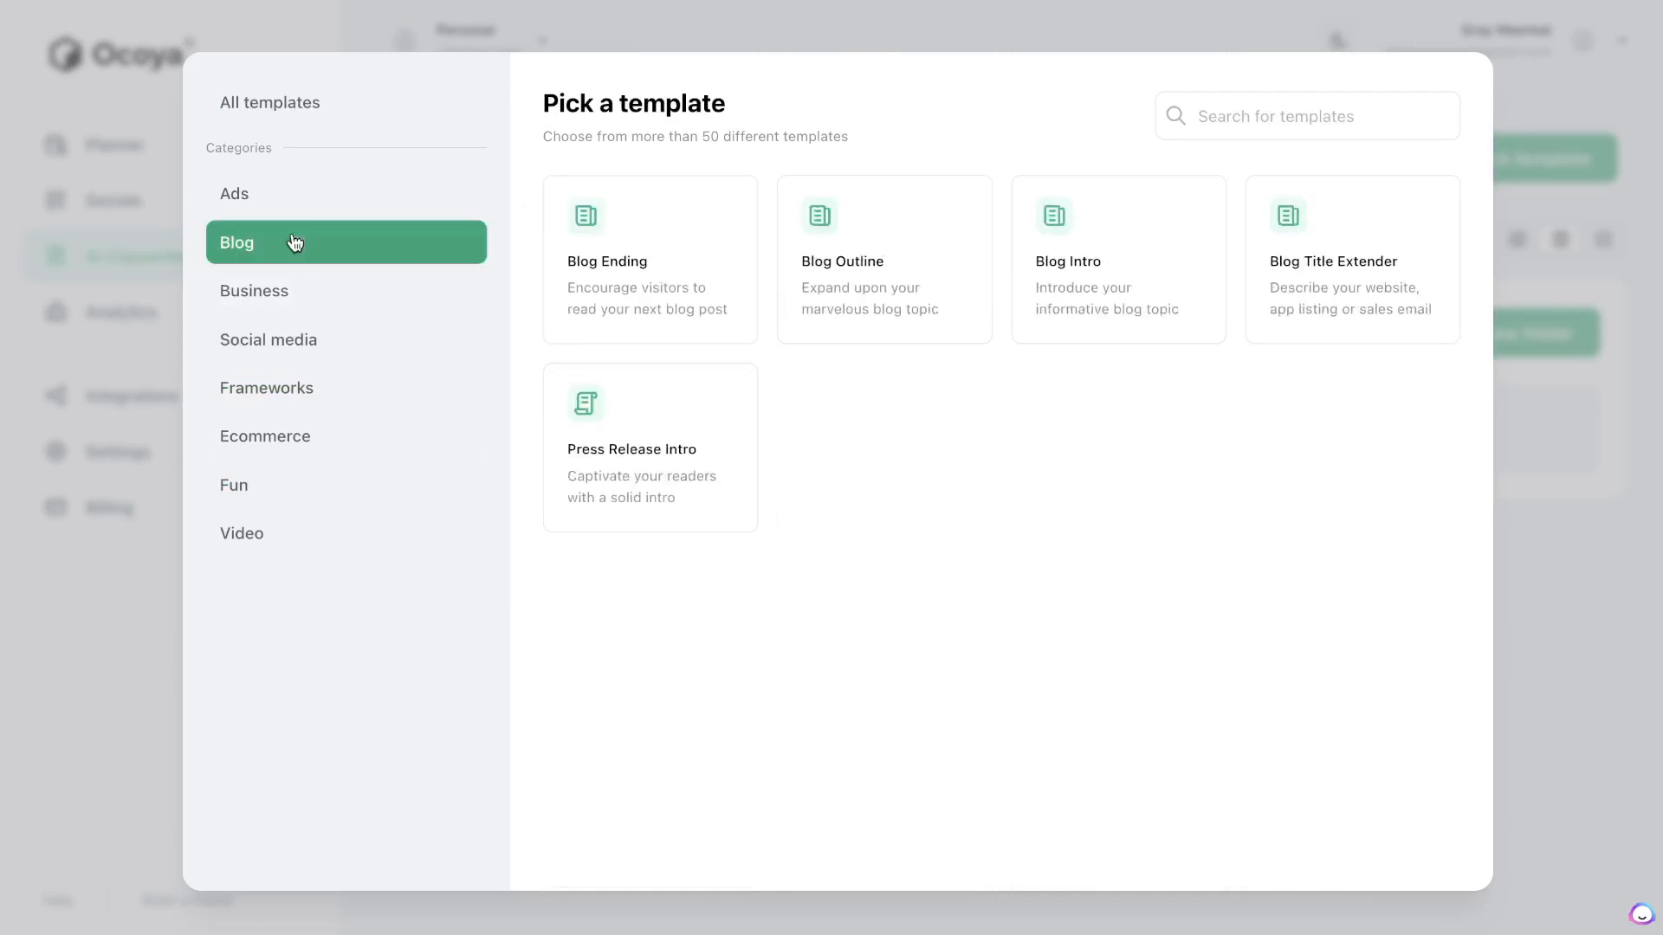
mouse_move(595, 223)
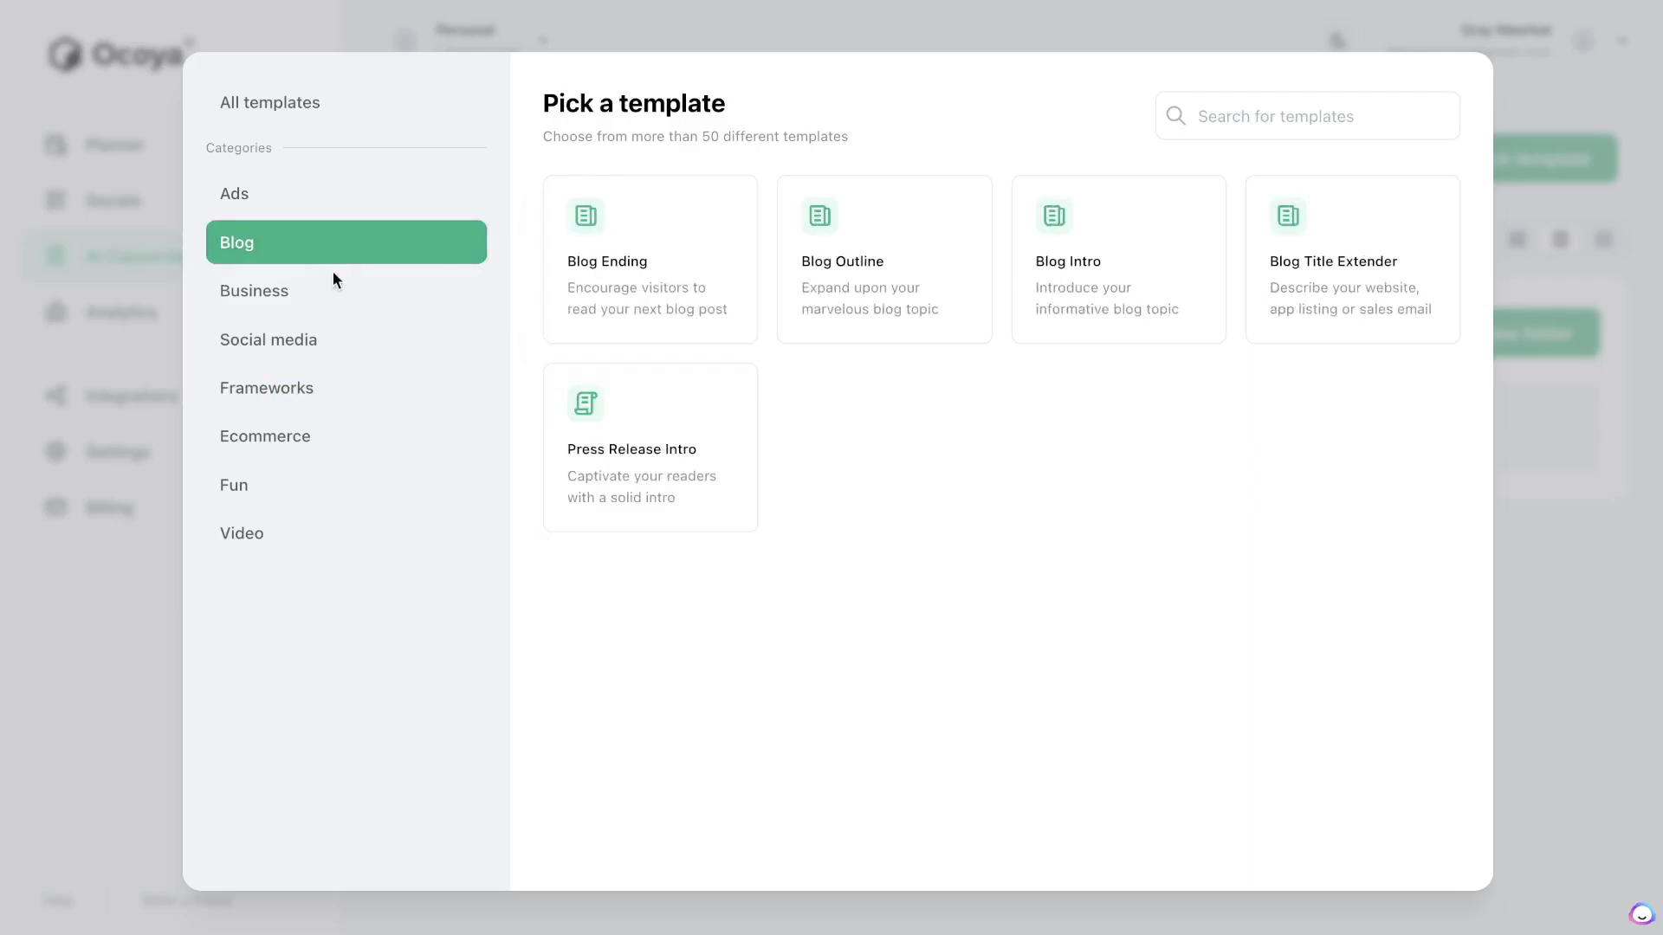
click(268, 339)
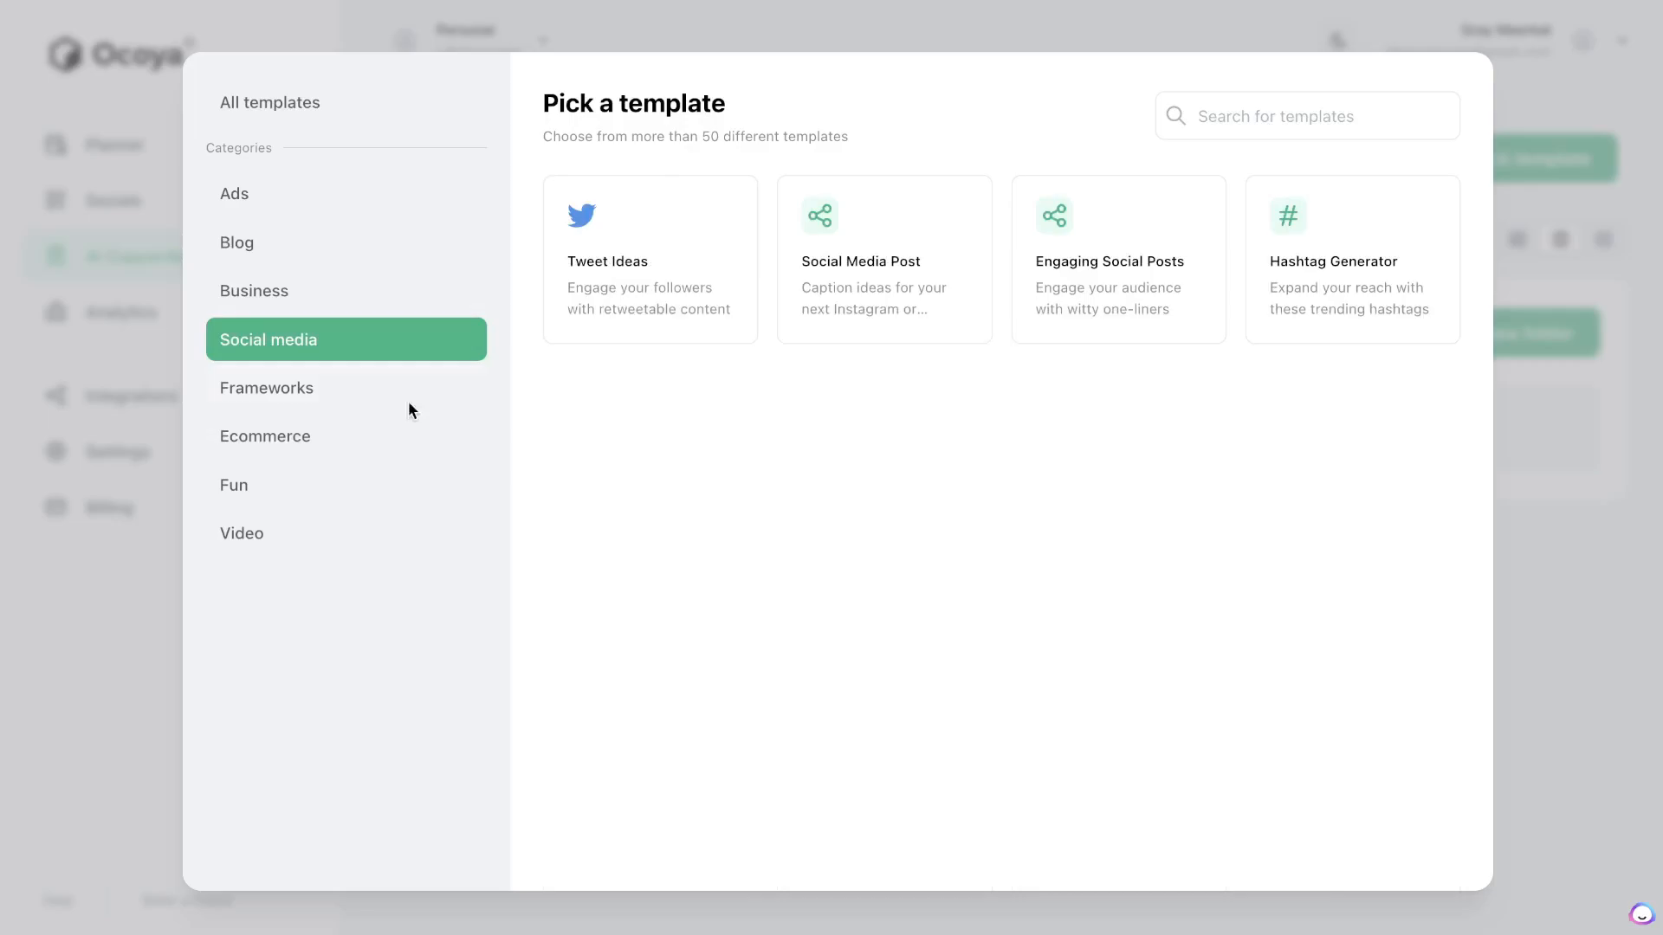
click(132, 396)
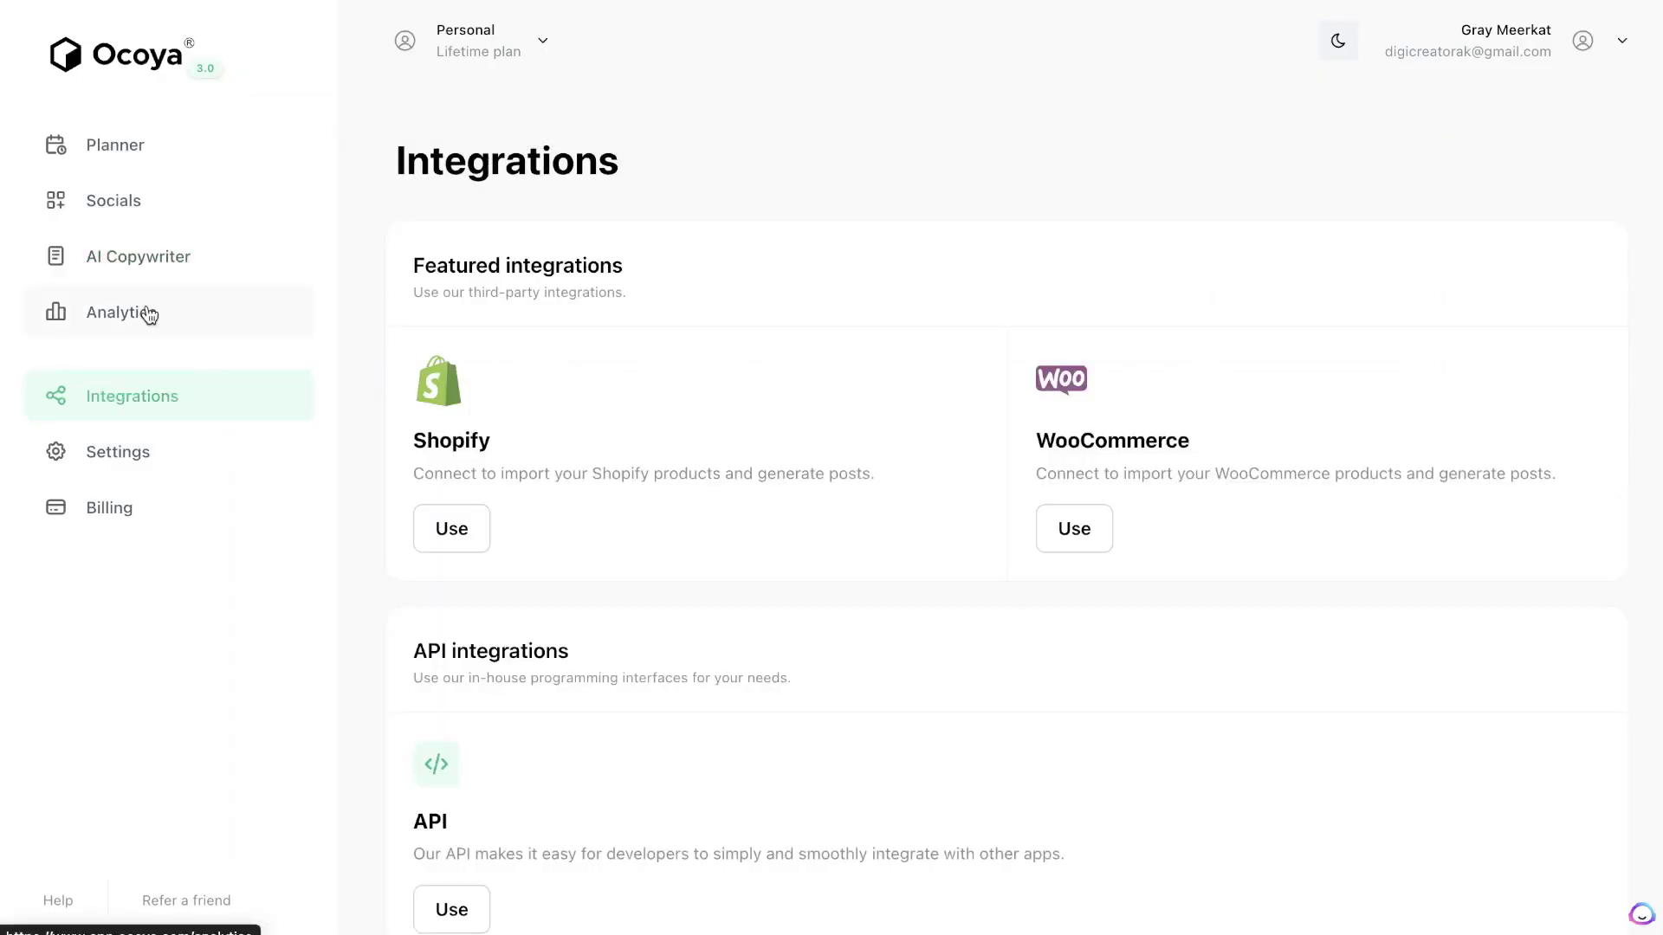
mouse_move(491, 364)
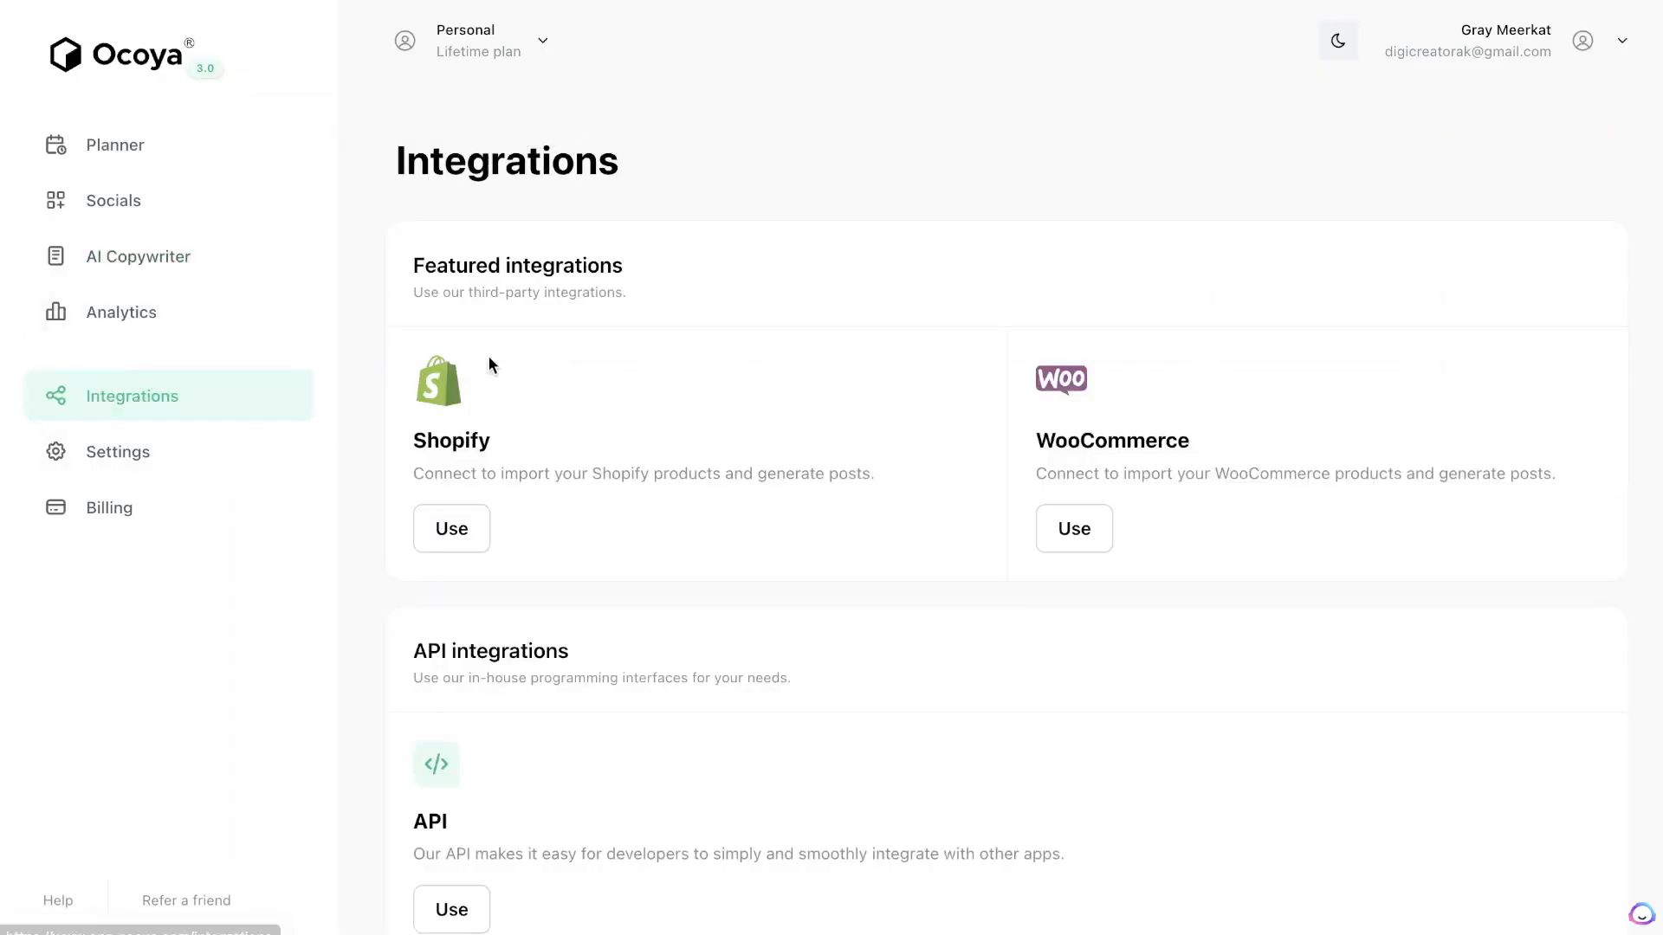
mouse_move(772, 382)
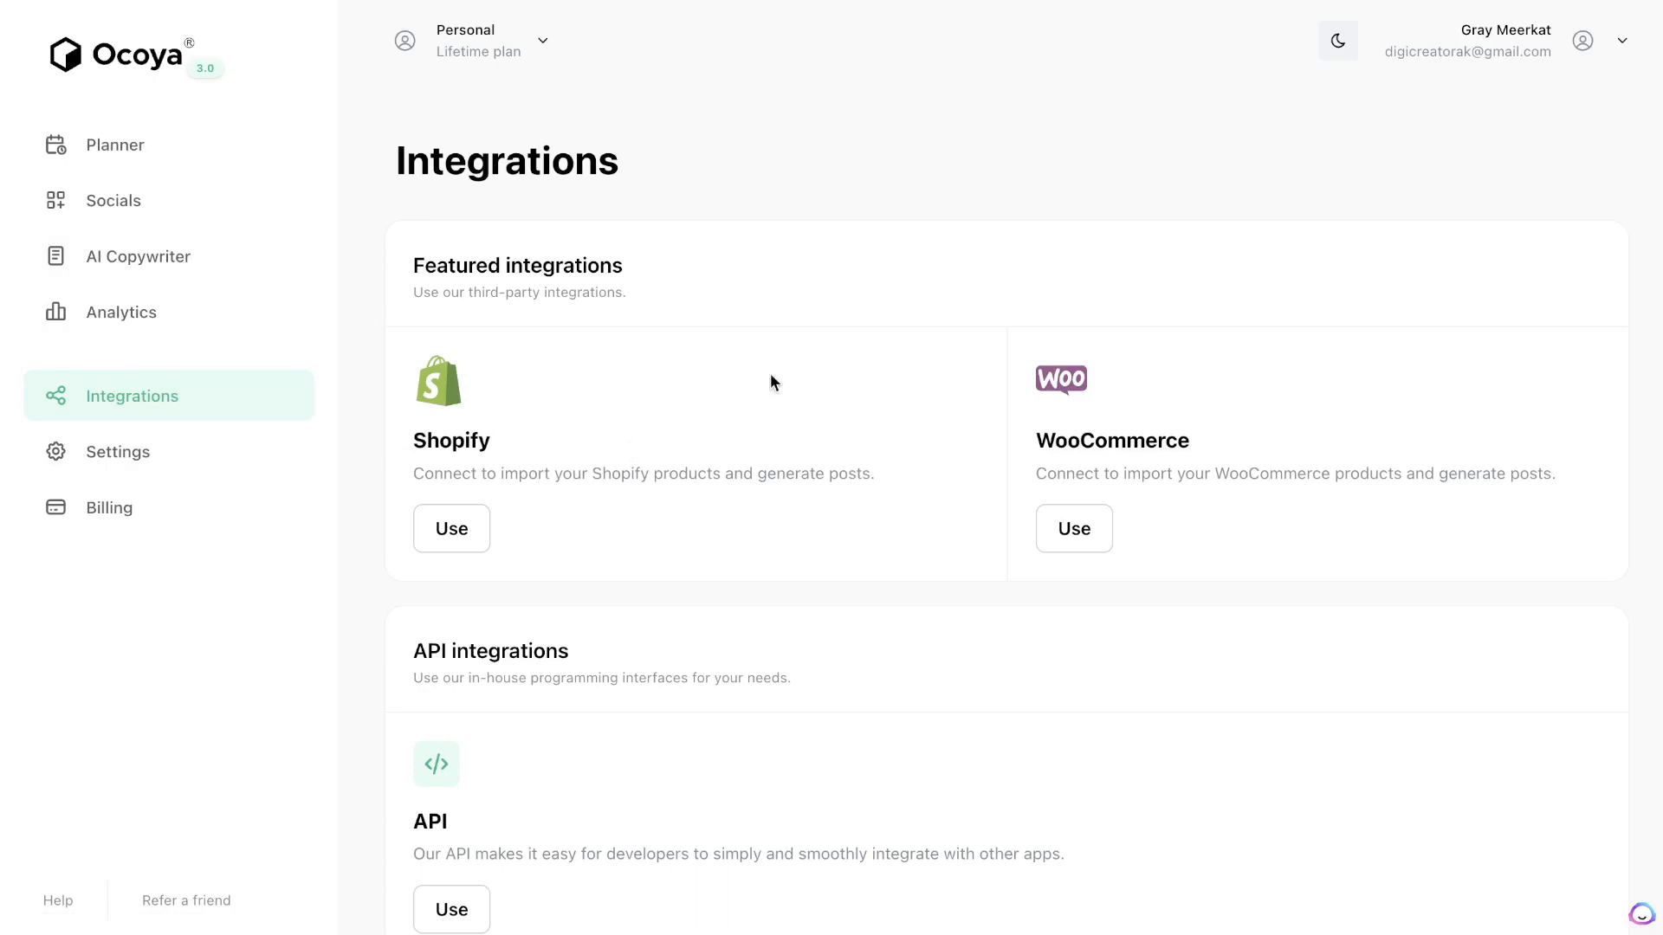
Create a new Planner post with the rocket image and open it in the editor.
click(117, 145)
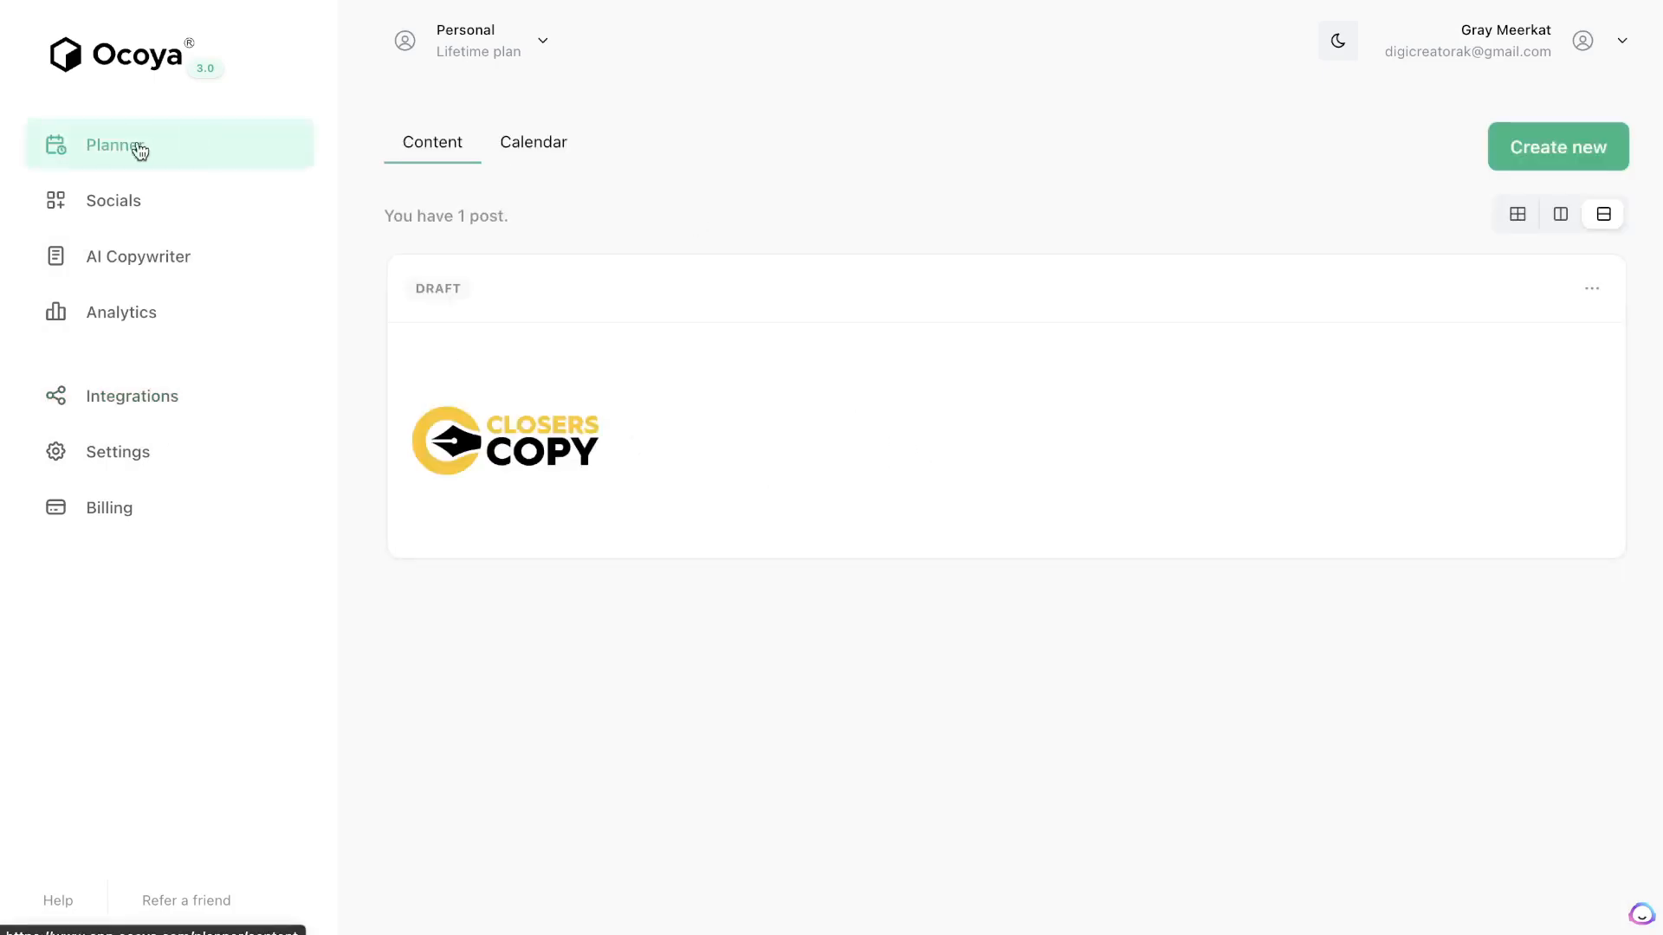
mouse_move(1572, 165)
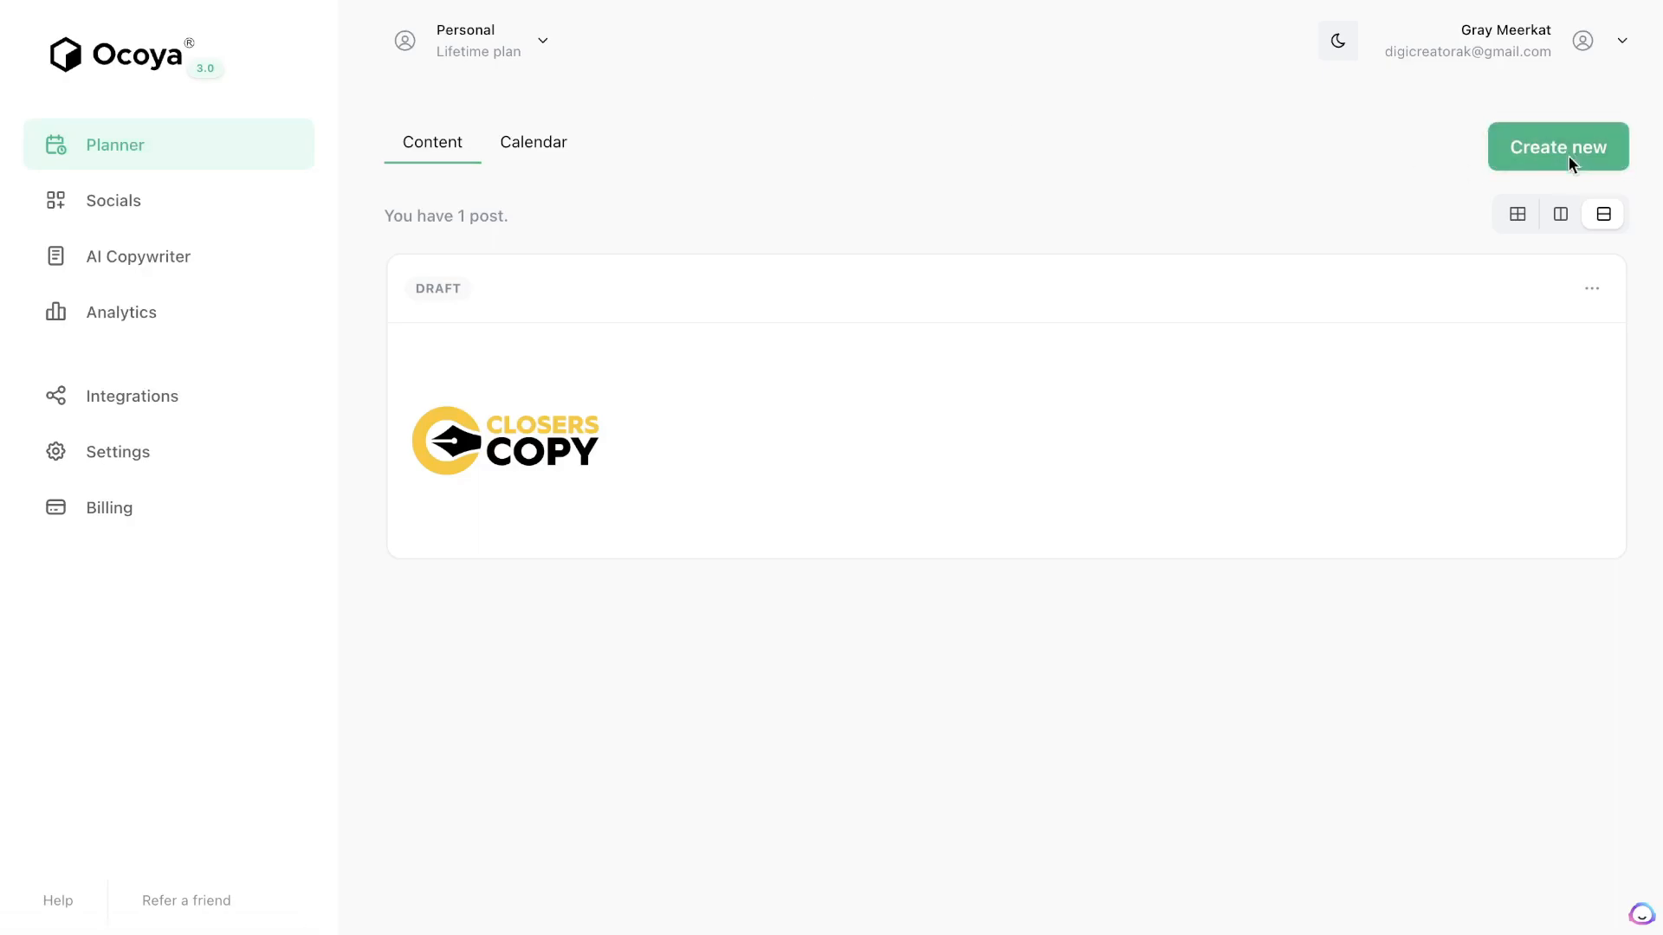
click(1559, 146)
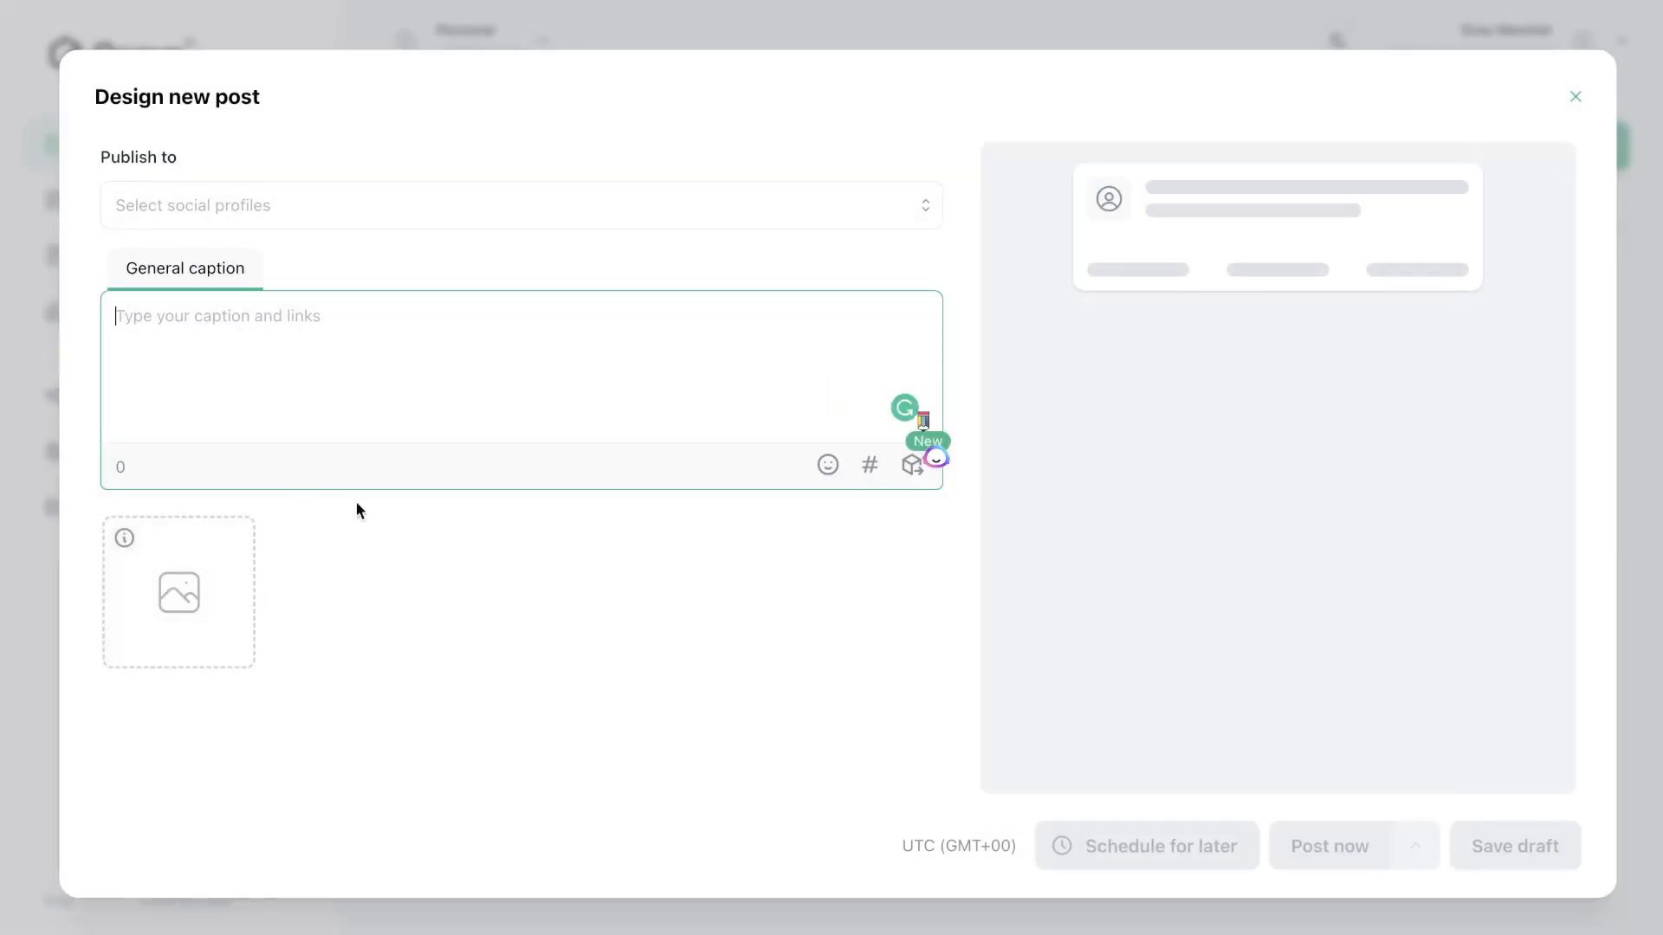
mouse_move(459, 429)
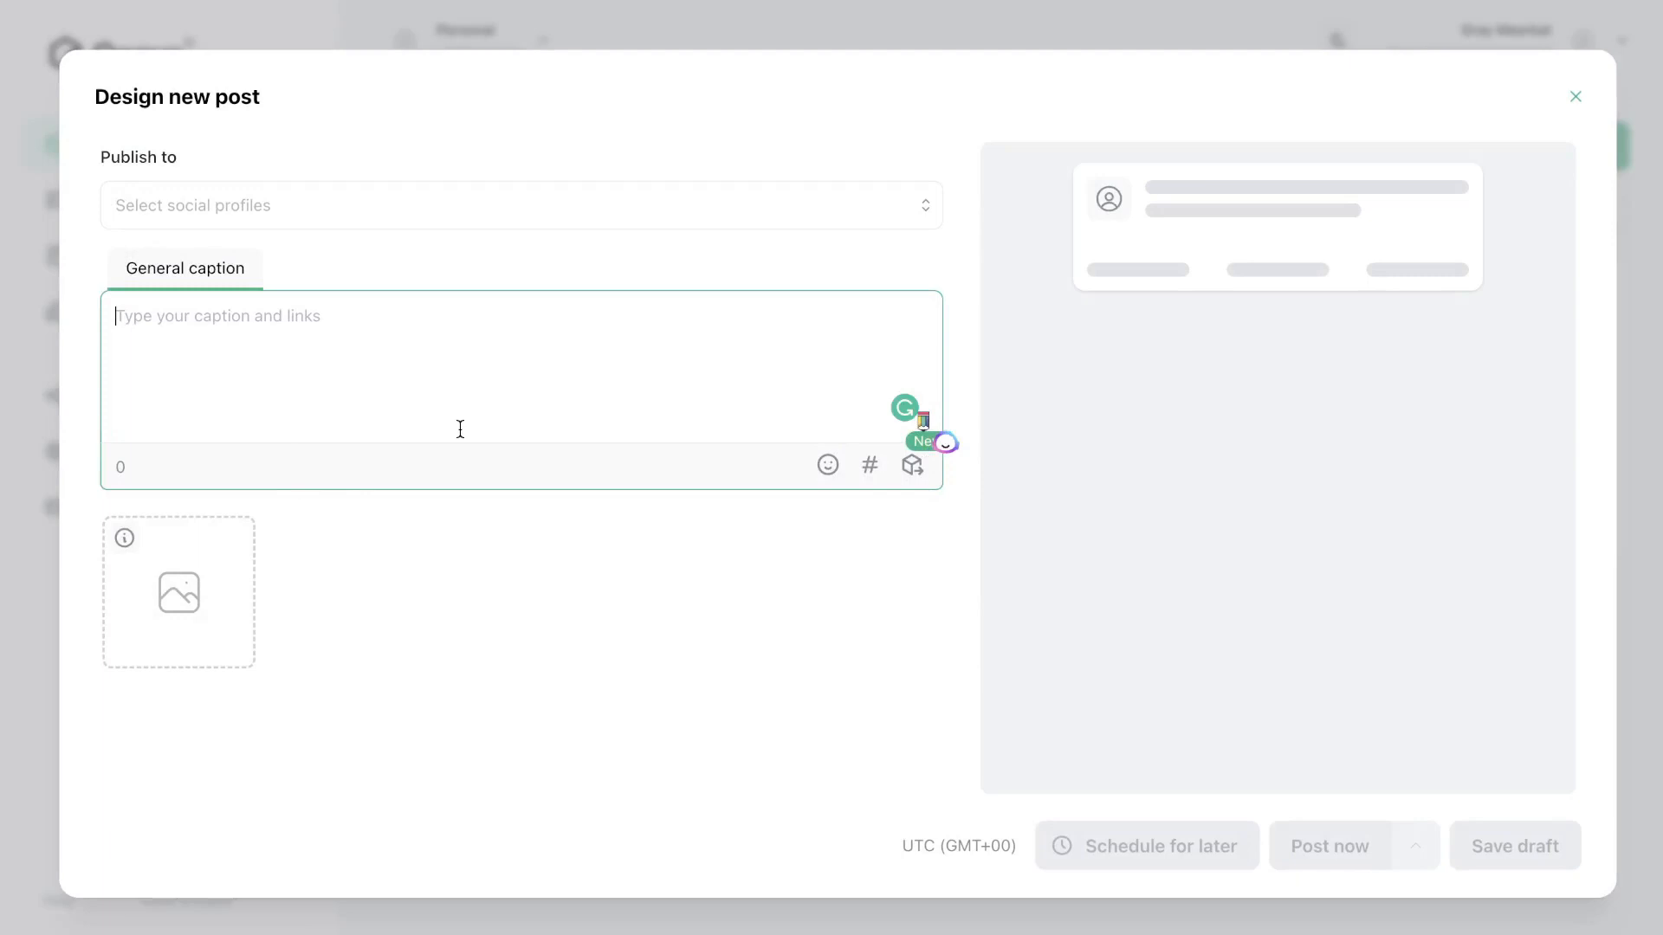
mouse_move(209, 625)
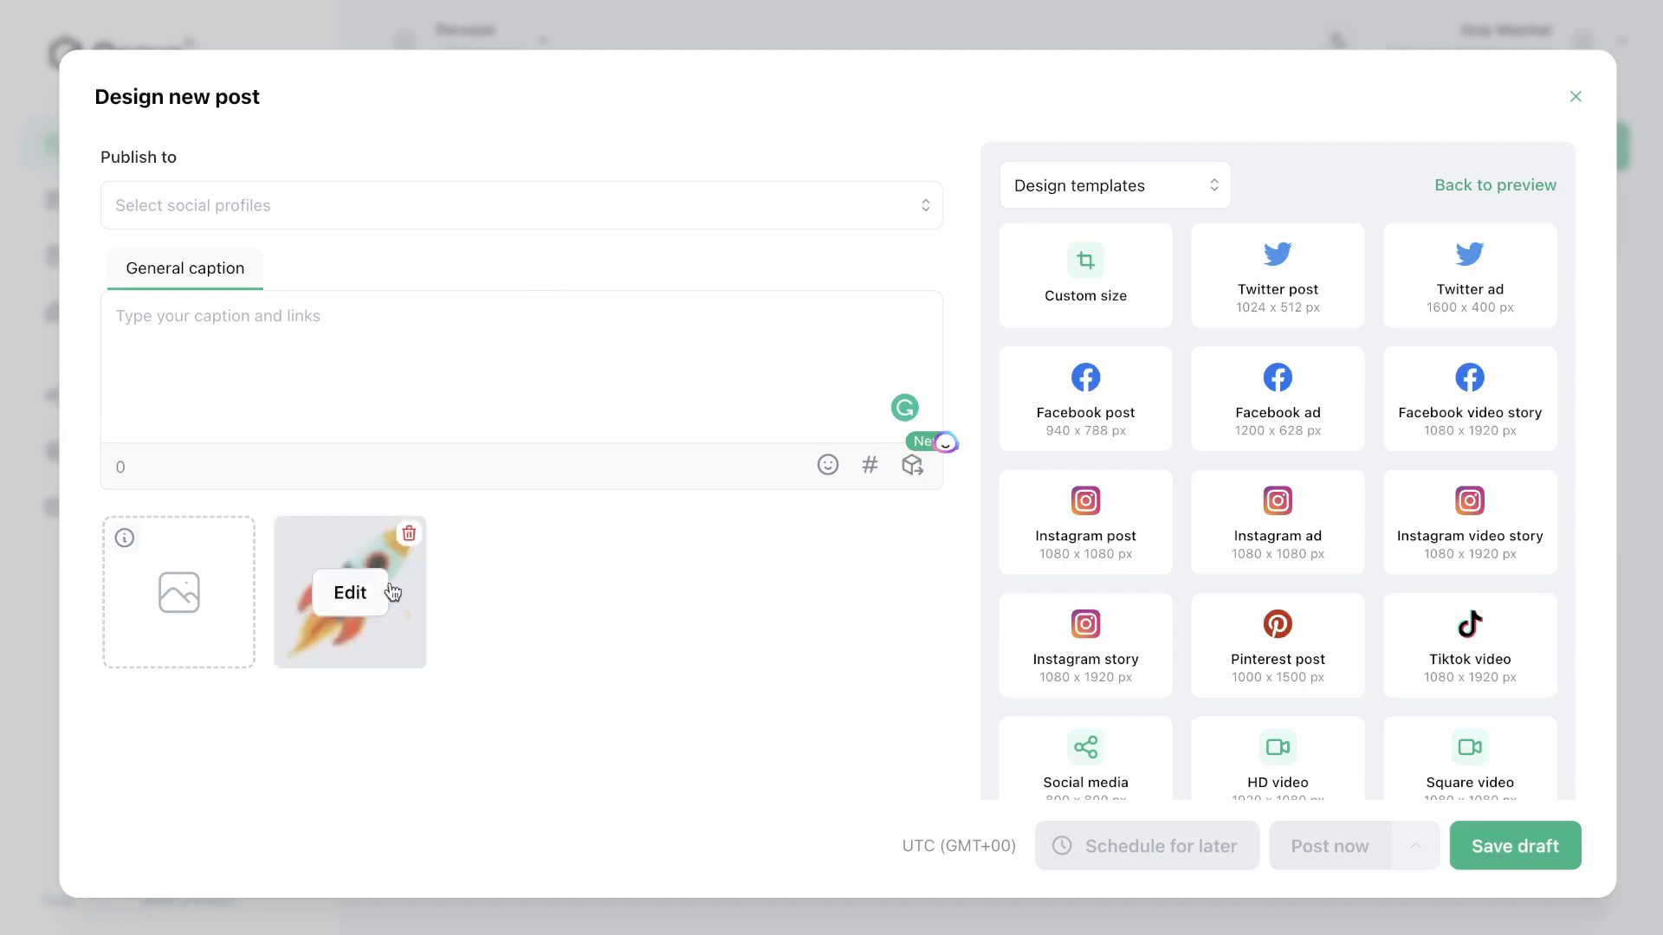
click(350, 593)
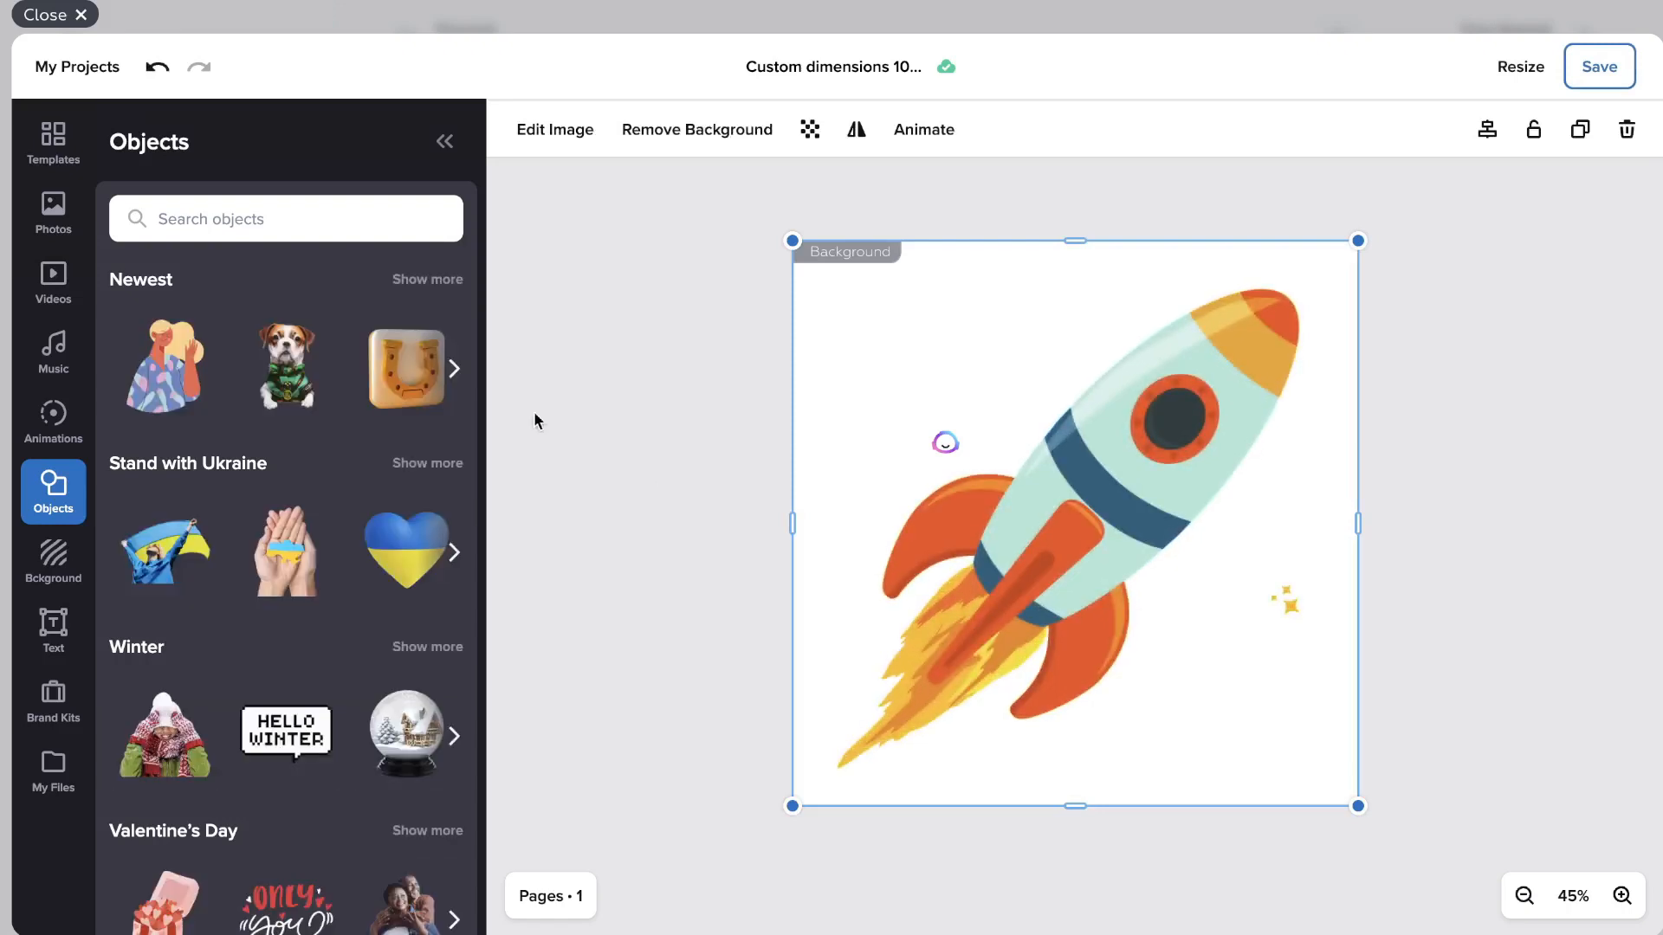
mouse_move(118, 501)
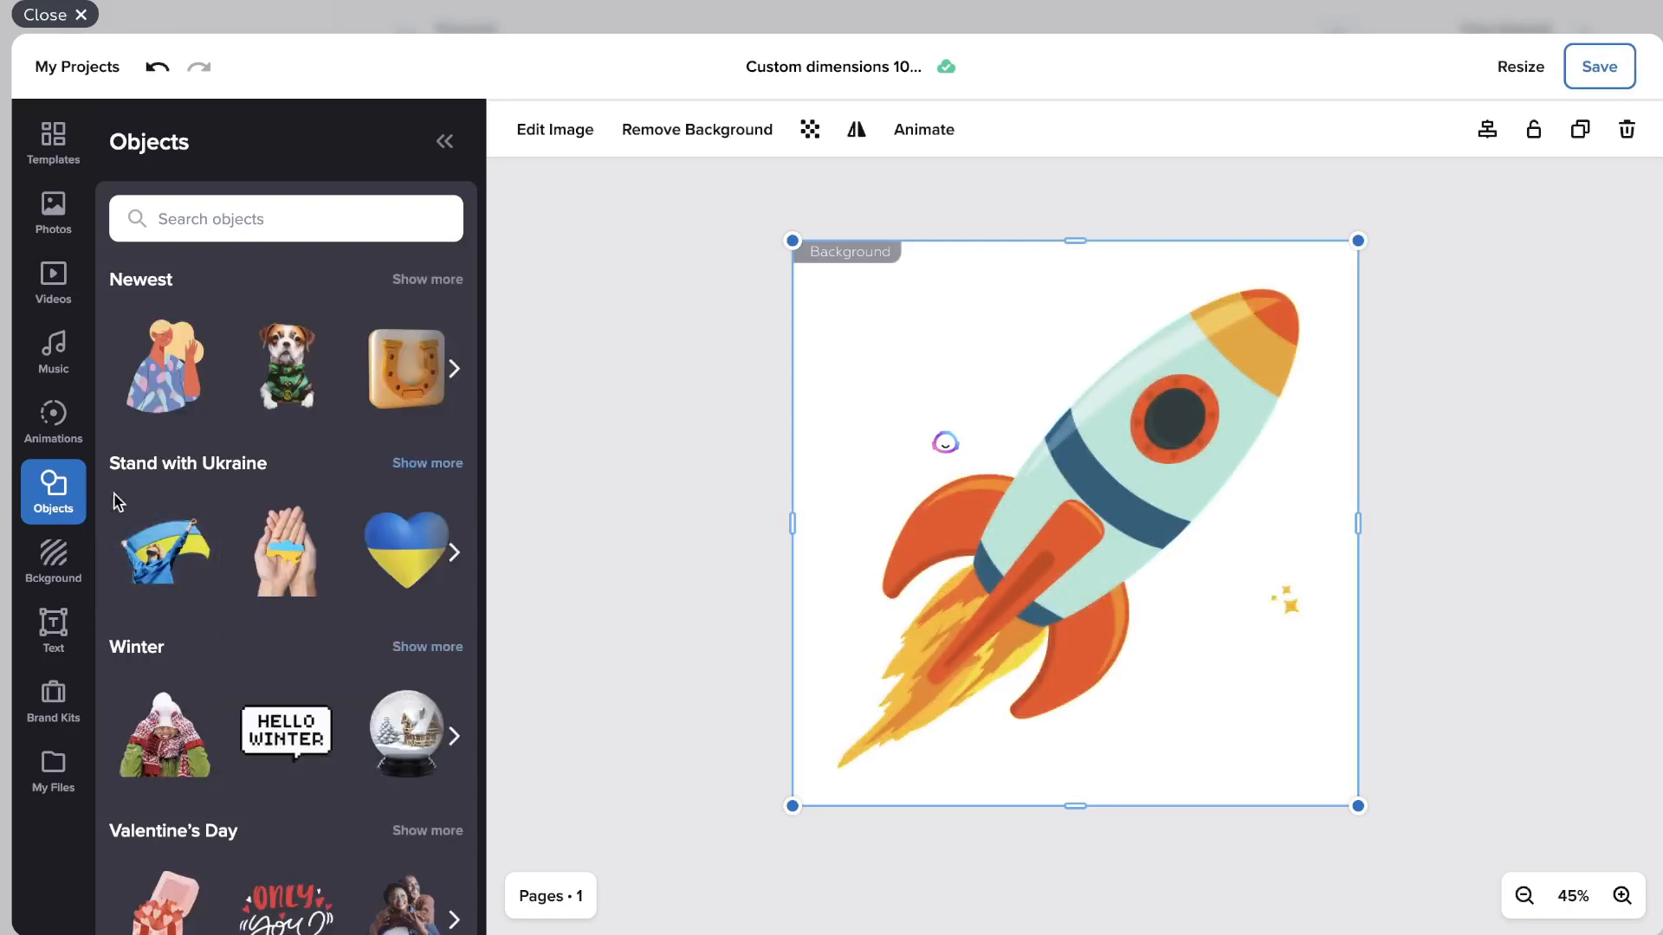
mouse_move(297, 453)
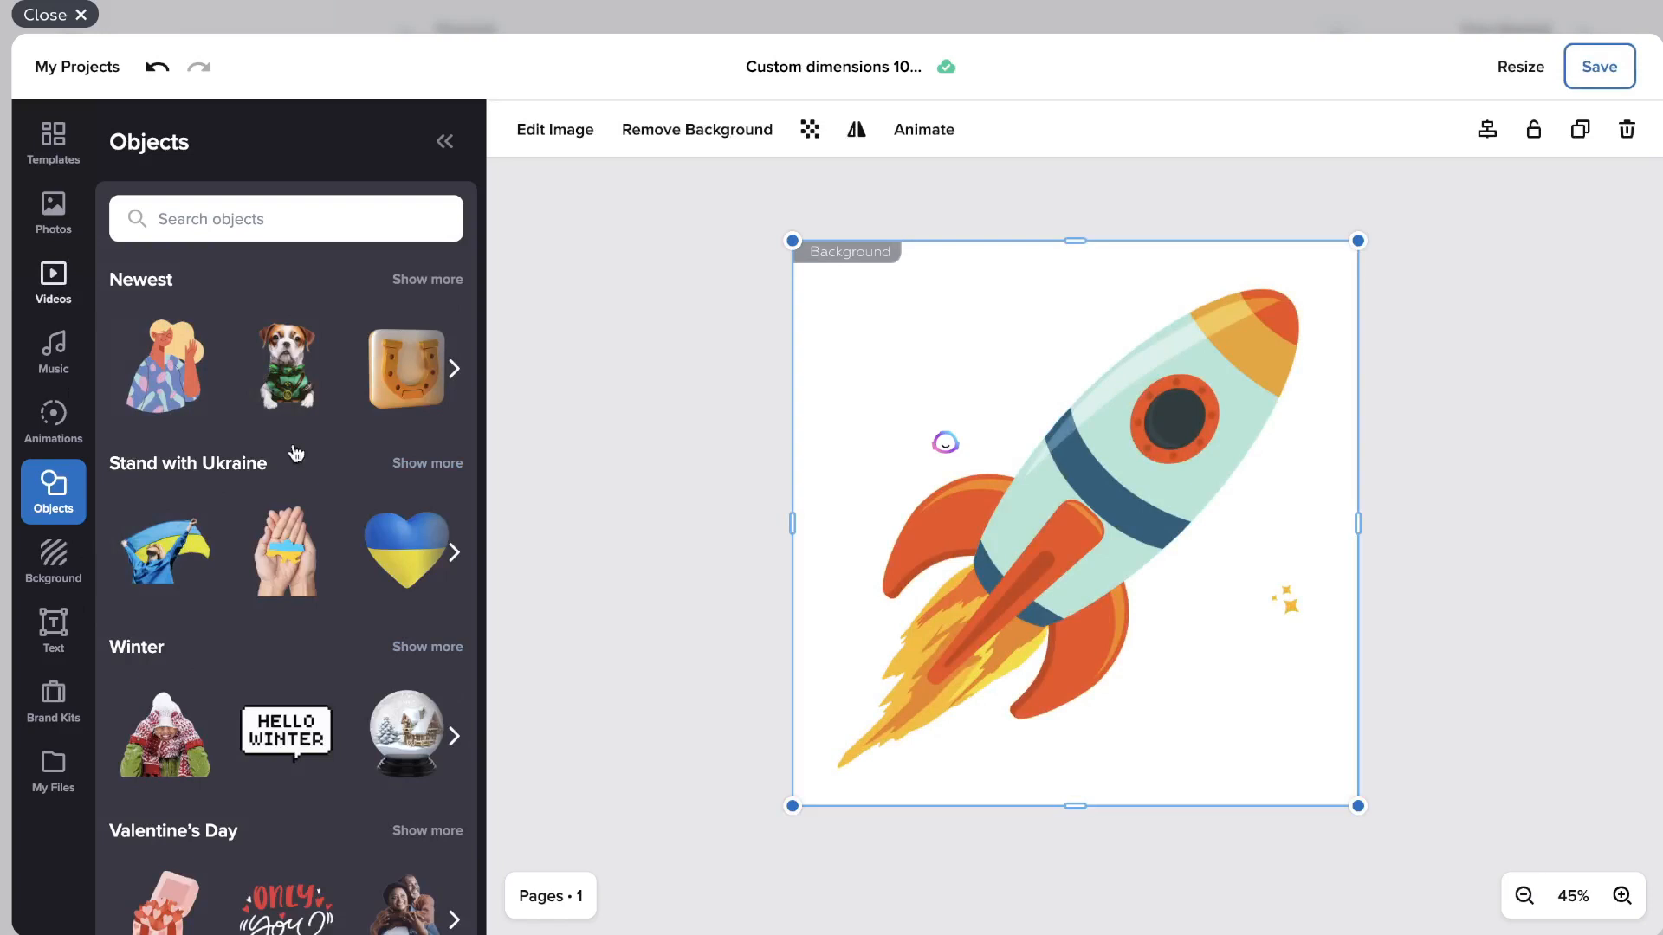
mouse_move(854, 507)
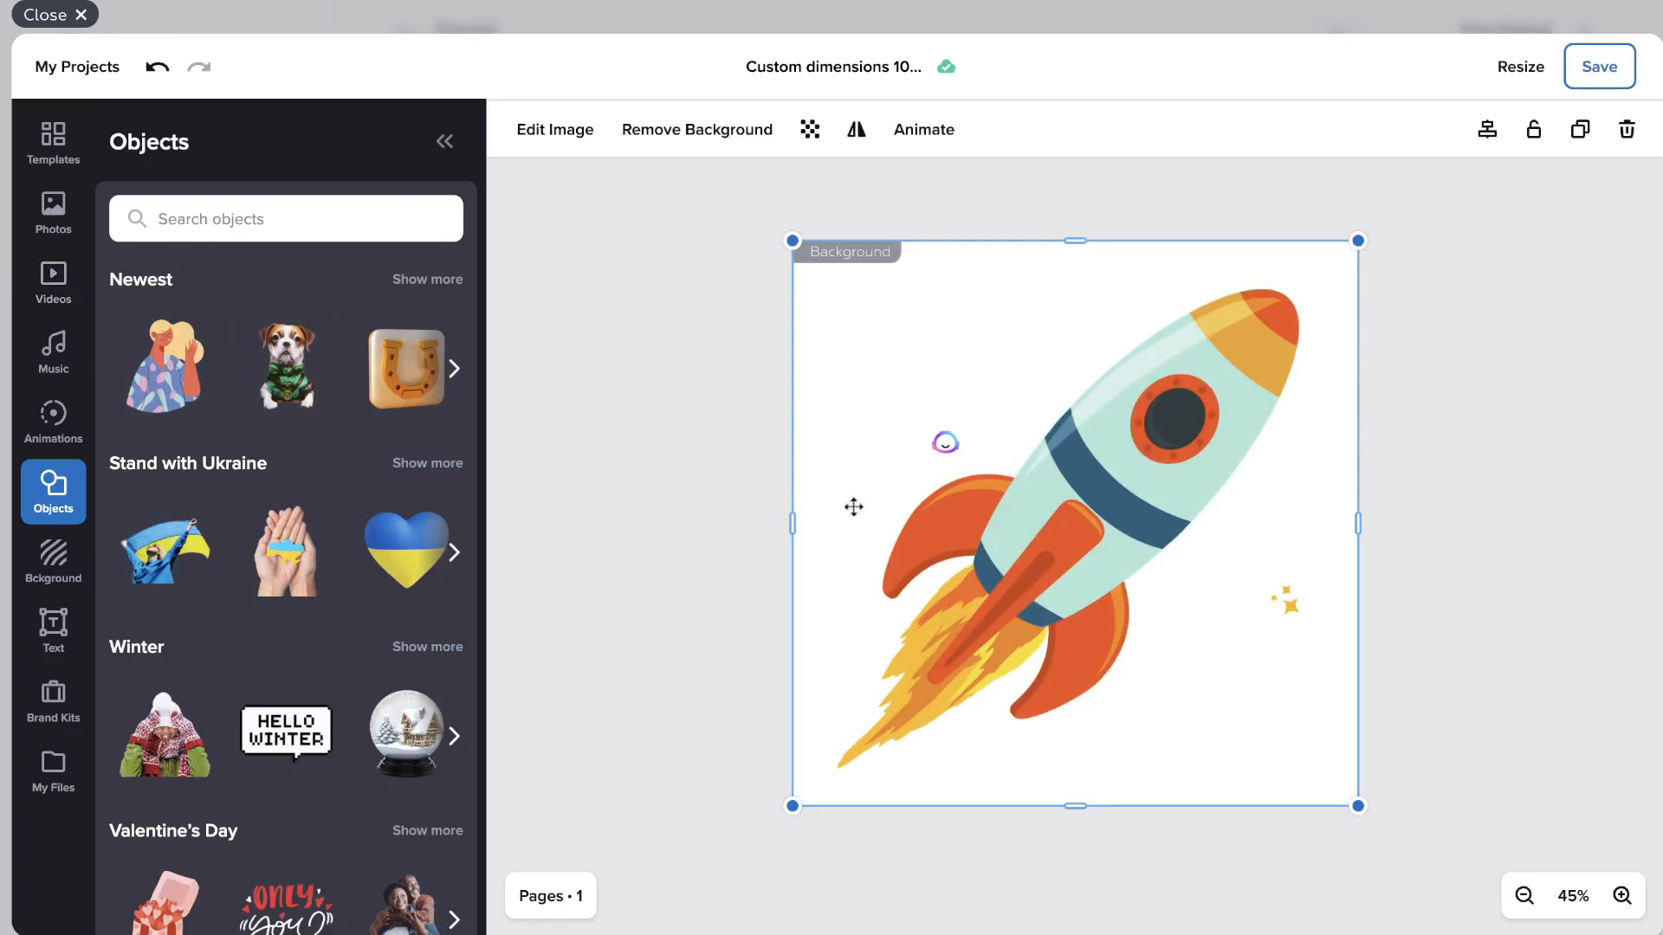
Look past Music to the Animations library and page further through the Newest row.
click(52, 352)
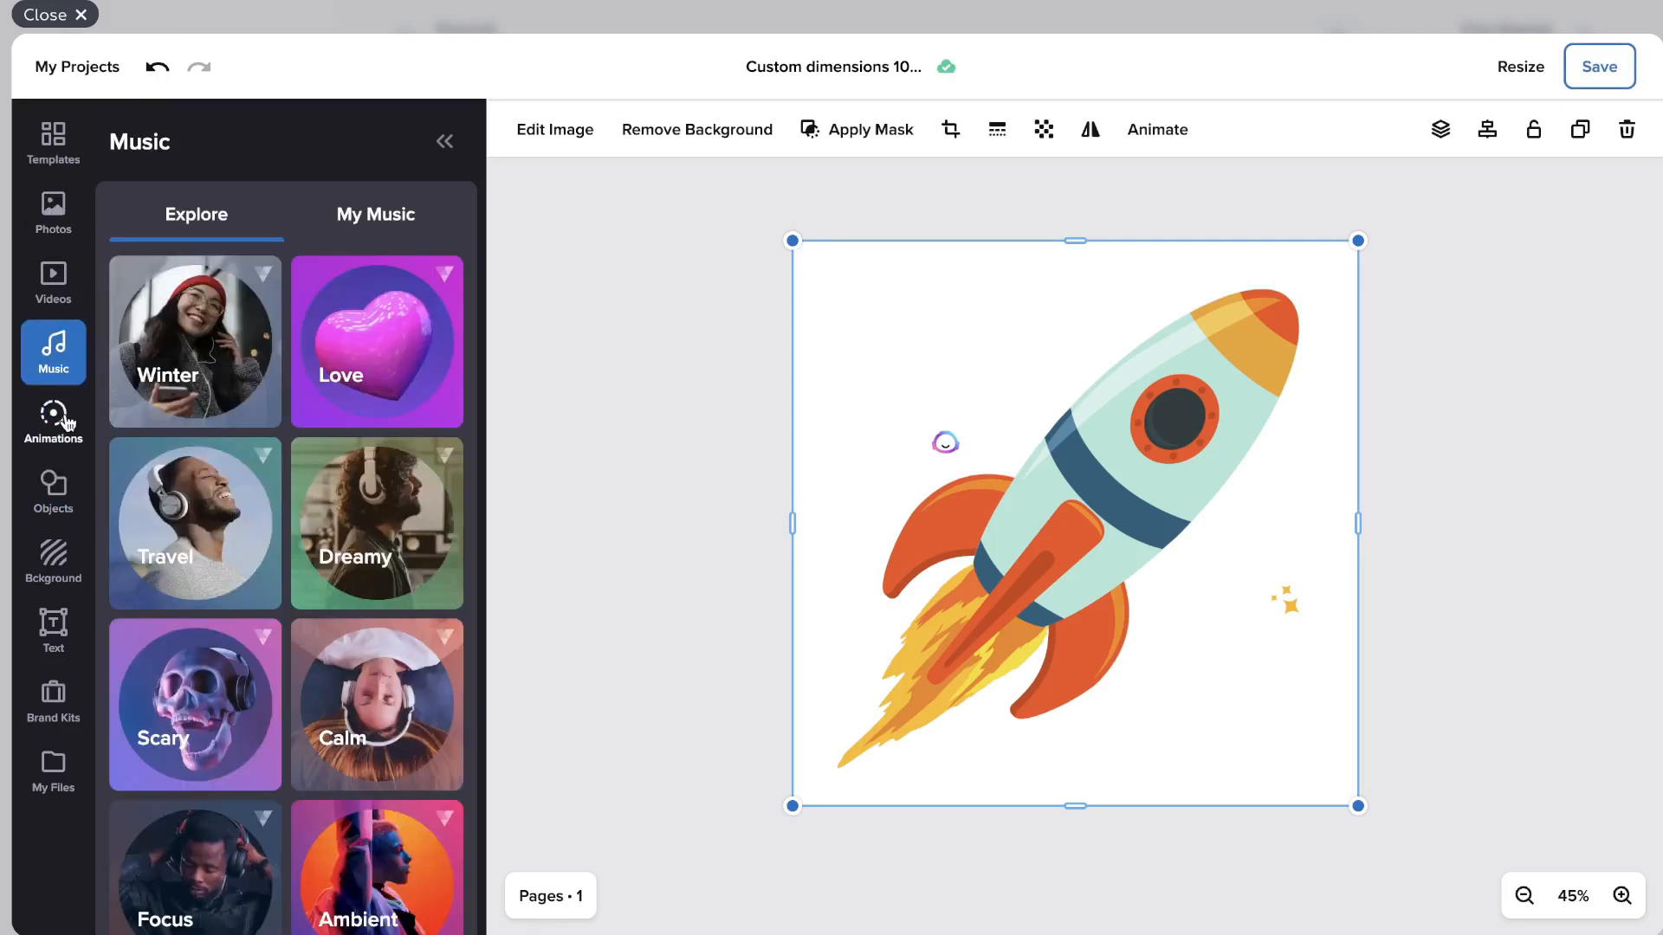
click(52, 421)
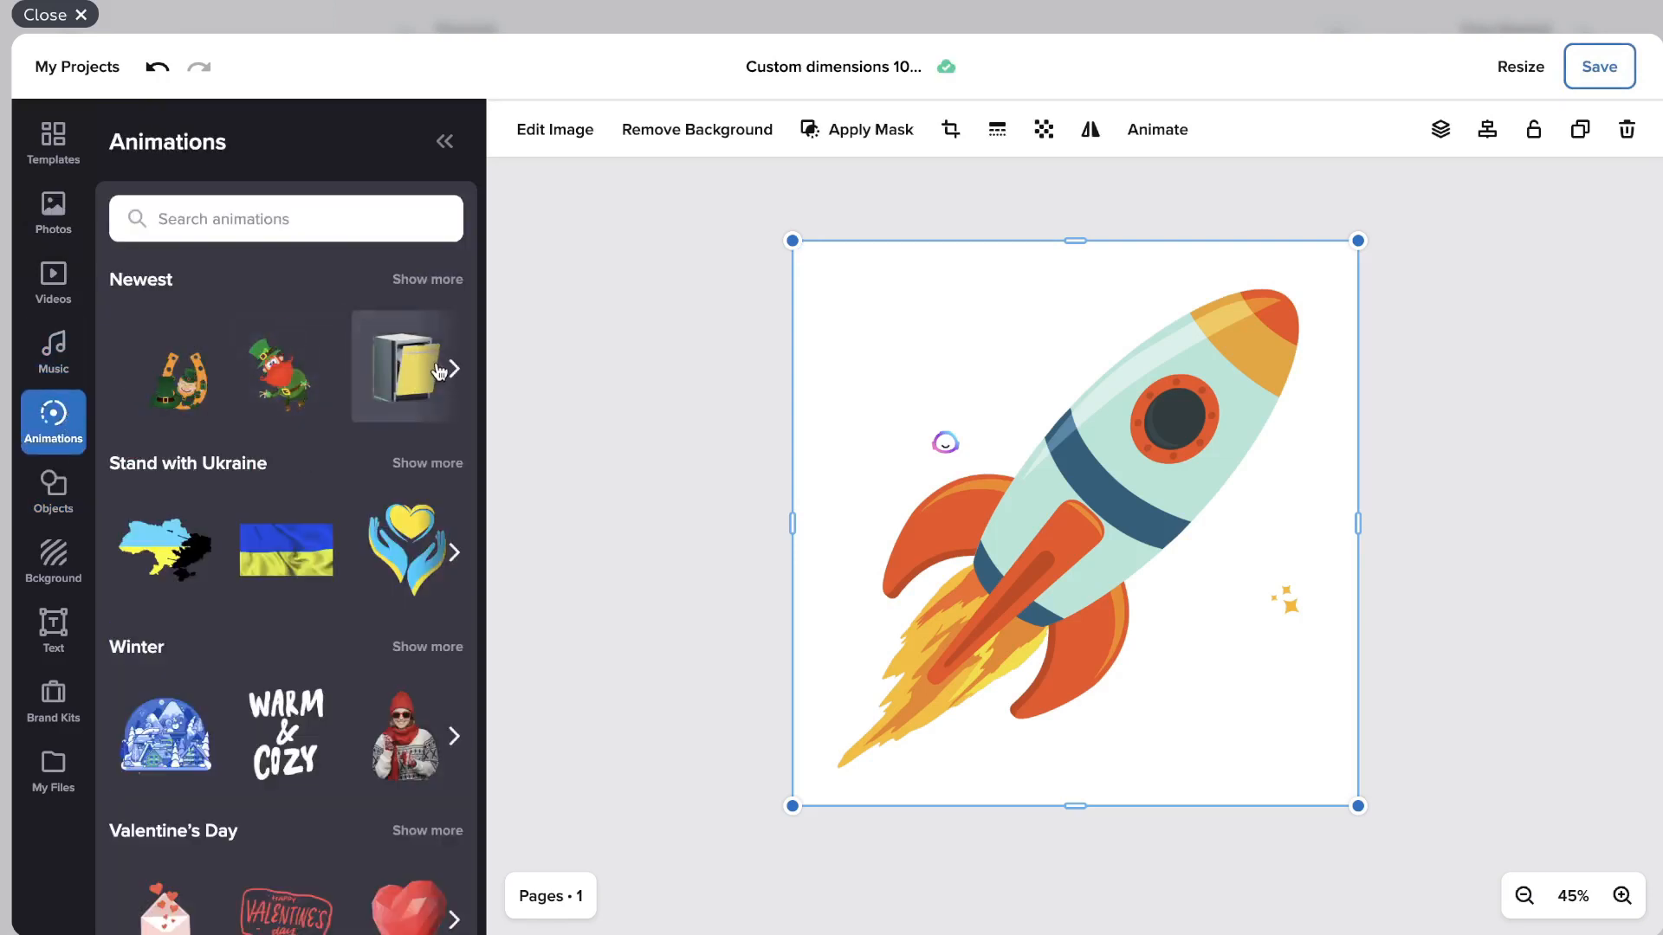
click(454, 369)
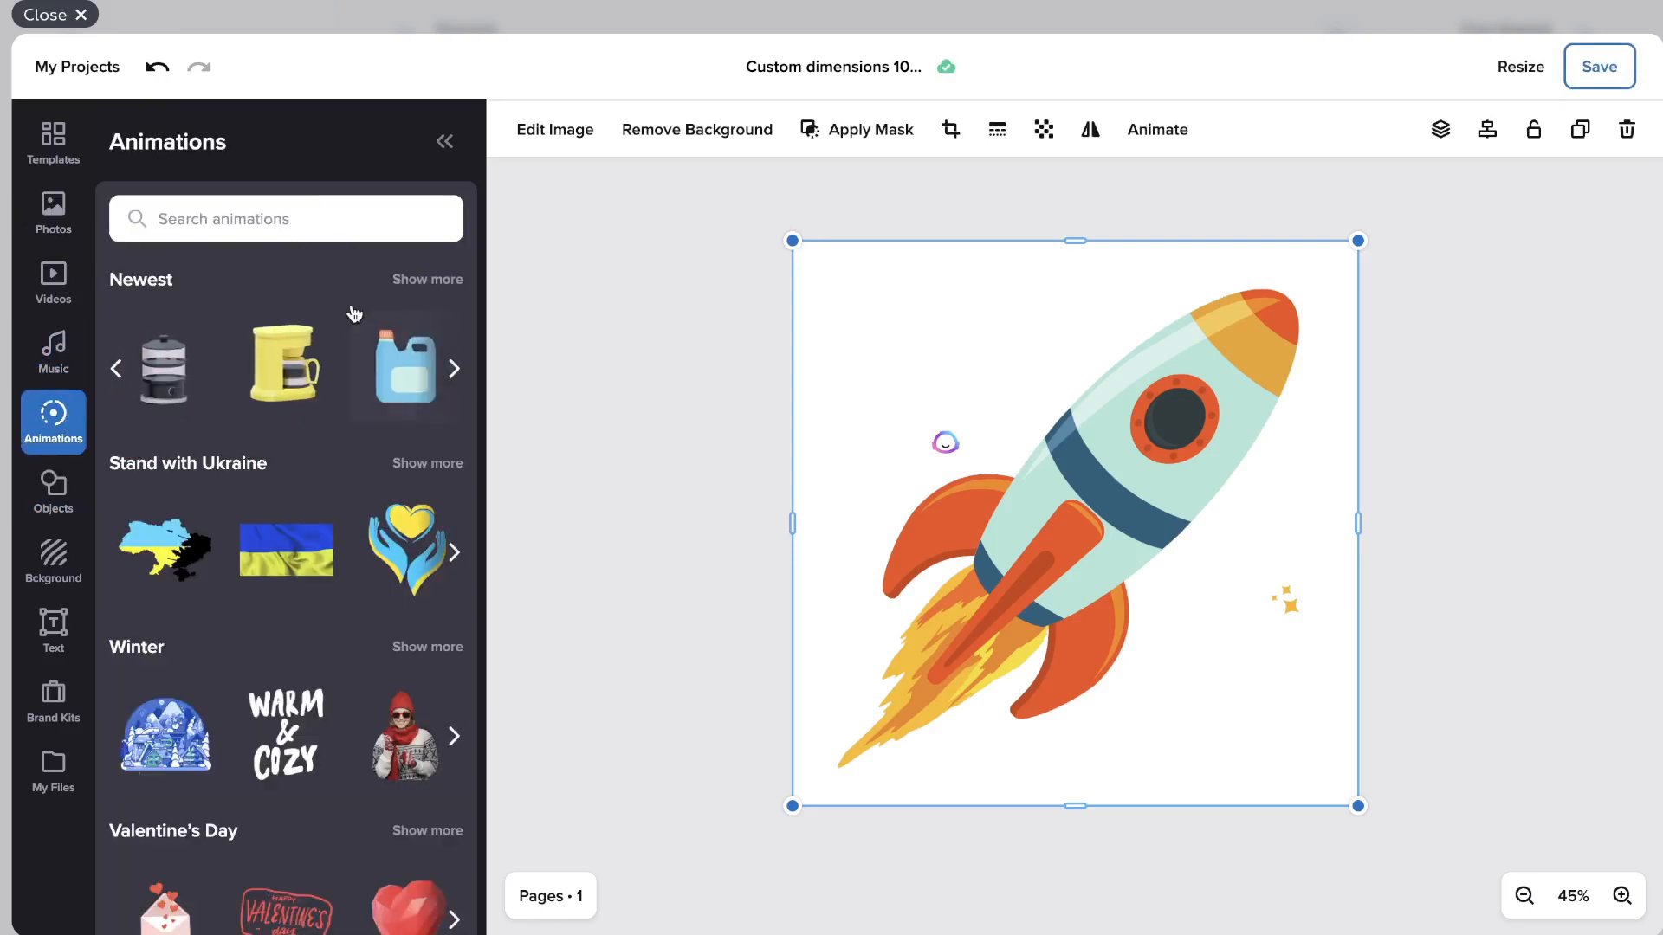
mouse_move(521, 493)
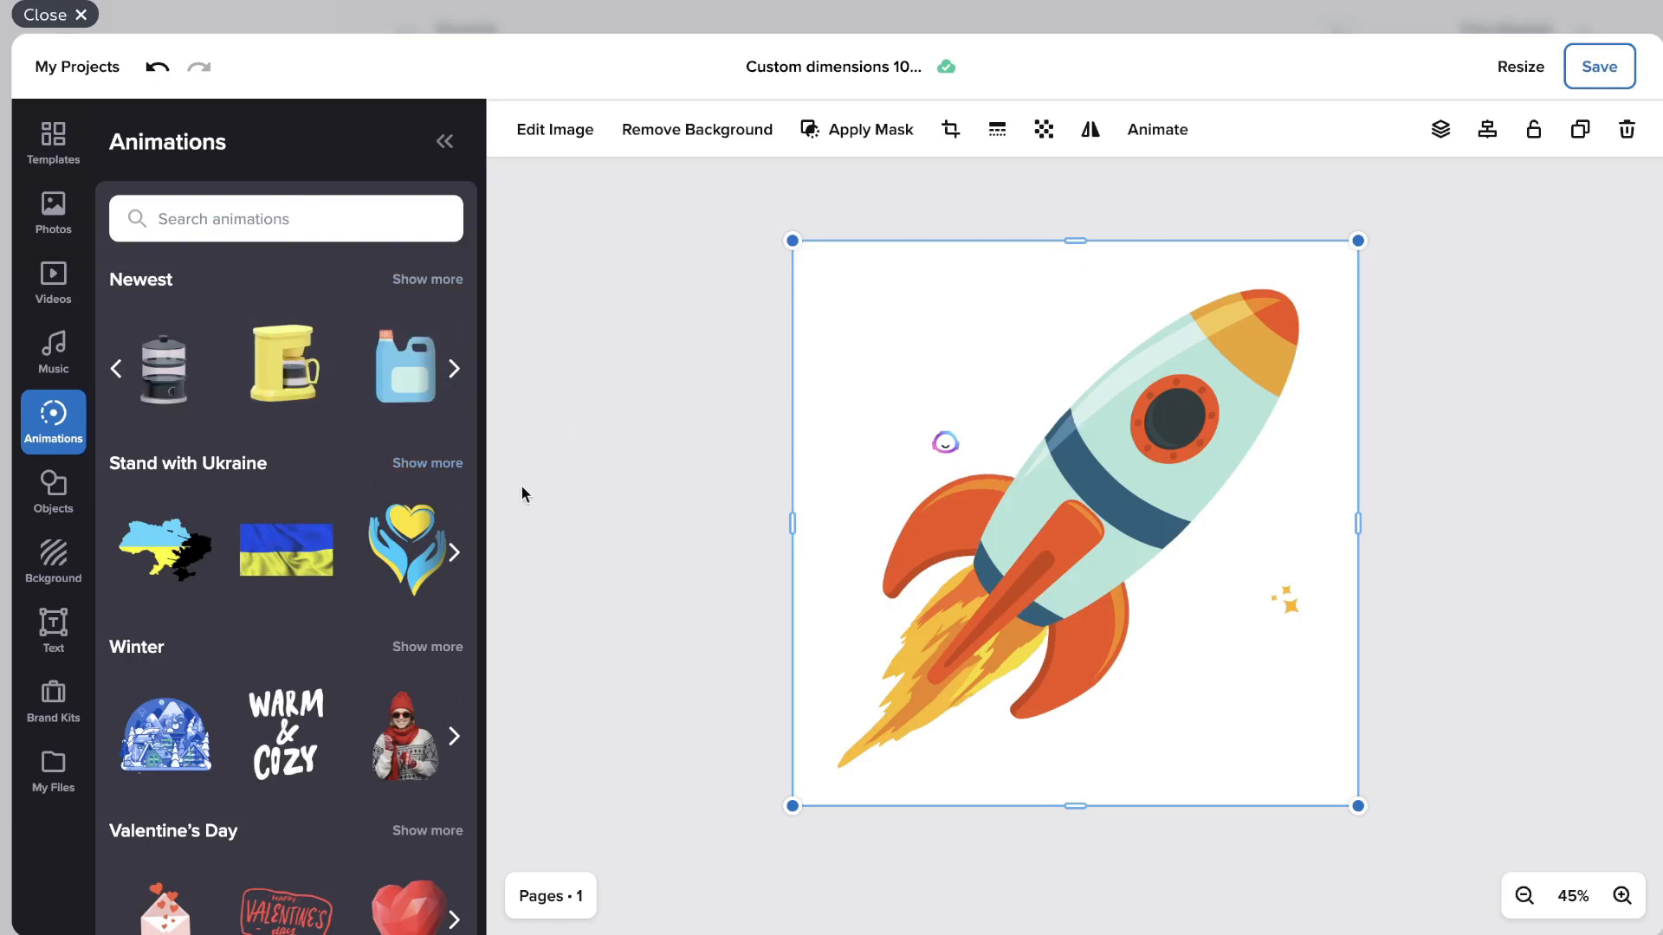
Add a sports illustration and a purple 3D block pattern from the Objects library.
click(52, 491)
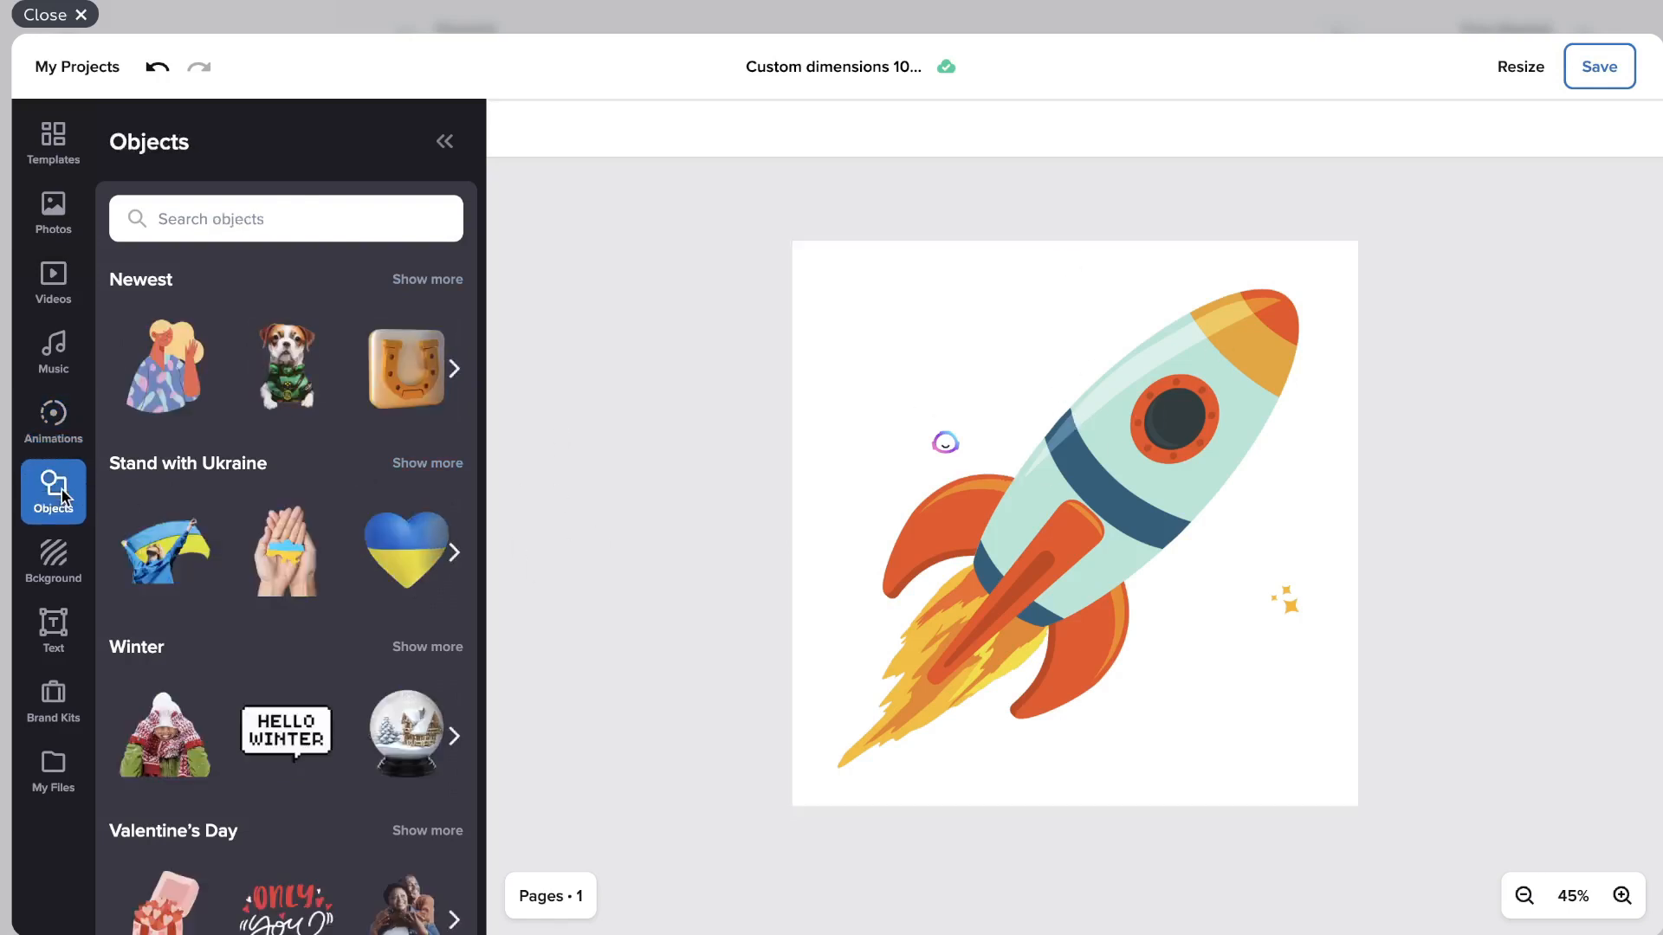
mouse_move(273, 443)
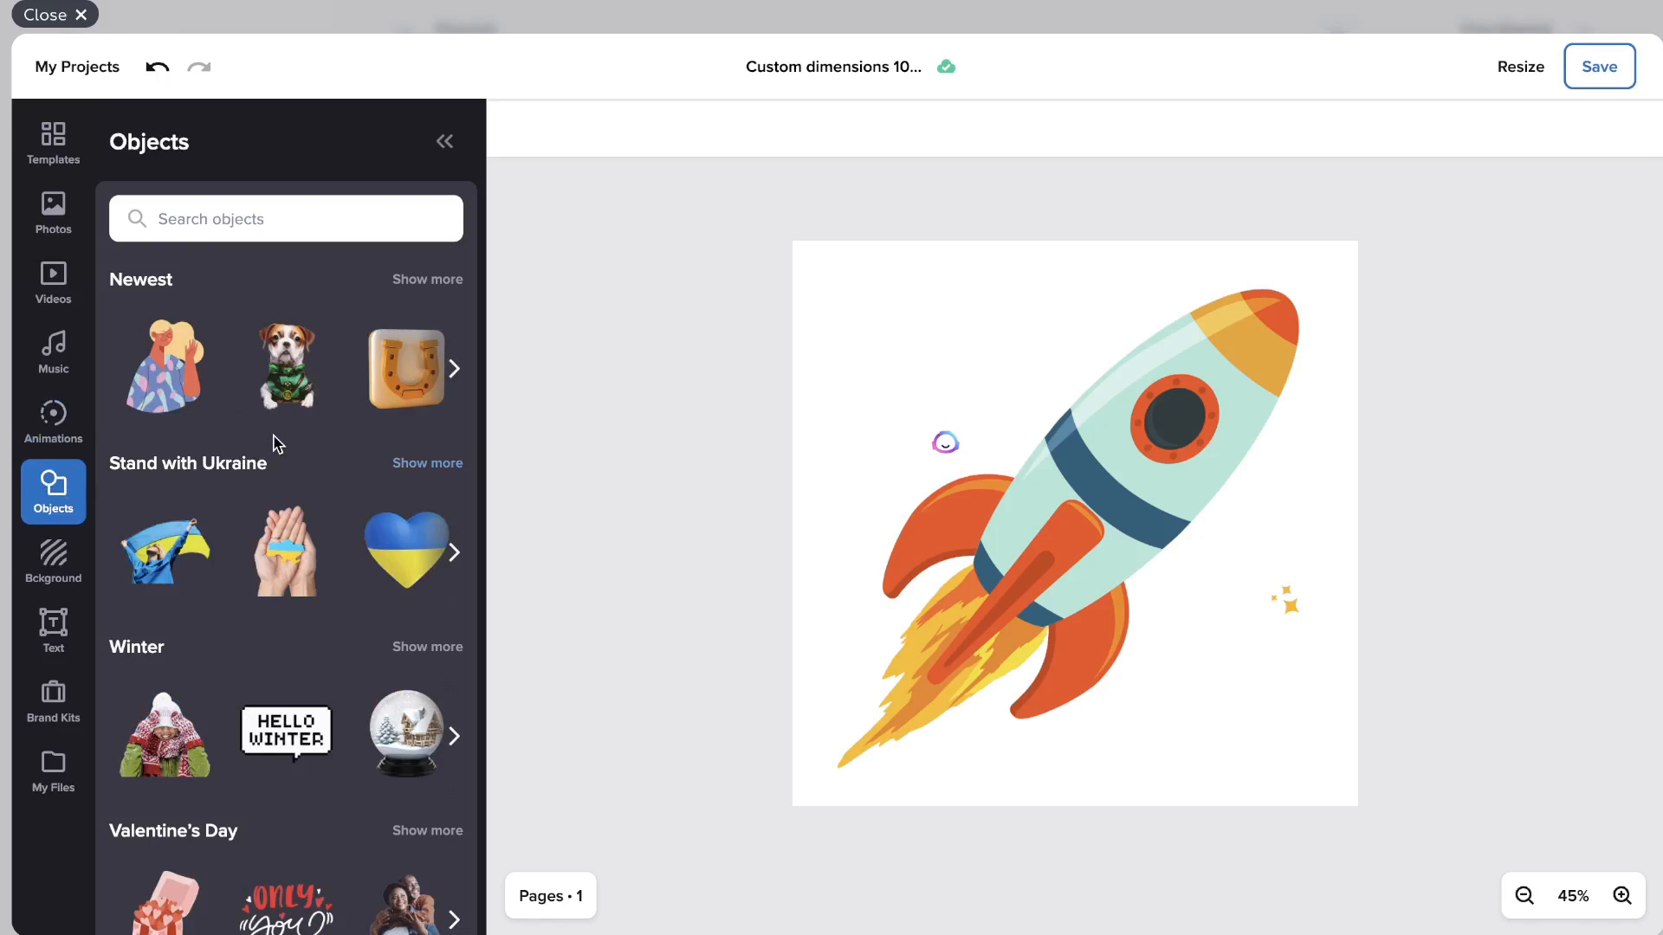
scroll(down, 3)
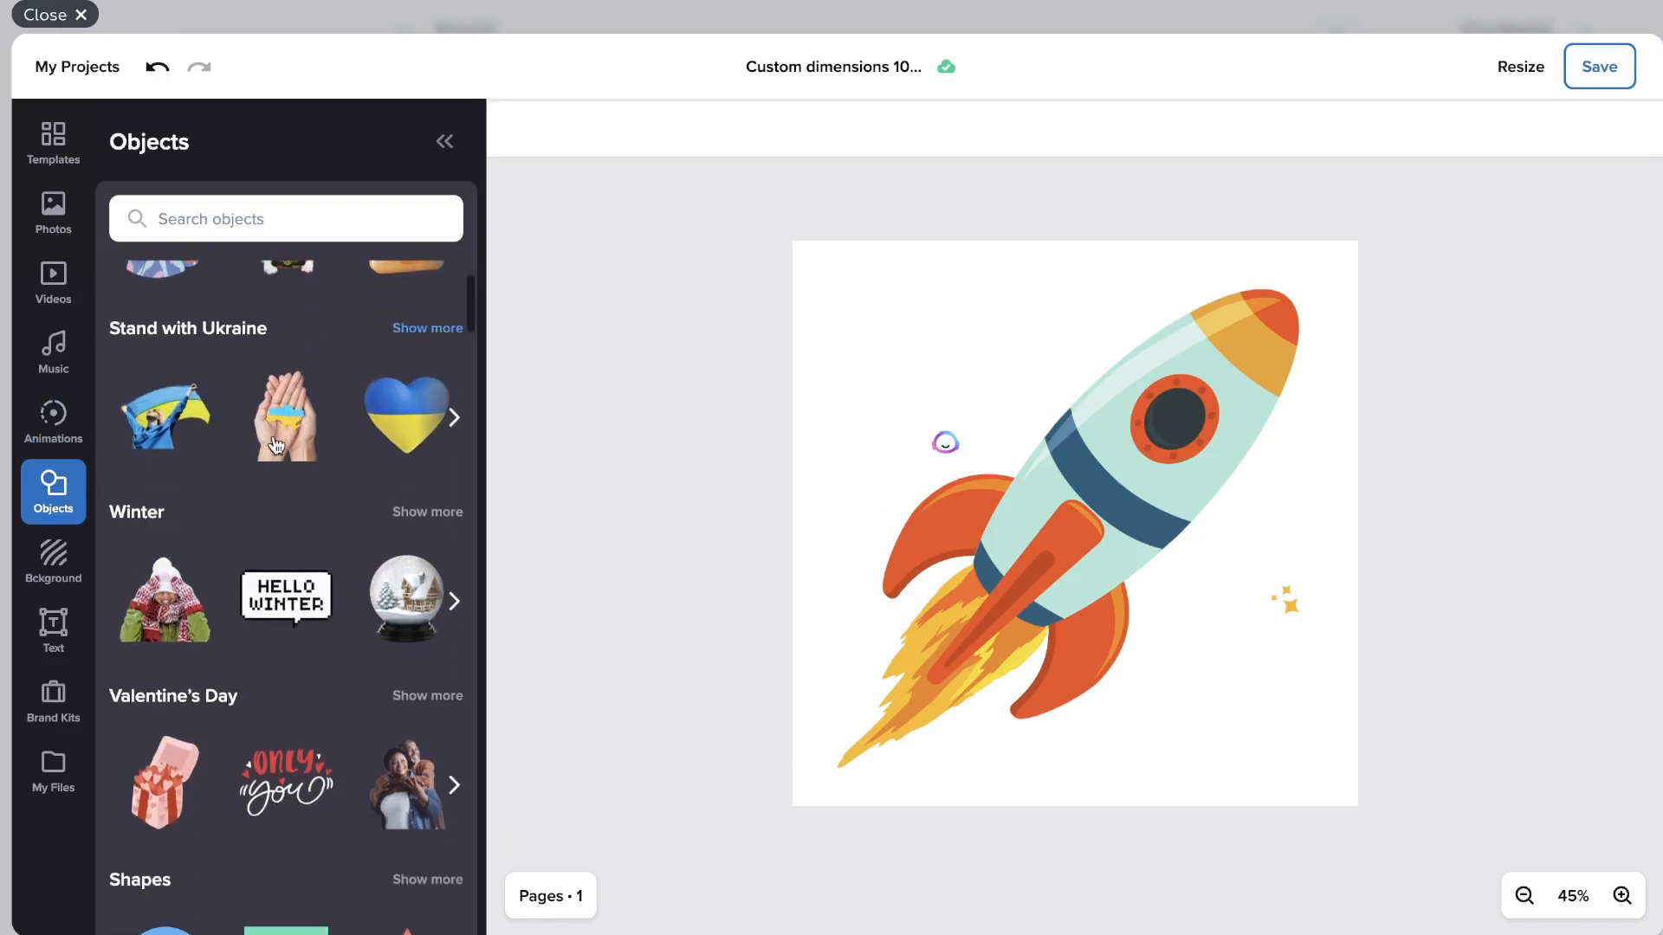
scroll(down, 3)
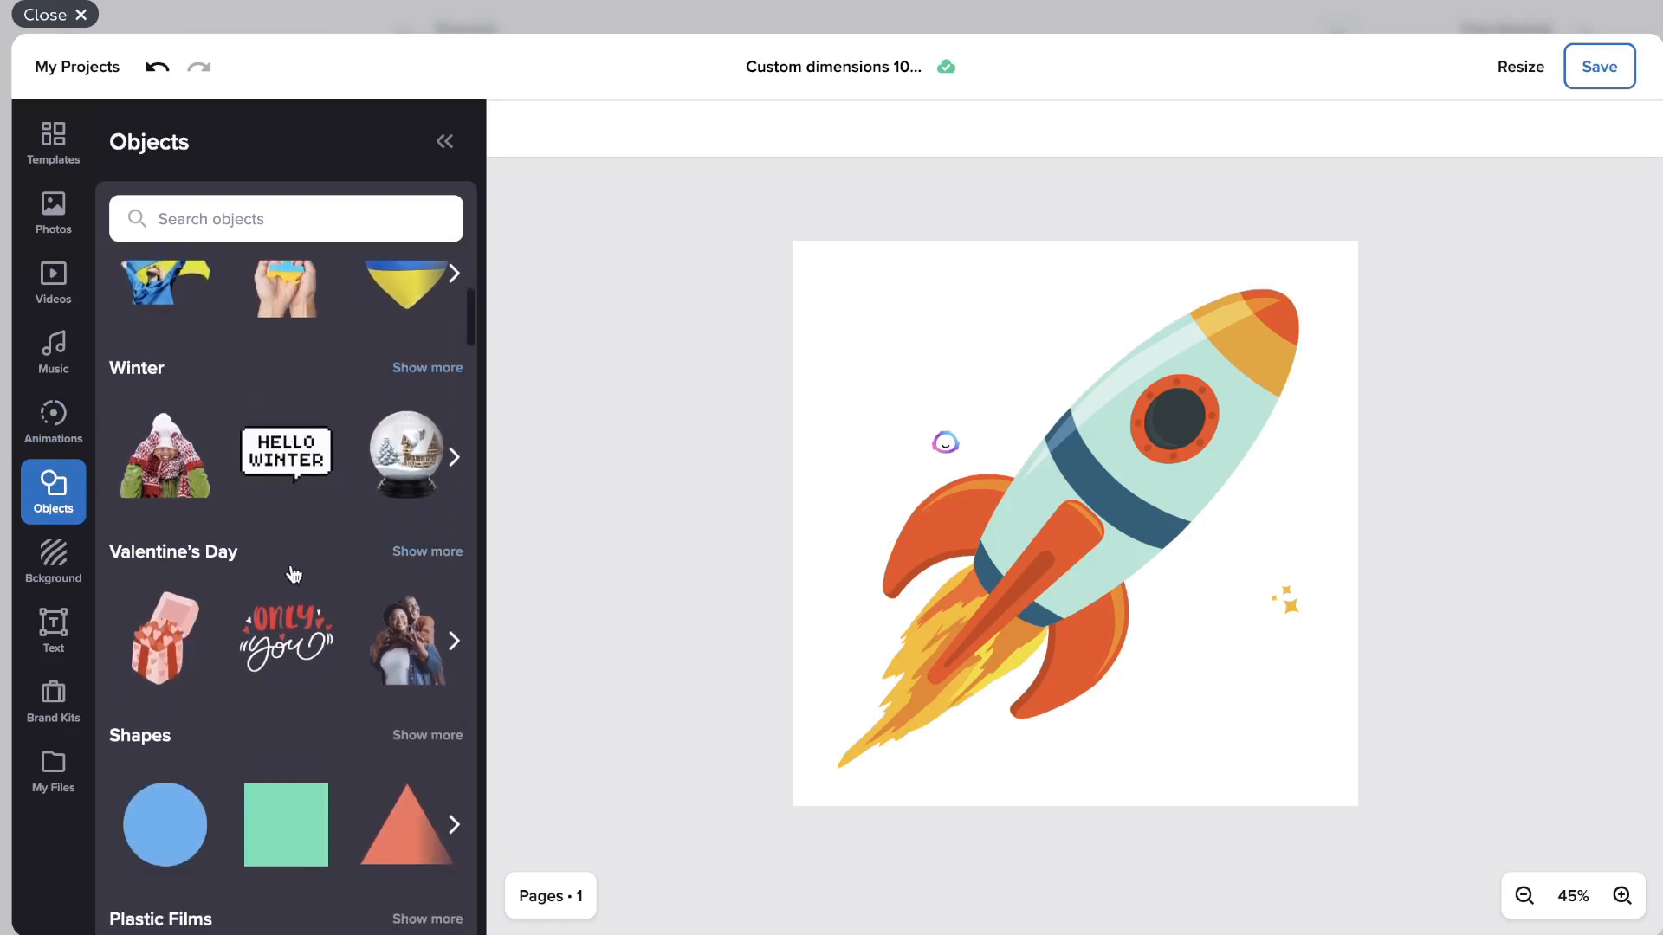
scroll(down, 3)
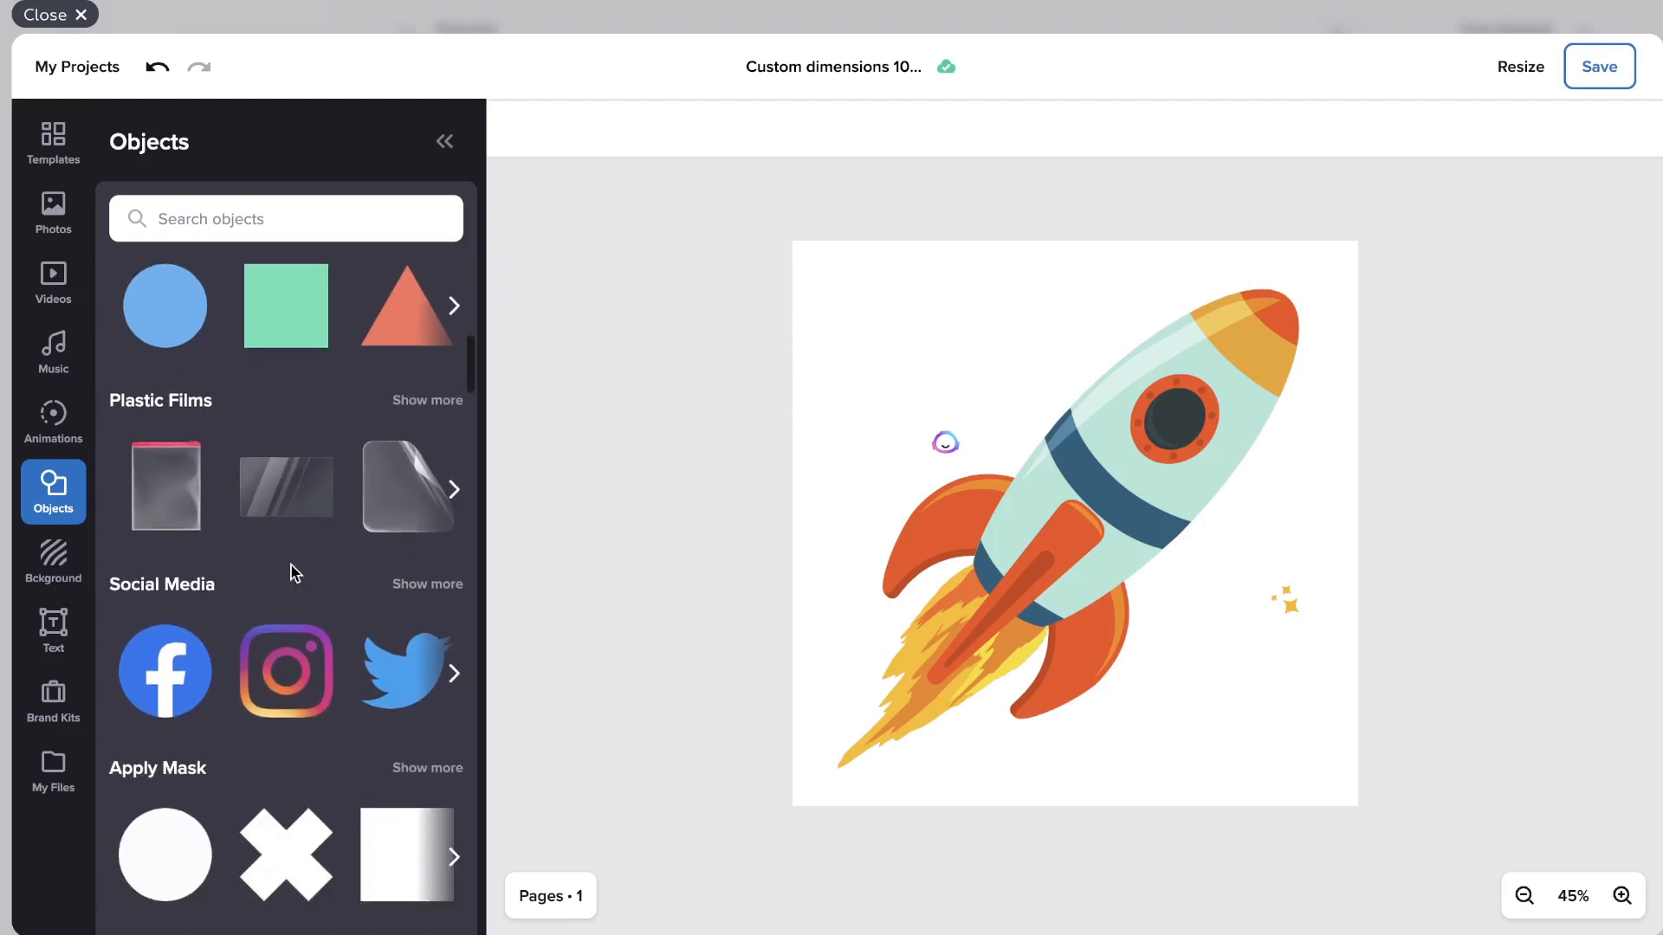
scroll(down, 3)
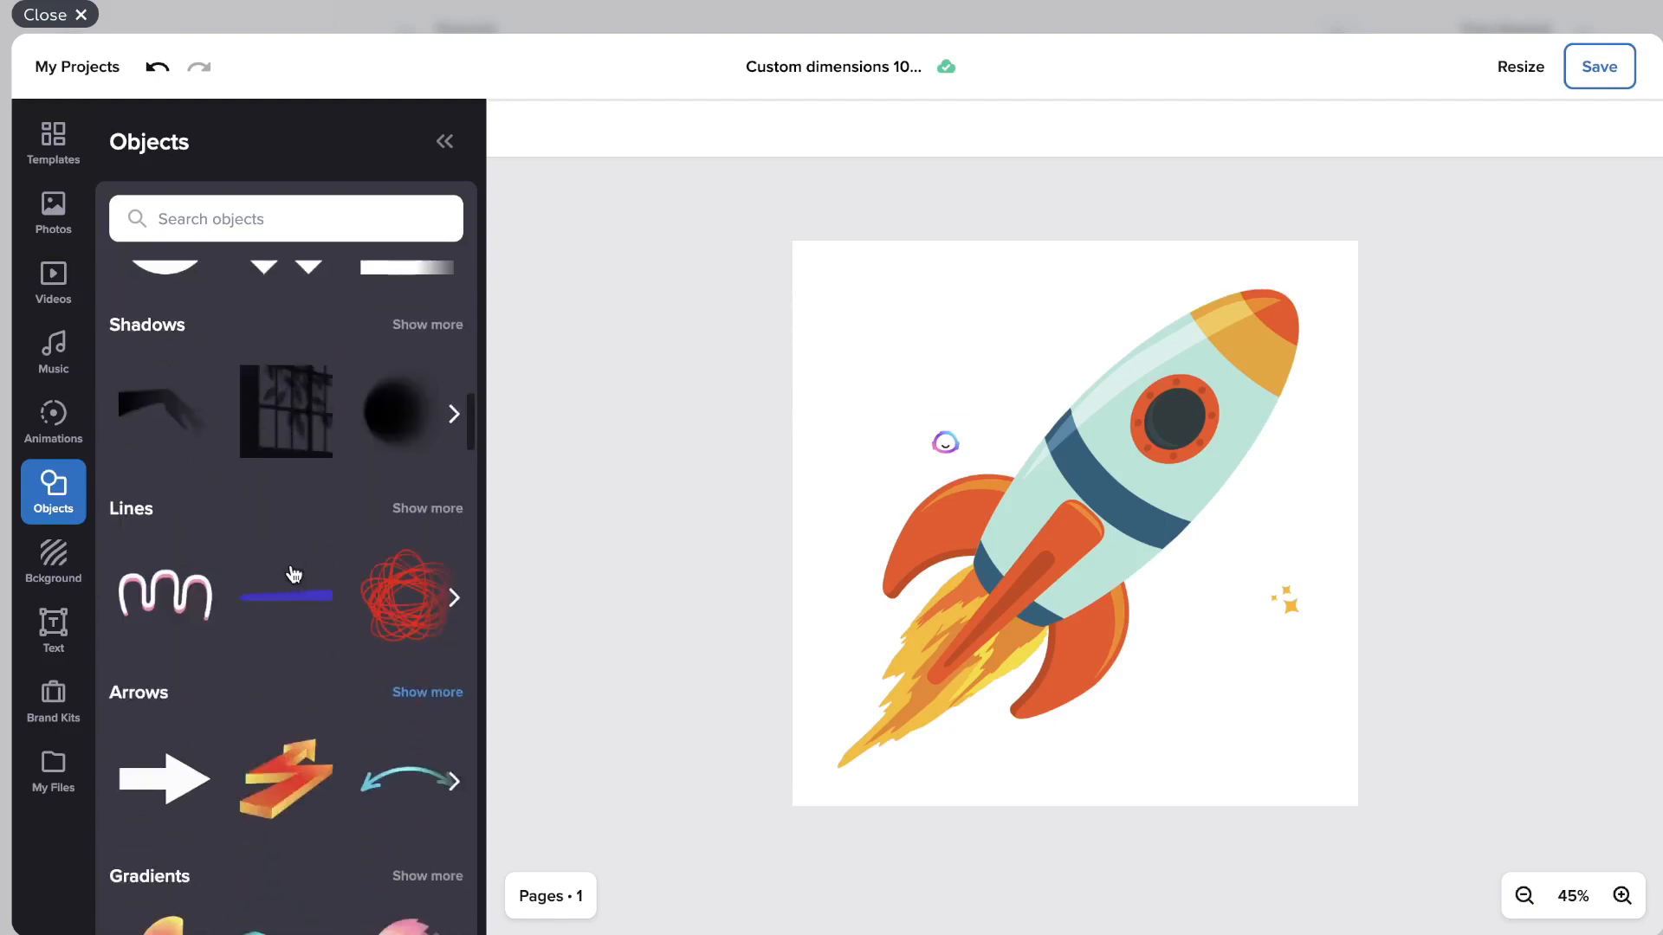
scroll(down, 3)
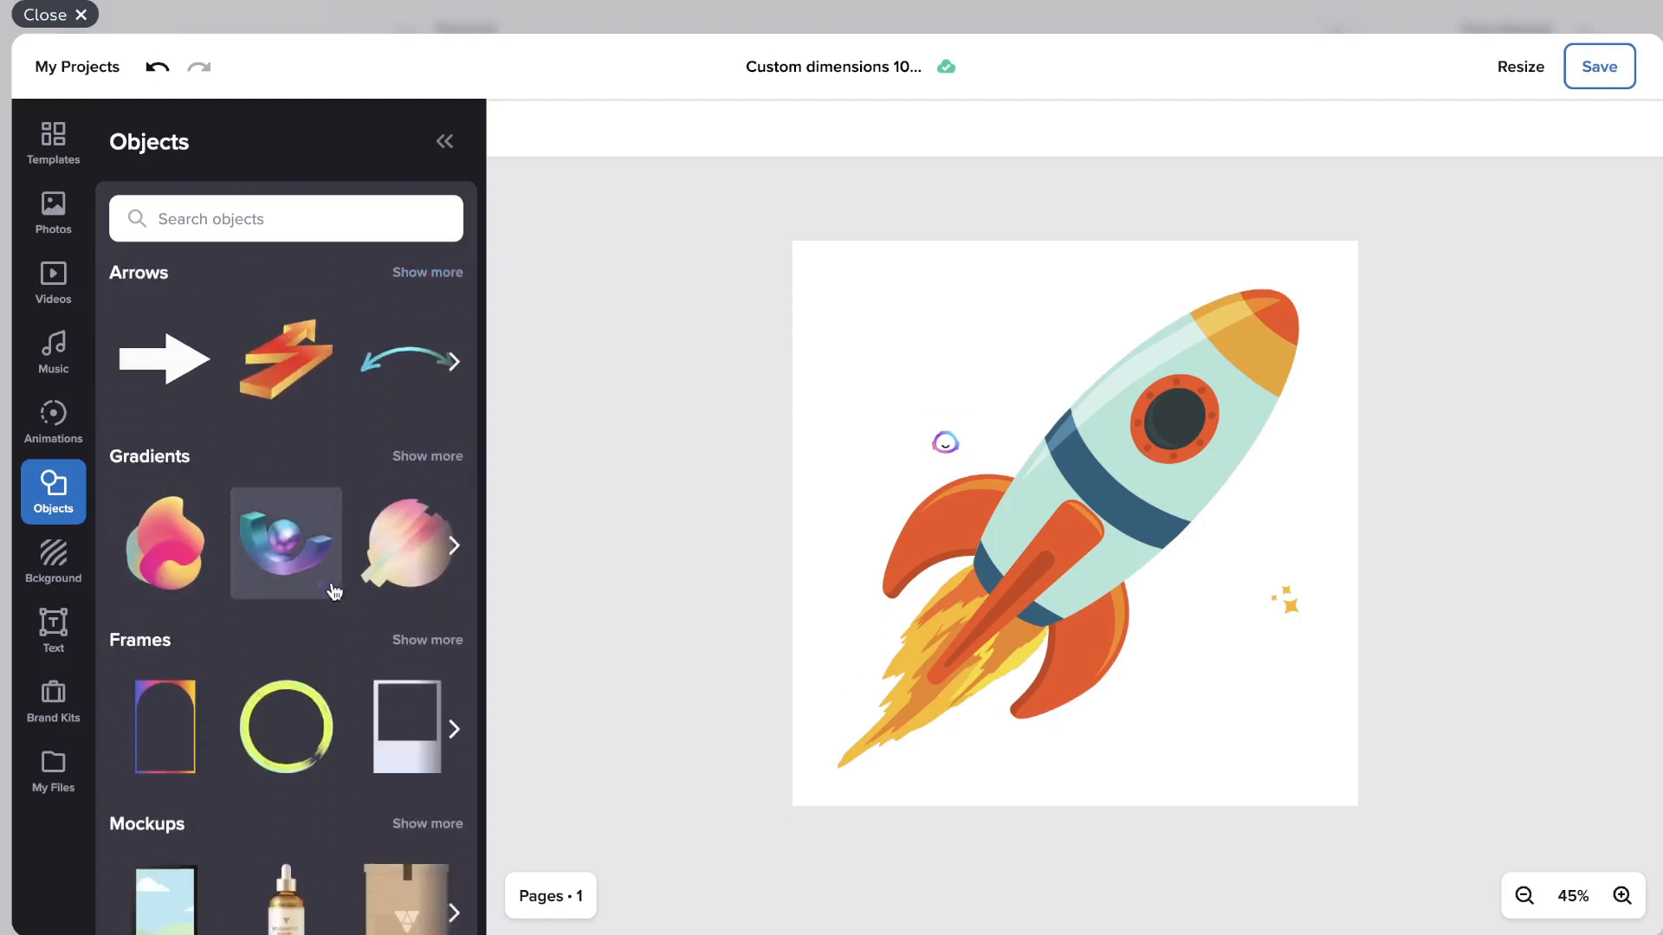
scroll(down, 3)
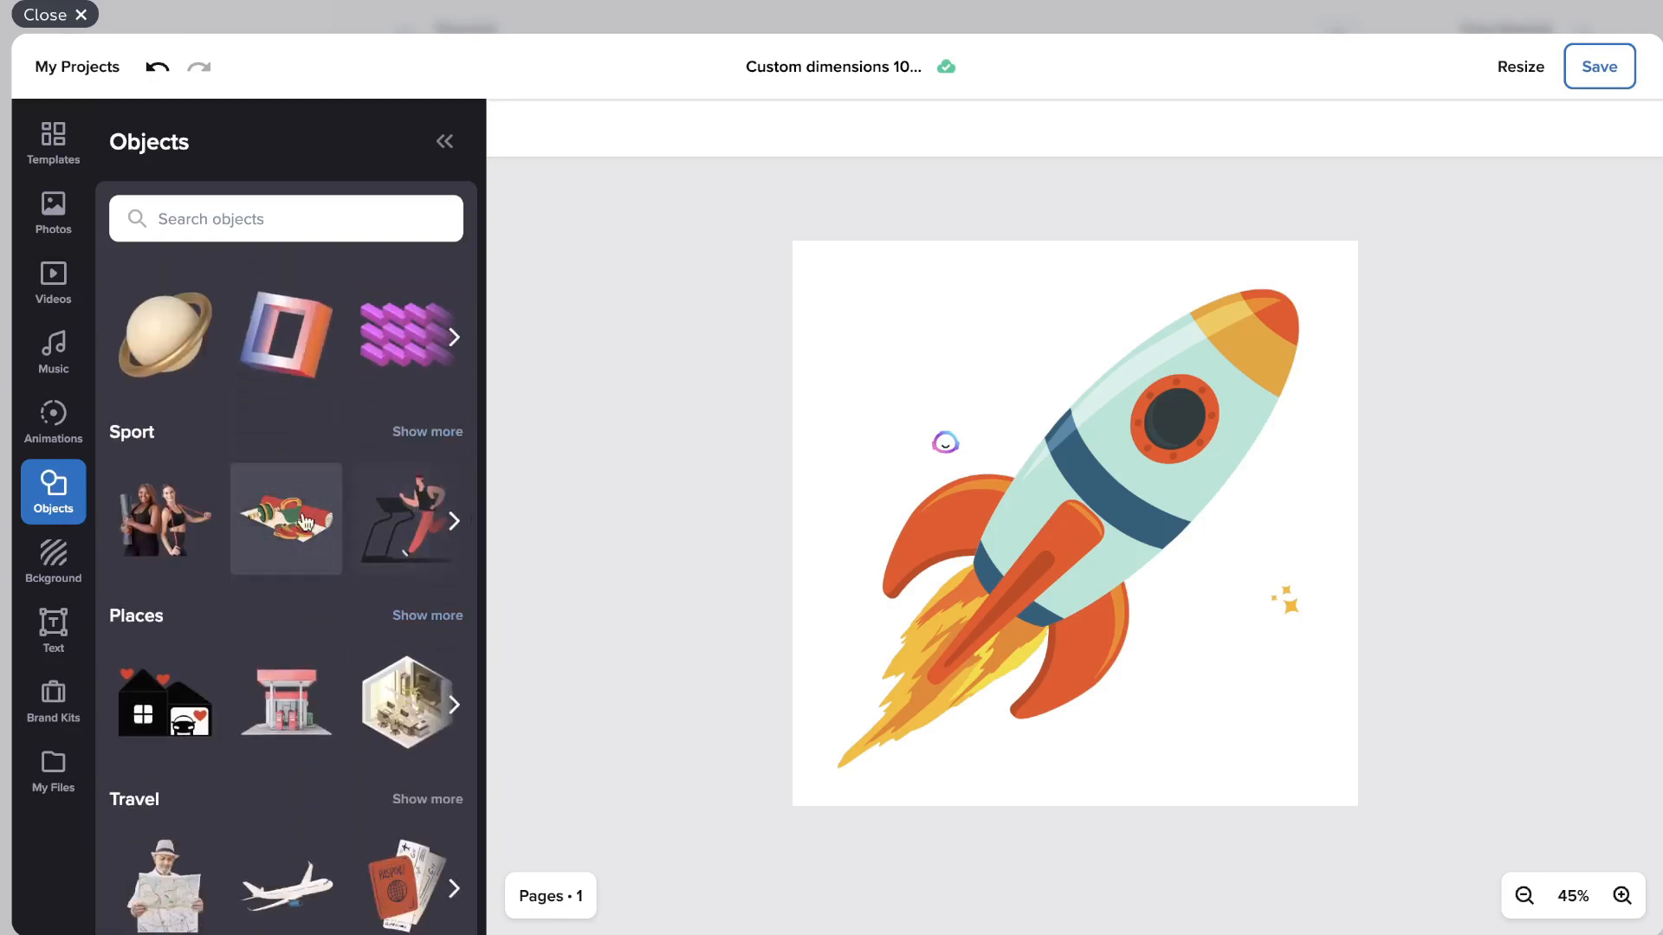
click(408, 335)
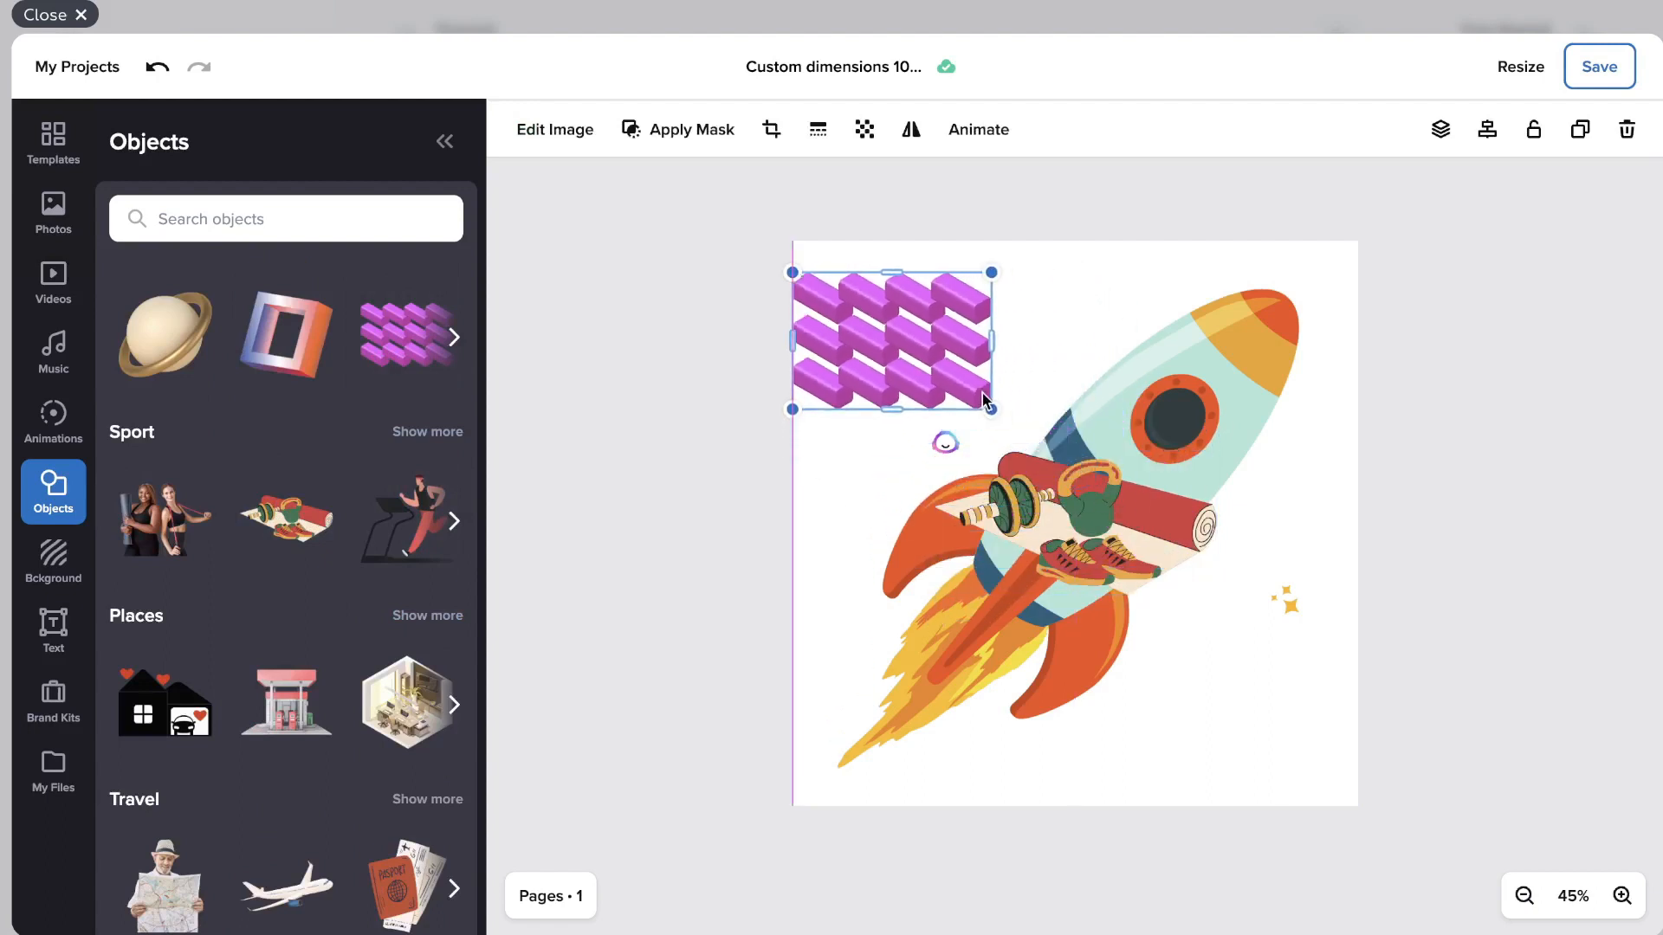
click(1102, 540)
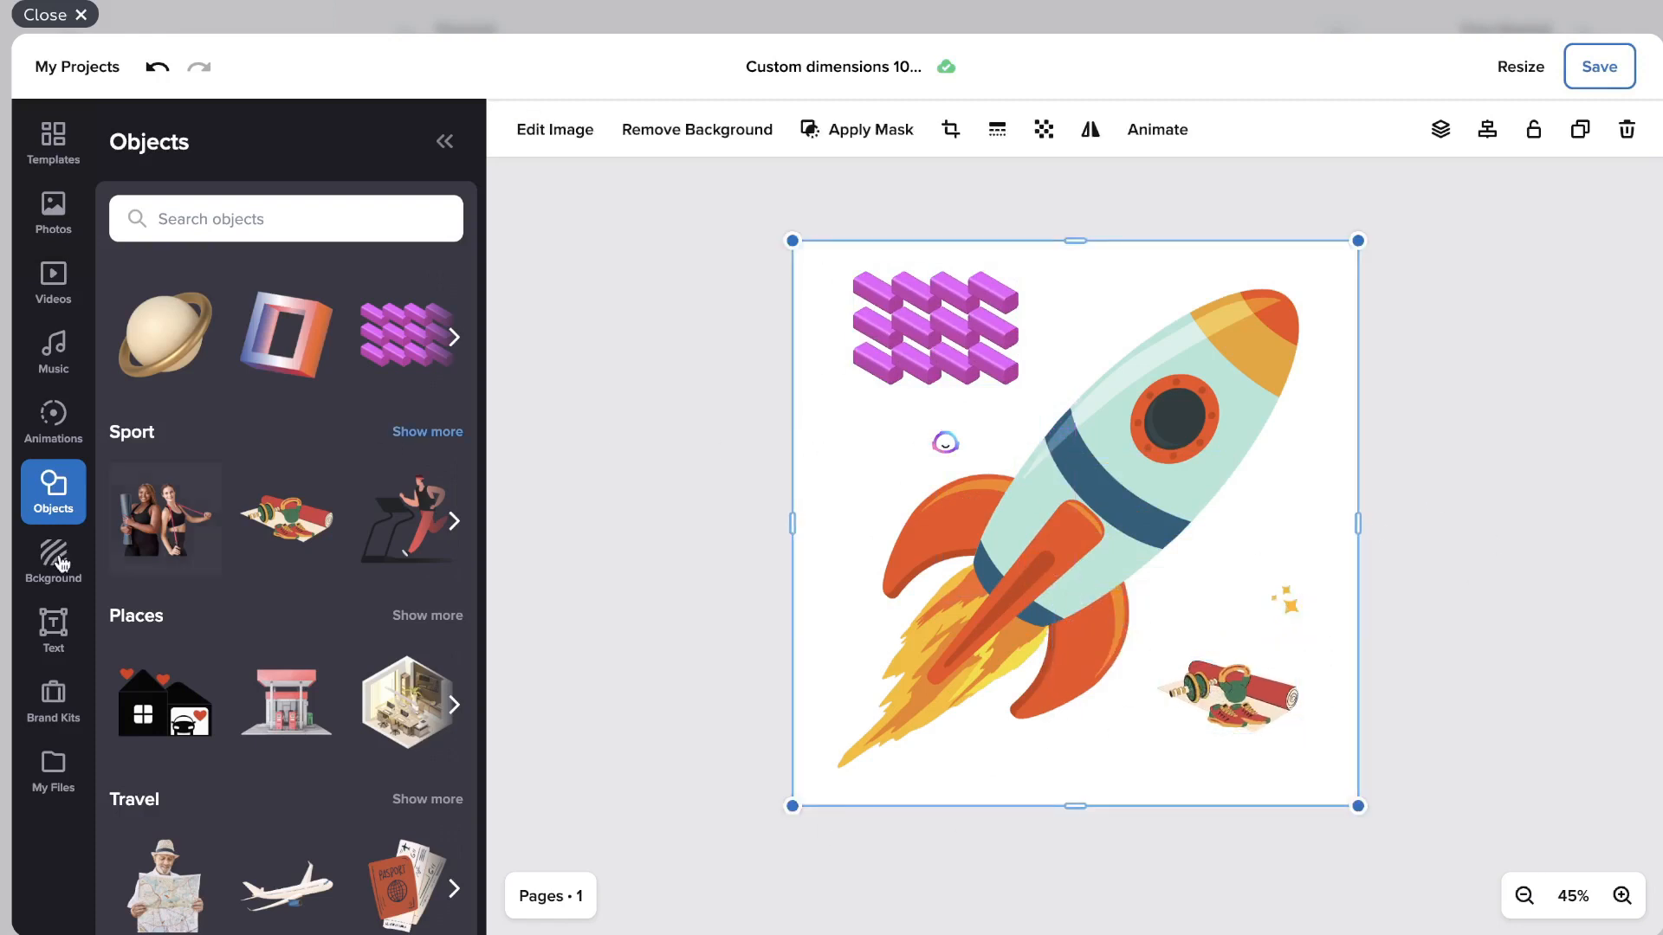
Set the blue candy-scattered photo as the design's background.
click(52, 561)
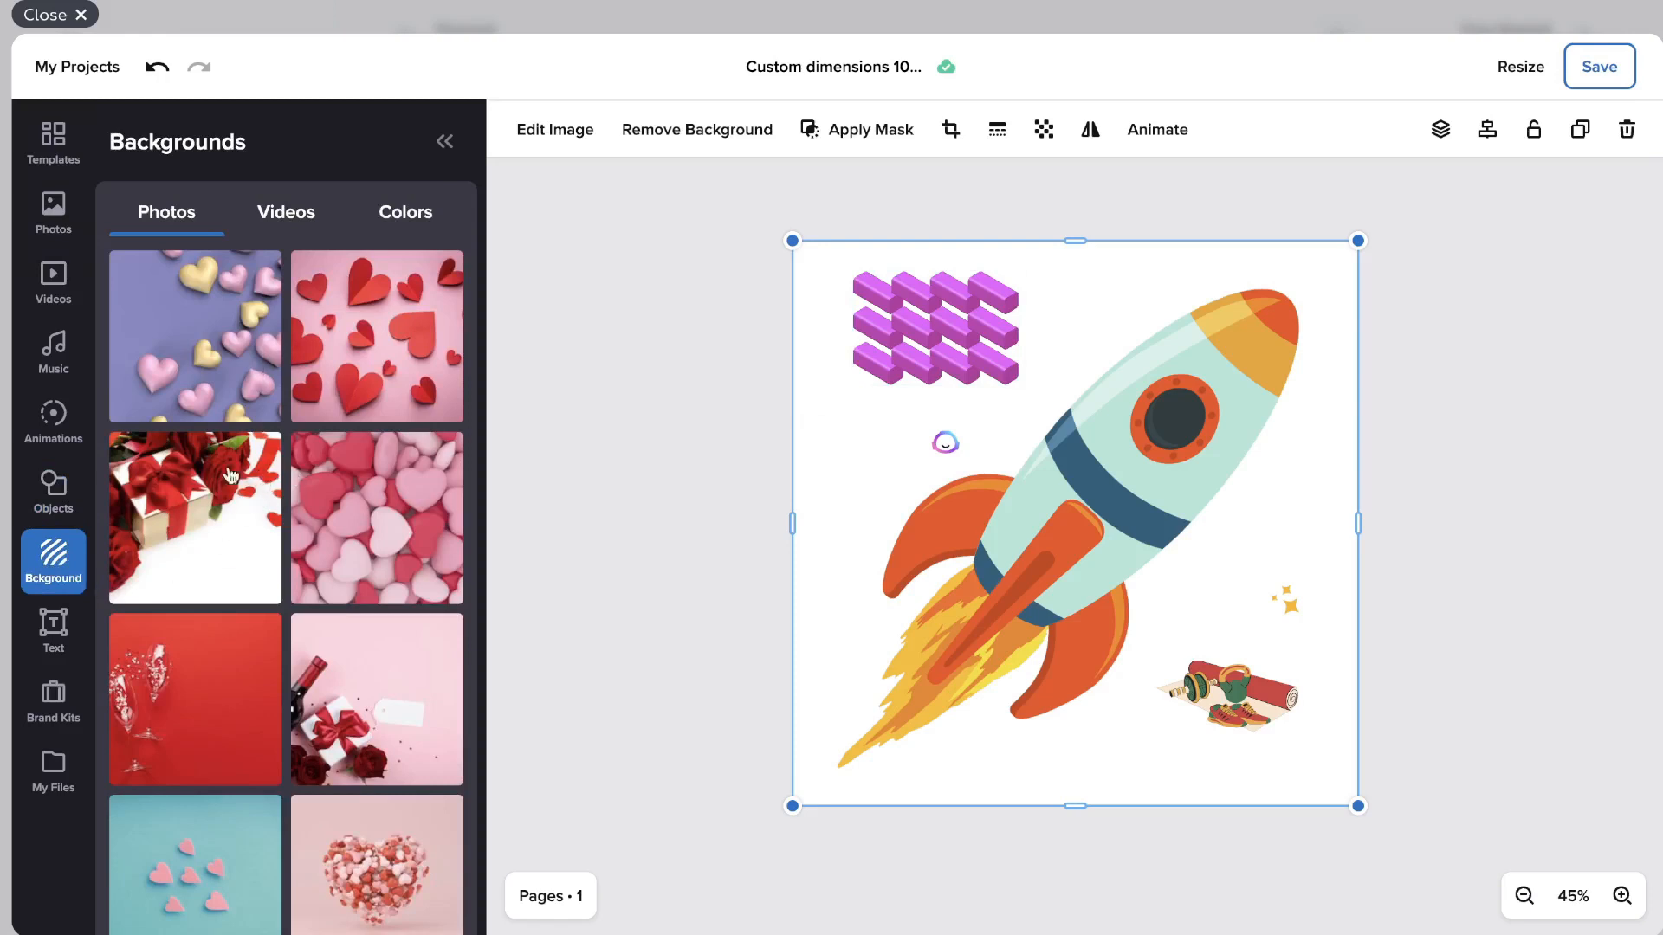
scroll(down, 3)
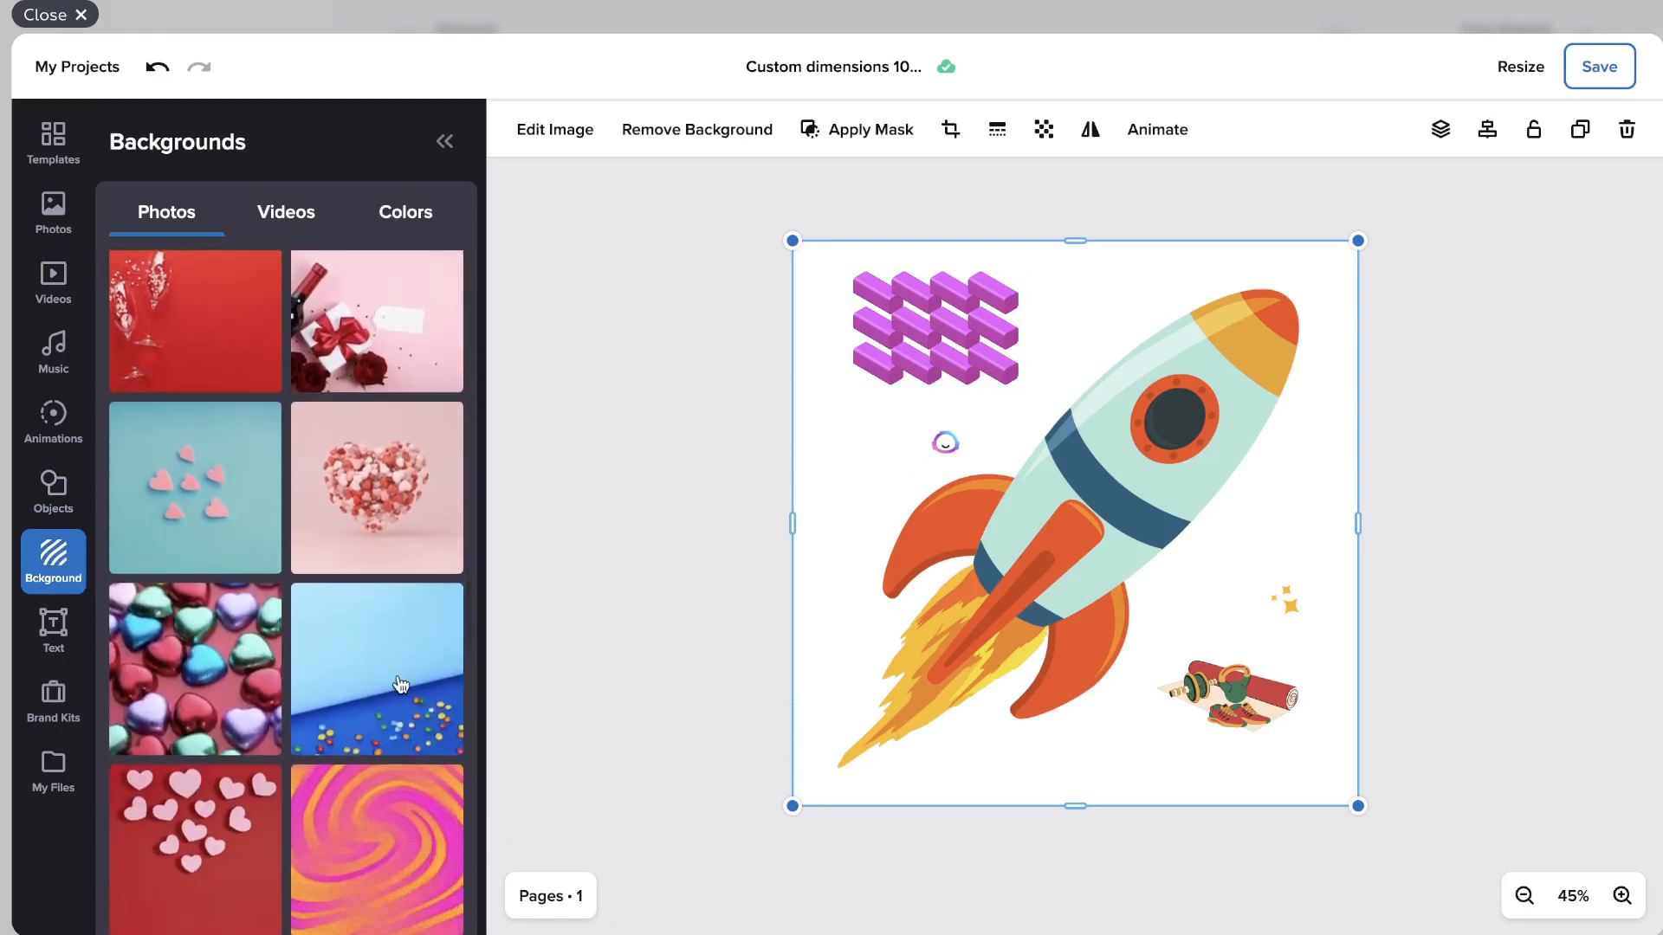
click(375, 668)
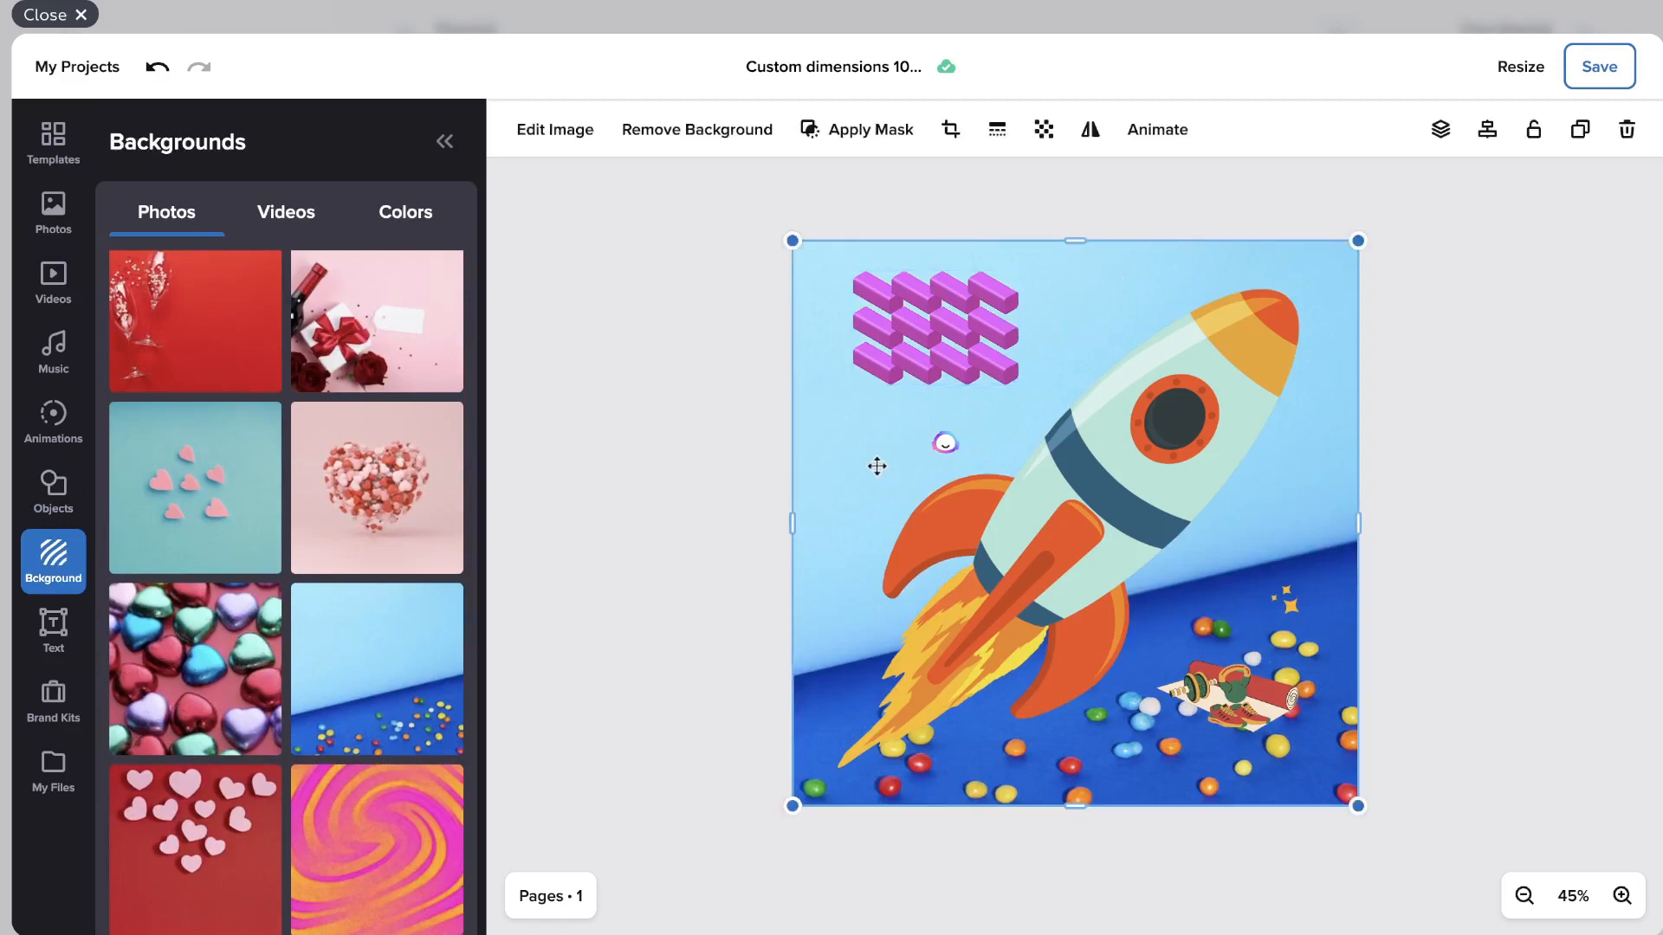
Place the gradient Photo text heading along the top, then view Brand Kits.
click(52, 632)
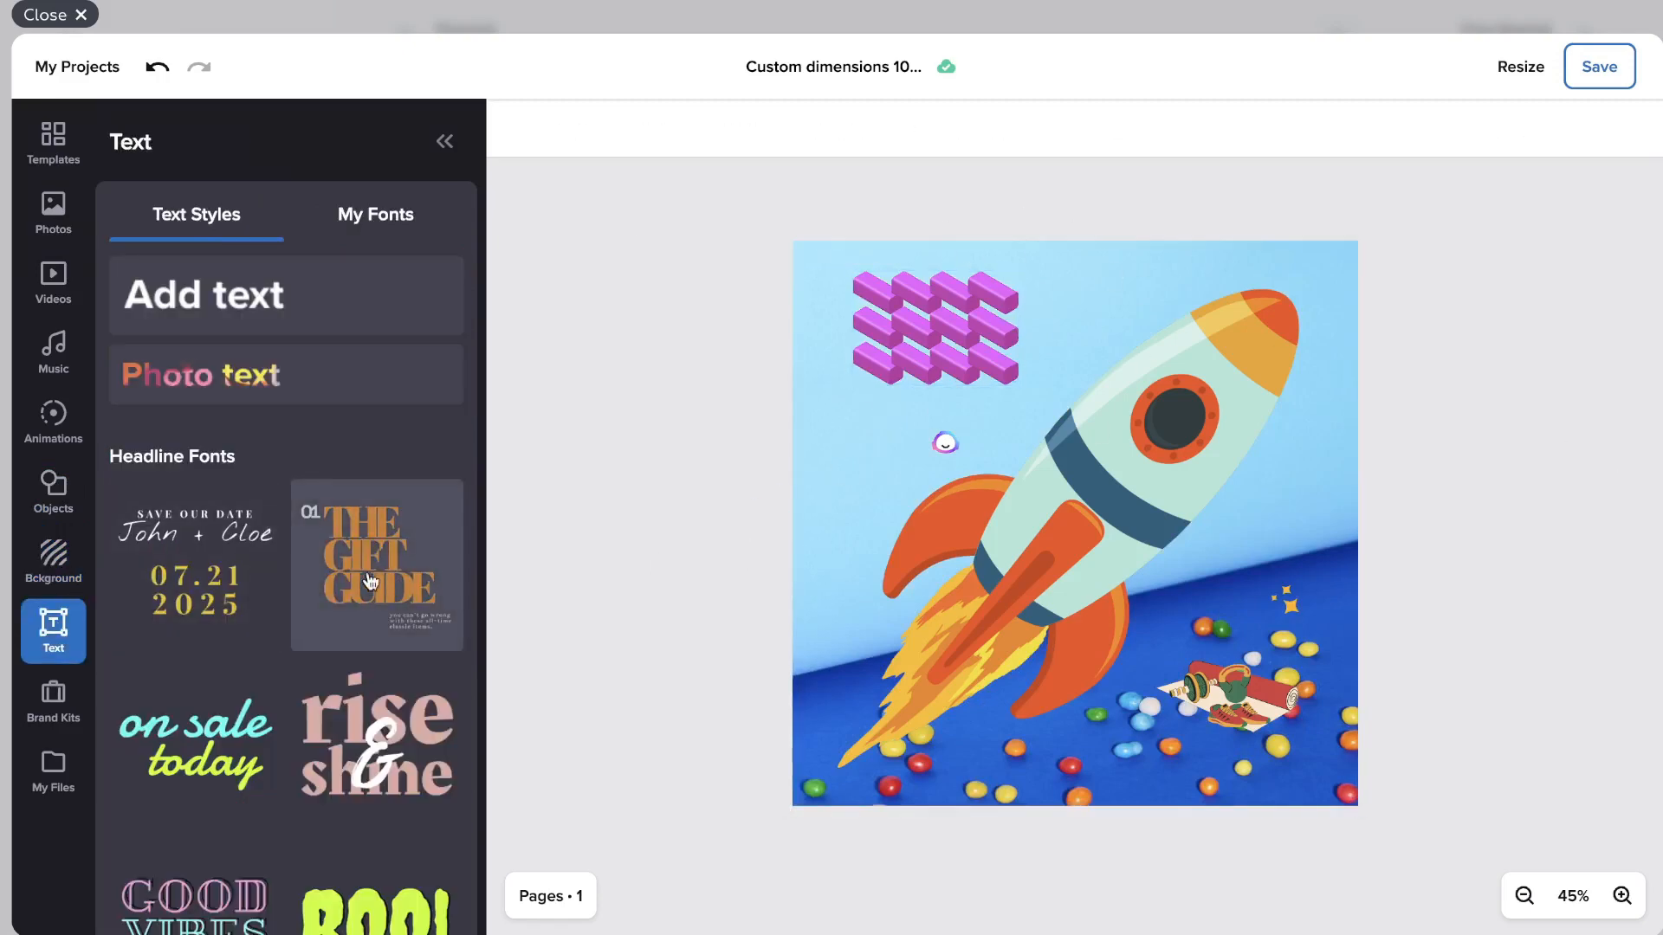
scroll(down, 3)
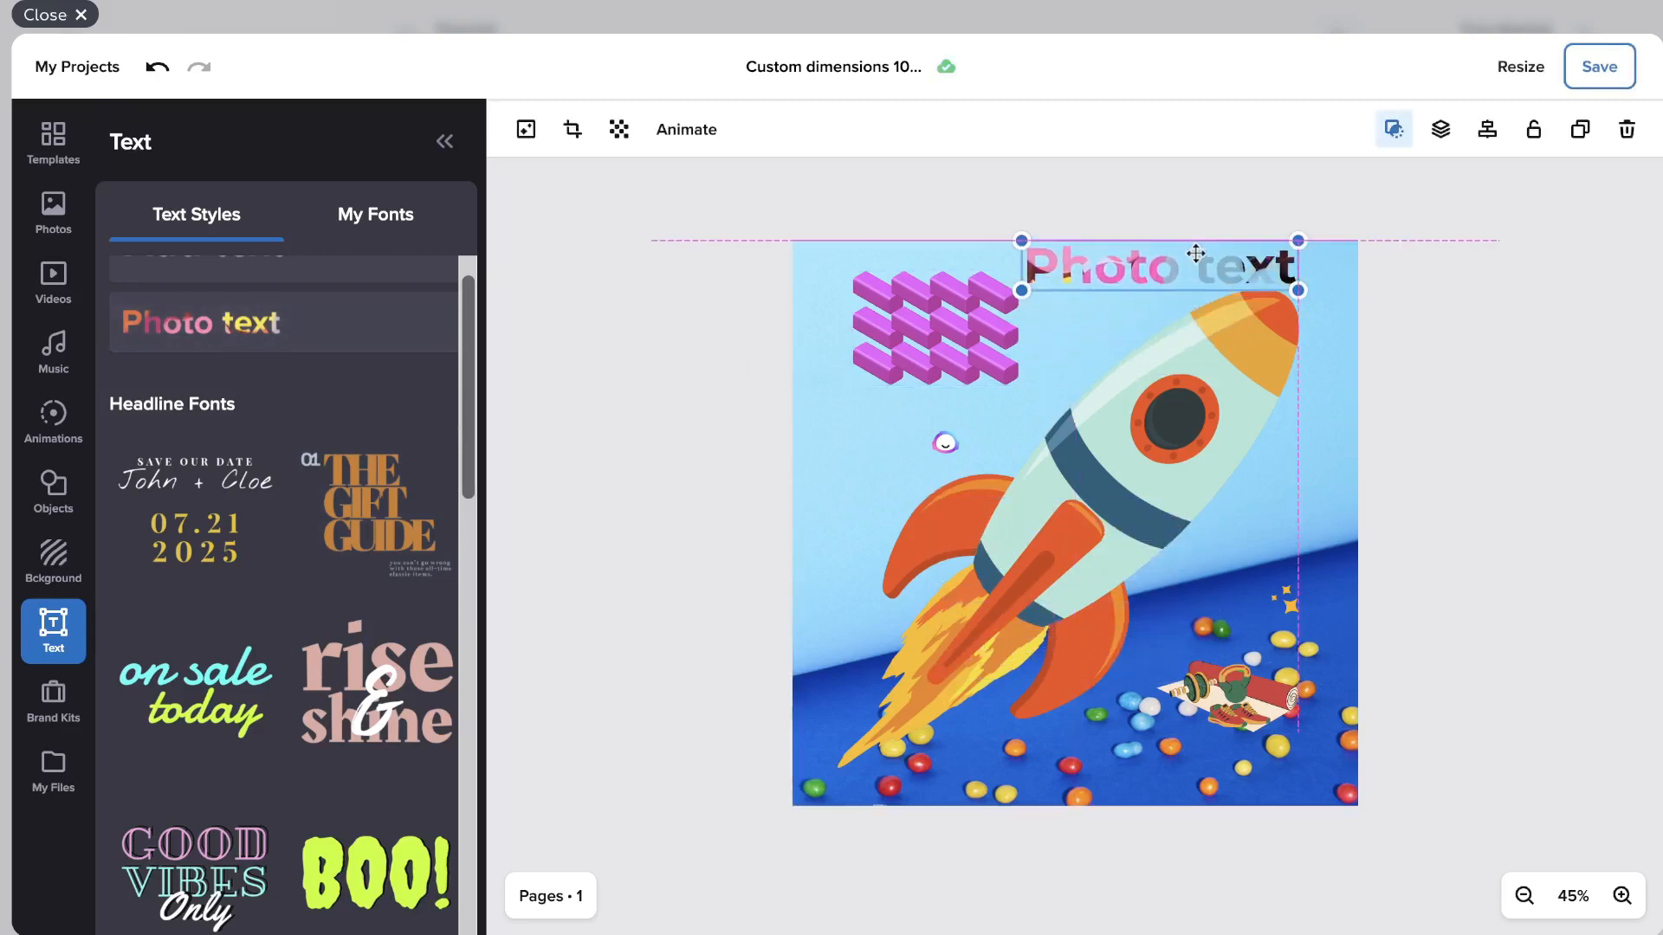
click(716, 430)
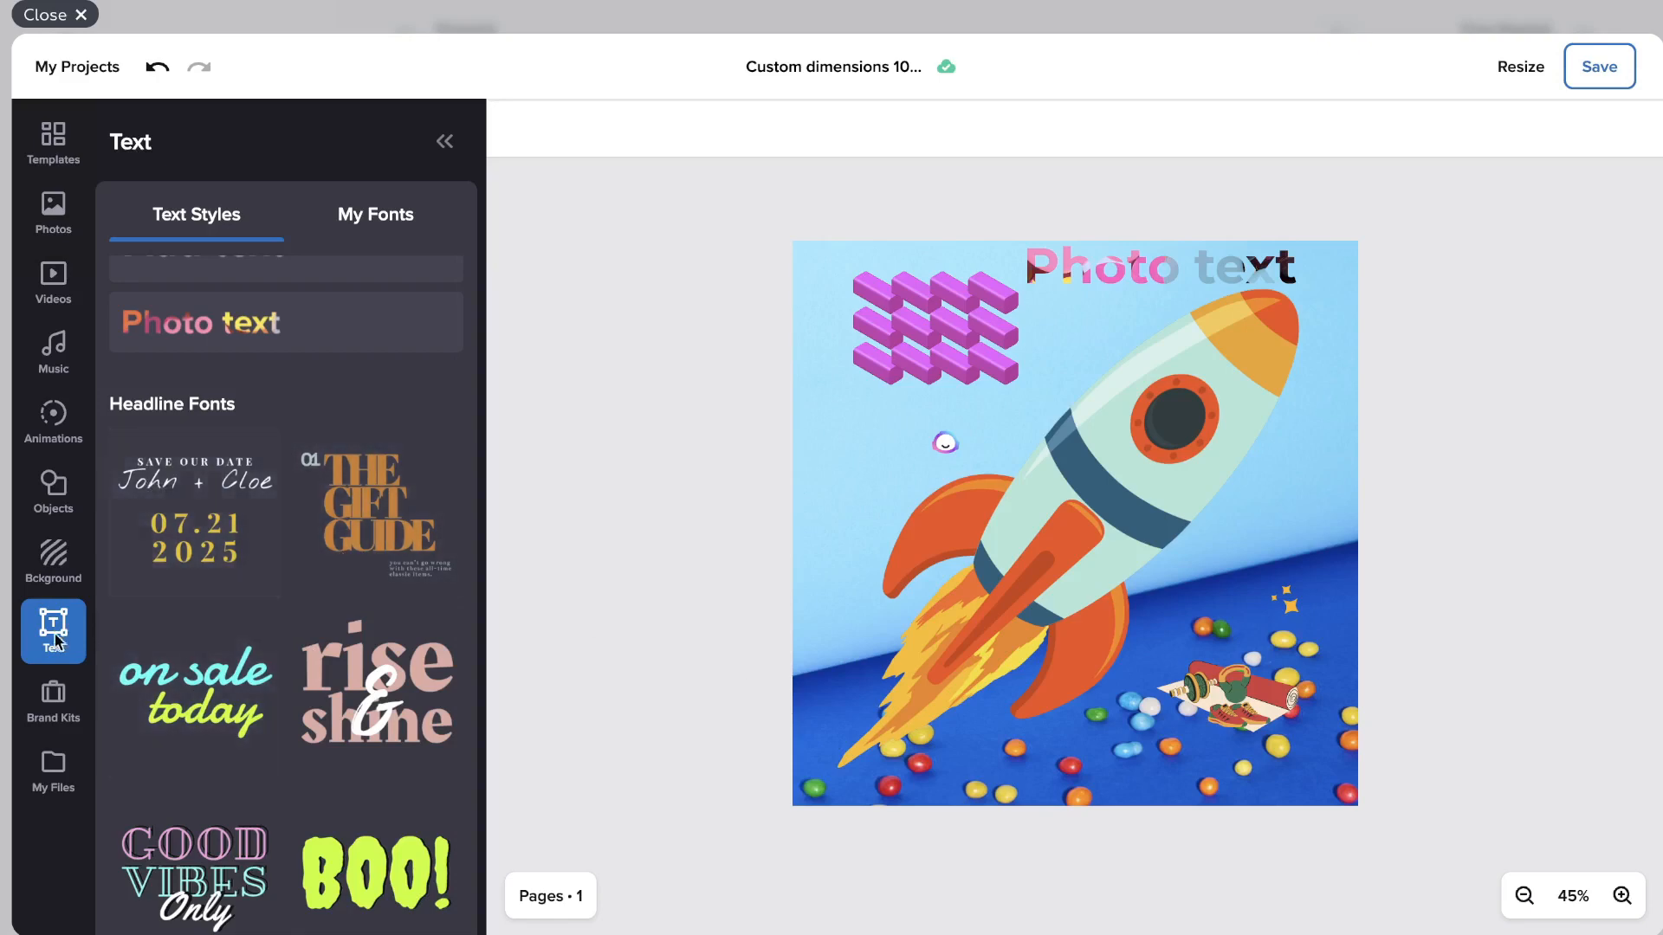
click(53, 699)
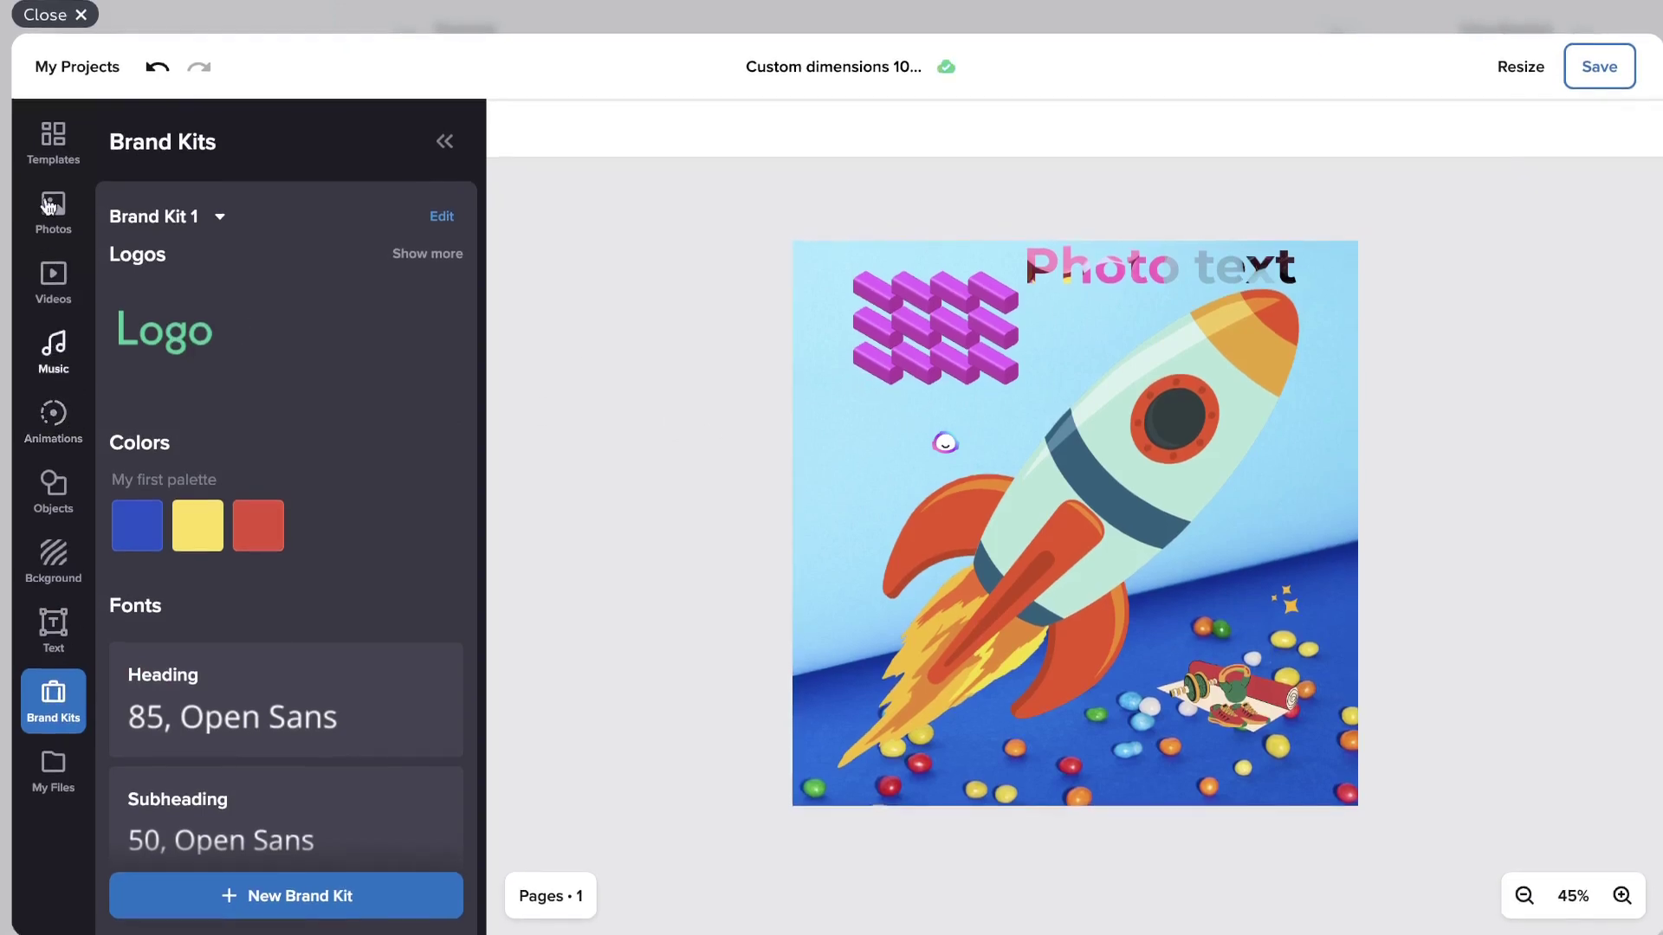
Browse templates and uploaded files, then bring up Resize formats for the rocket design.
click(52, 142)
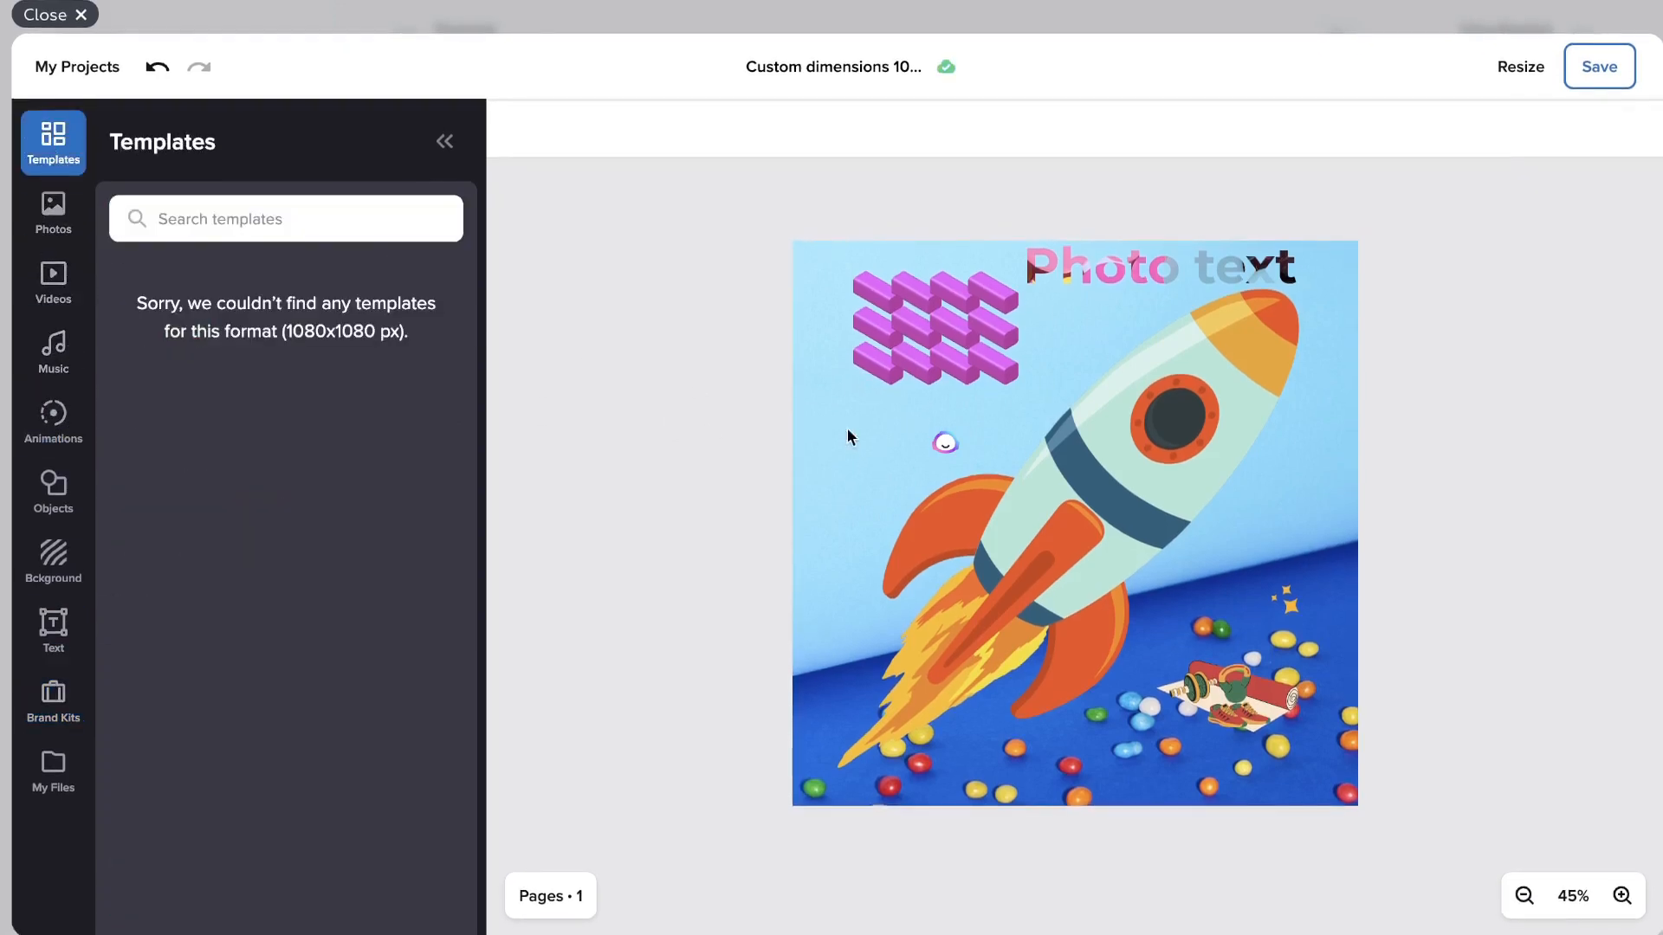
click(935, 318)
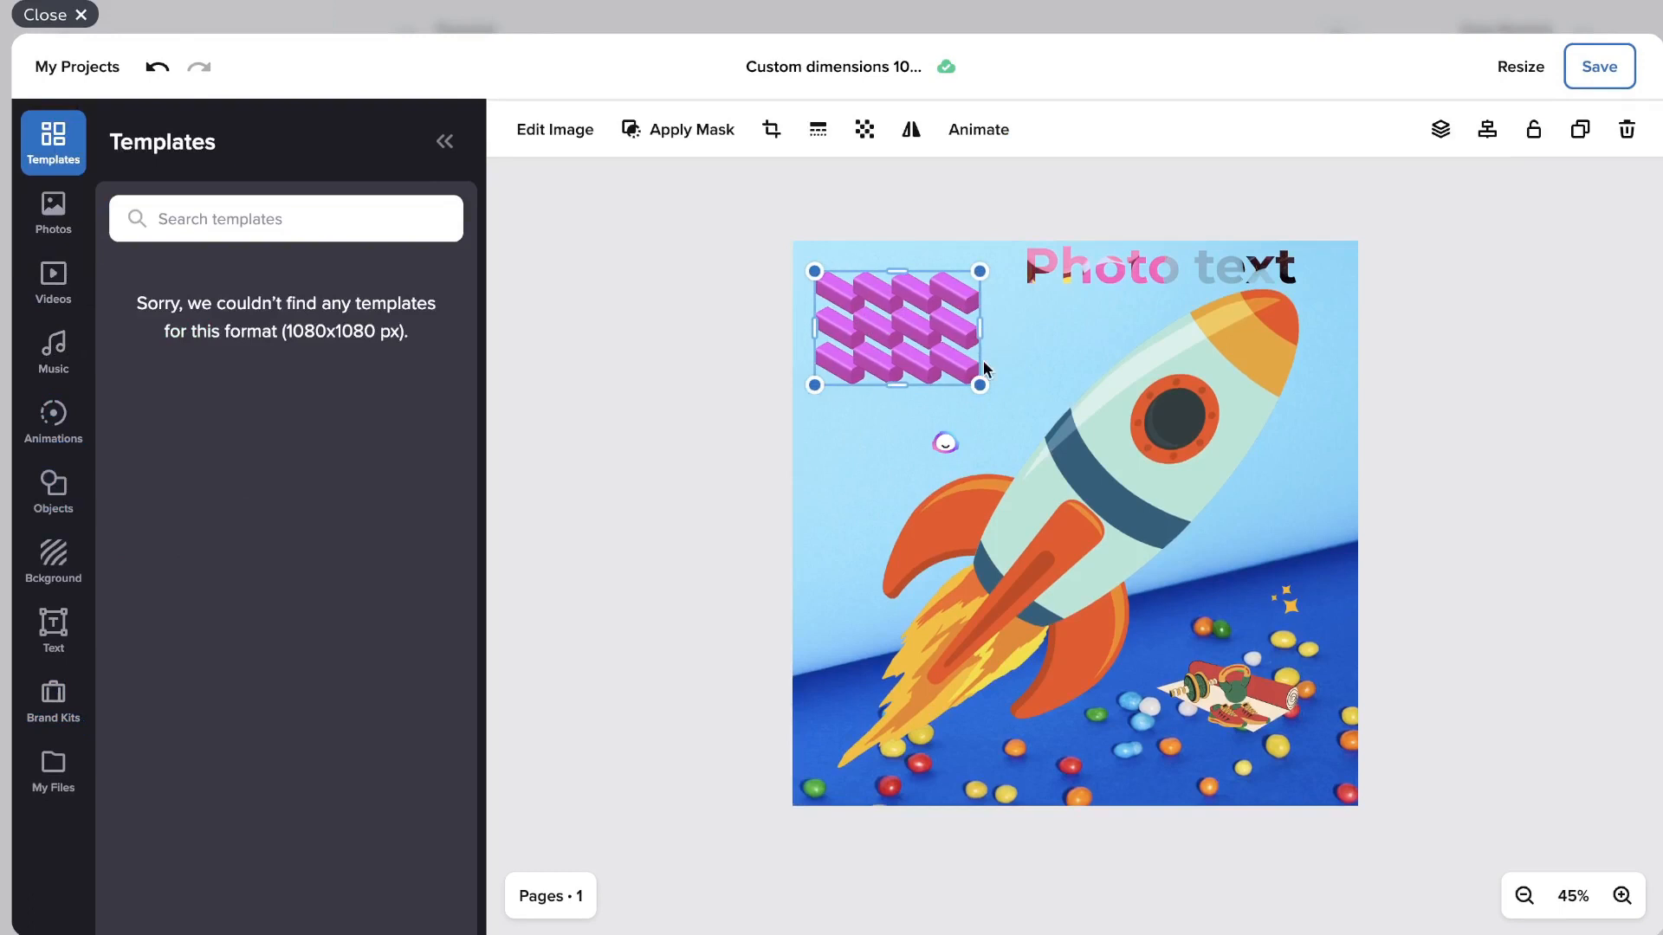
click(52, 770)
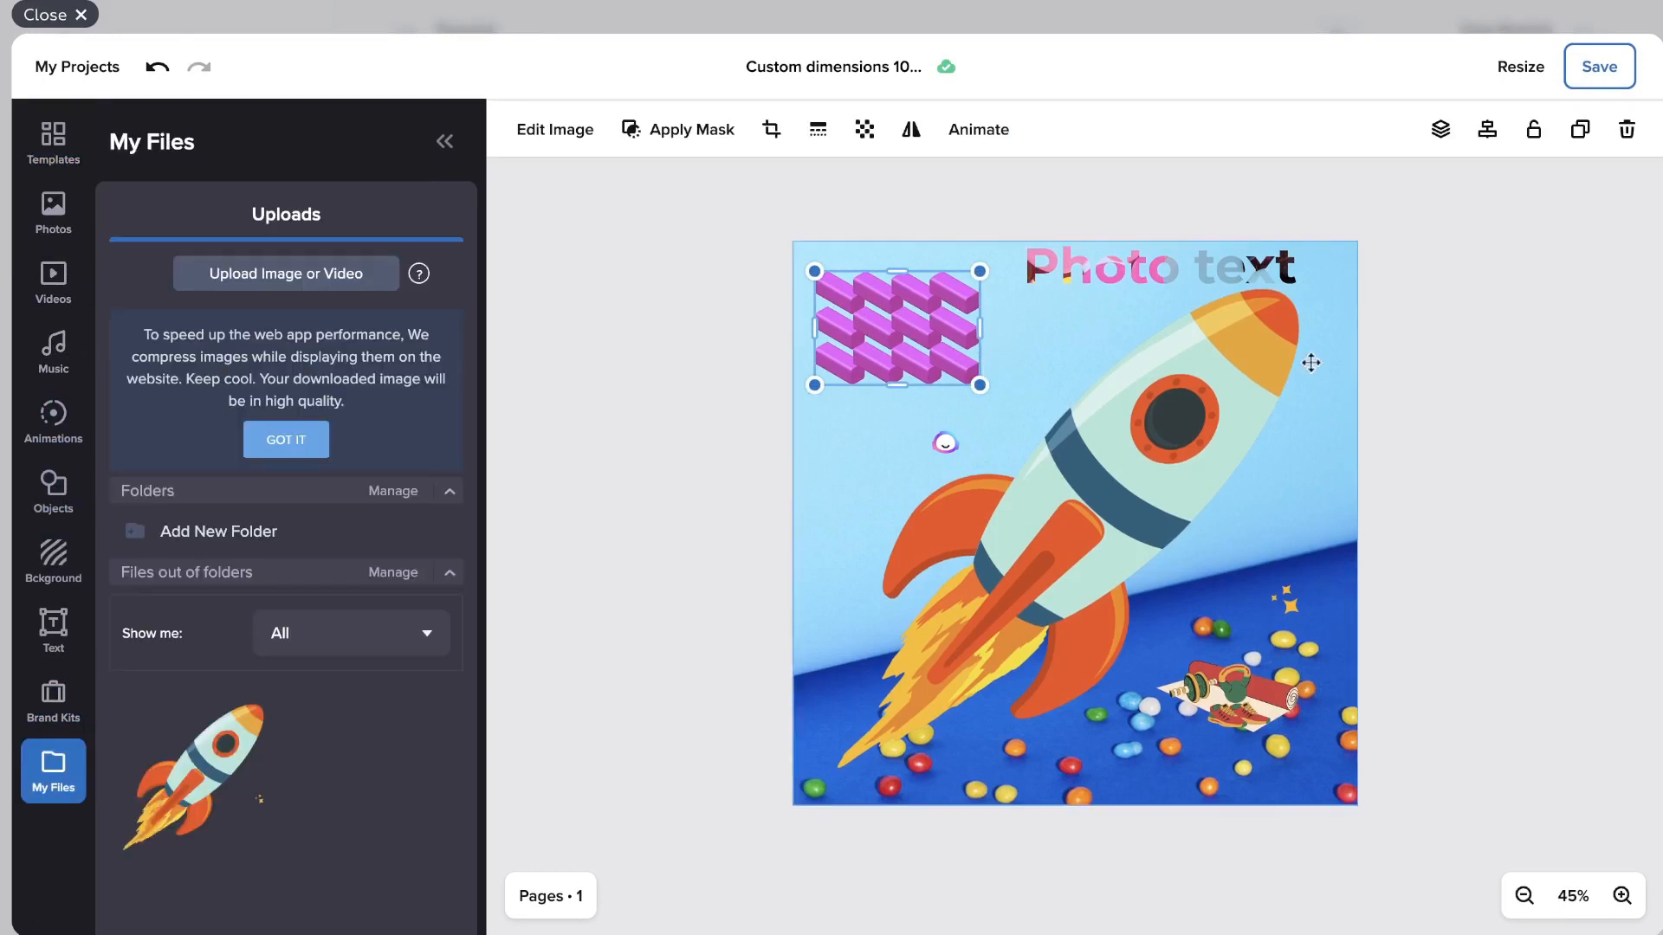
click(1519, 65)
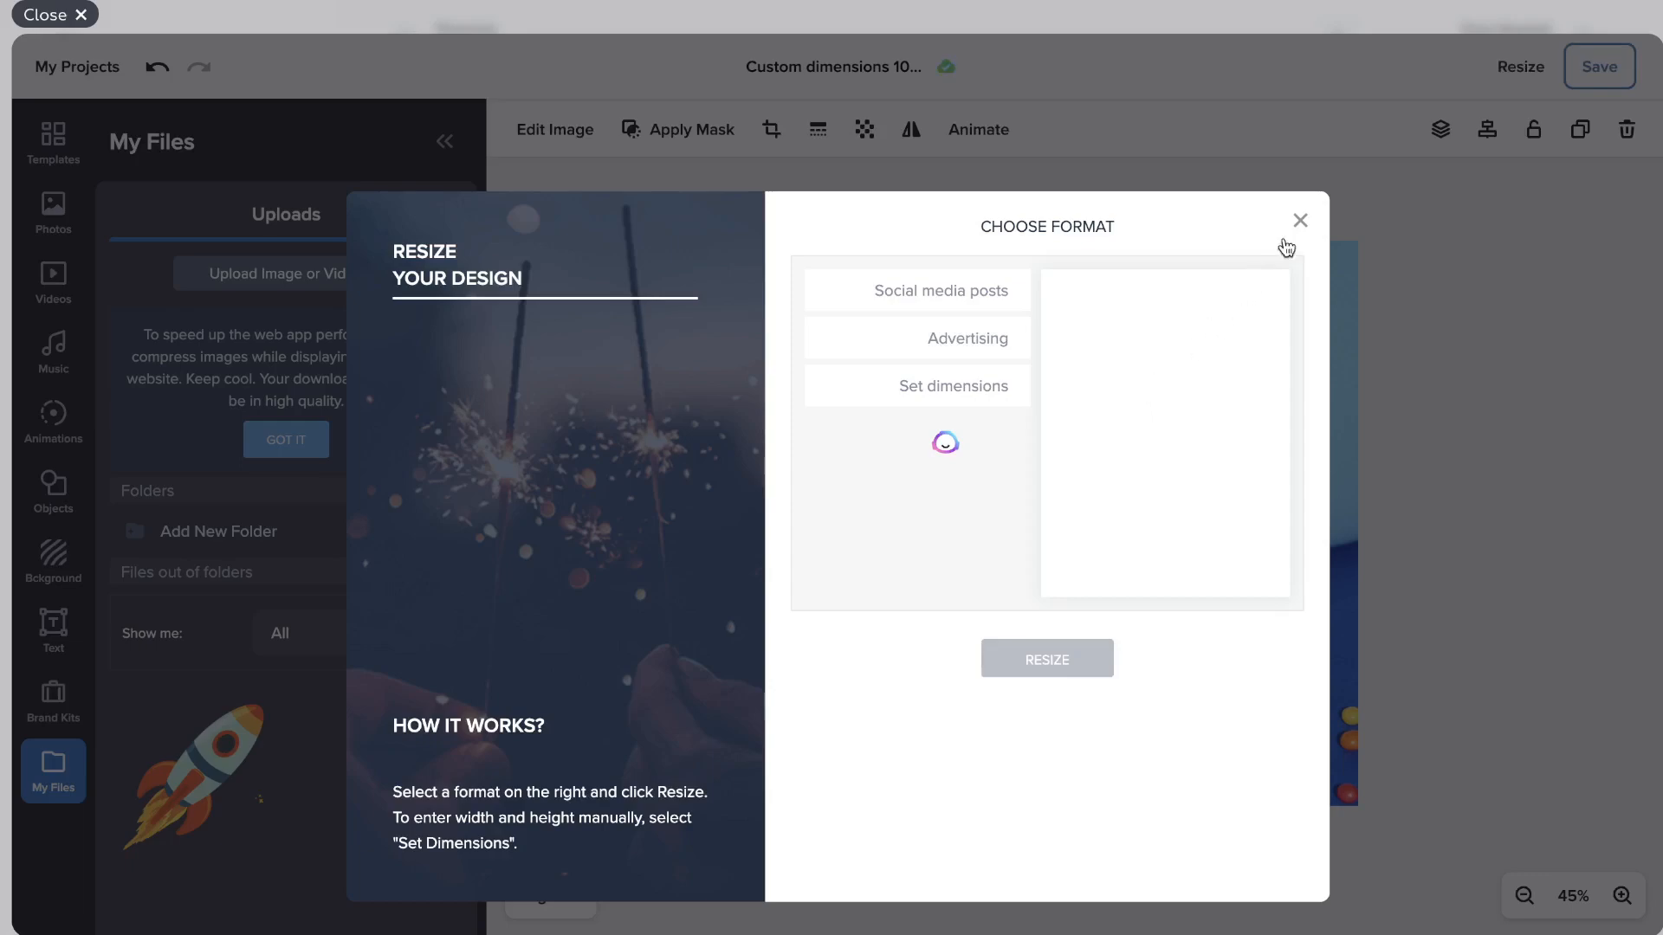
Dismiss the resize options and publish the rocket design as a 1080×1080 PNG.
click(1299, 221)
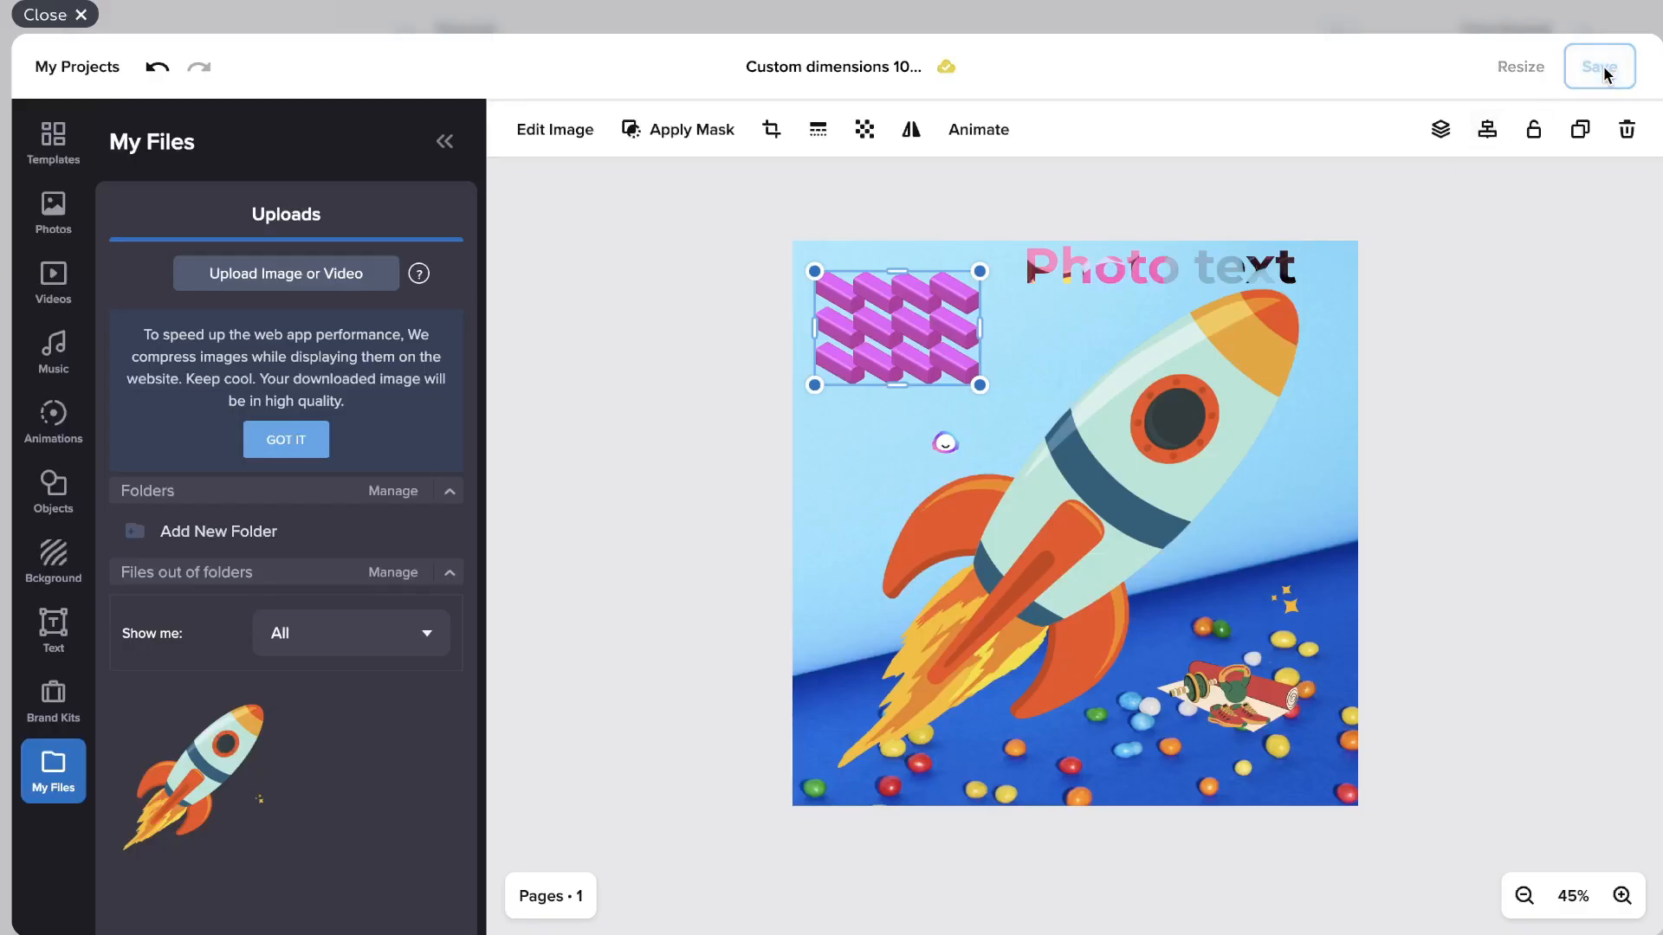
click(1599, 66)
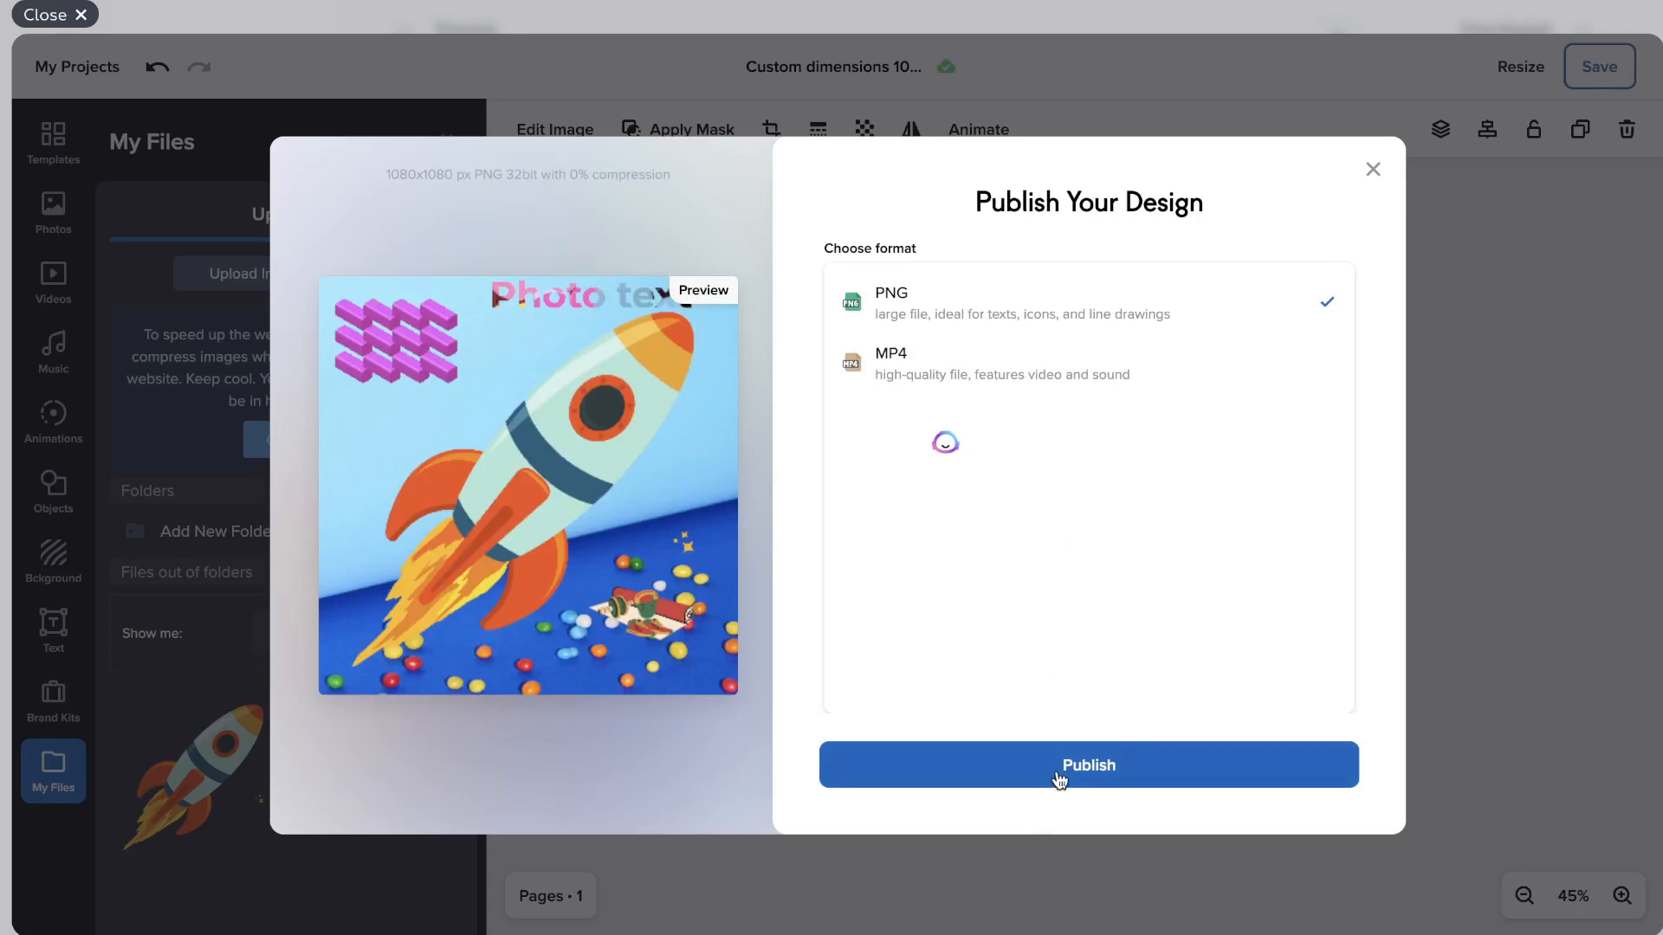
click(1087, 765)
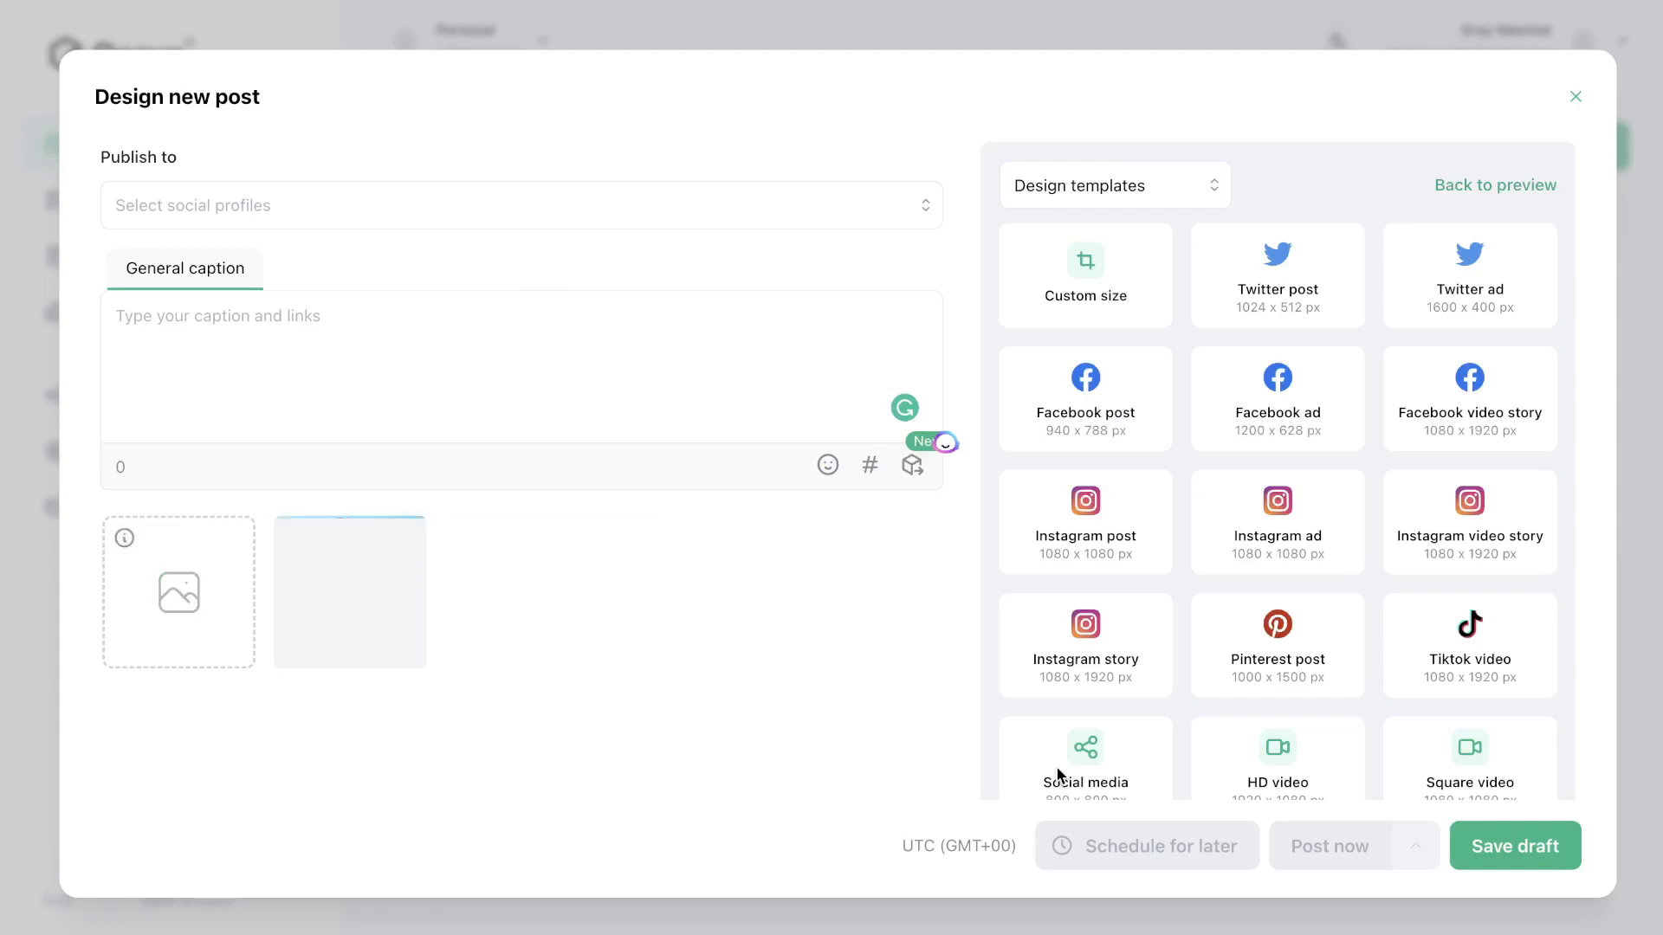
mouse_move(349, 592)
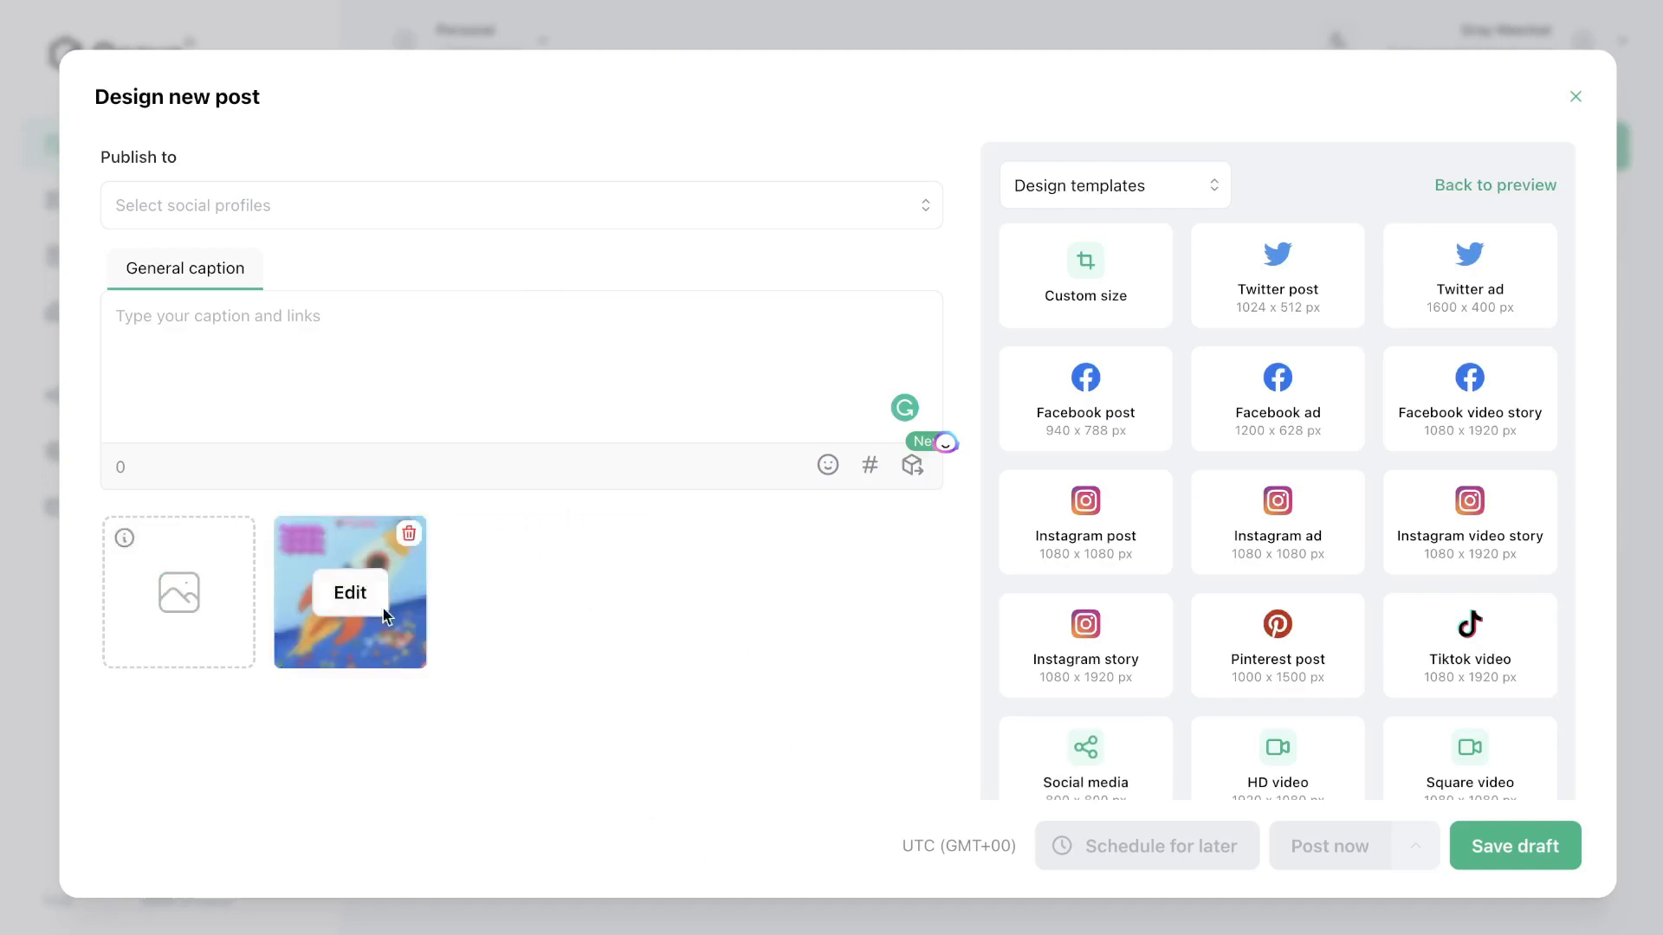
mouse_move(334, 565)
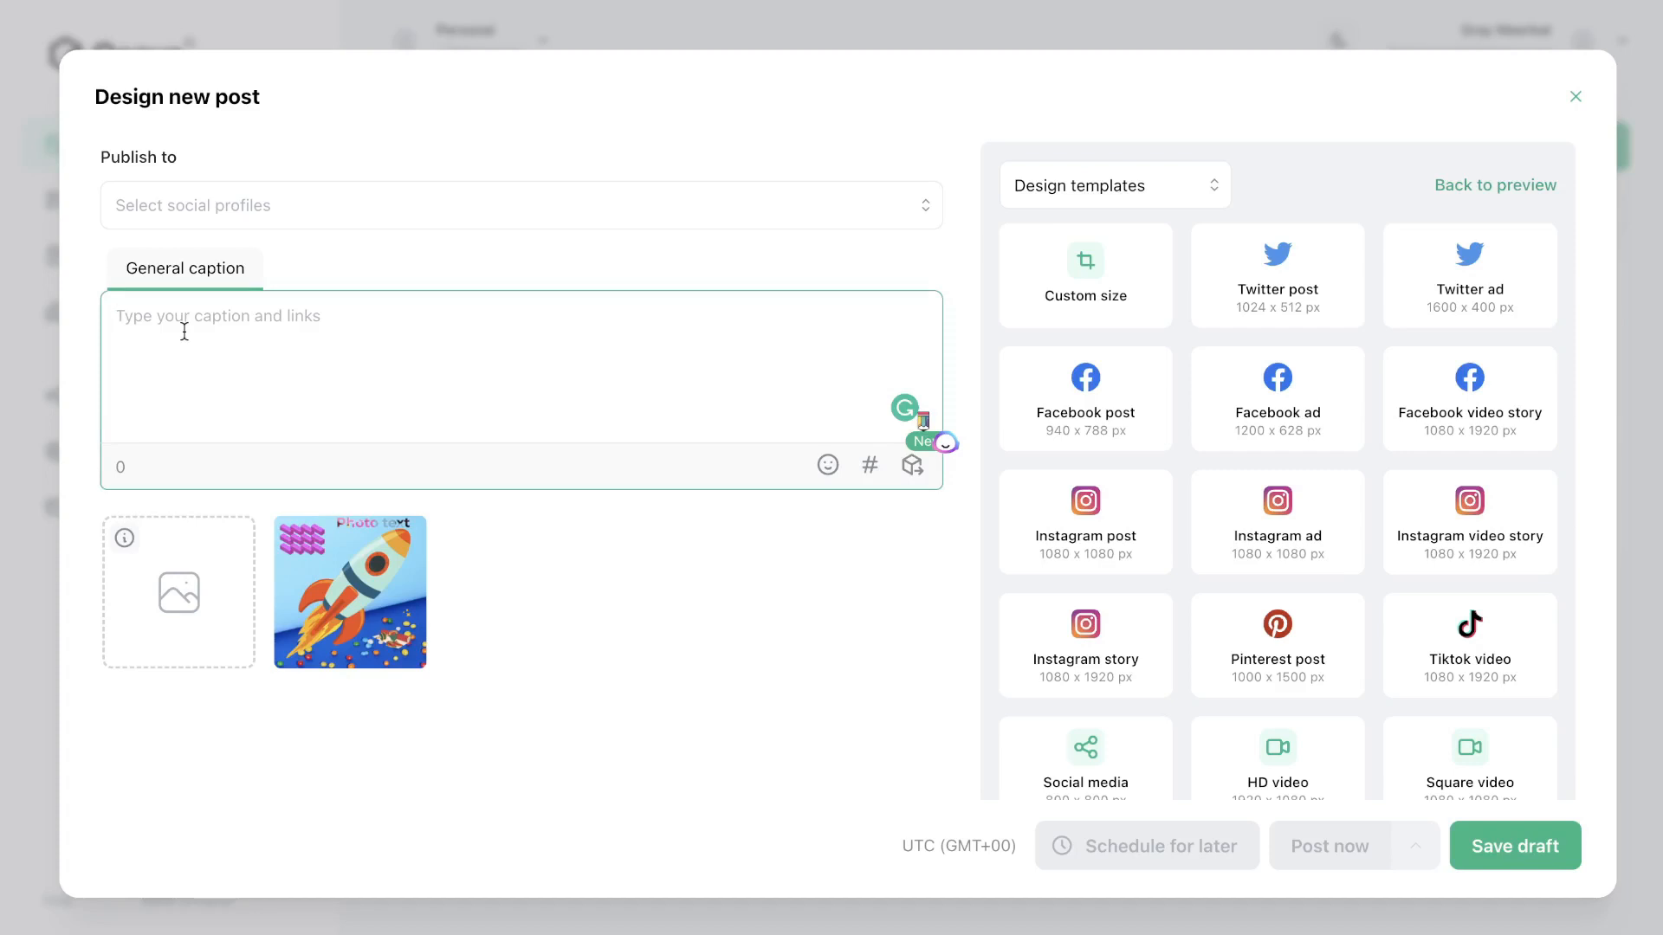
Switch the post's content tool from Design templates to AI Copywriter.
click(1112, 185)
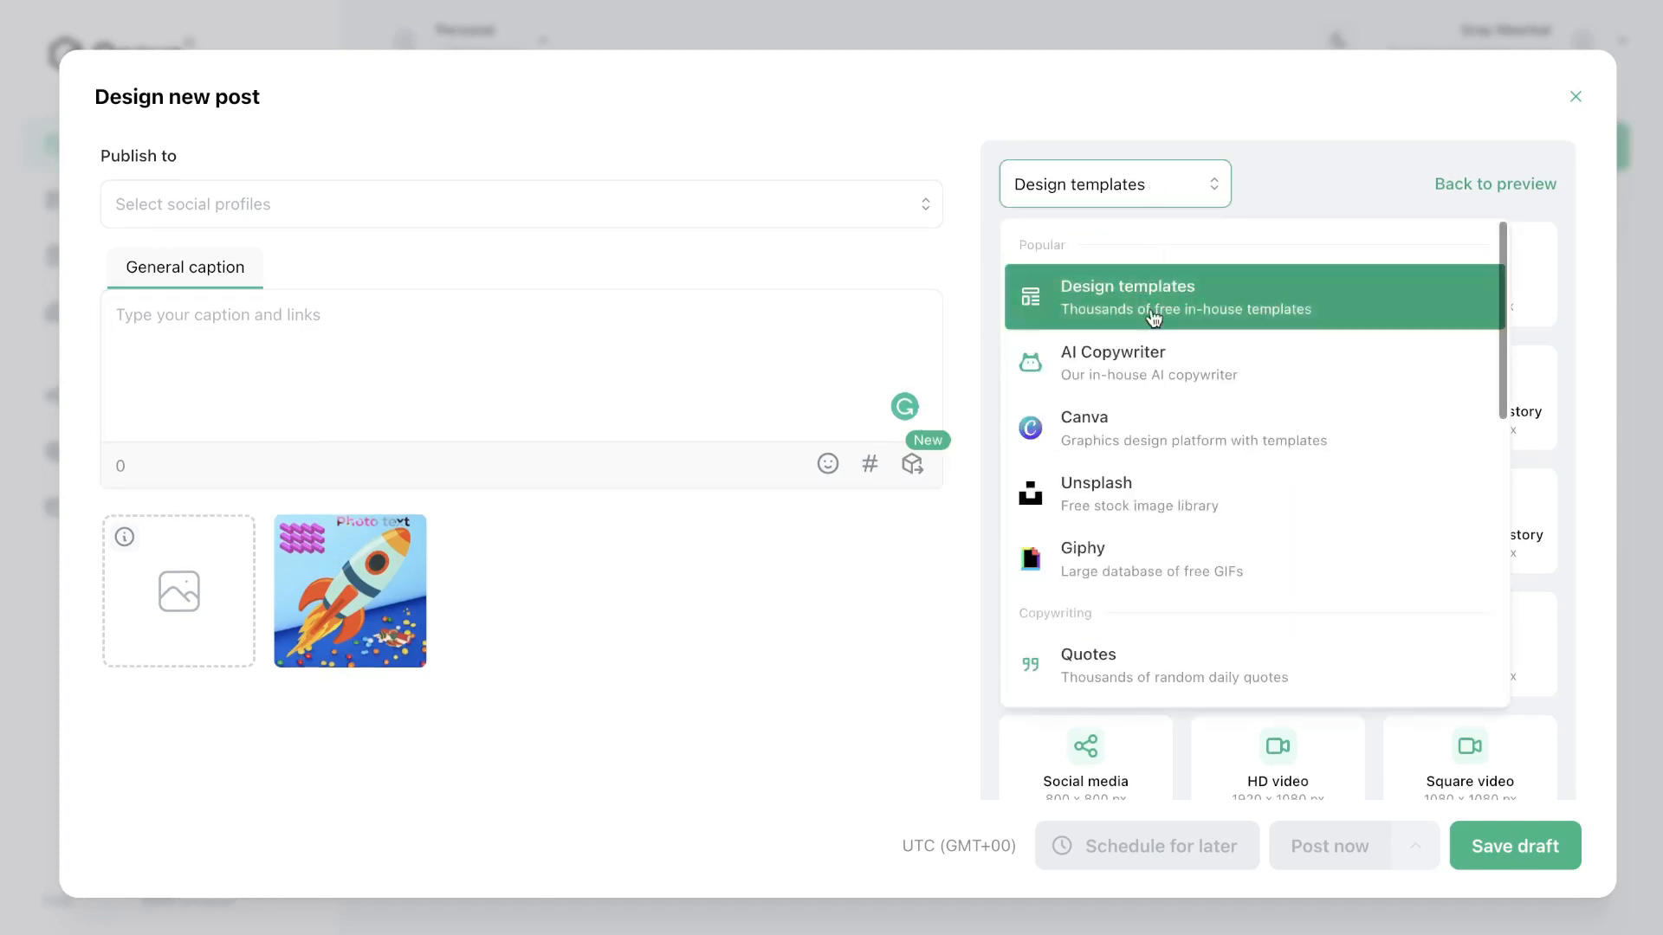
click(1112, 363)
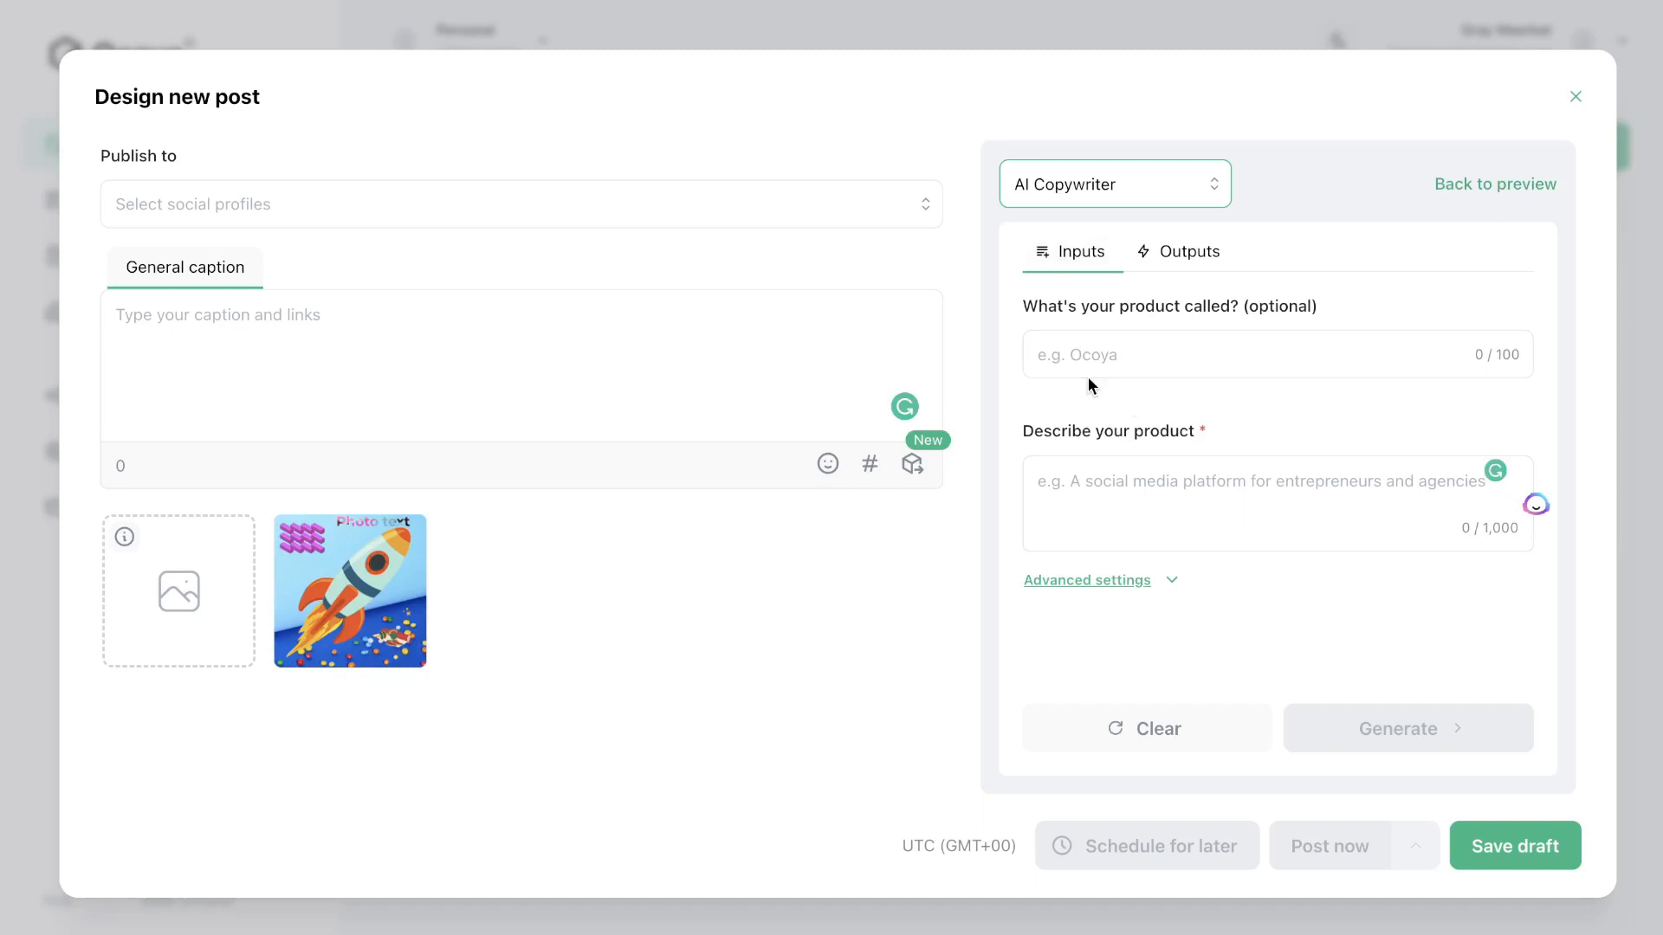
Enter SiteRocket details, generate five caption options, then return to the Inputs tab.
click(1273, 504)
text(an ai driven WordPress ai plugin that automatically speeds up your site)
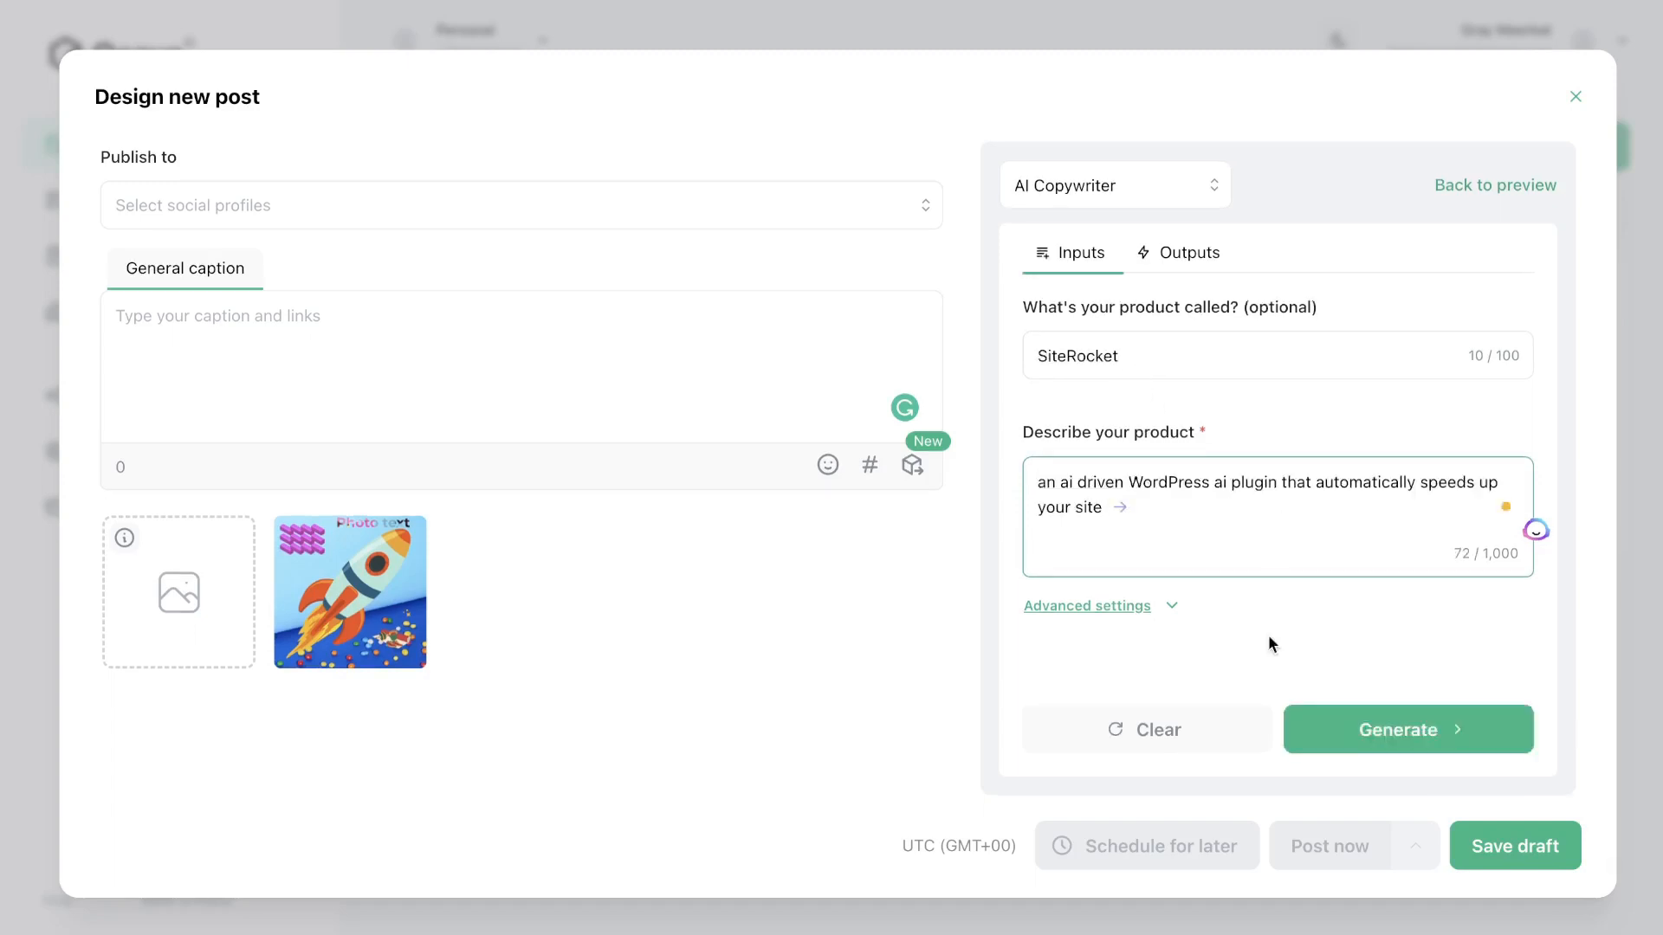
click(1407, 728)
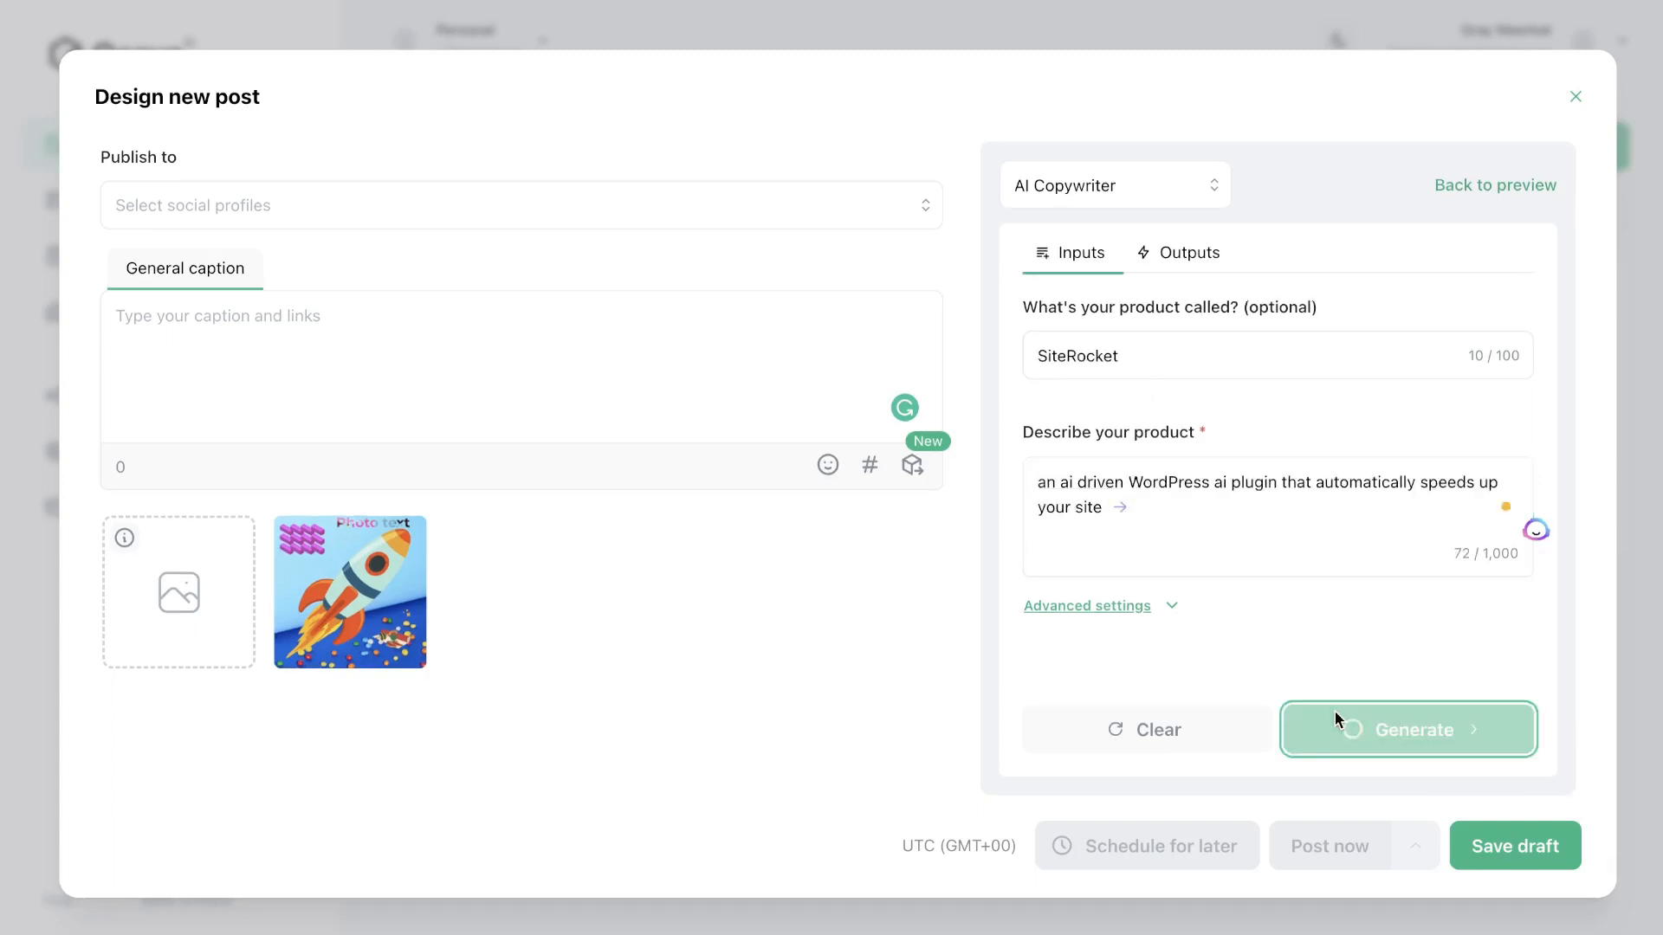
click(1407, 730)
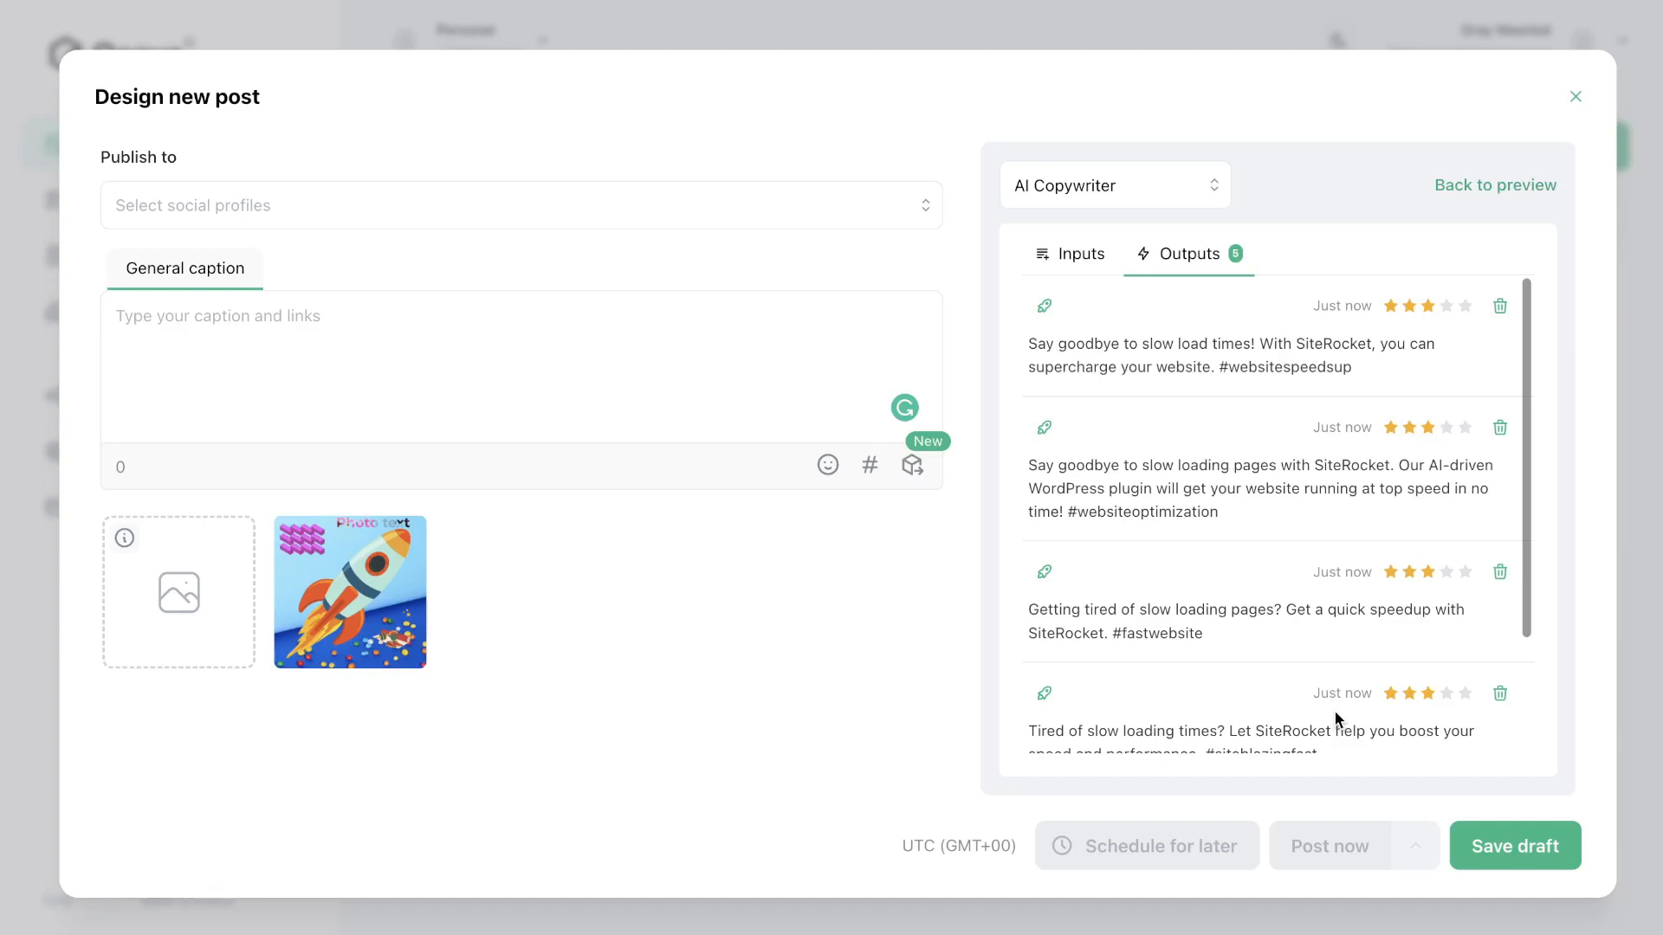
mouse_move(1243, 461)
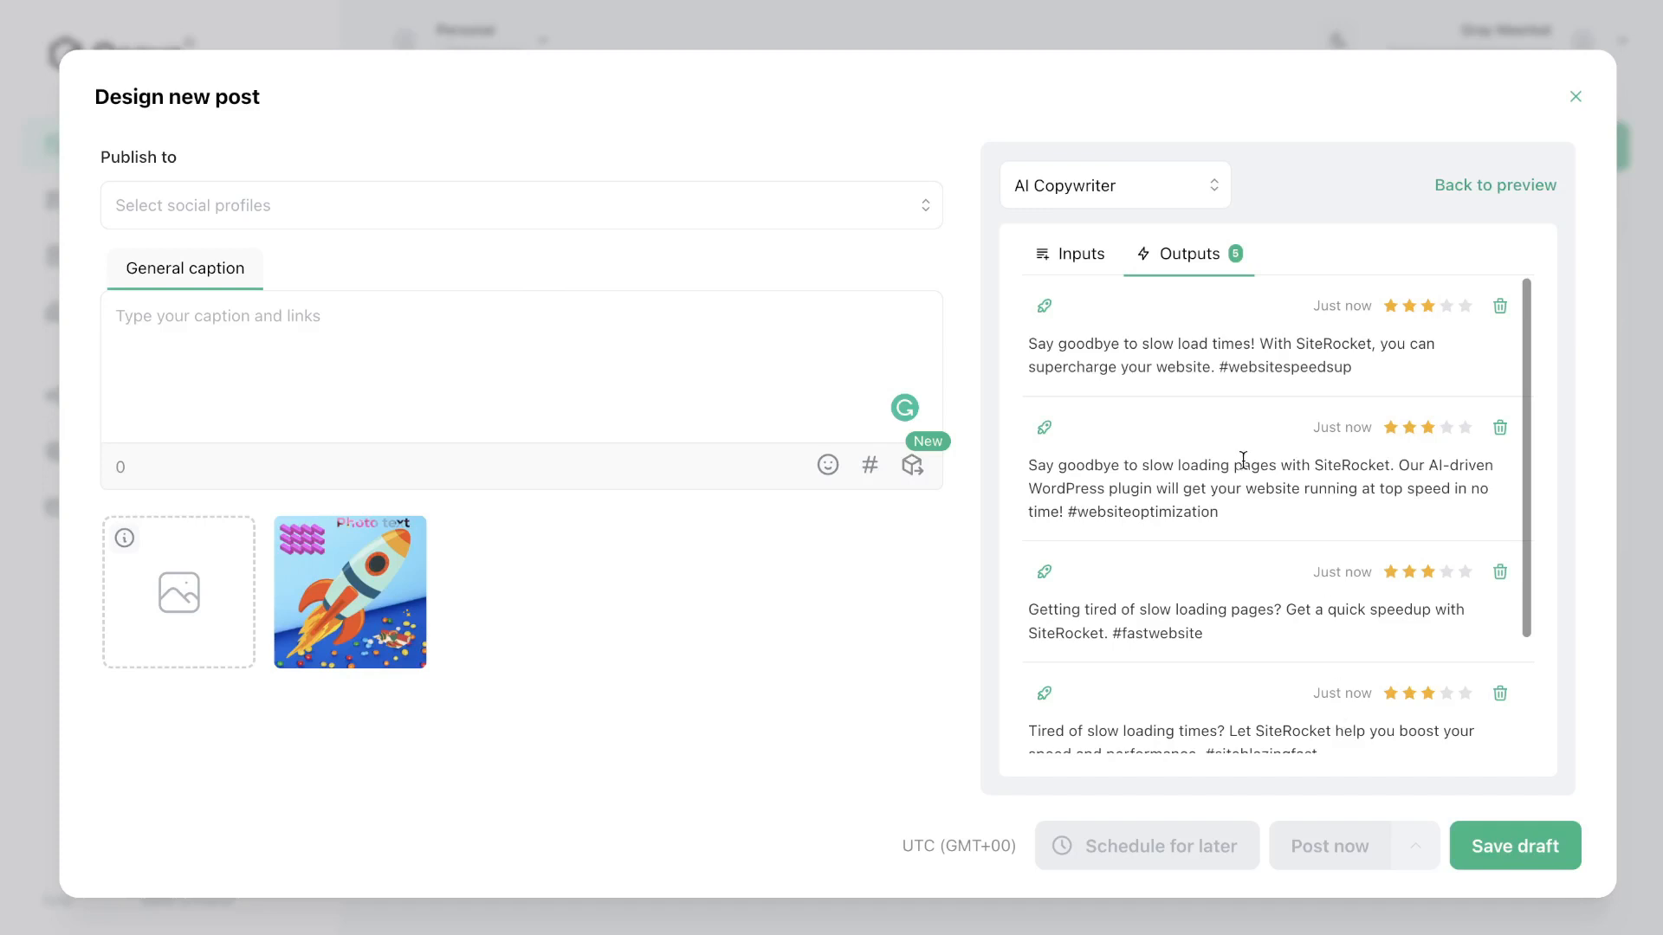
click(1071, 254)
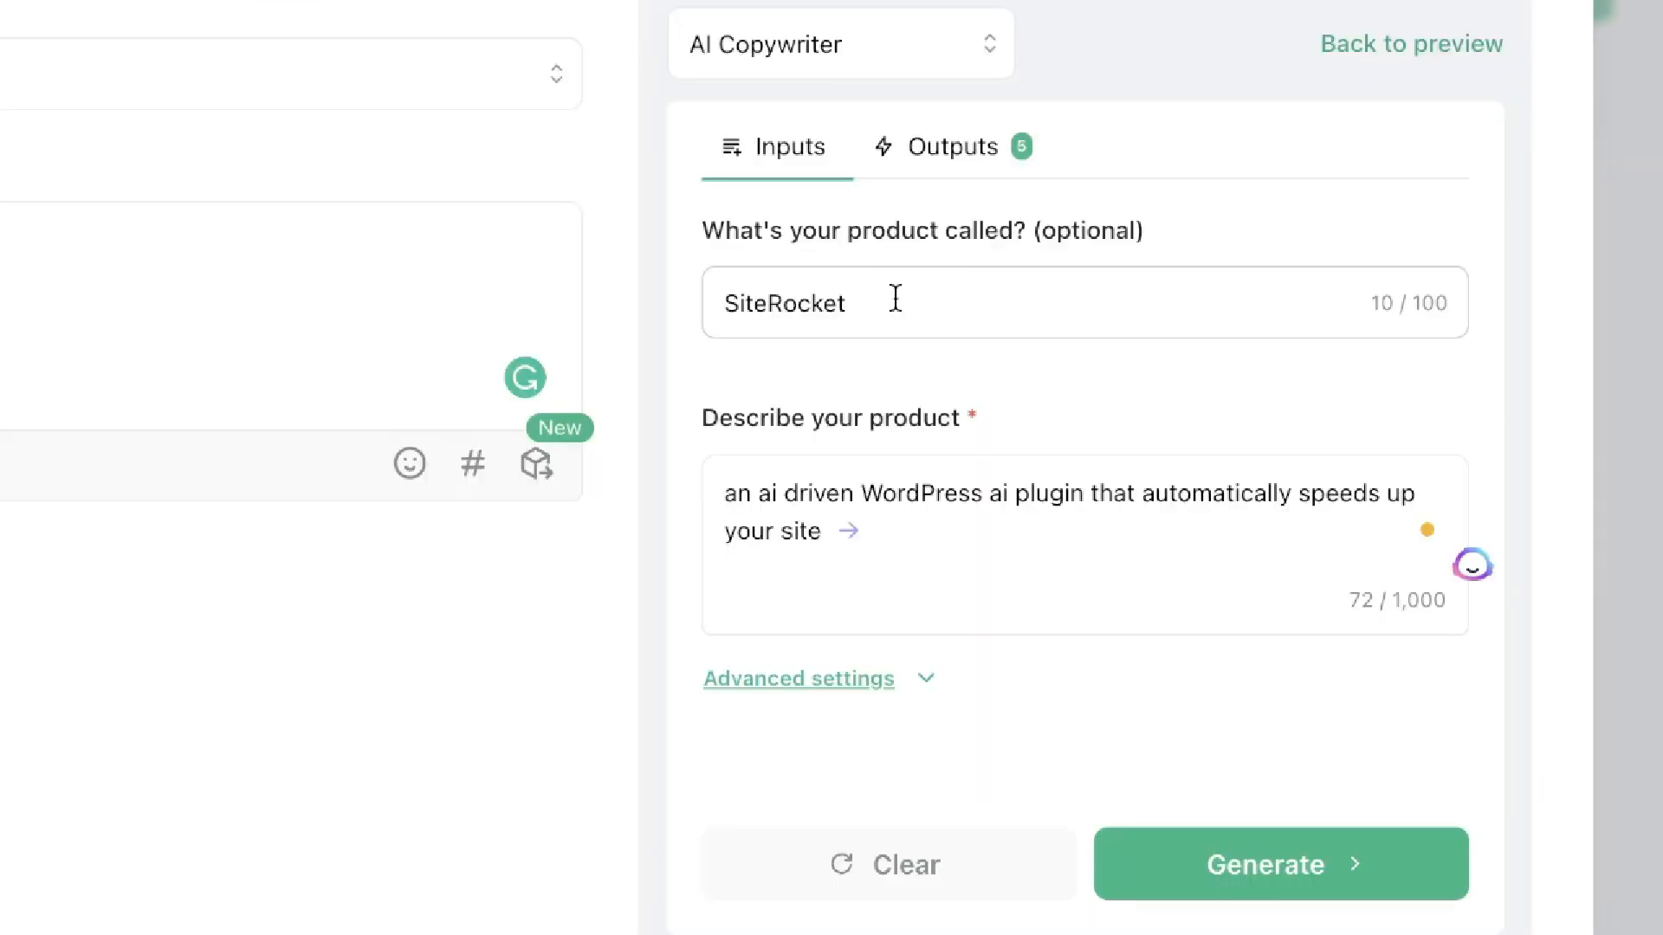
mouse_move(963, 527)
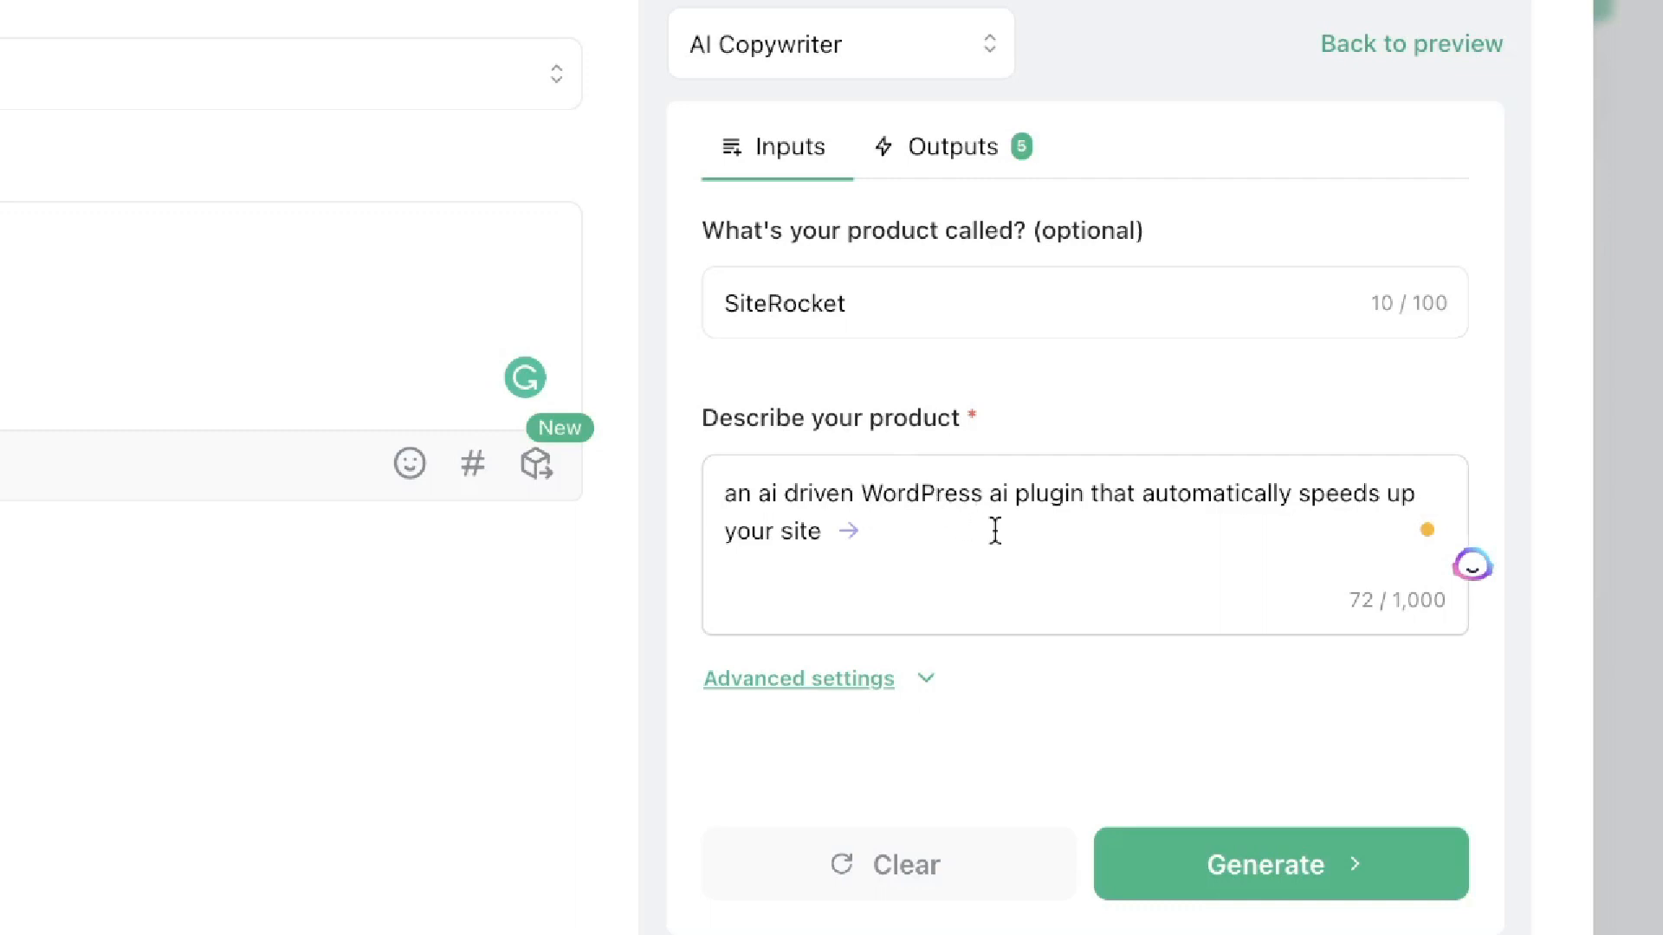
mouse_move(978, 520)
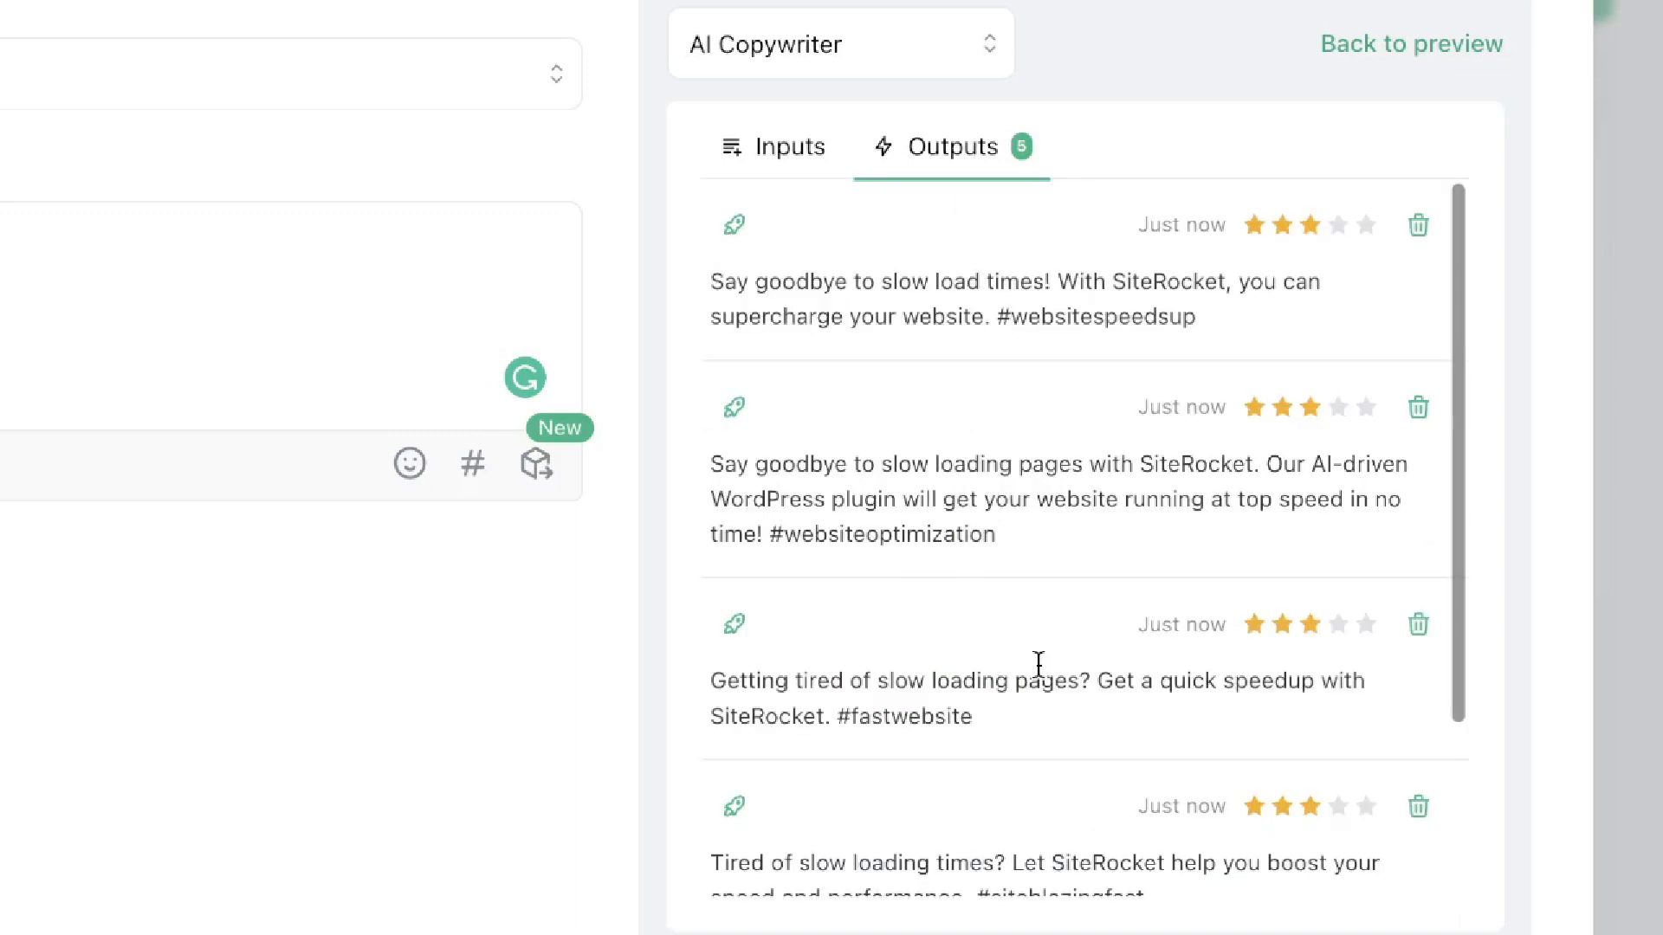
mouse_move(918, 450)
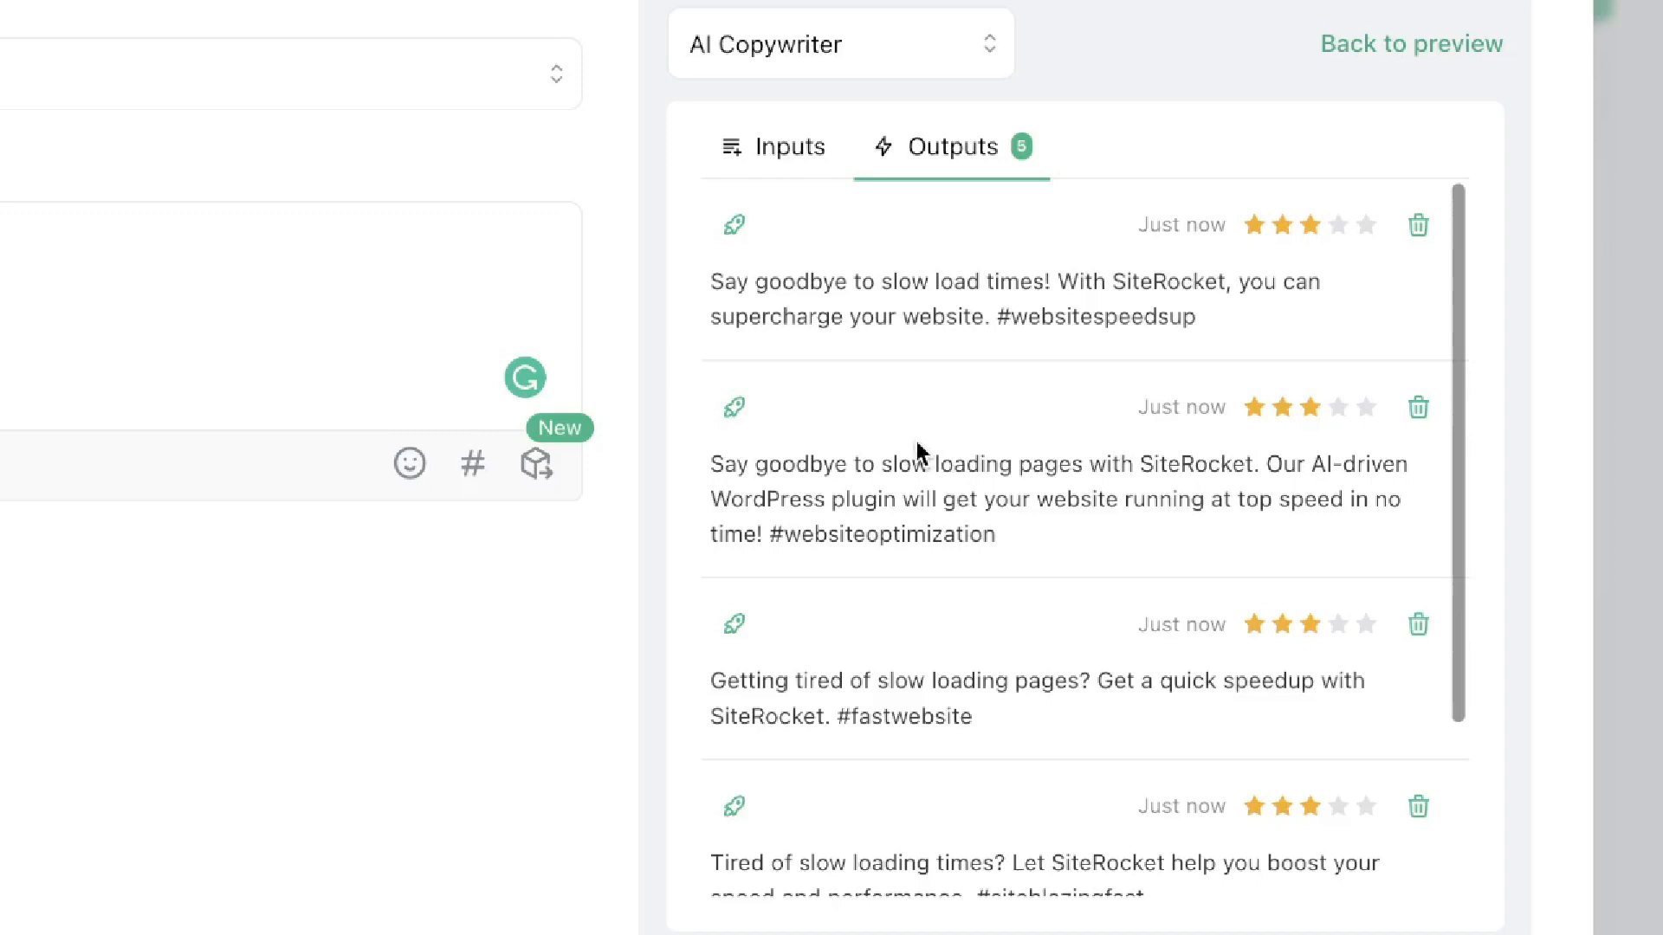
Scroll through the five generated SiteRocket caption options.
scroll(down, 3)
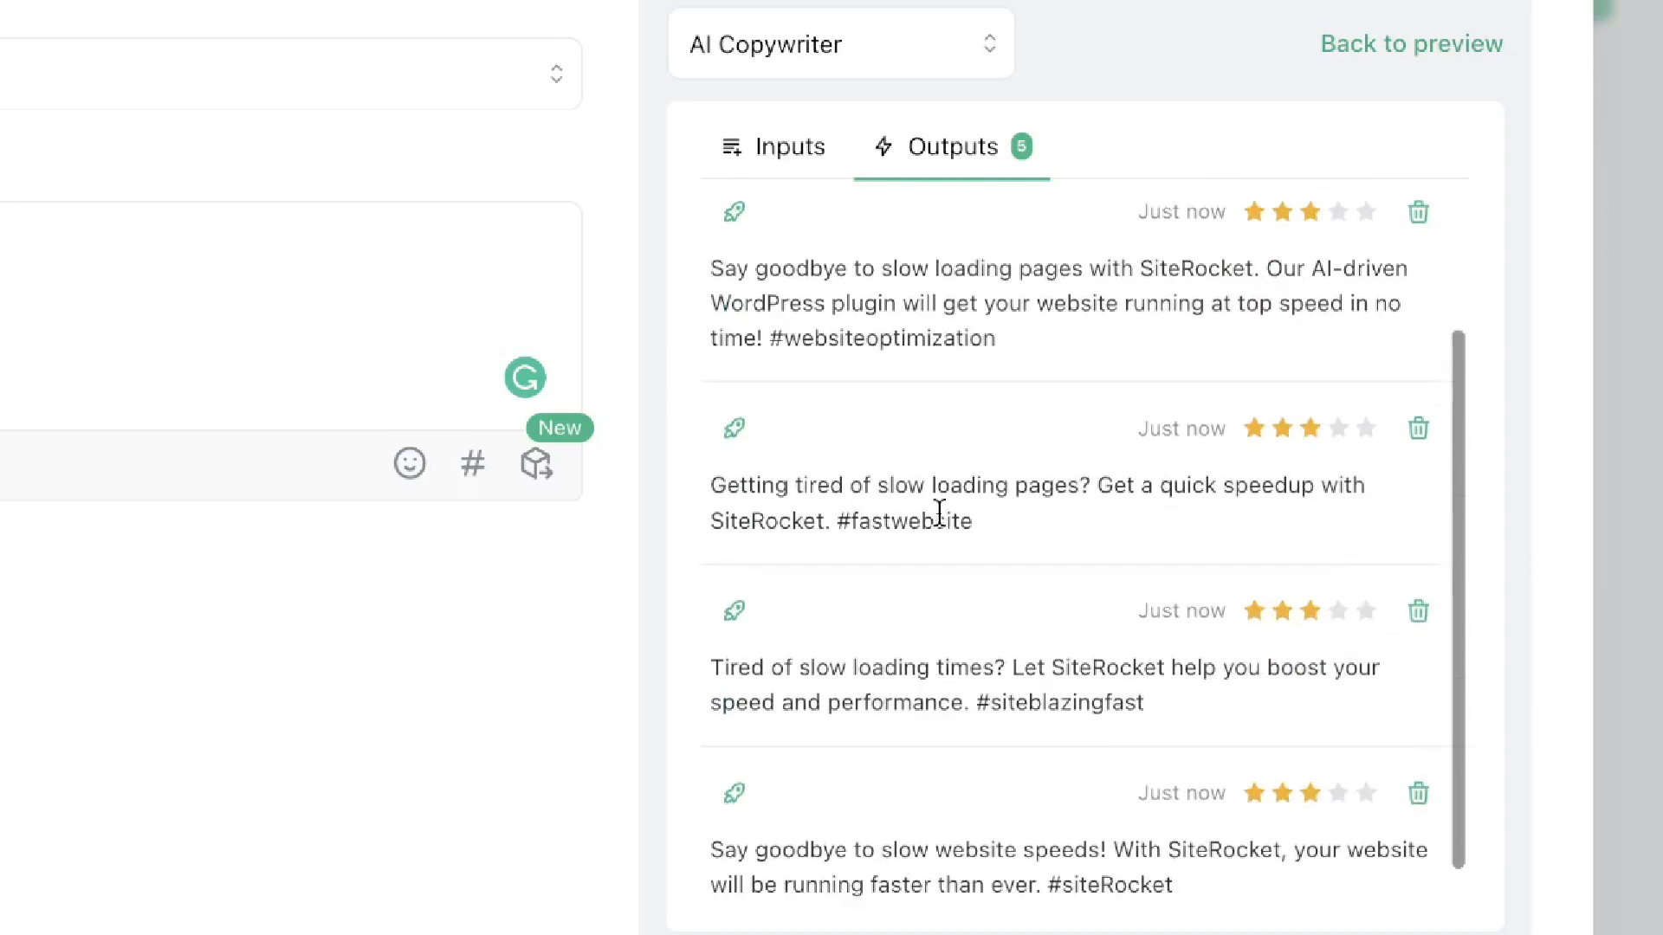
mouse_move(1087, 546)
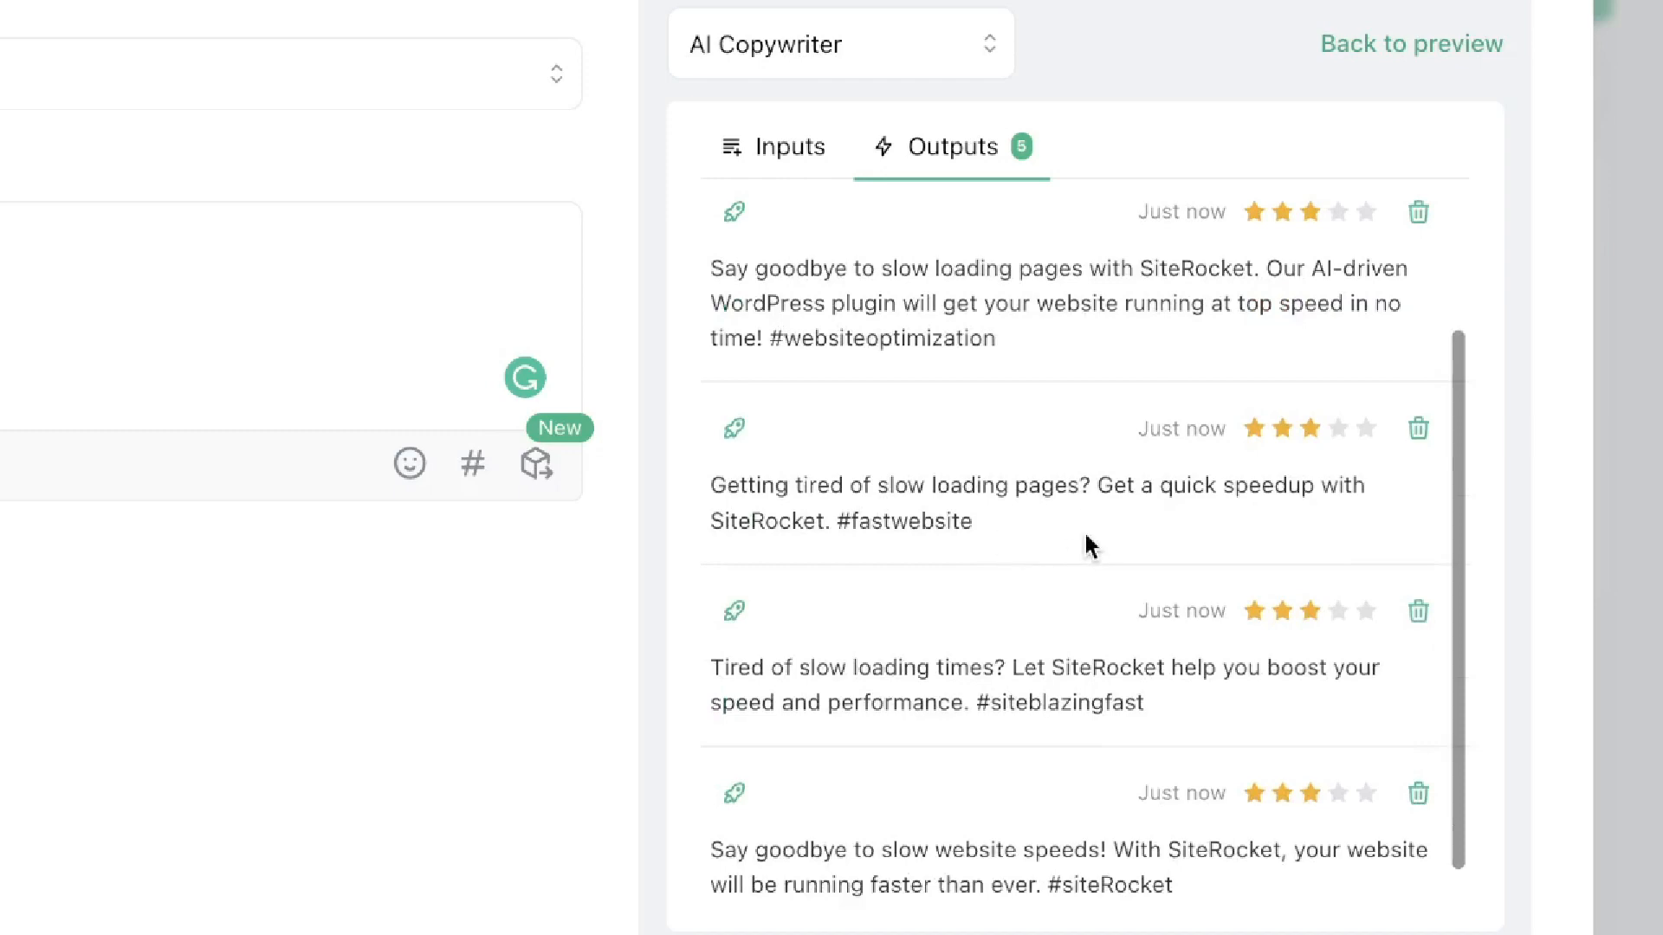
scroll(up, 3)
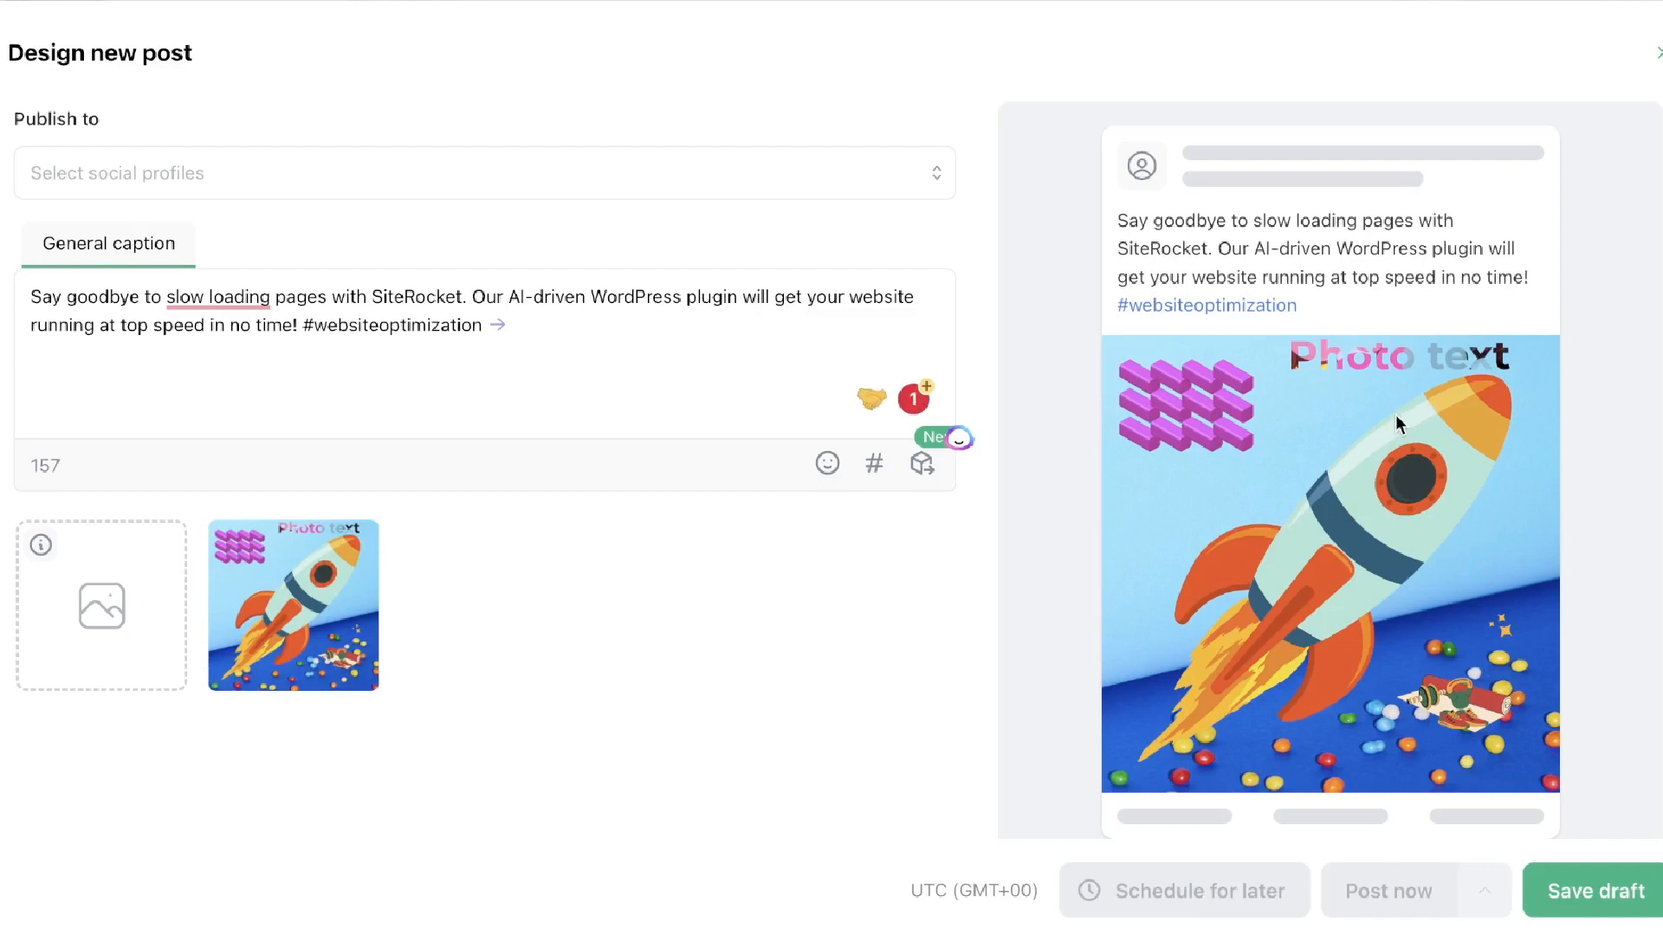
mouse_move(1154, 372)
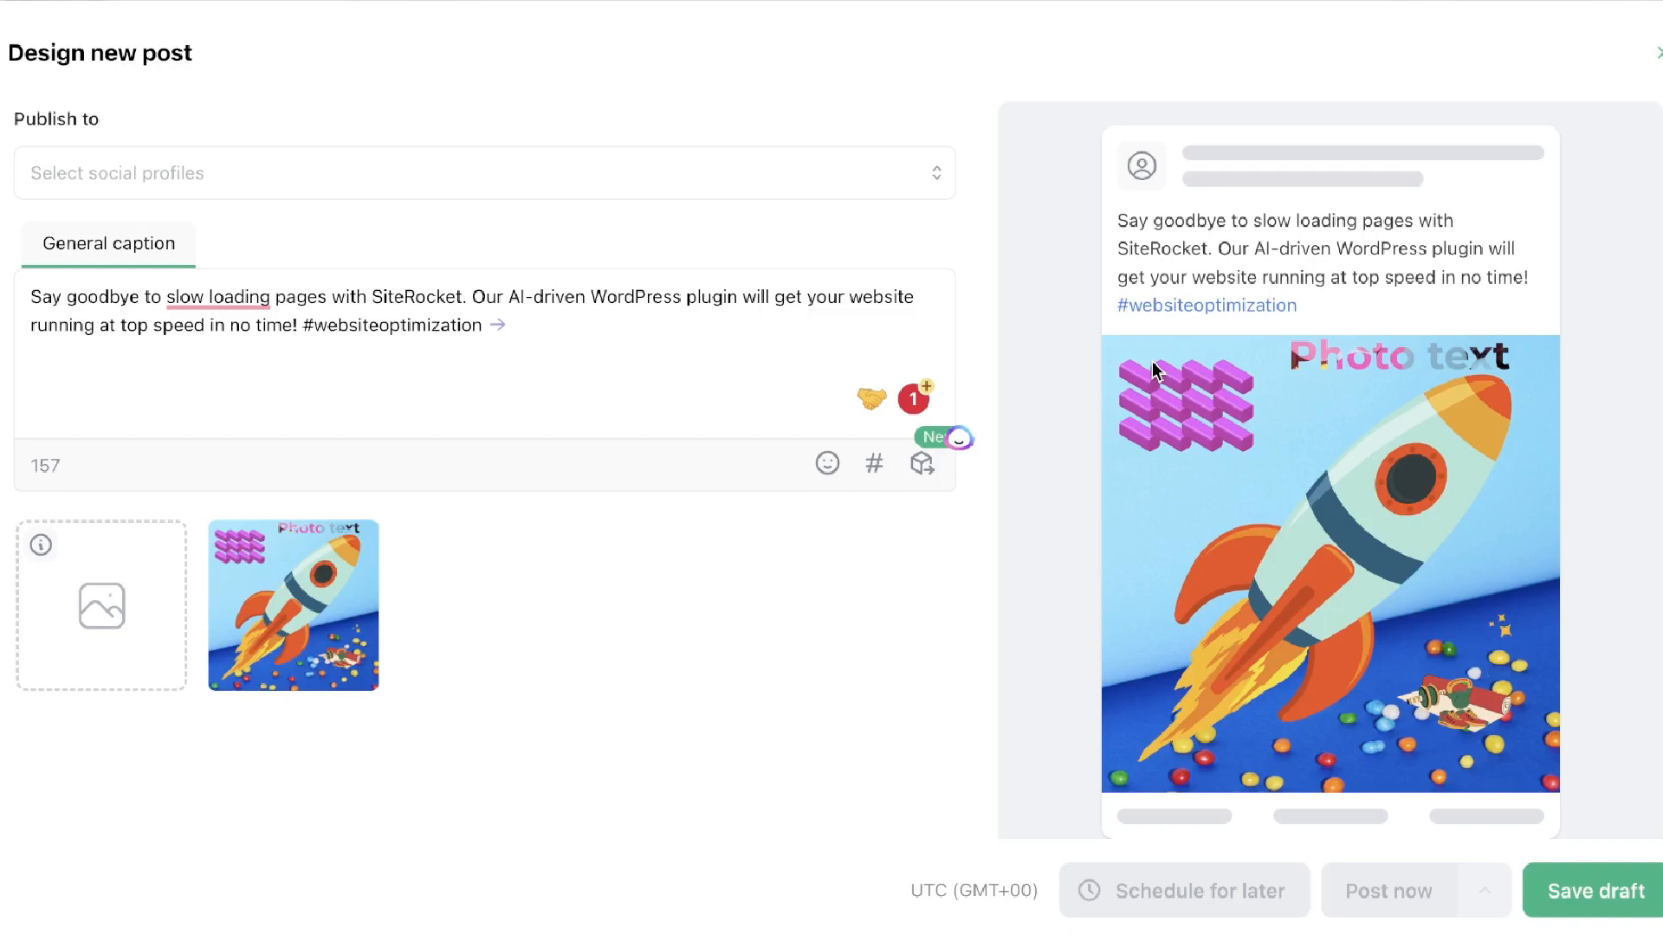
mouse_move(1217, 832)
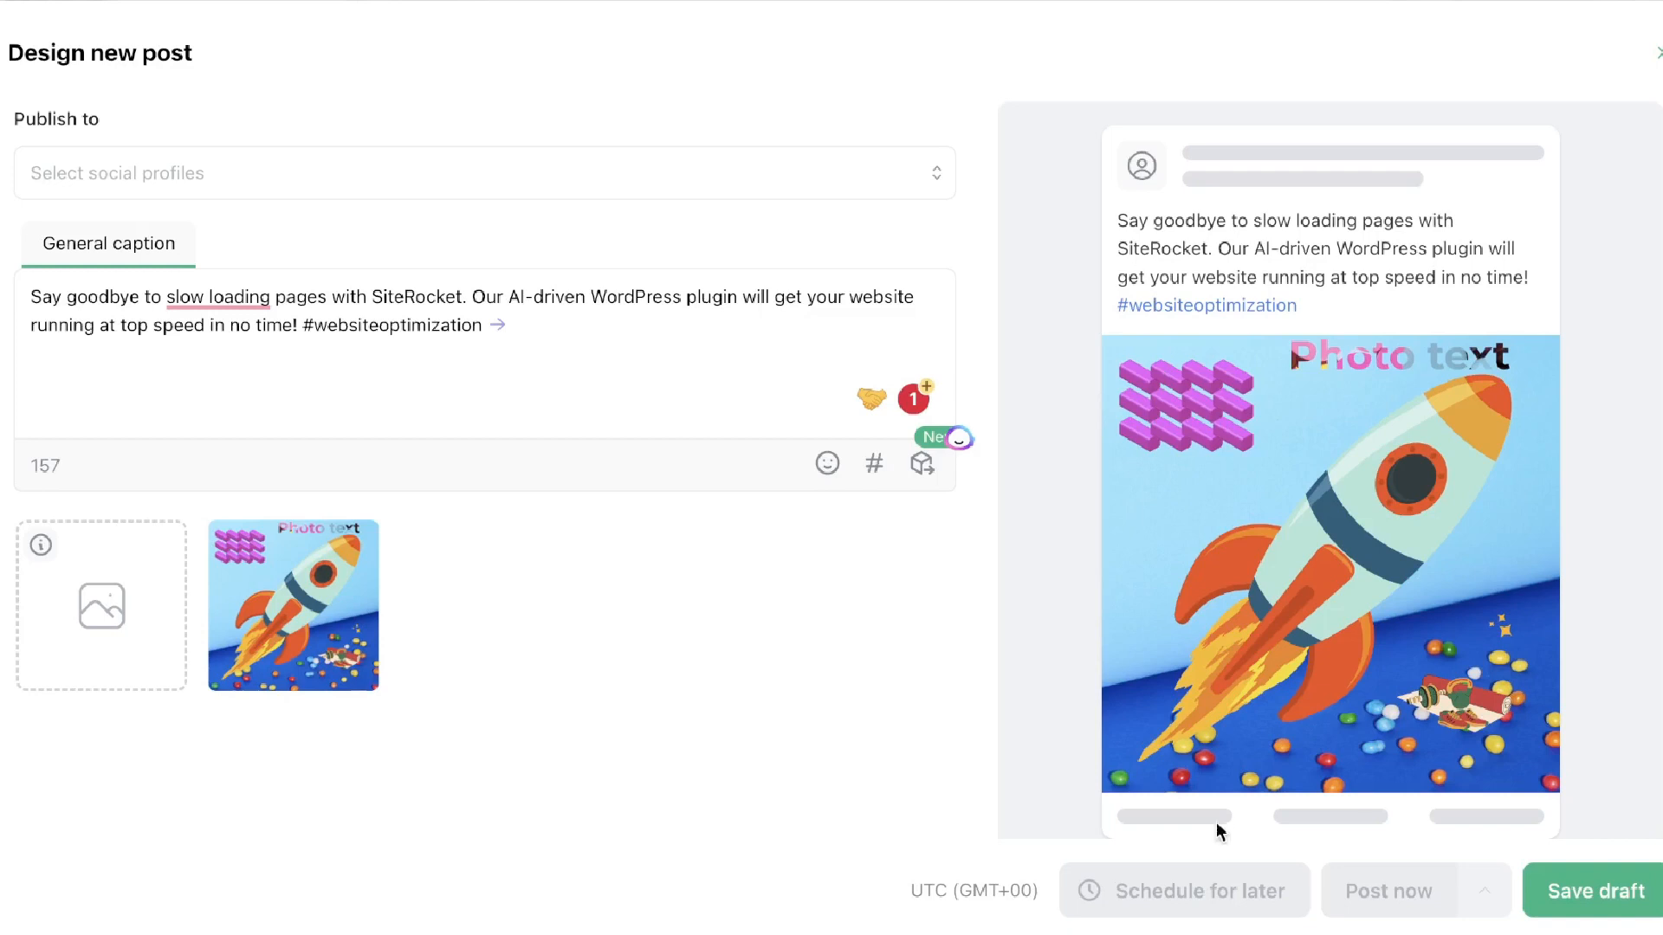
mouse_move(1195, 931)
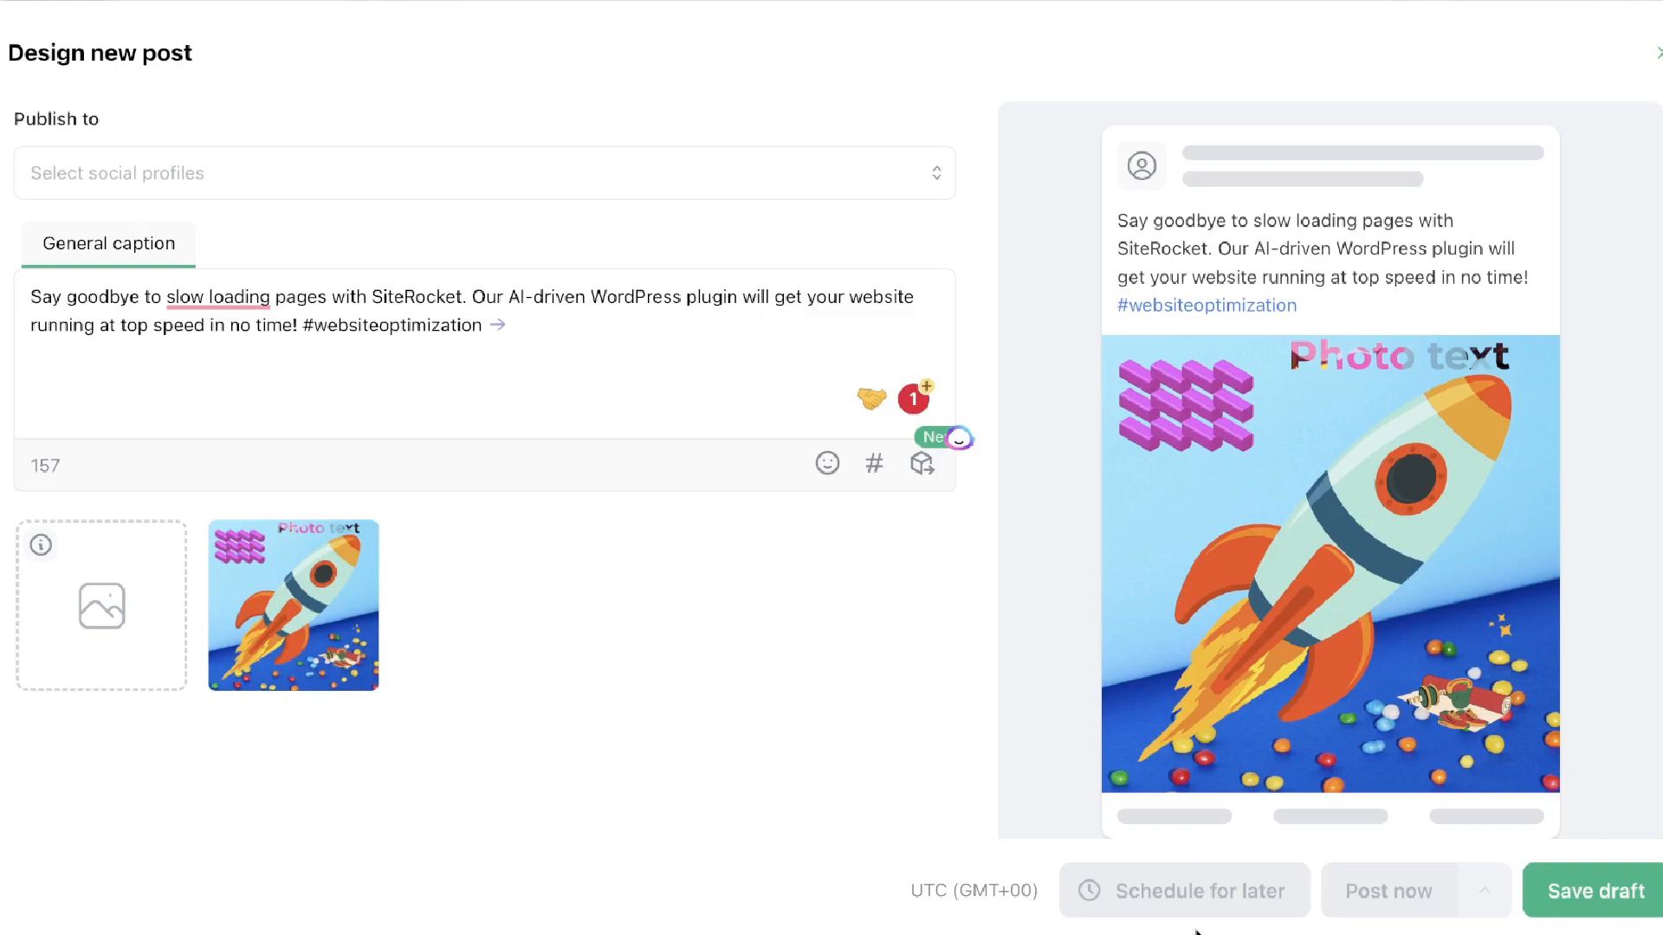
mouse_move(1398, 842)
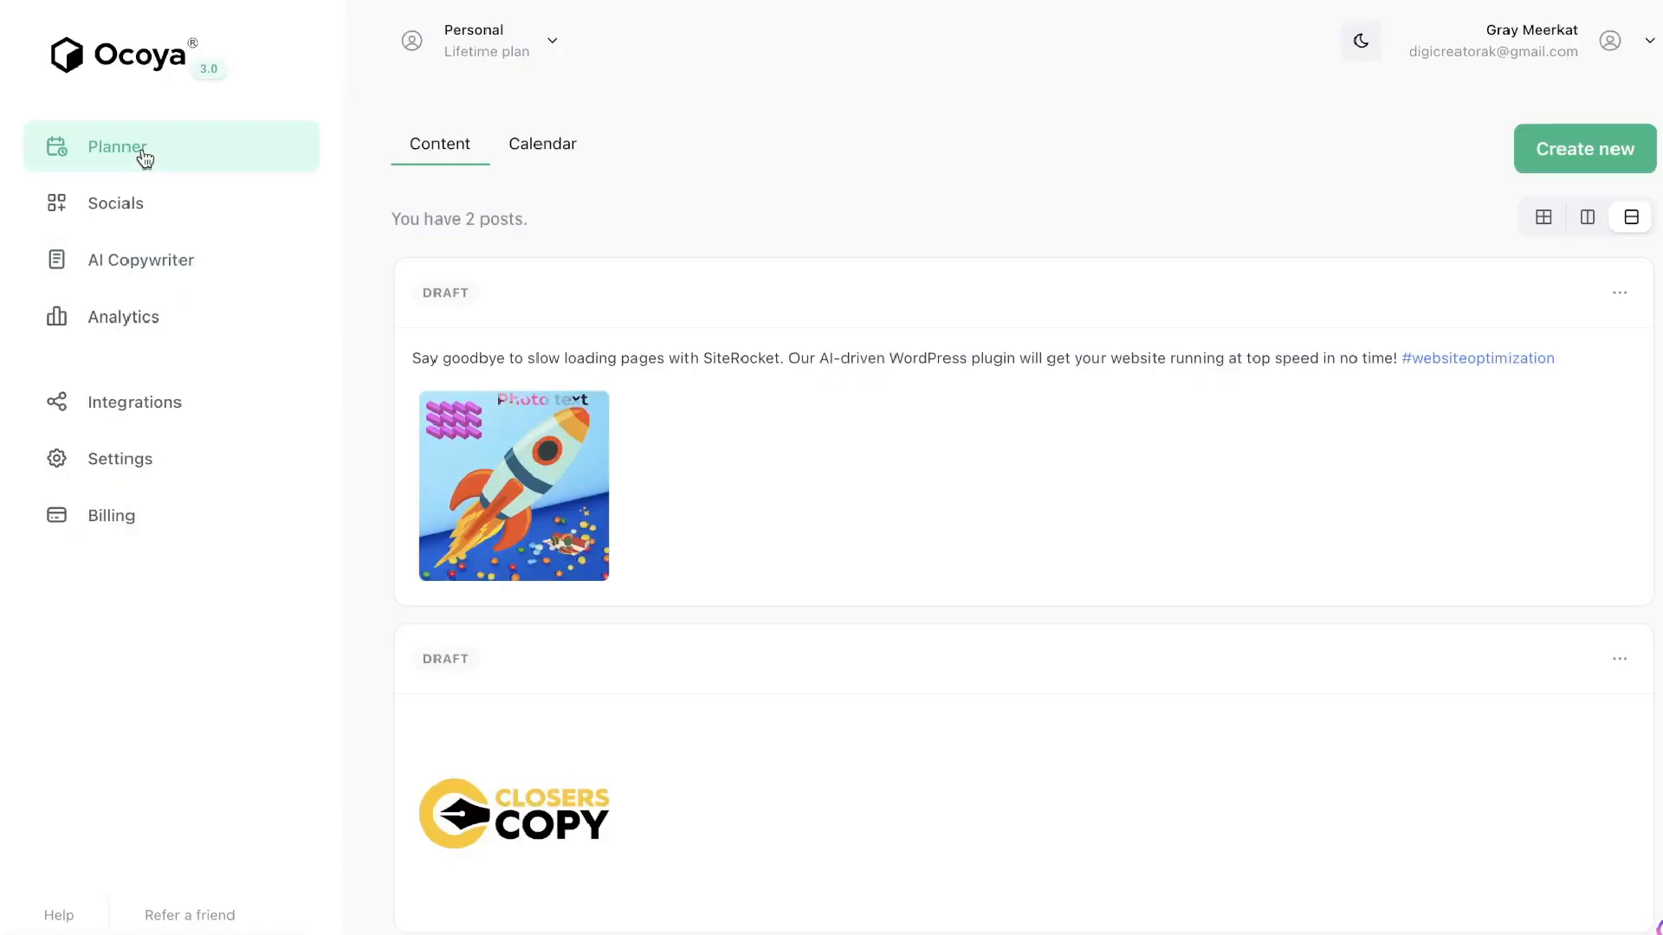
mouse_move(186, 281)
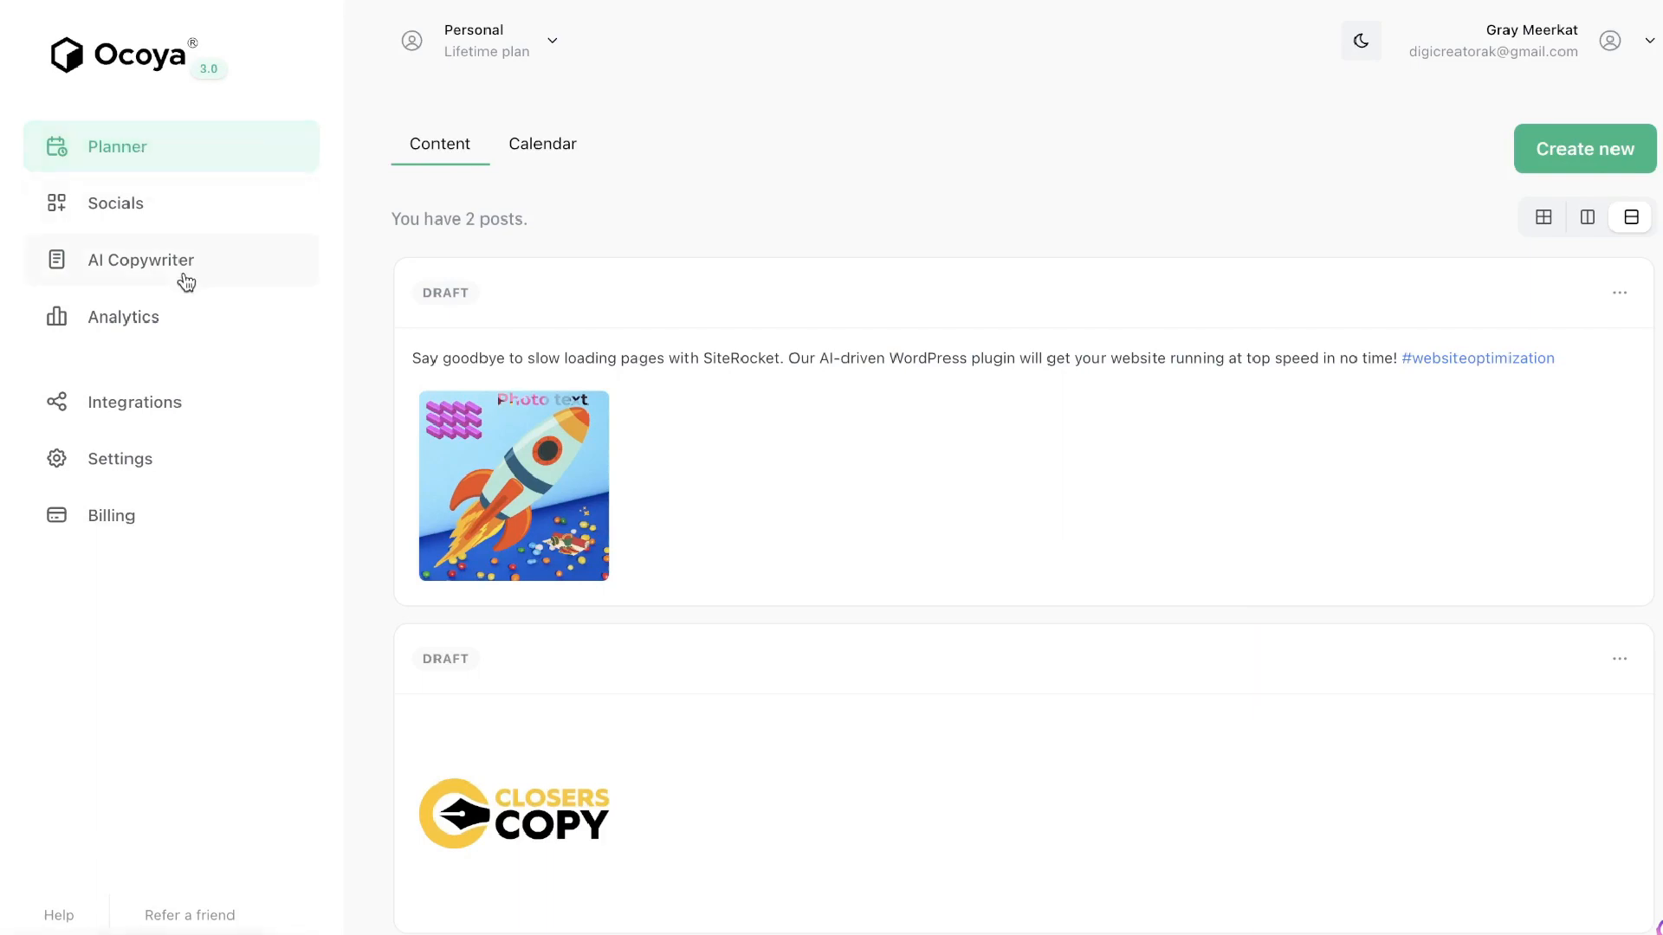
Open the AI Copywriter template catalogue and browse the Fun and Frameworks categories.
click(141, 260)
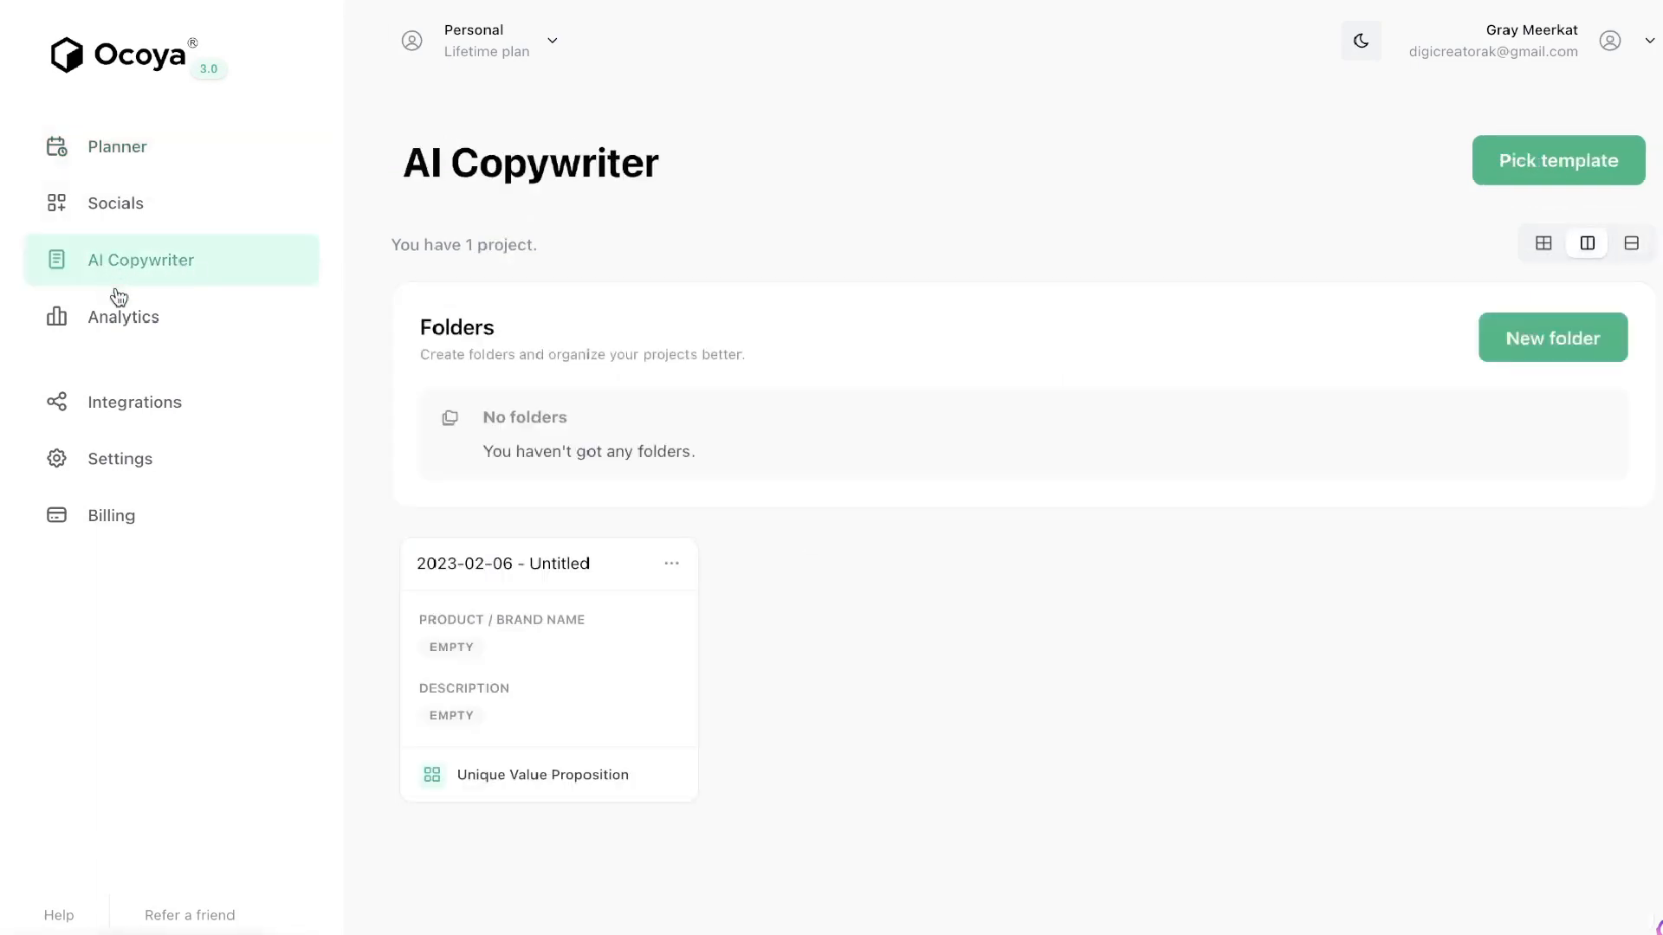
click(1558, 160)
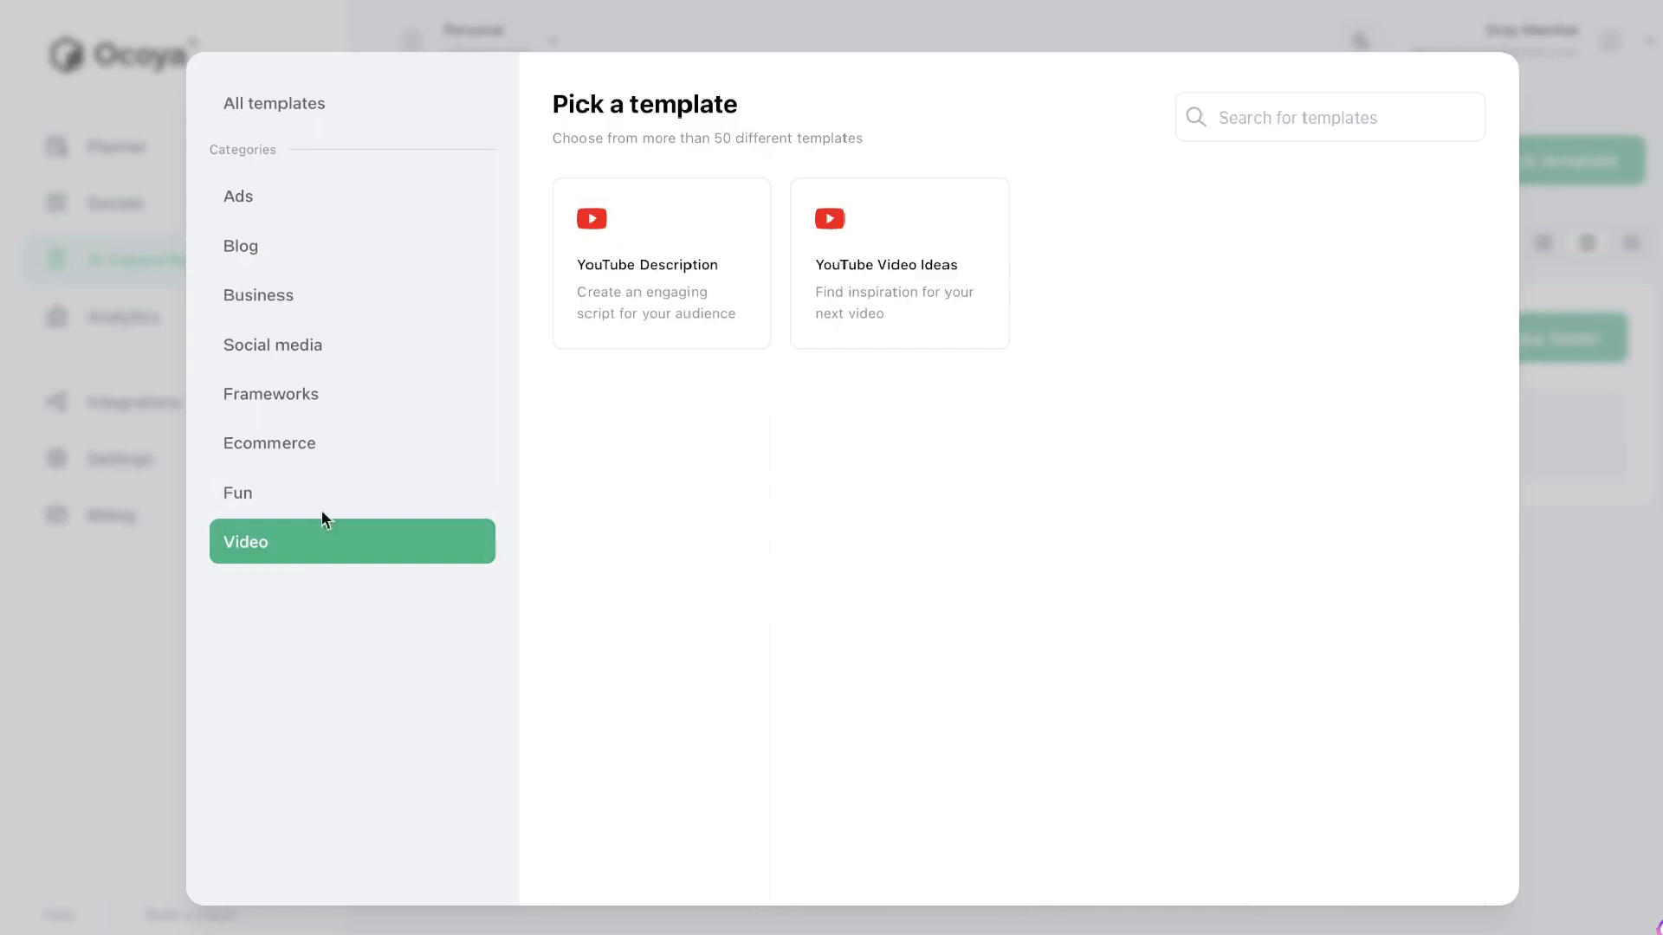
click(238, 492)
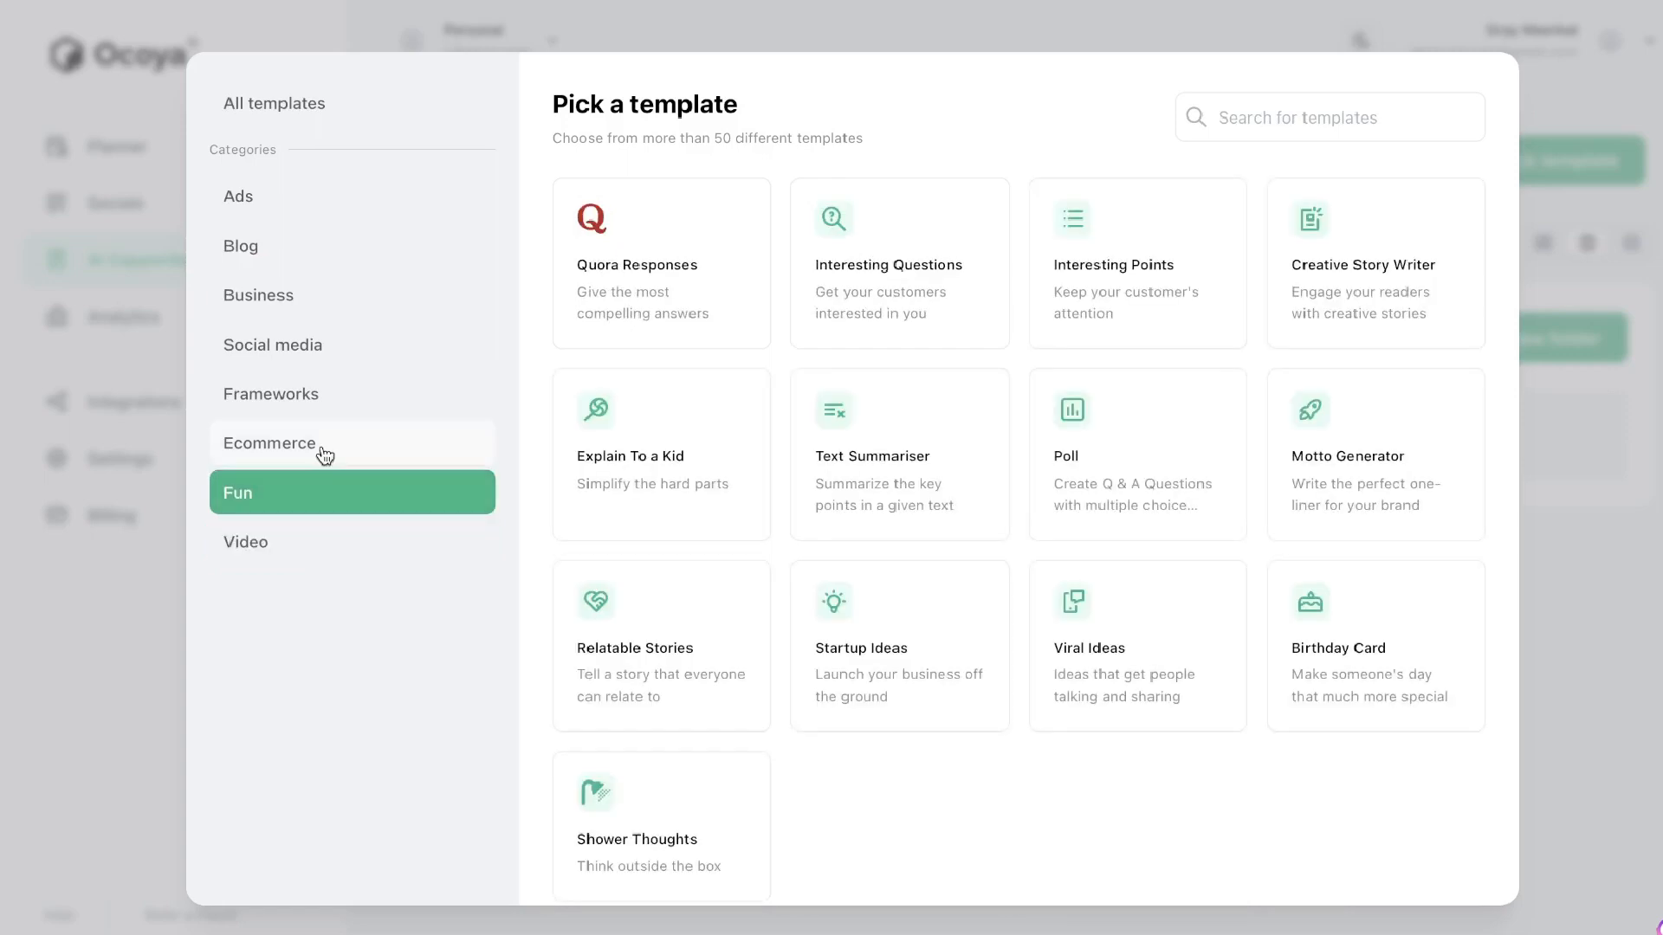
click(270, 394)
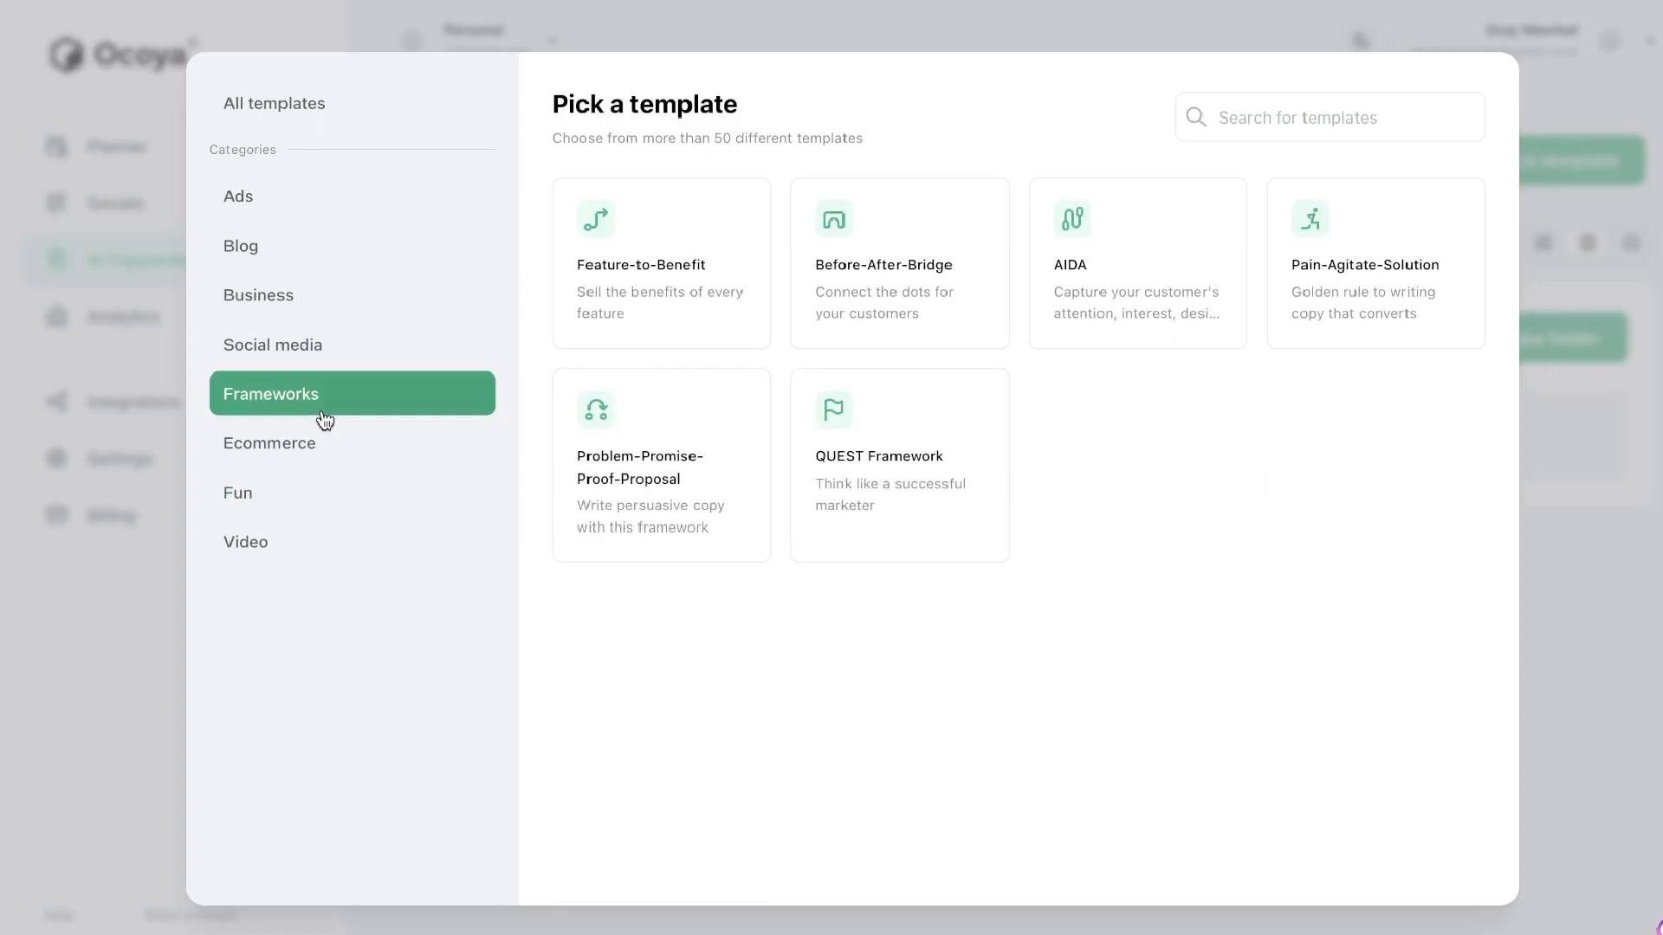
mouse_move(272, 345)
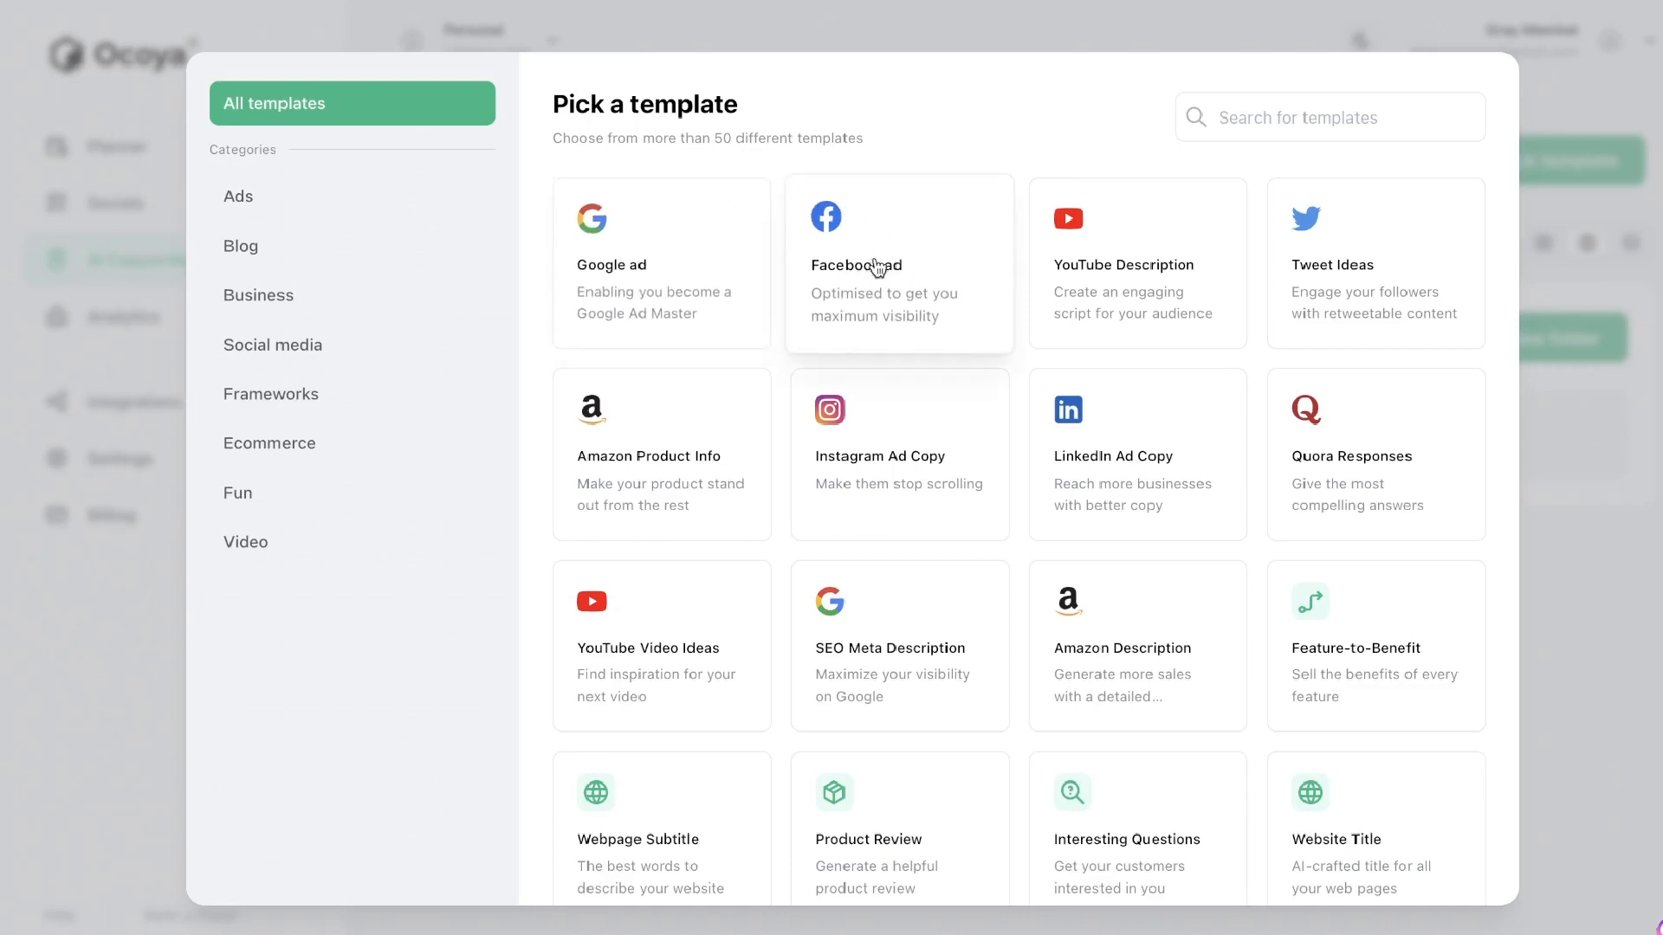
mouse_move(933, 292)
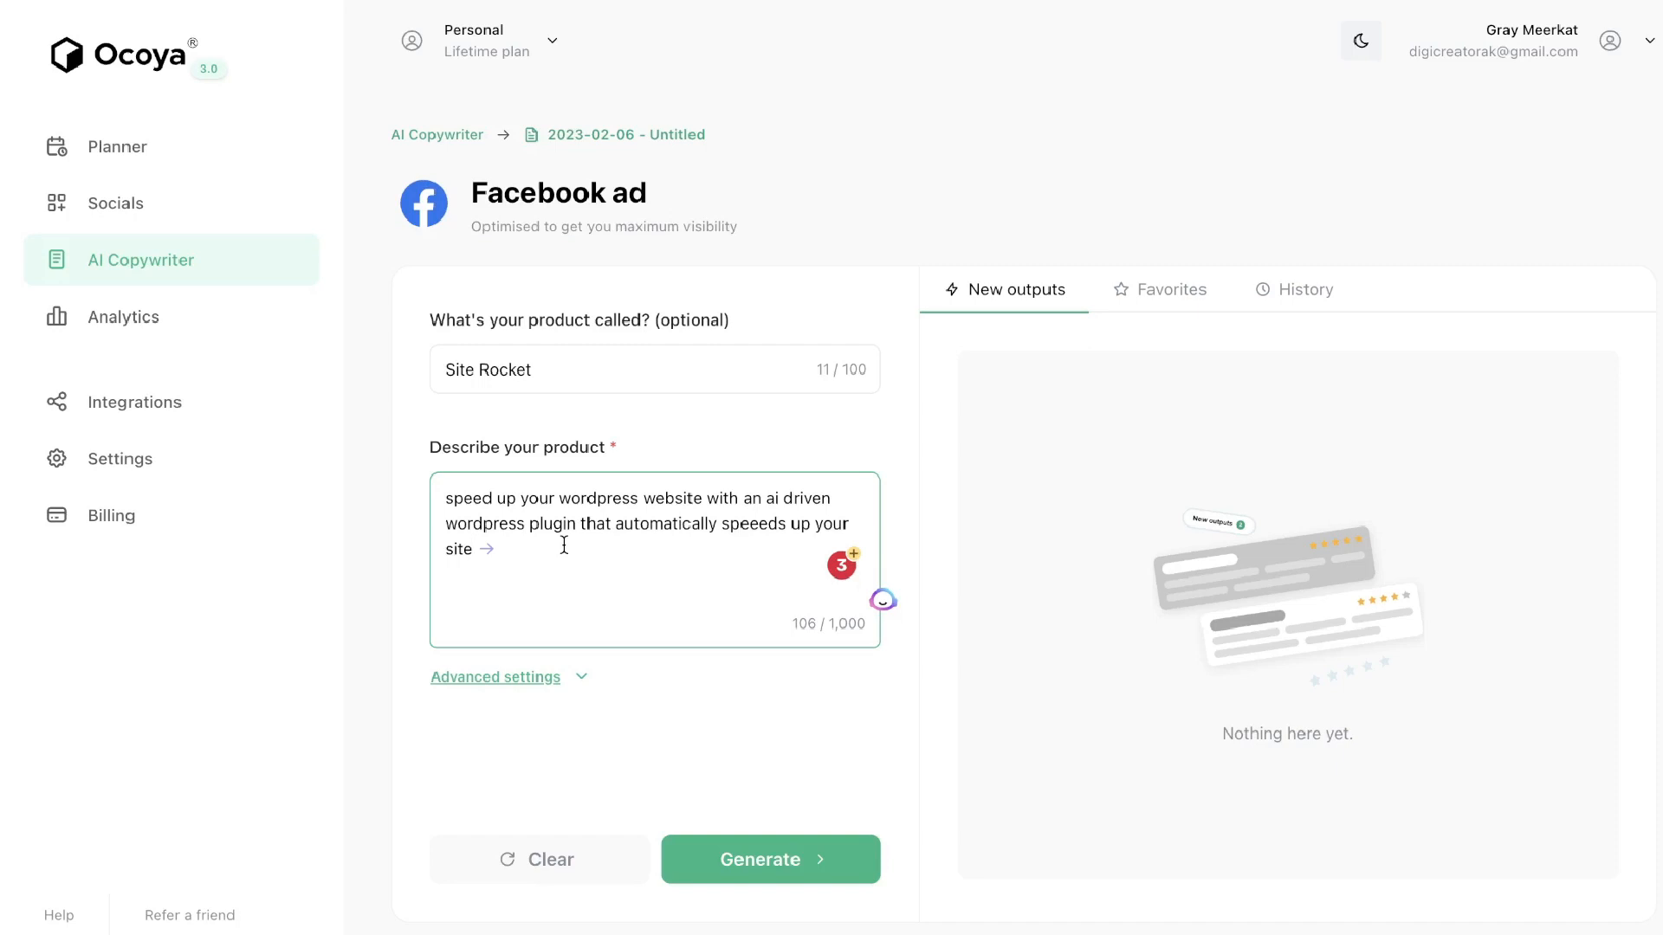
mouse_move(615, 604)
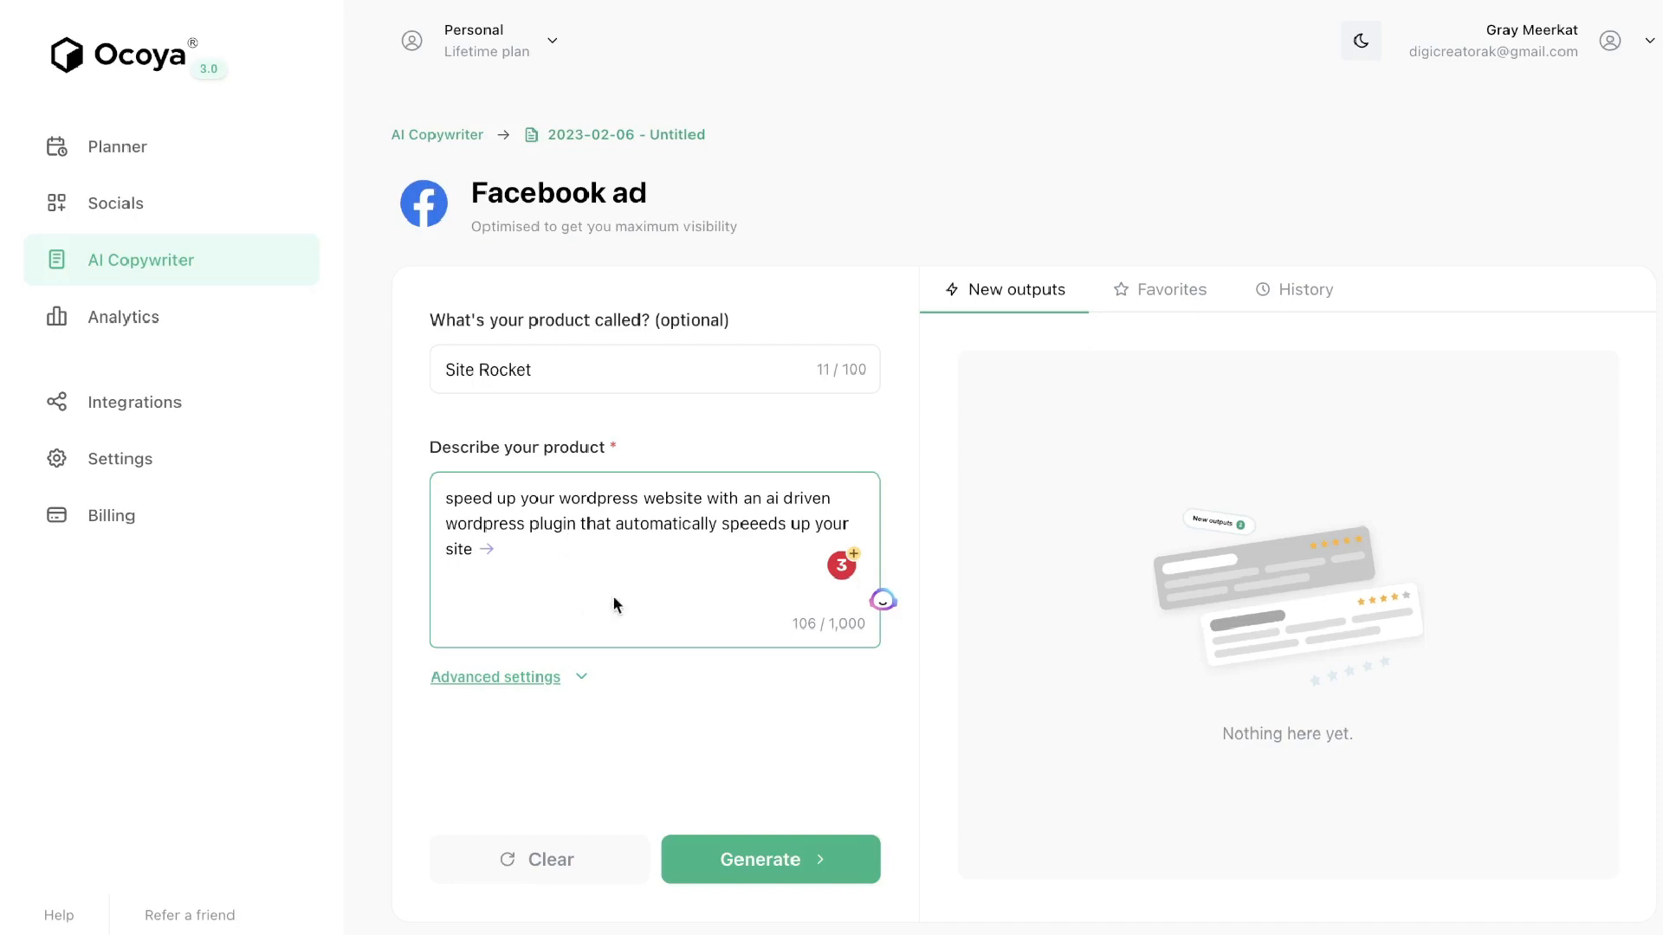
Generate Facebook ad copy for Site Rocket, the AI-driven WordPress speed plugin.
click(771, 859)
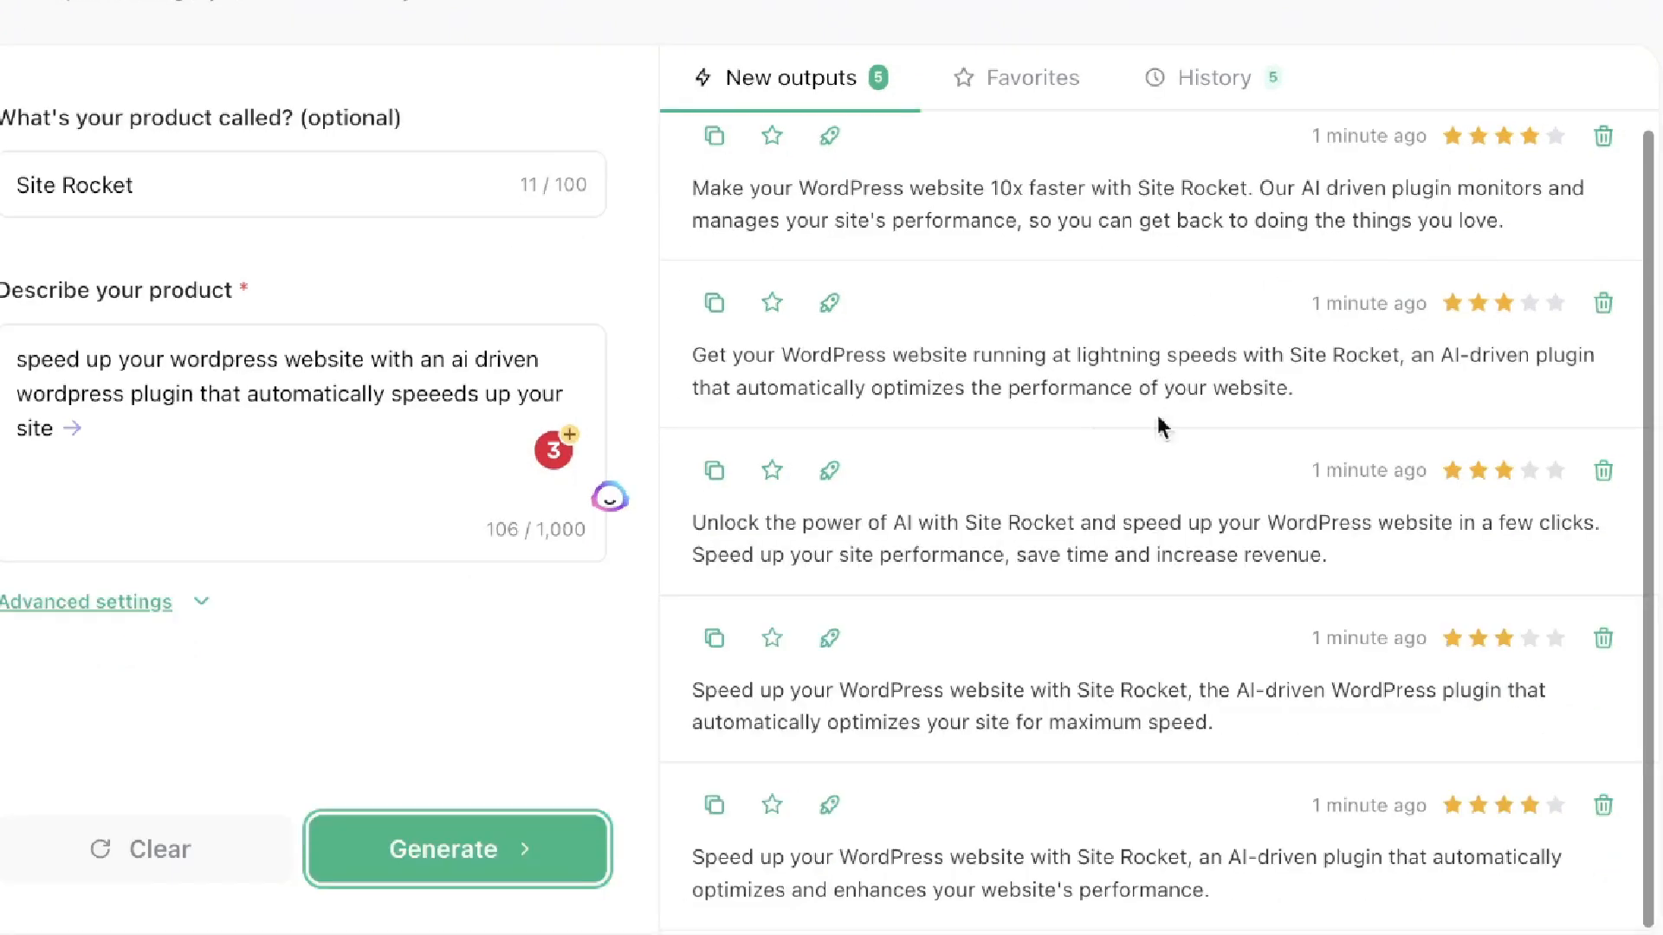
mouse_move(1400, 406)
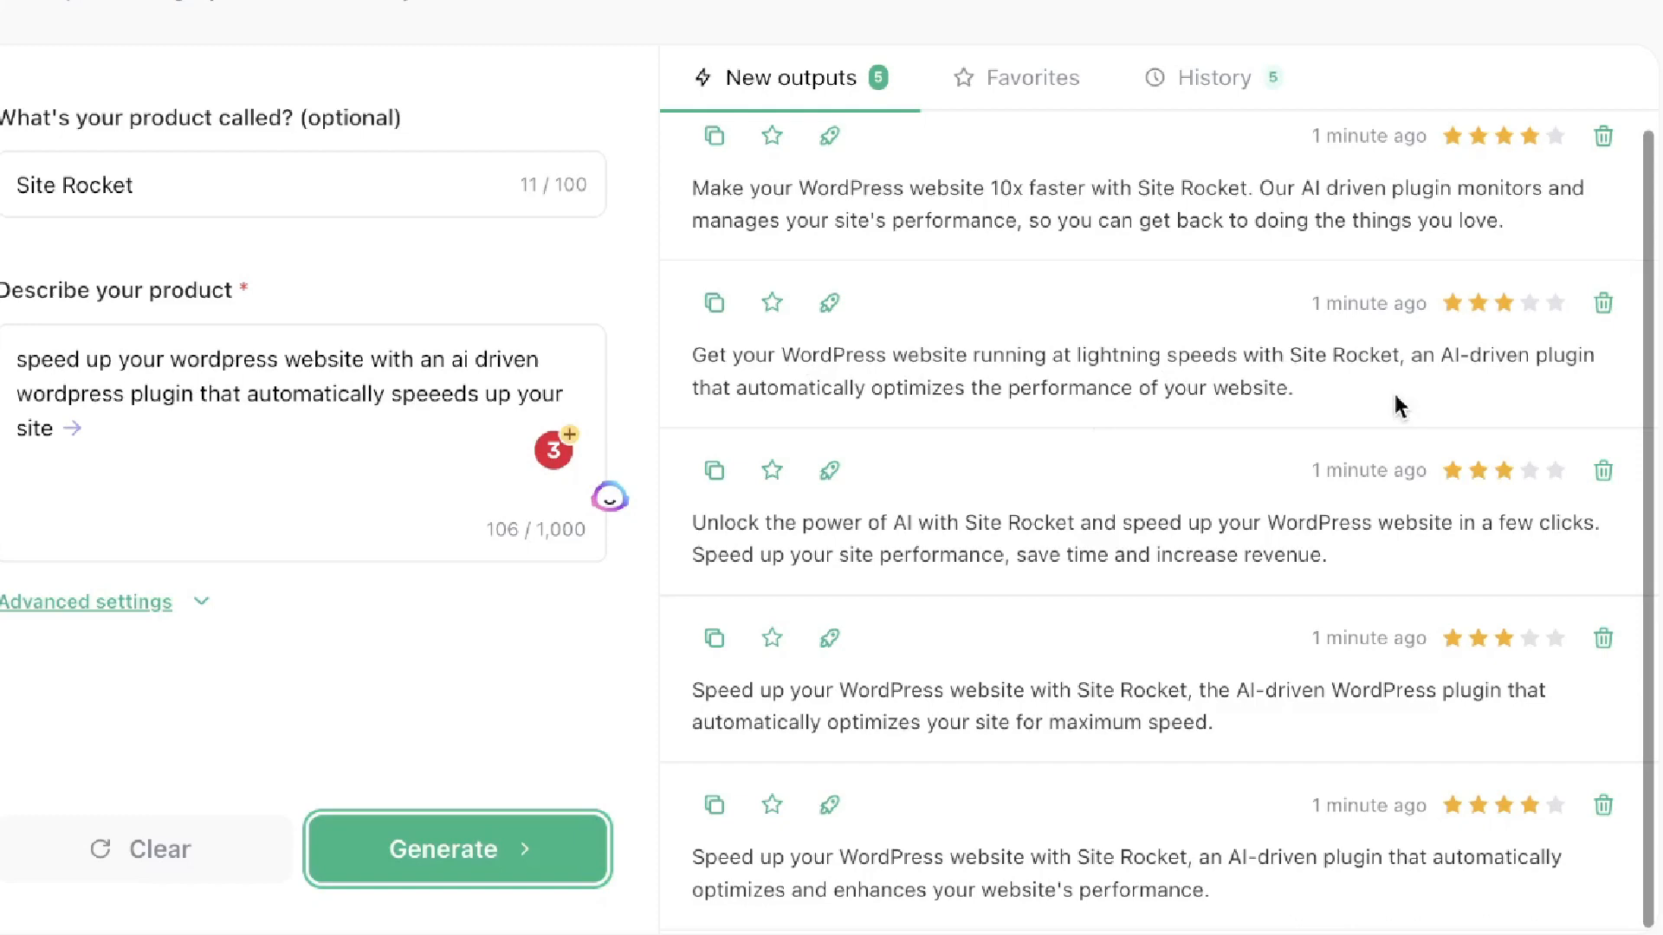
mouse_move(1016, 422)
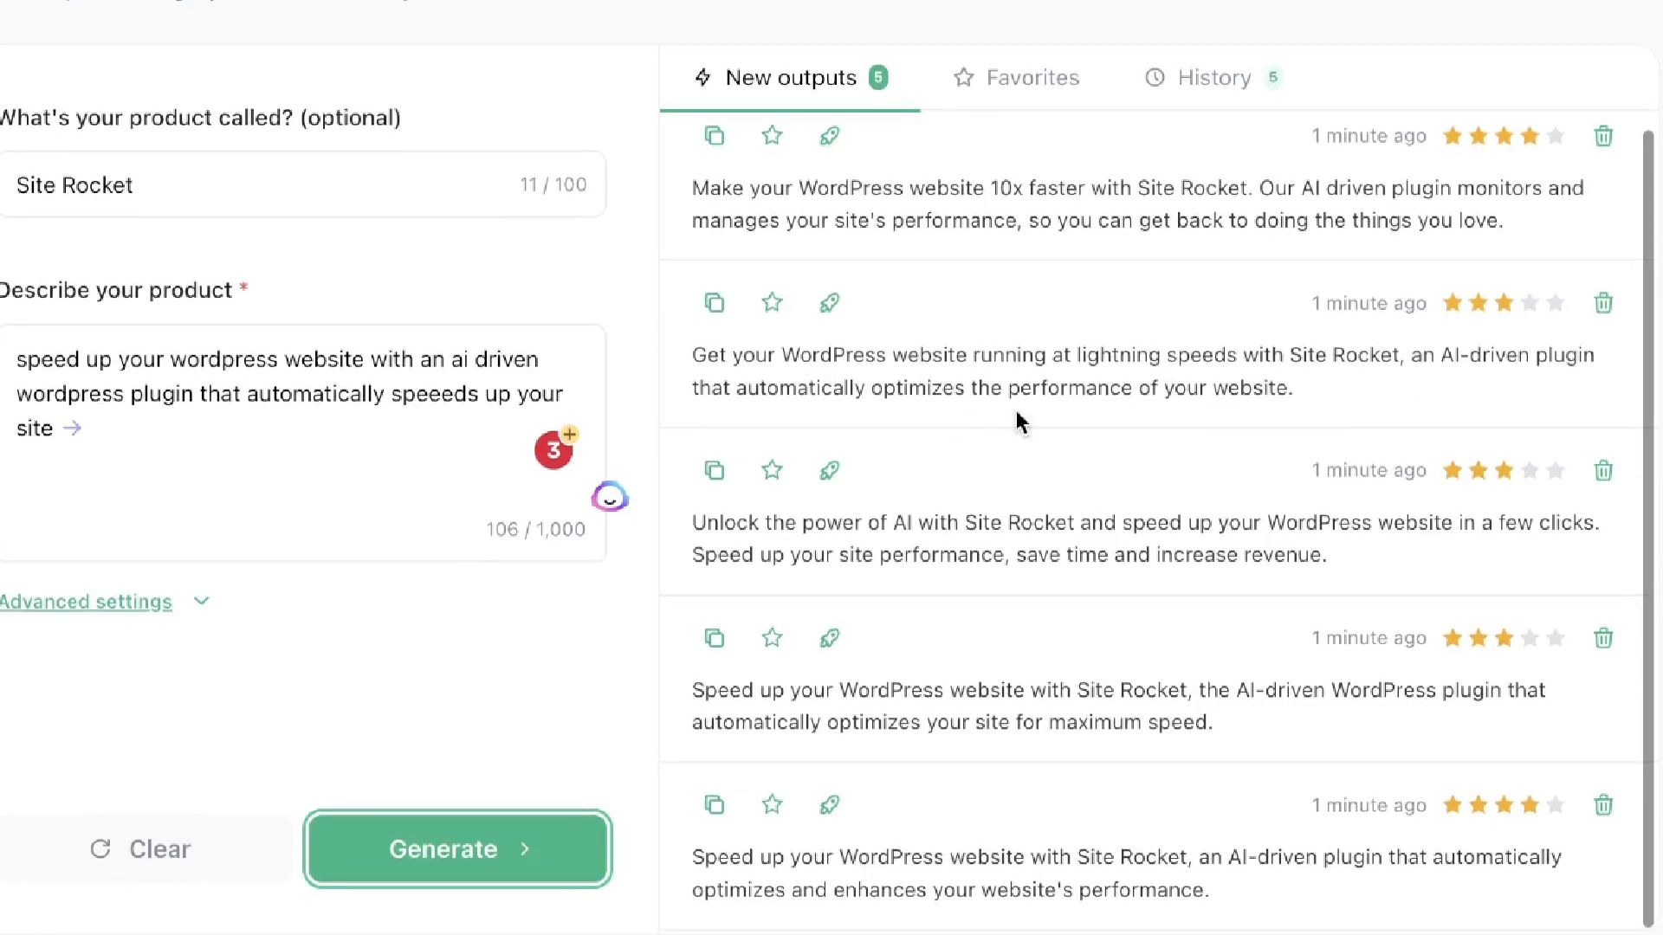
mouse_move(1041, 645)
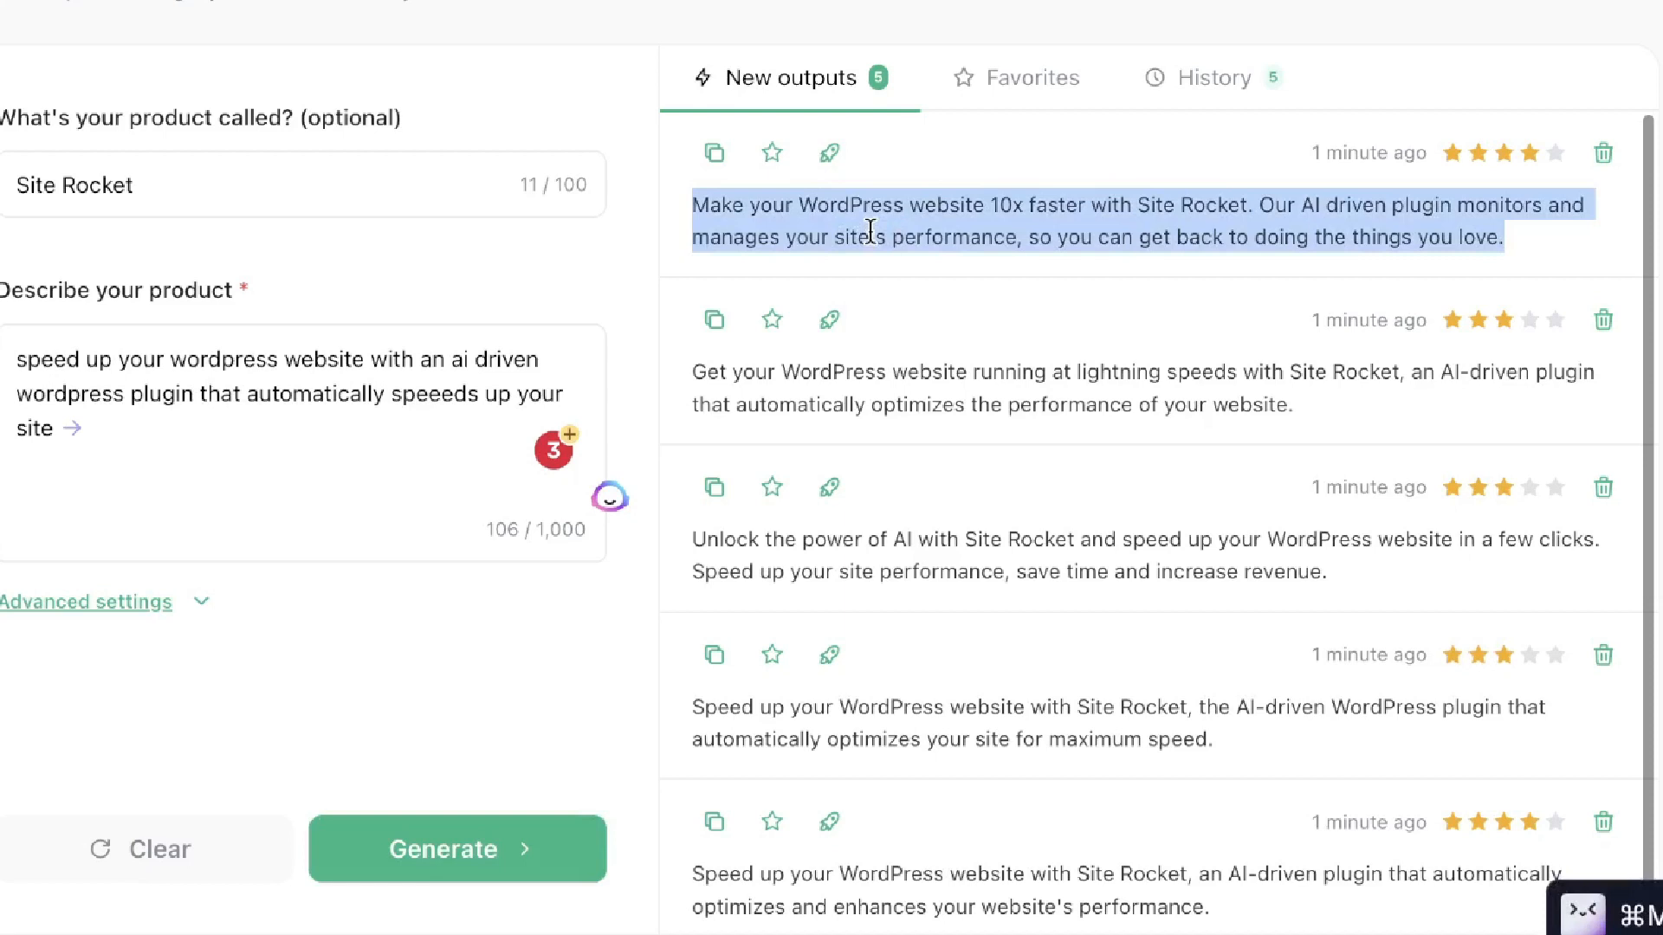
mouse_move(960, 440)
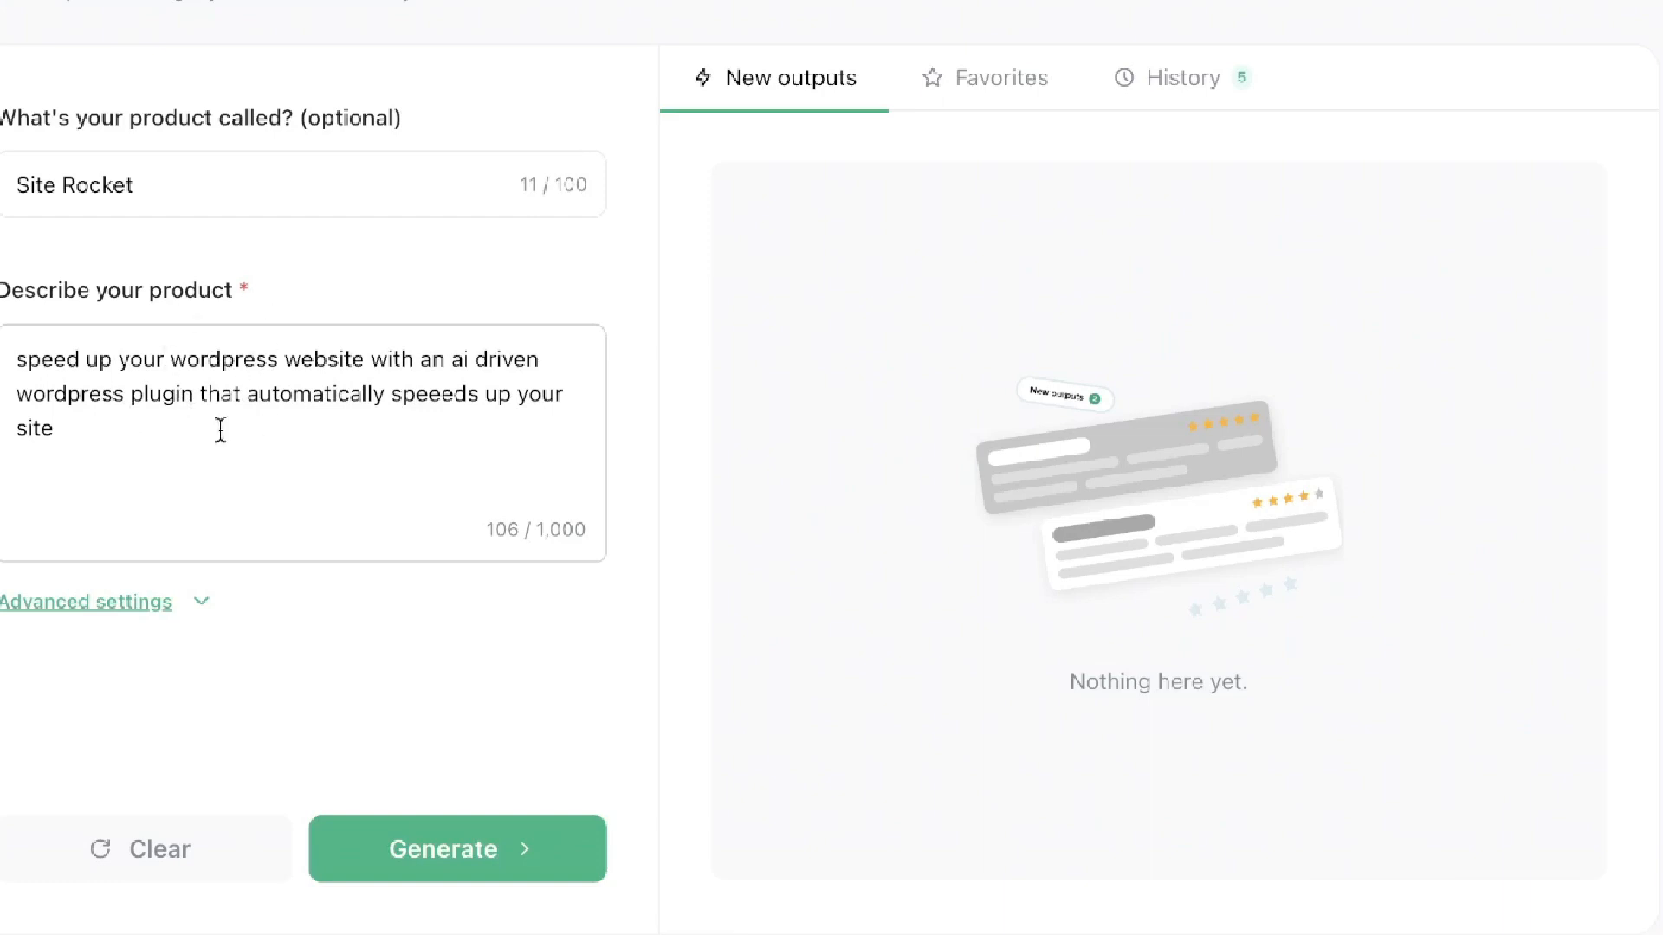
mouse_move(245, 401)
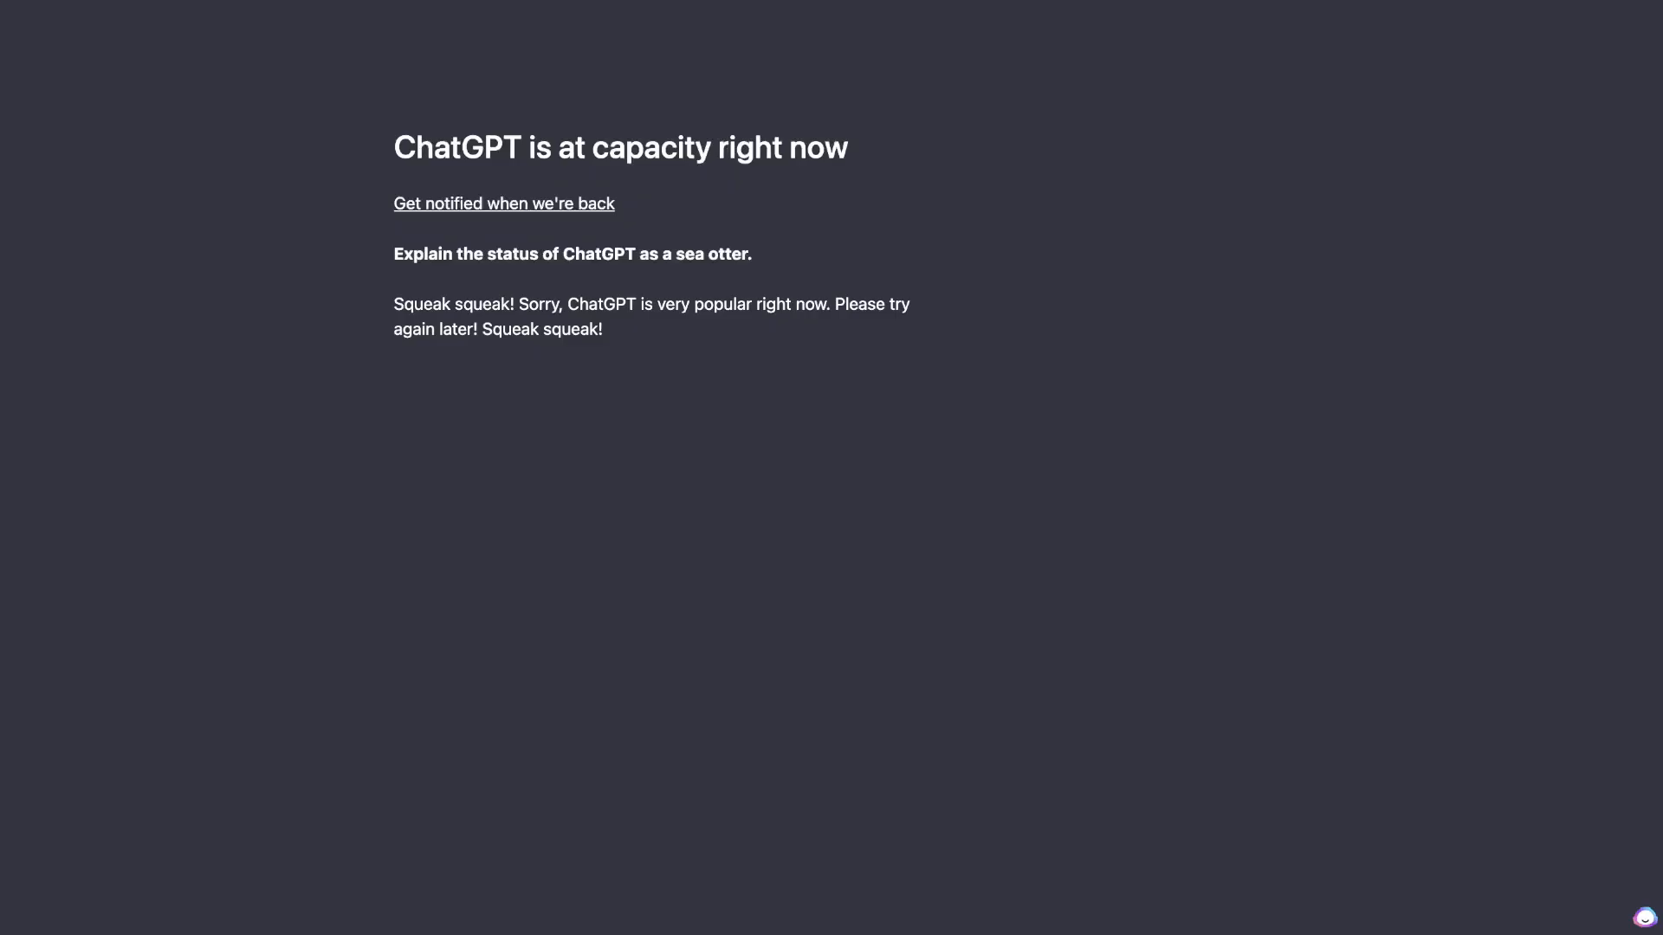
mouse_move(1019, 268)
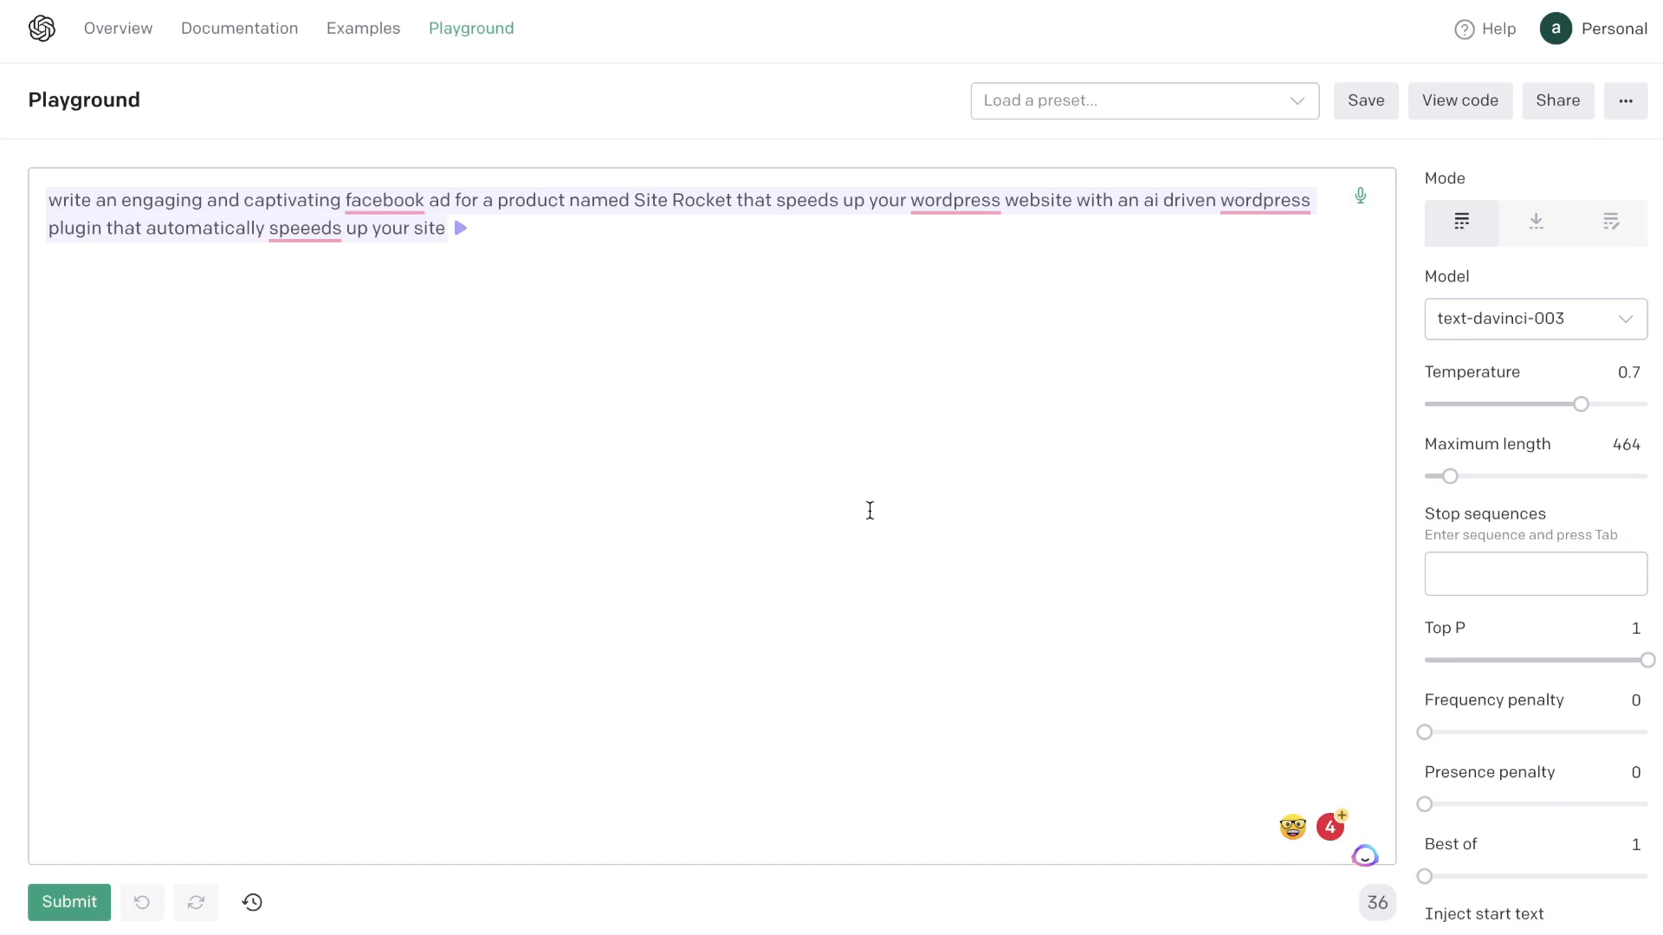
mouse_move(1106, 368)
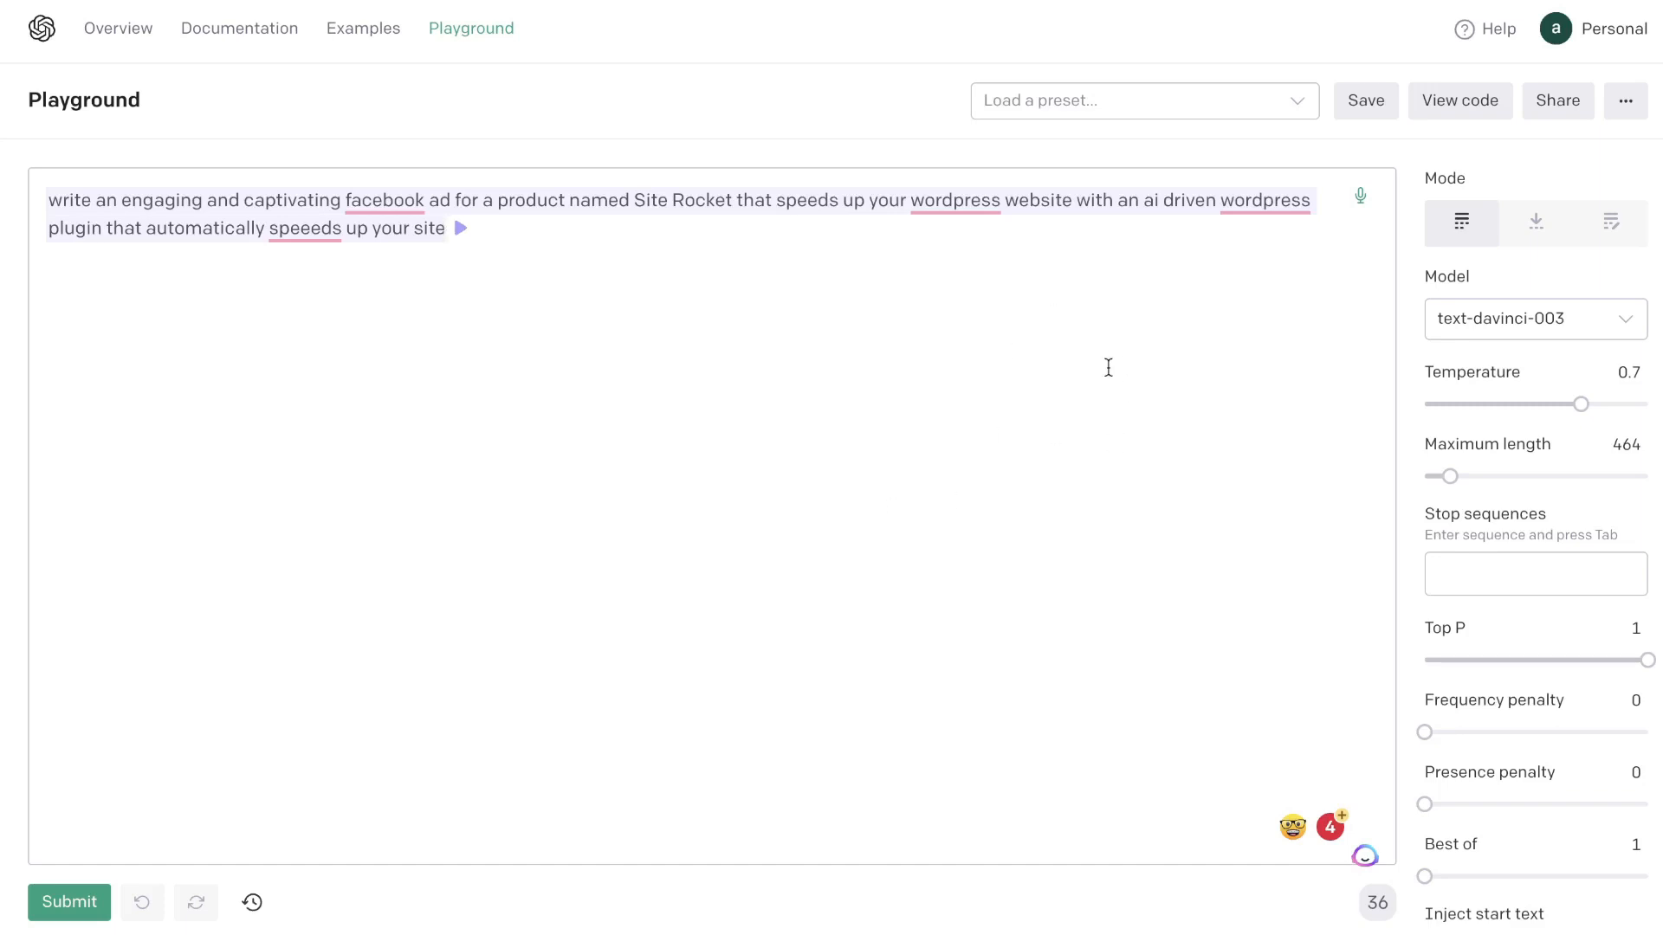
mouse_move(1543, 331)
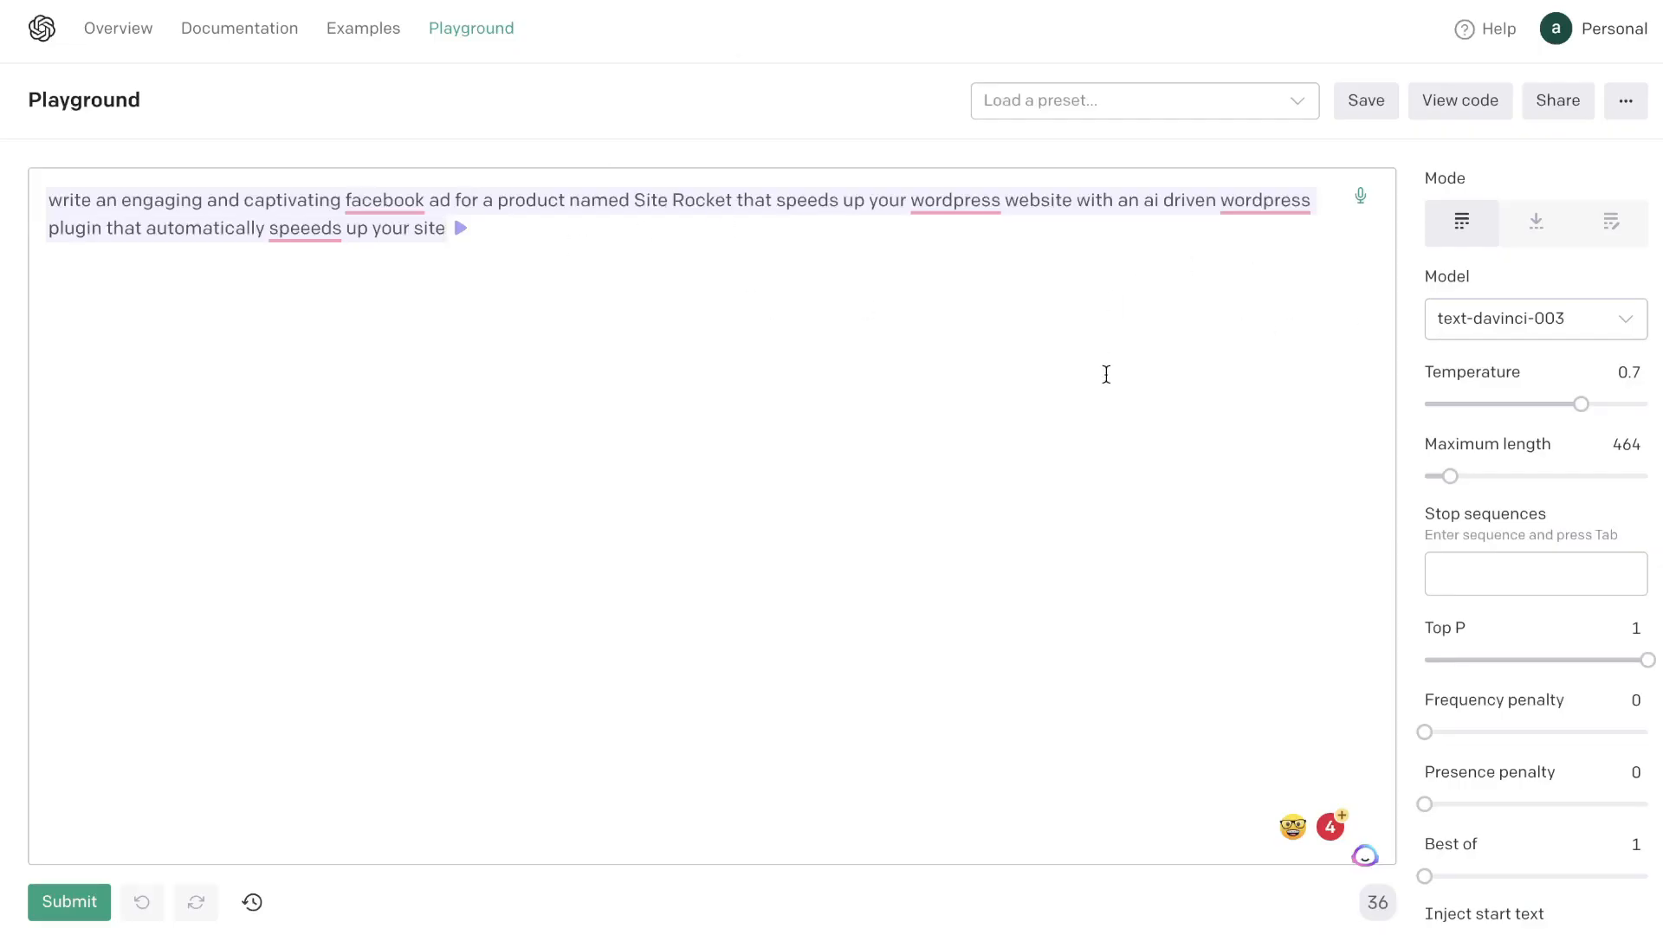
mouse_move(266, 189)
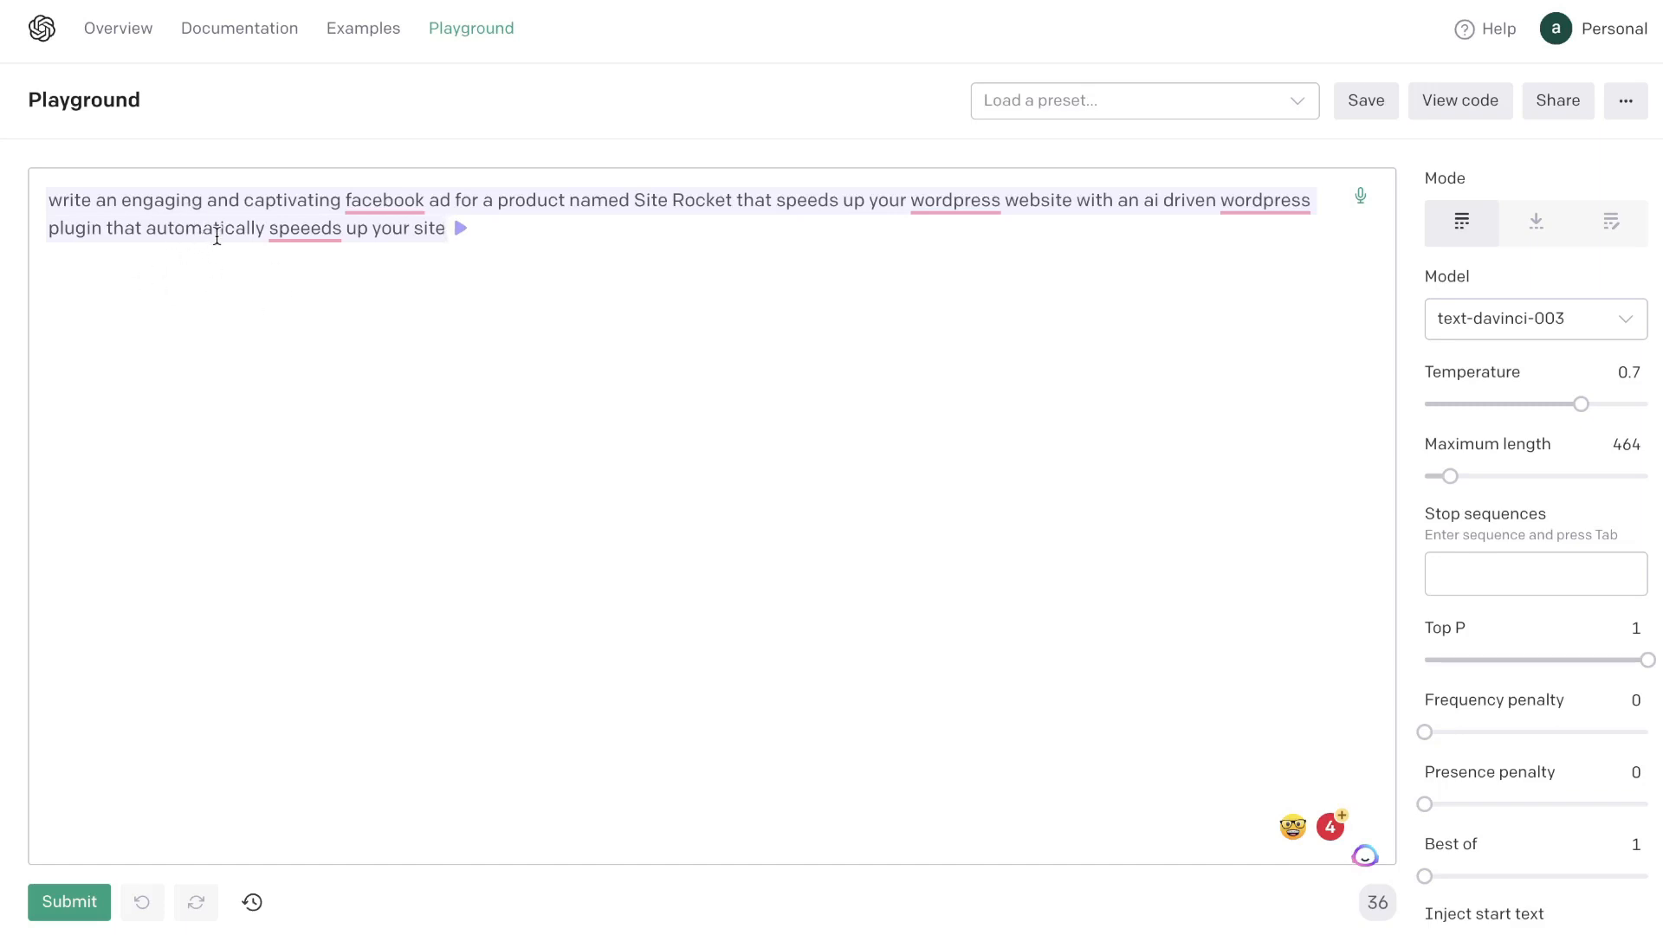
mouse_move(391, 388)
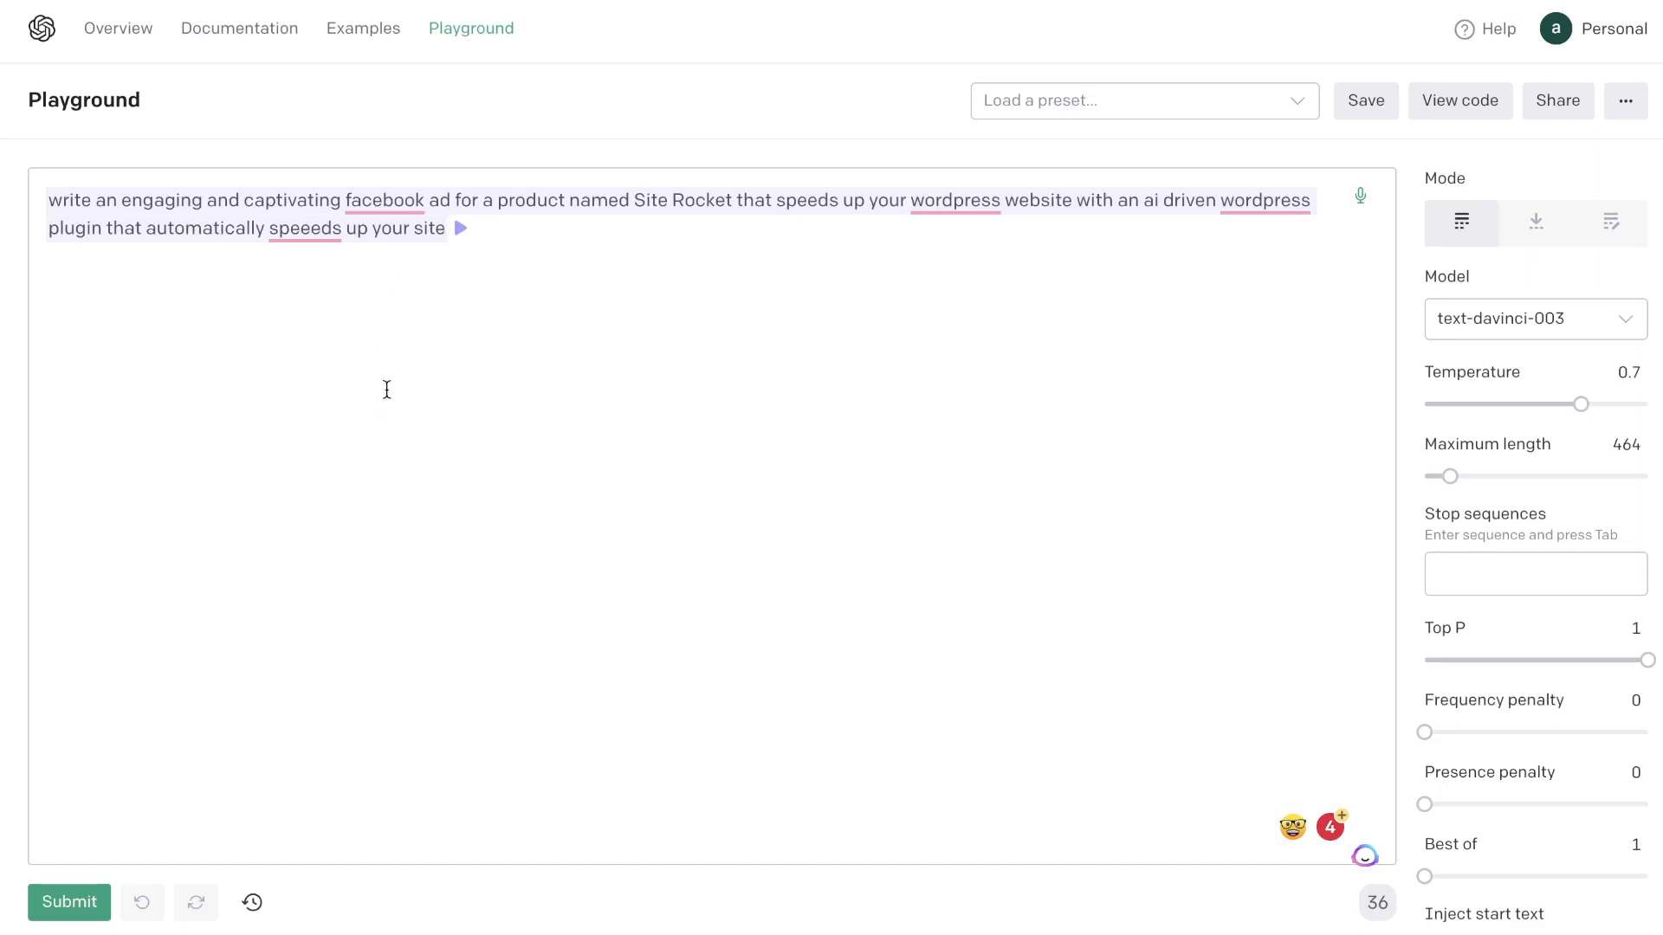
mouse_move(230, 293)
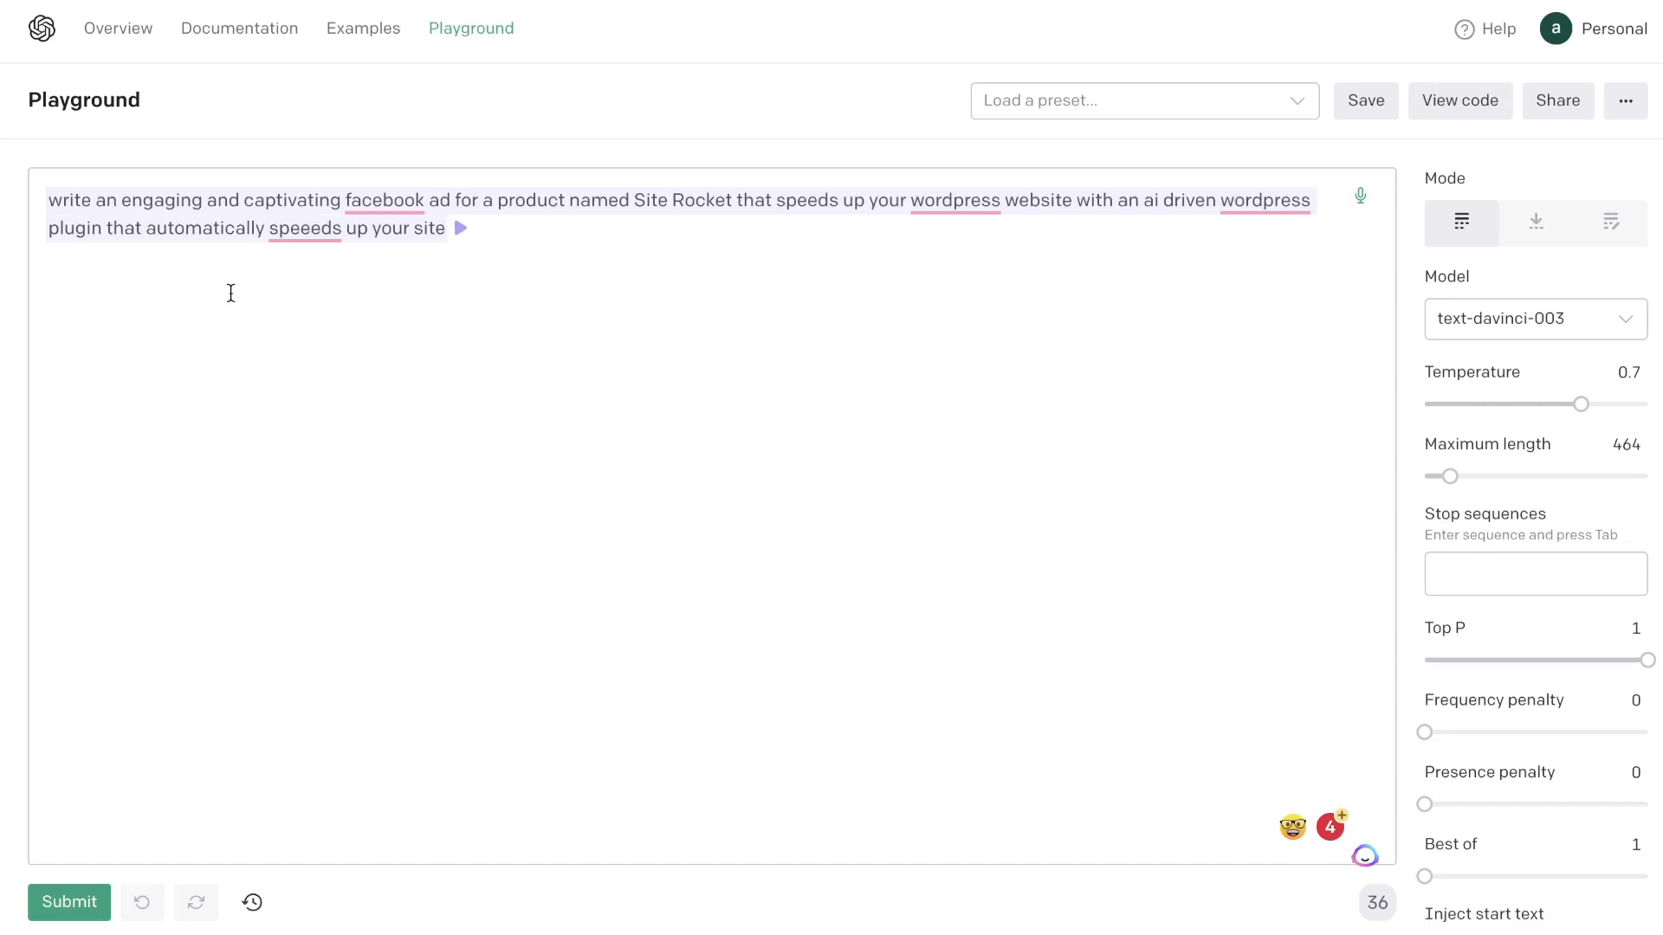
mouse_move(463, 297)
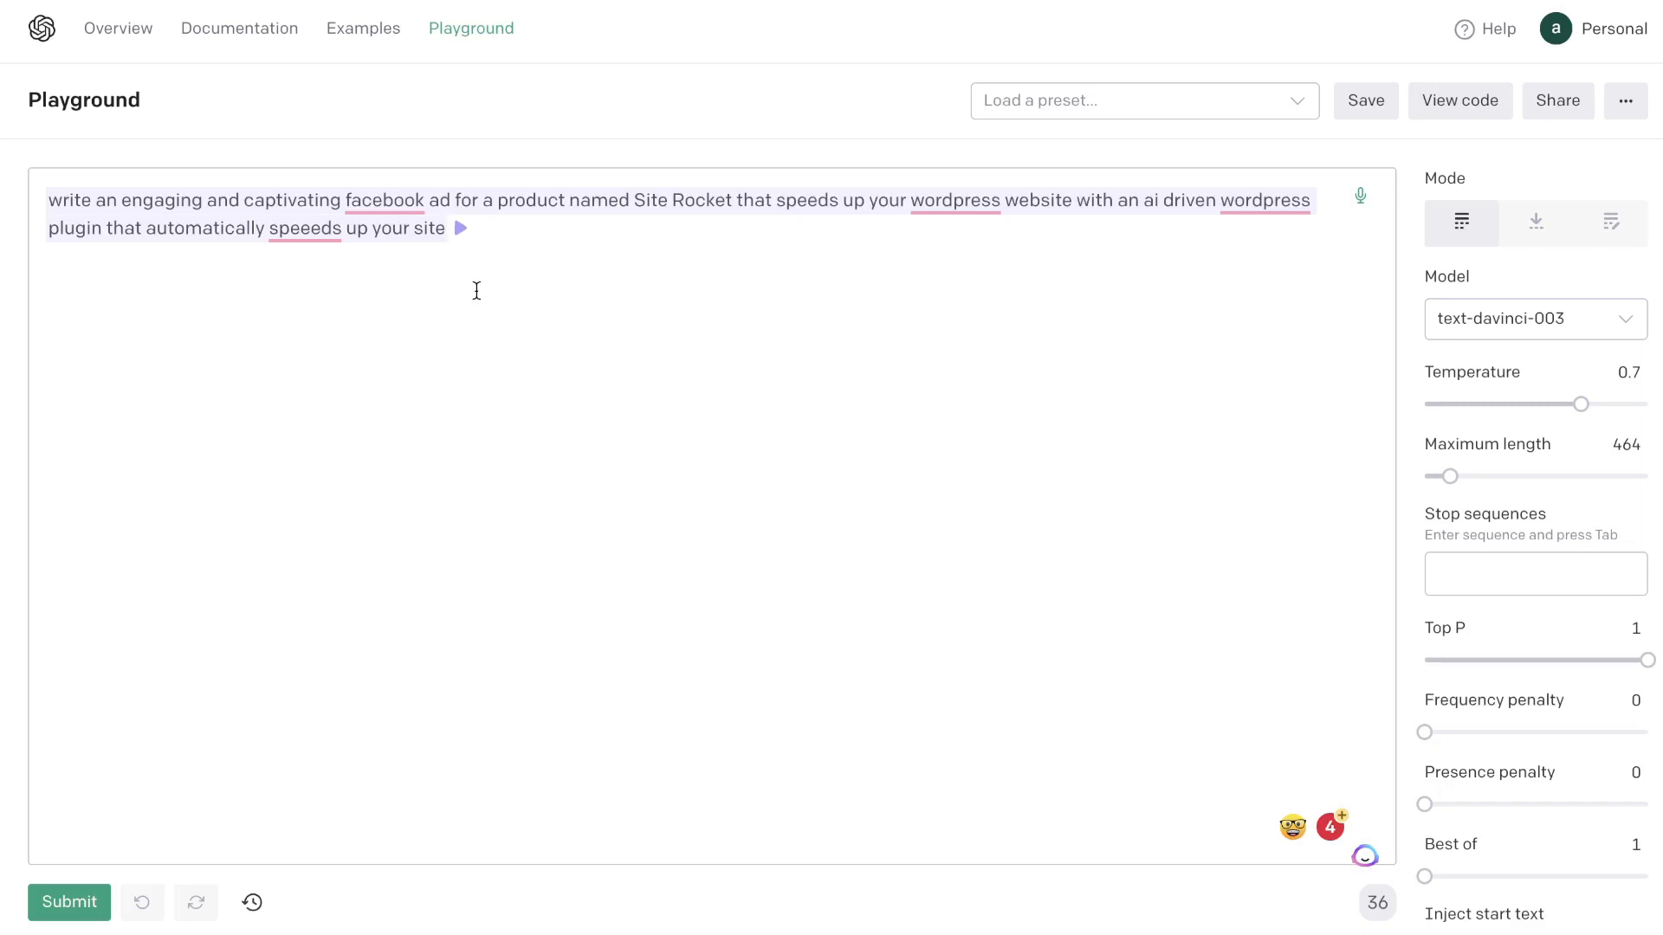
mouse_move(959, 252)
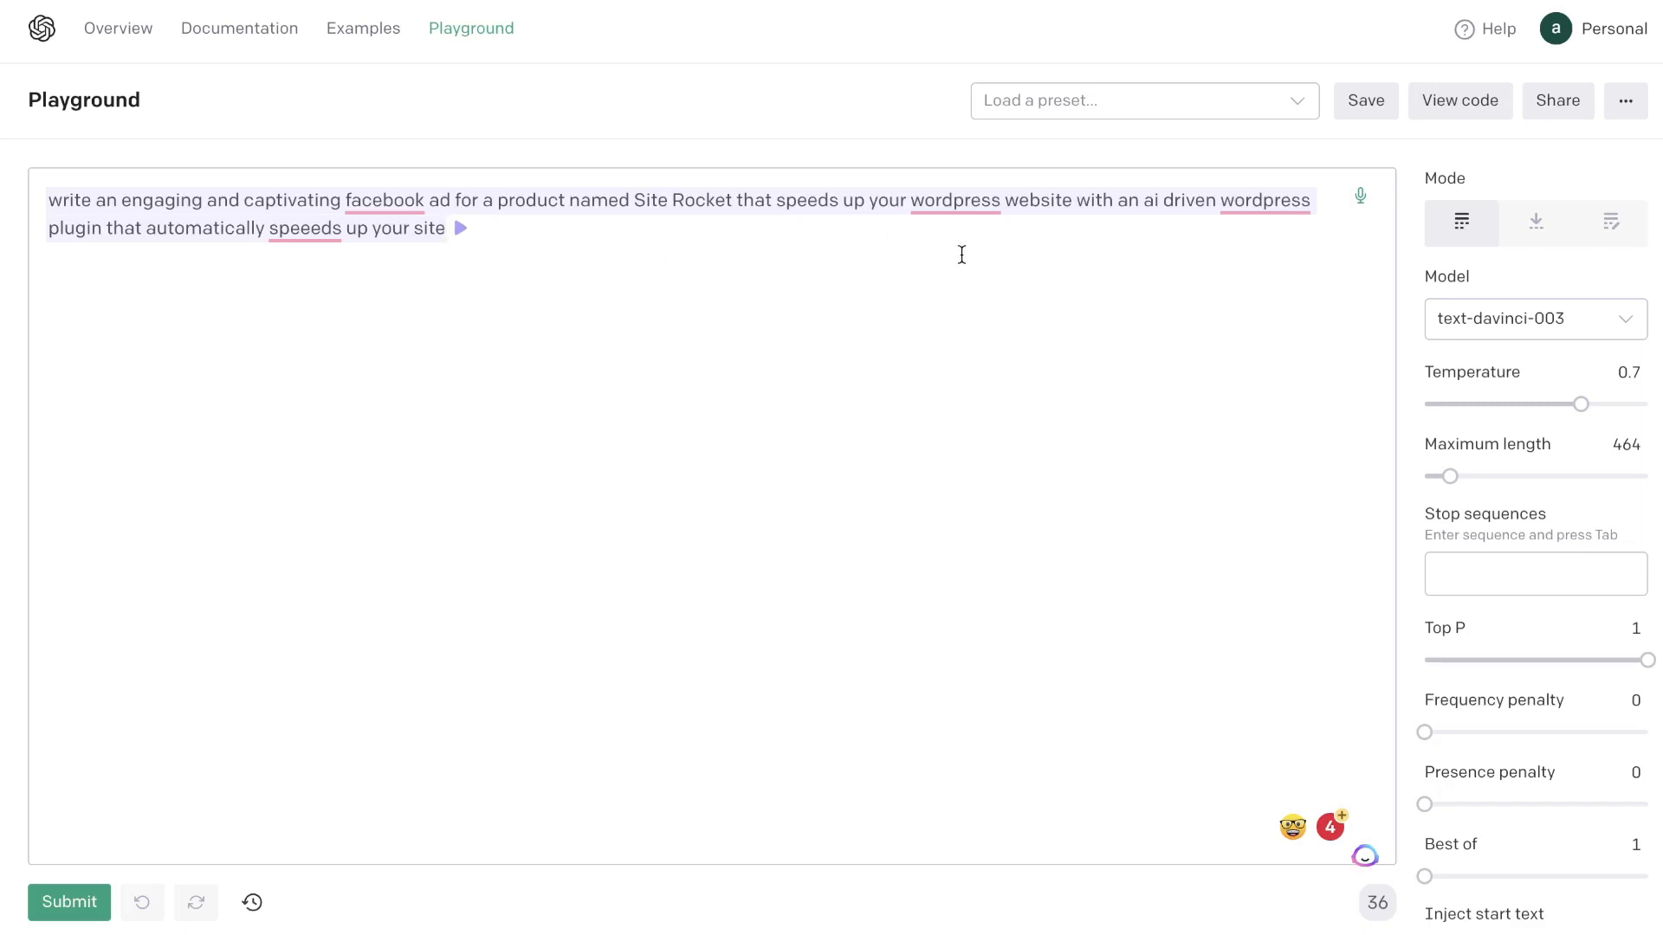
mouse_move(331, 242)
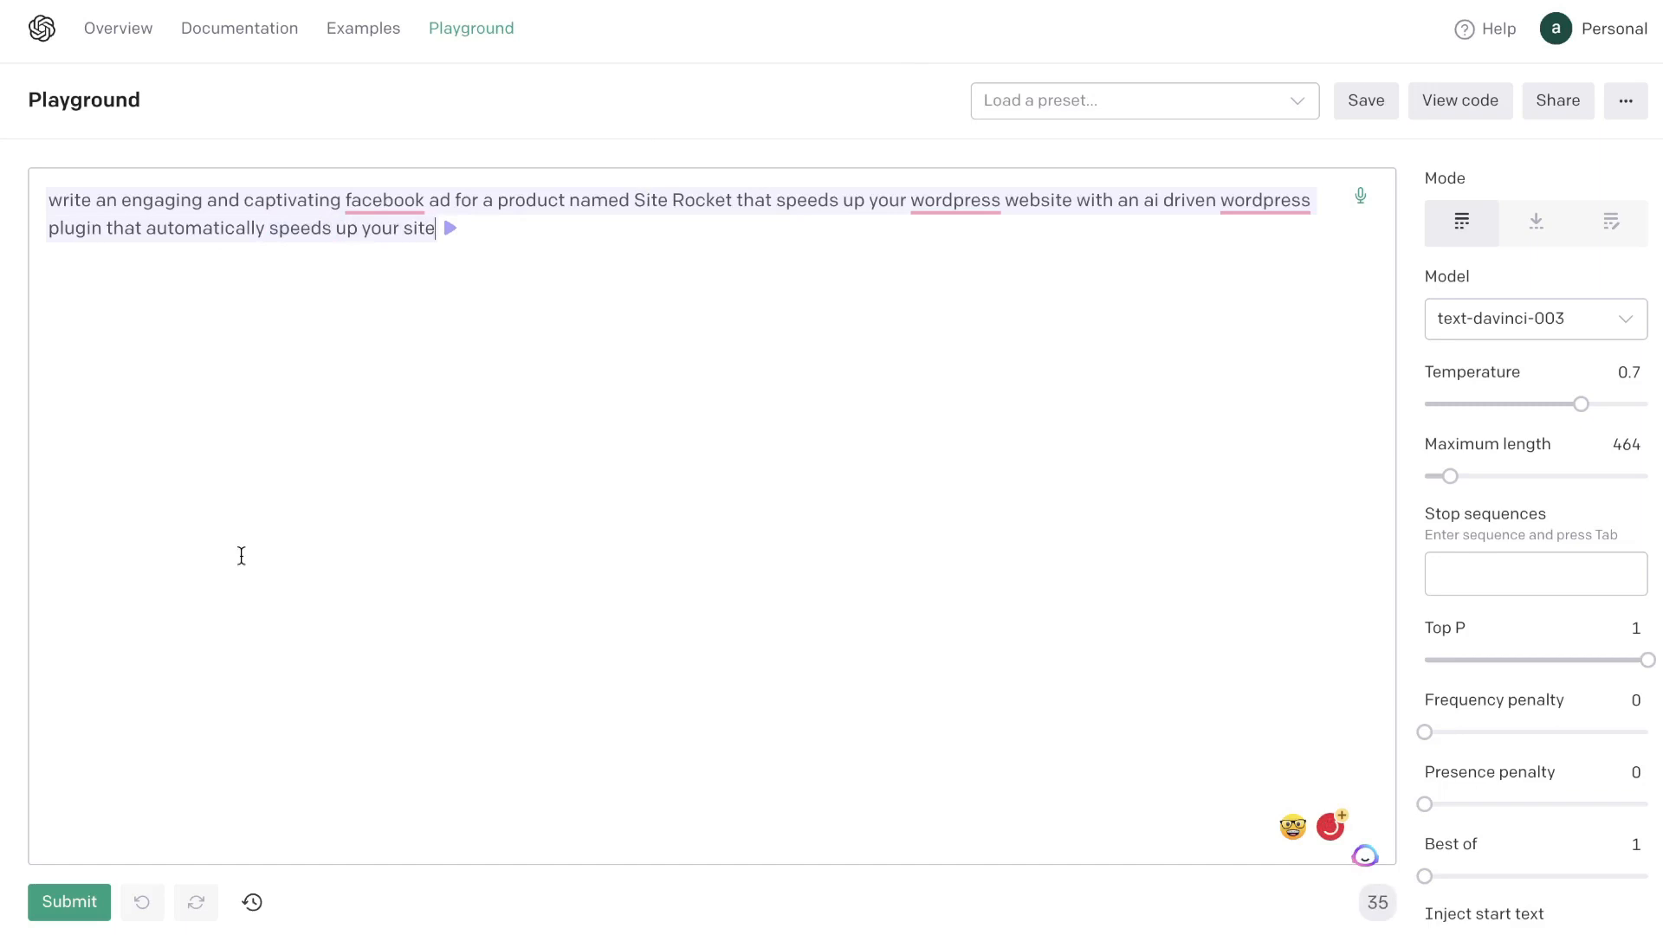
Submit the corrected Site Rocket Facebook ad prompt in the Playground.
click(69, 902)
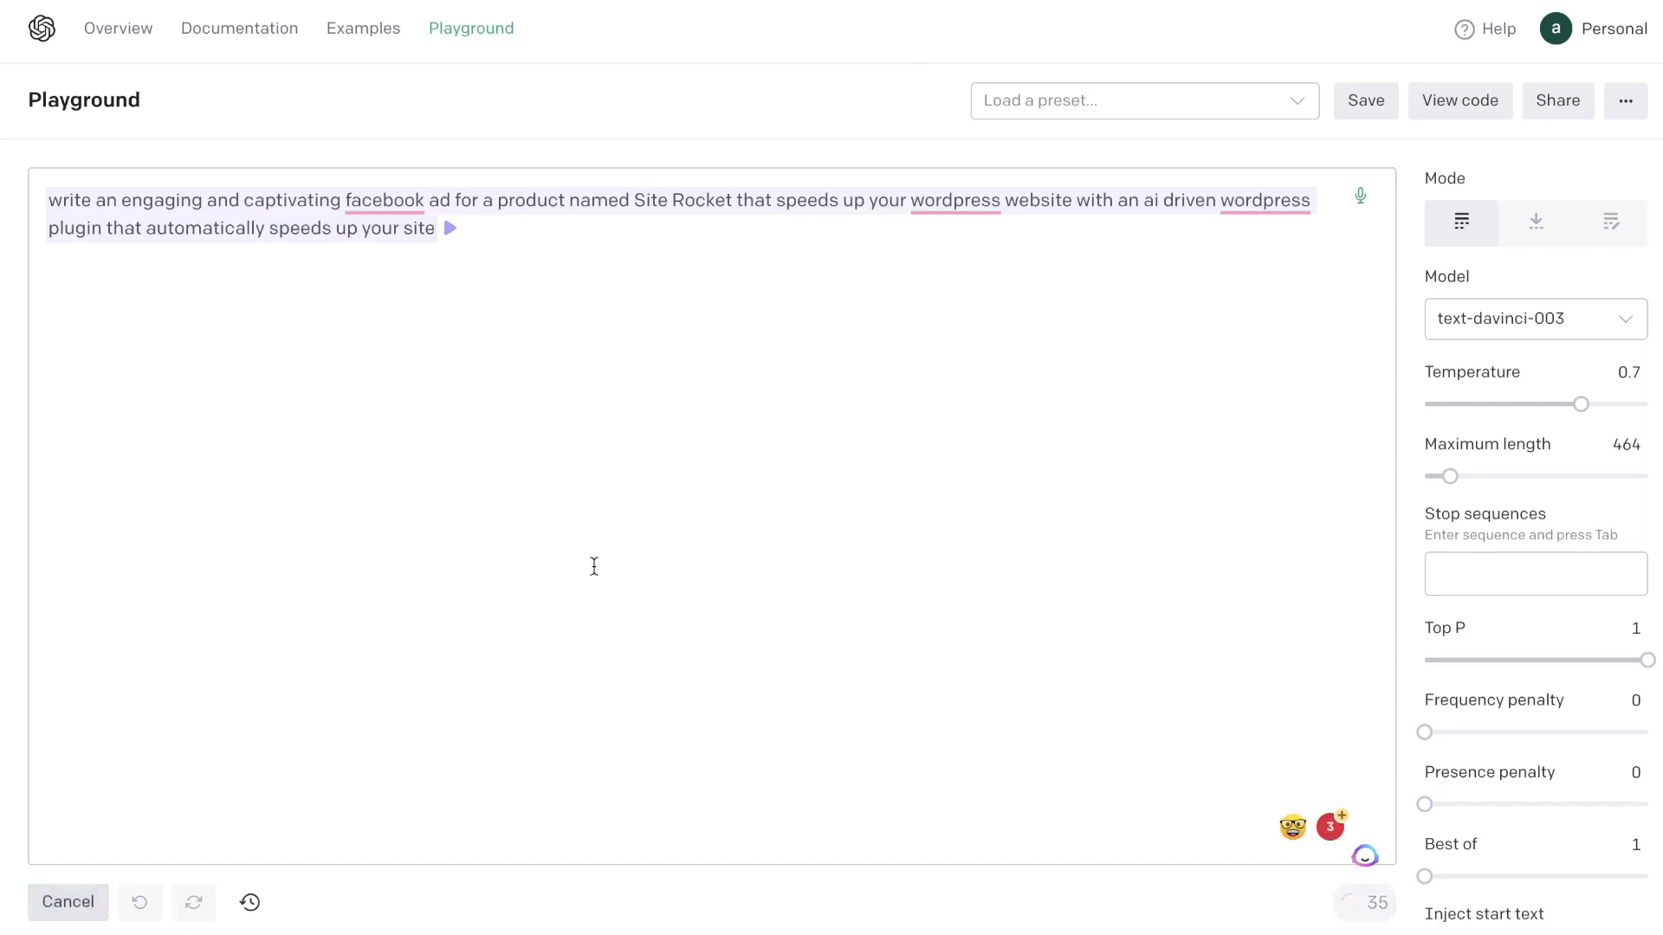
Review the Playground's completed Site Rocket Facebook ad copy.
click(449, 227)
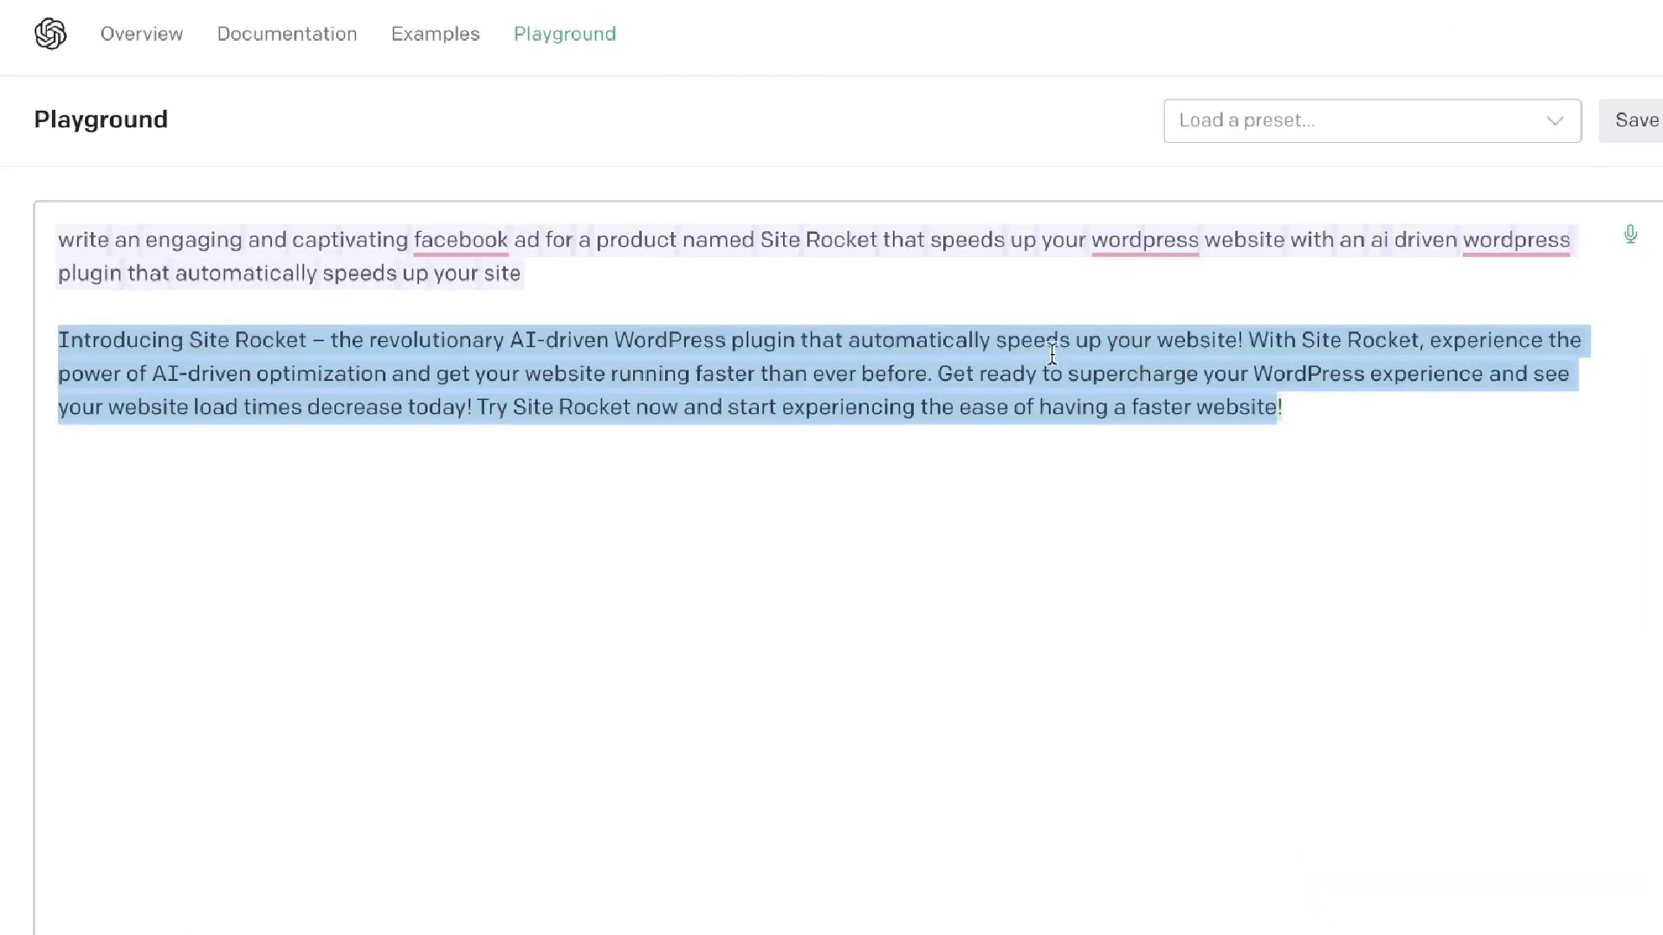
mouse_move(944, 391)
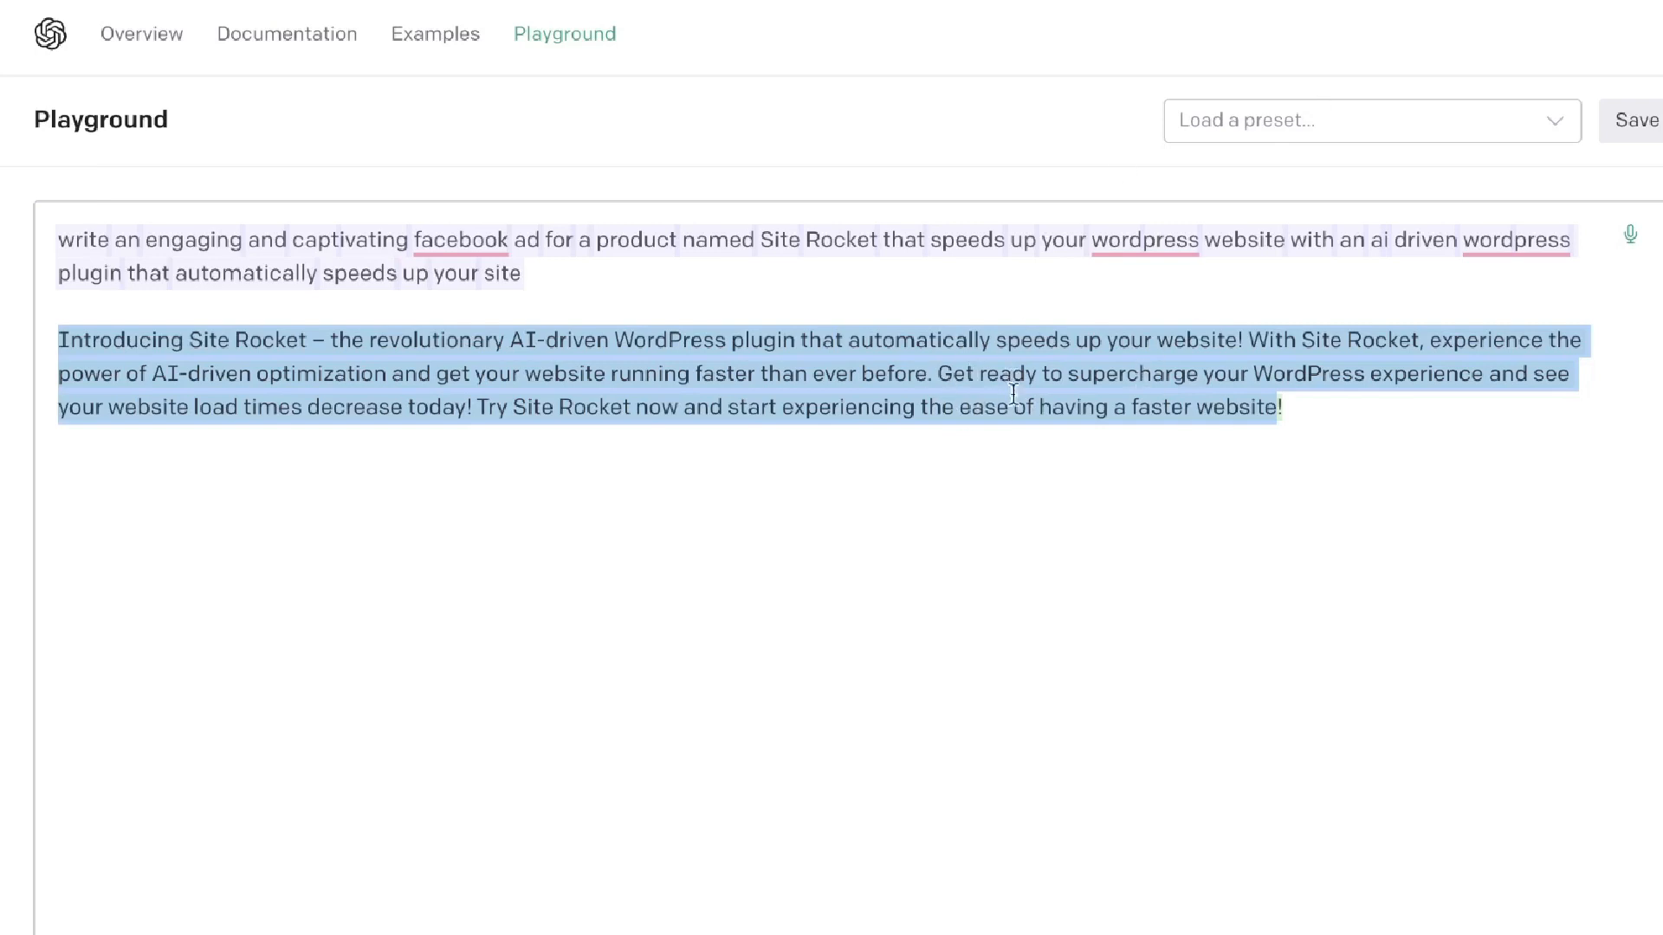
mouse_move(963, 431)
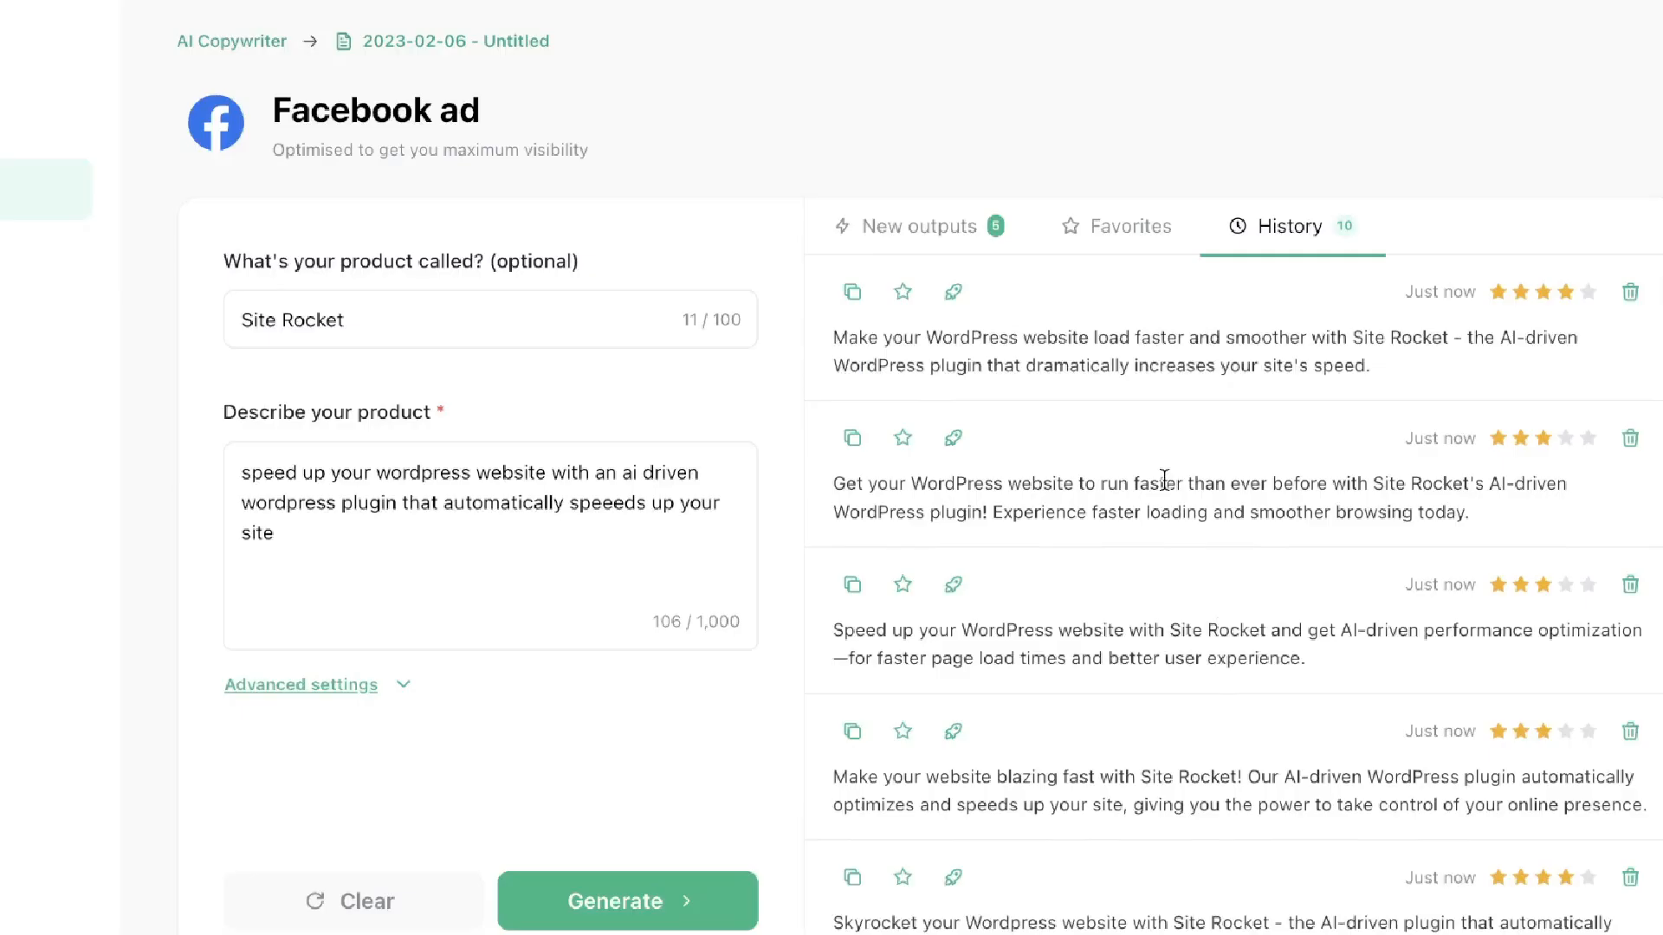
mouse_move(1123, 400)
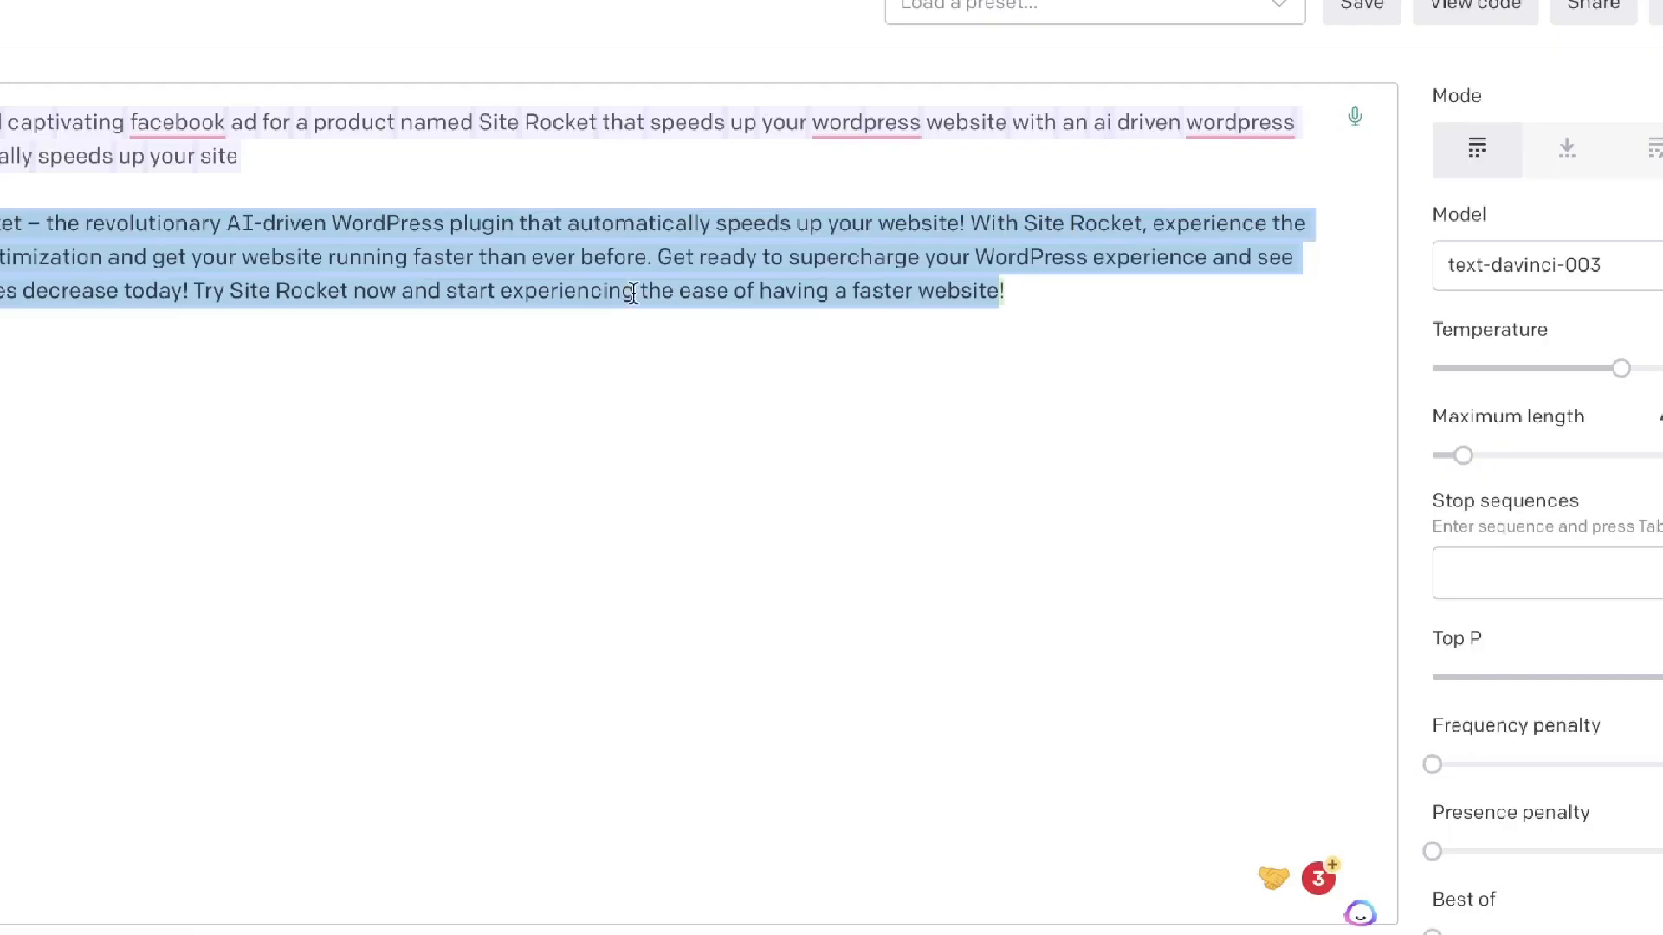
scroll(up, 3)
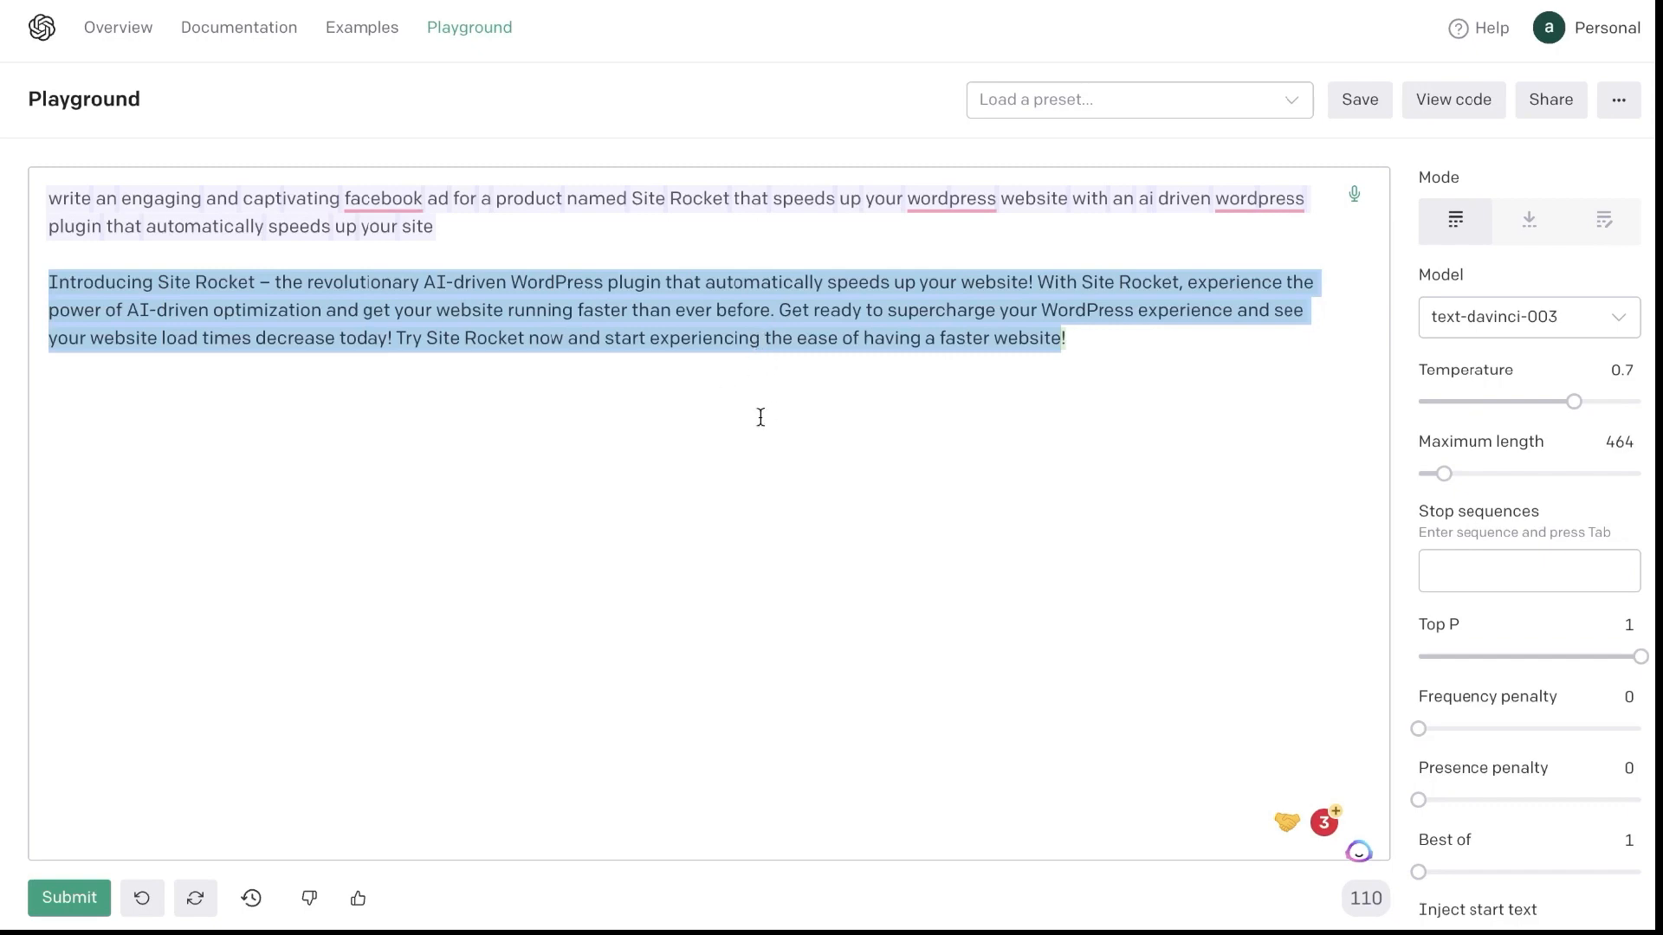
mouse_move(978, 237)
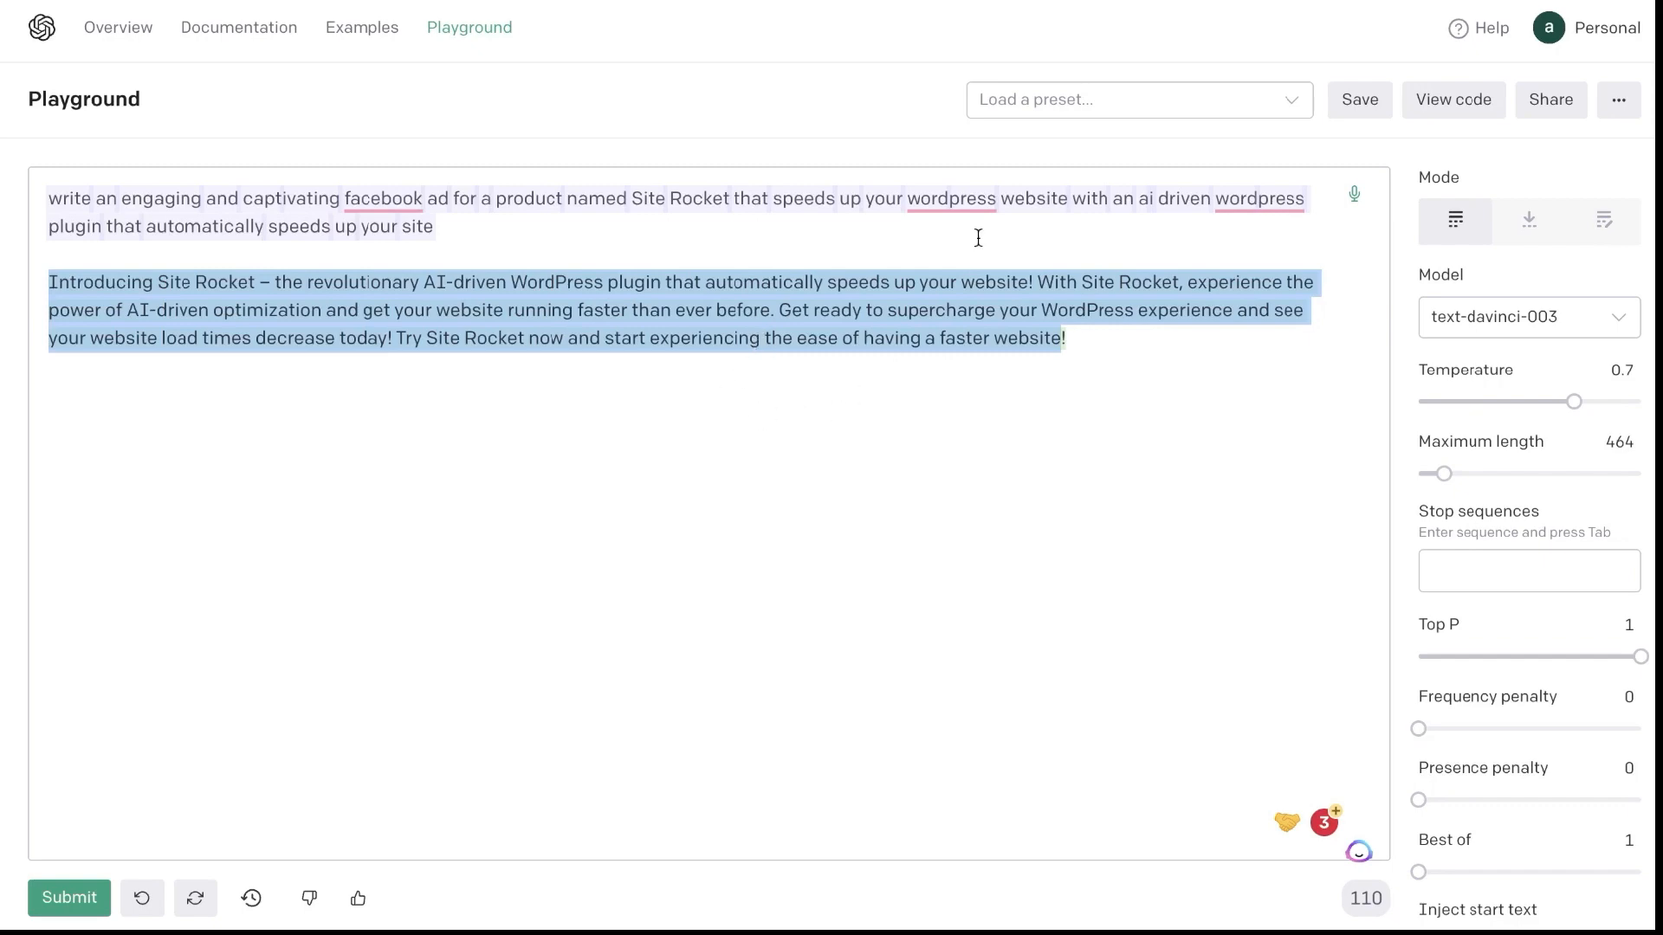
mouse_move(978, 237)
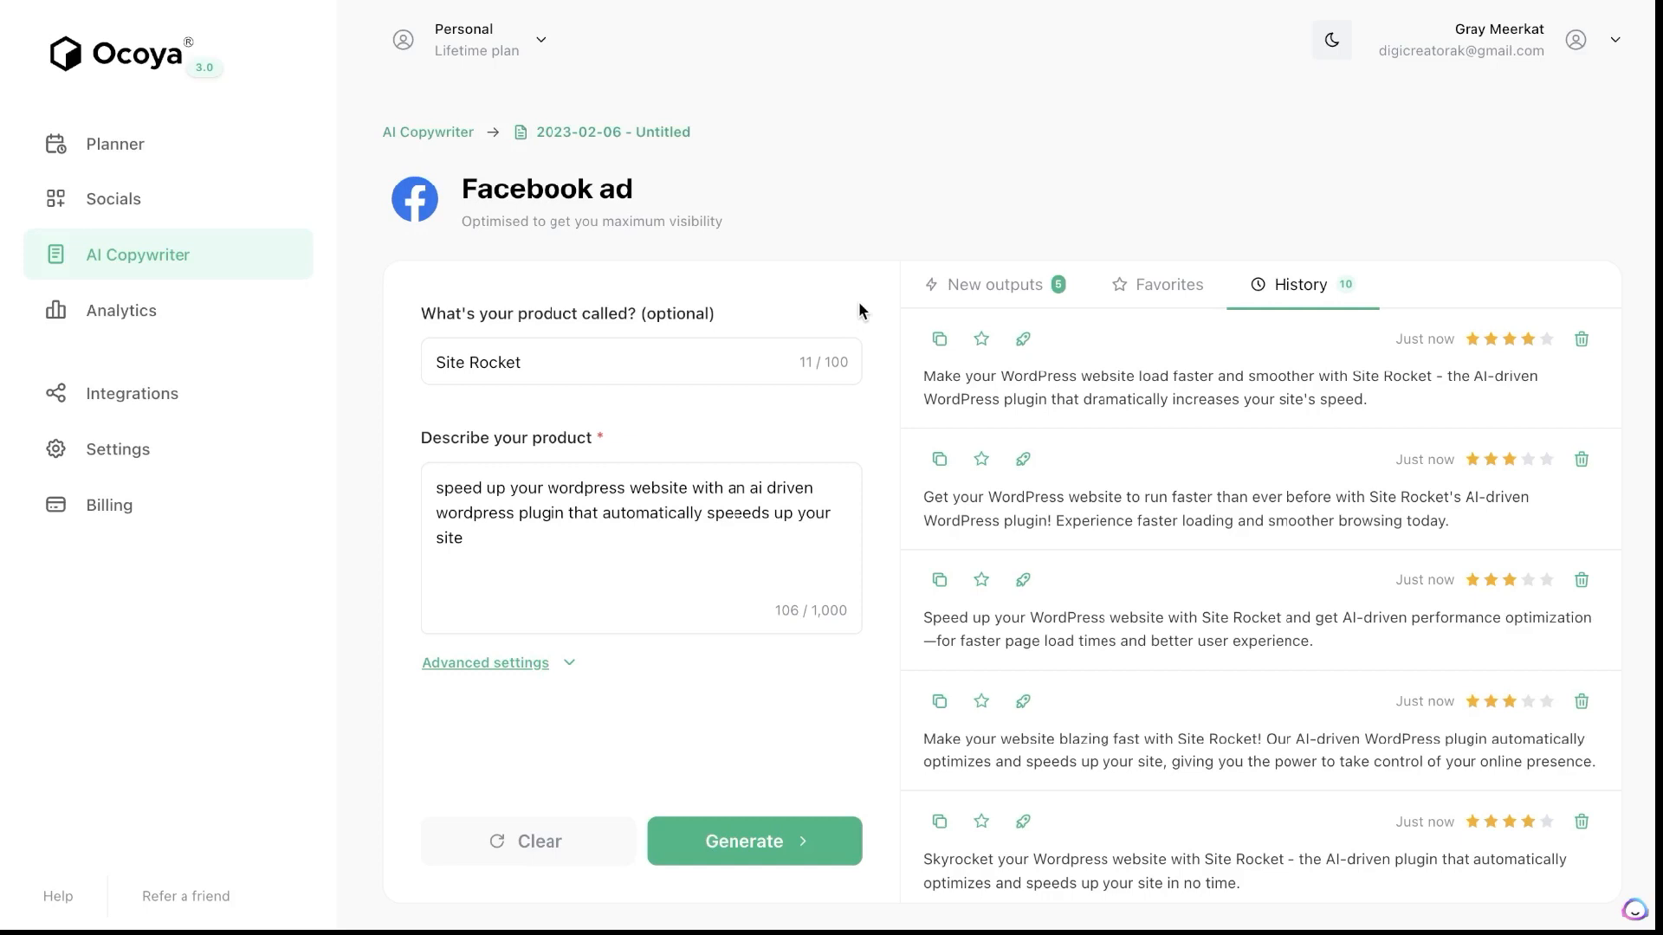
mouse_move(949, 464)
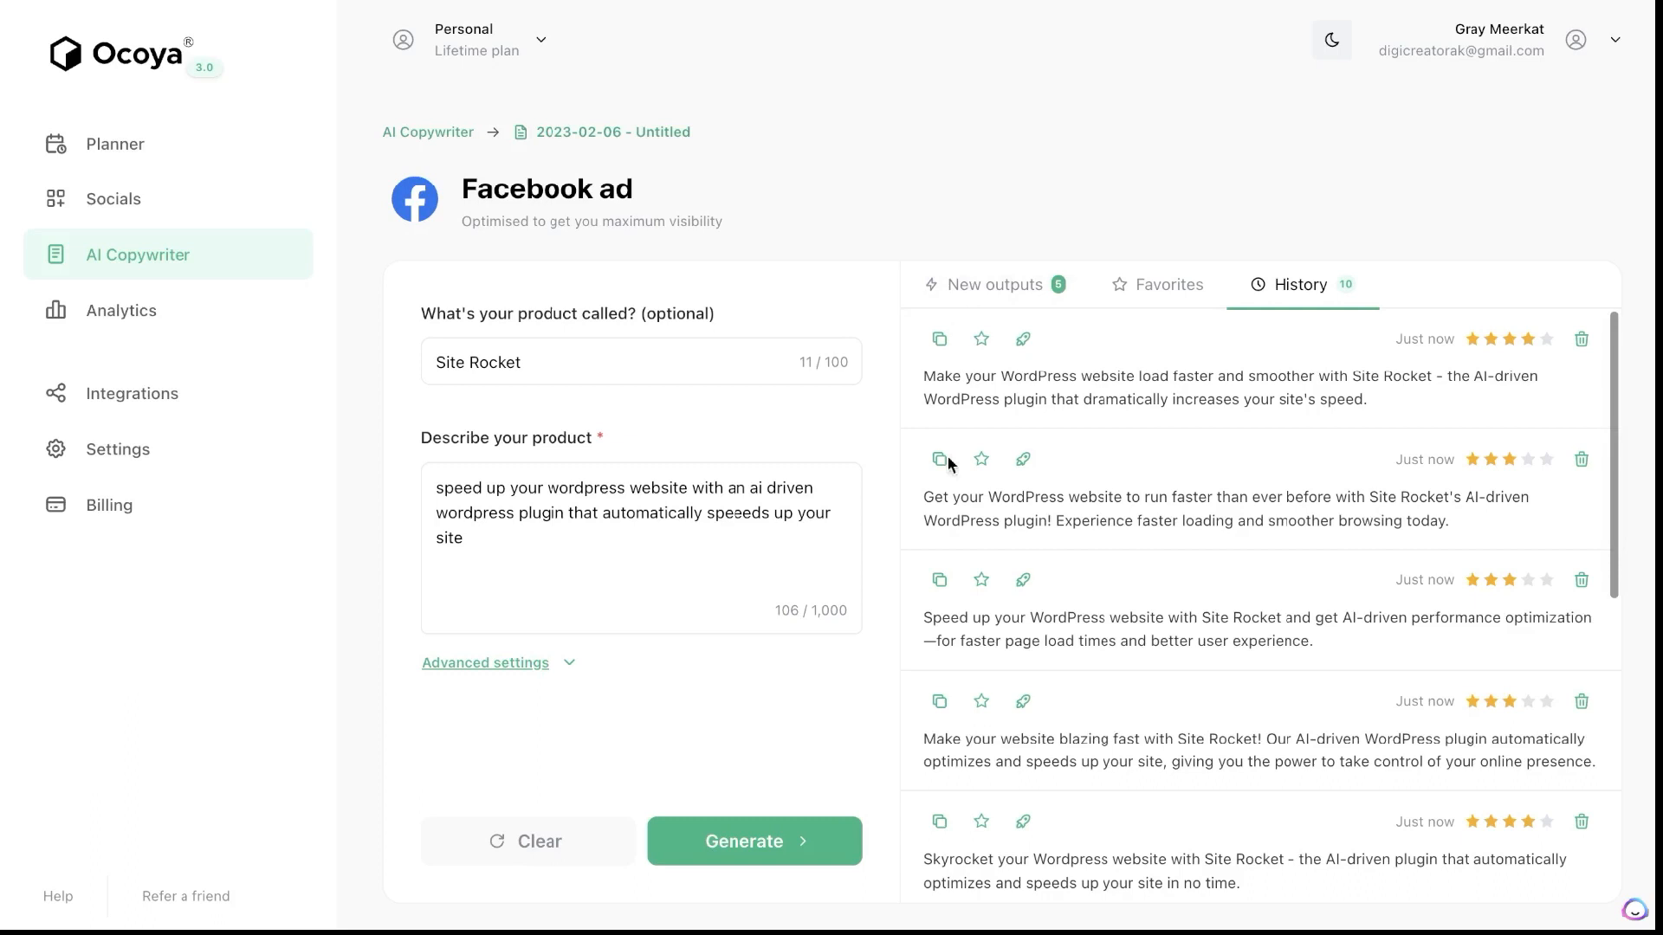
mouse_move(697, 304)
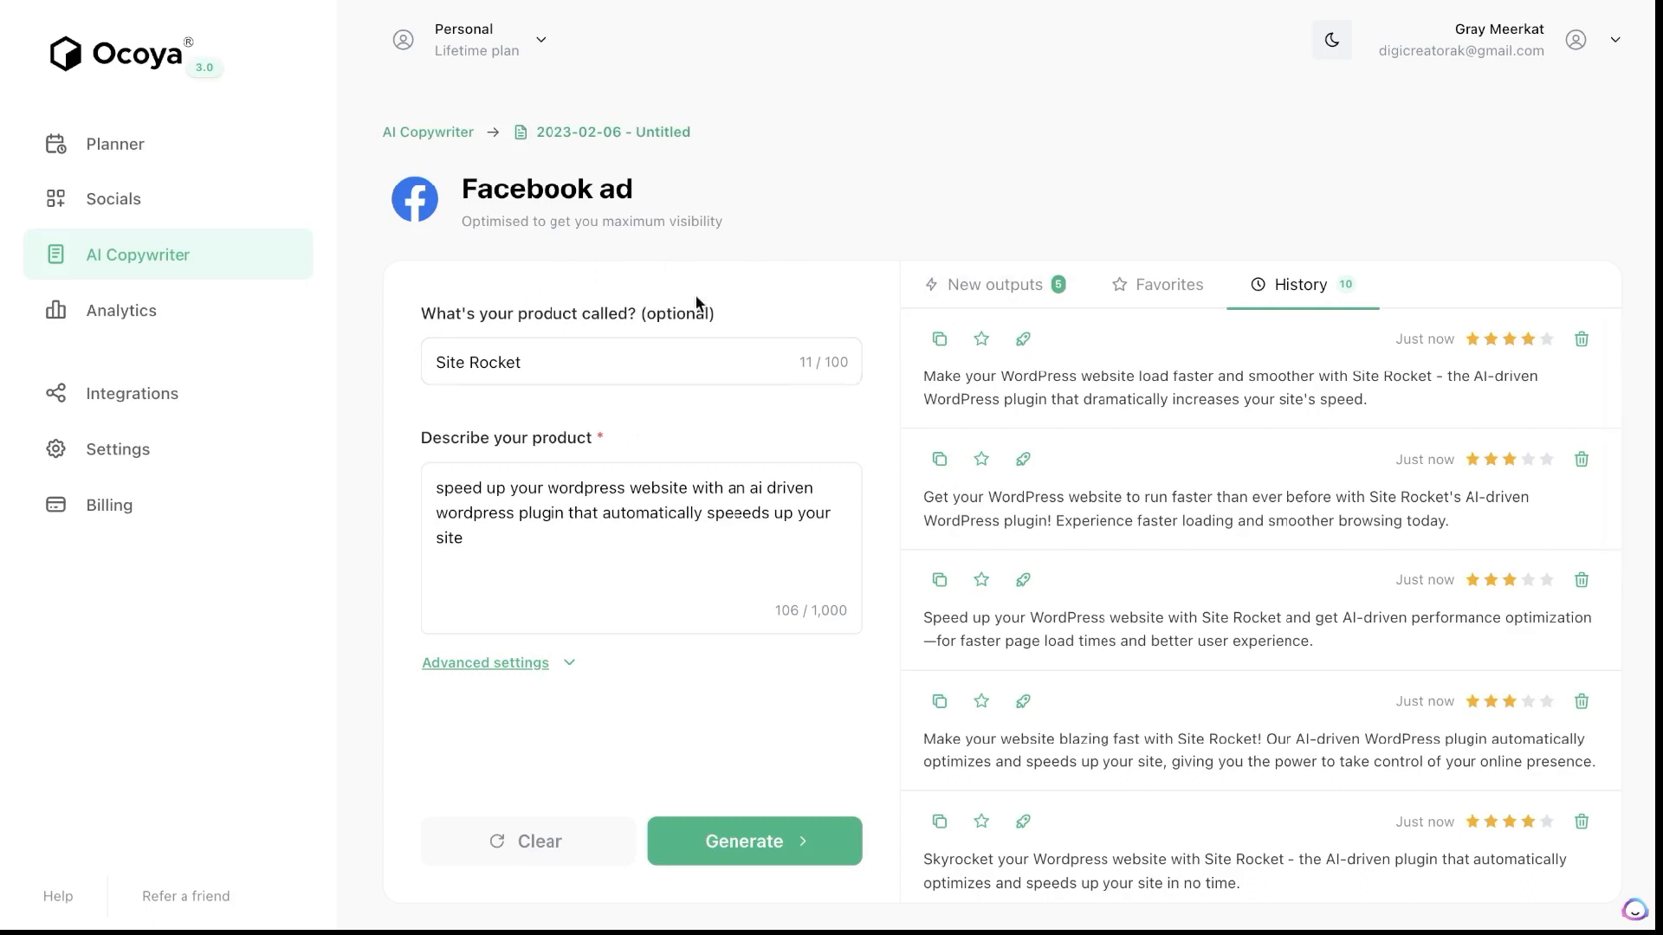
mouse_move(761, 314)
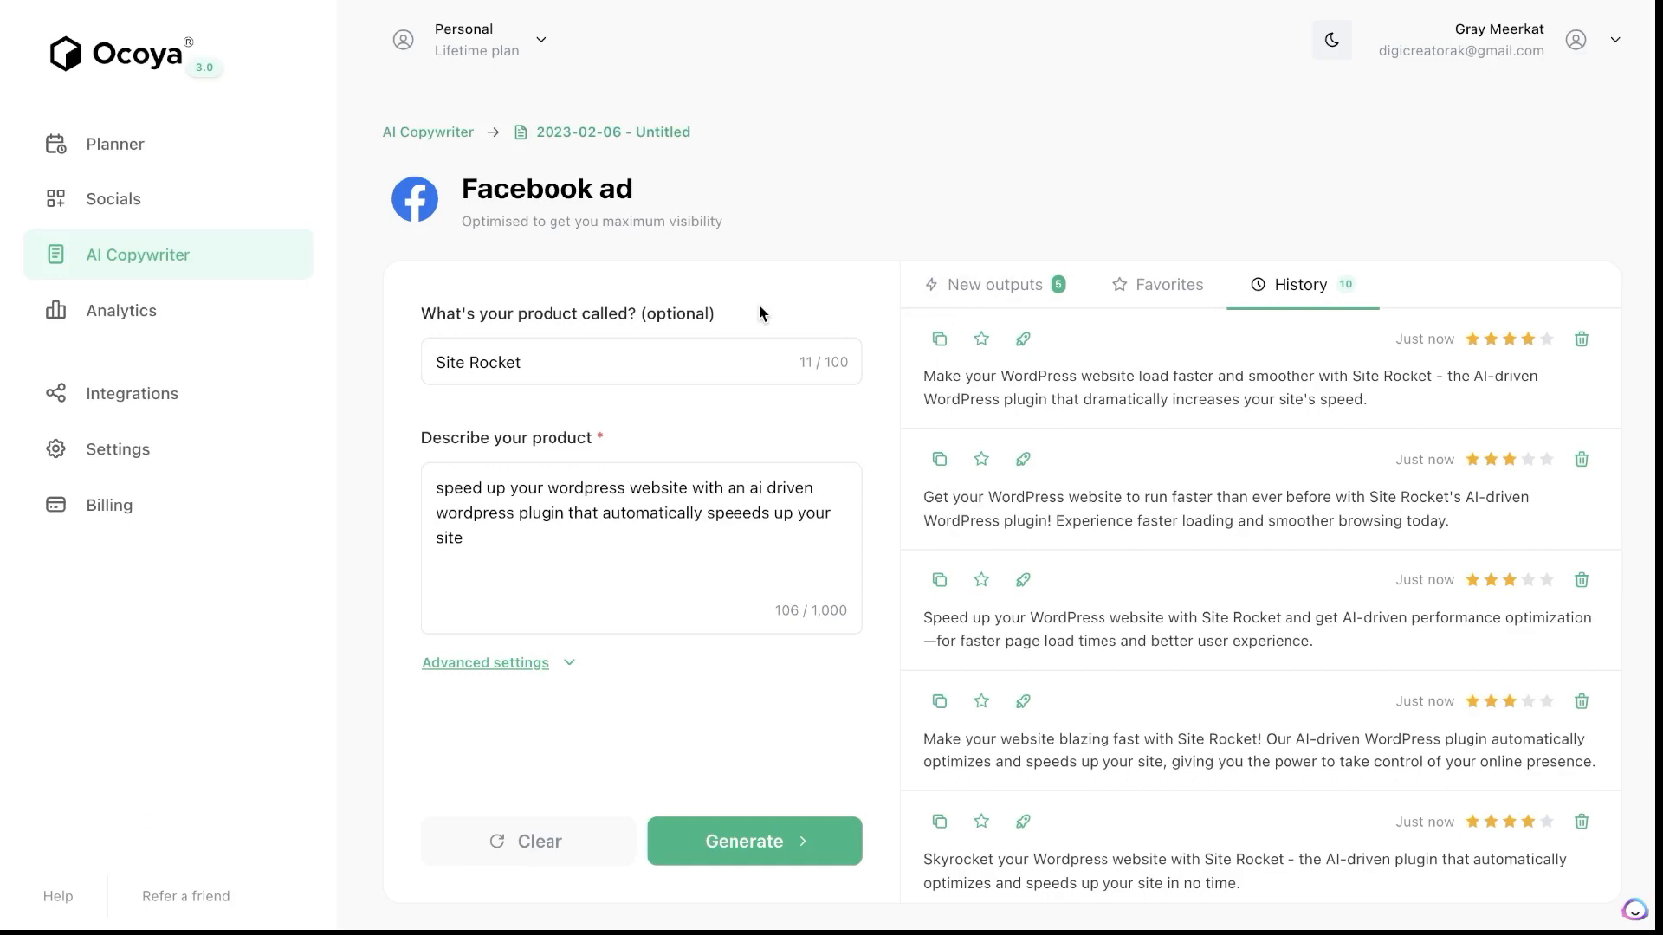
mouse_move(818, 427)
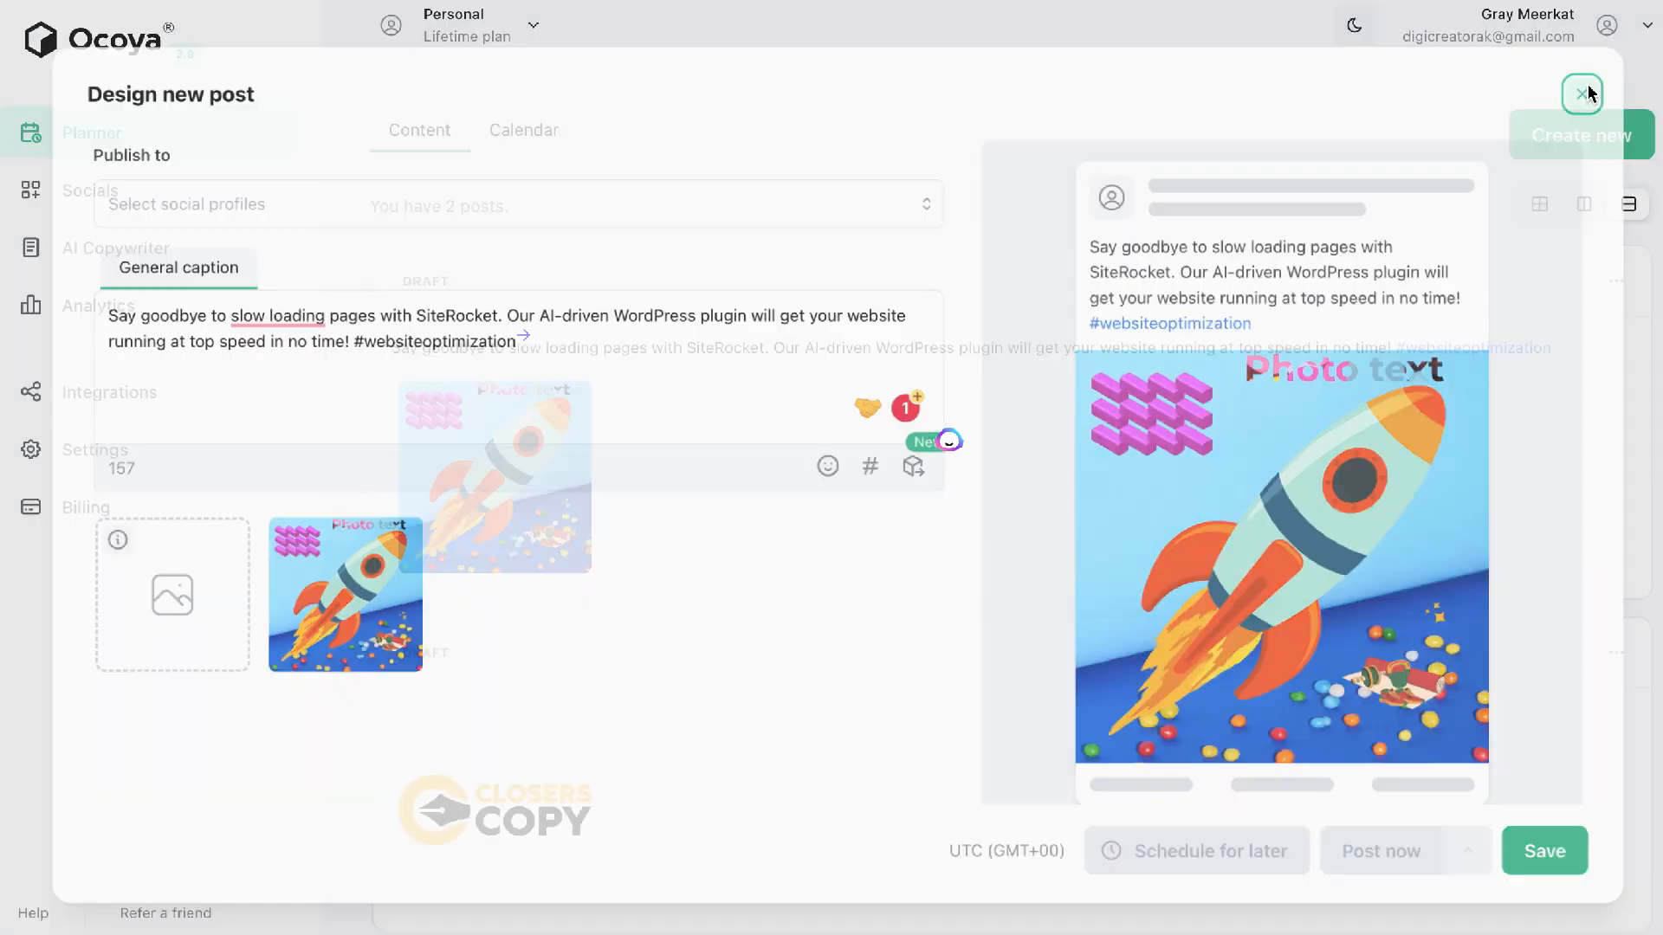
Close the Design new post window to reach the Socials page.
click(1581, 93)
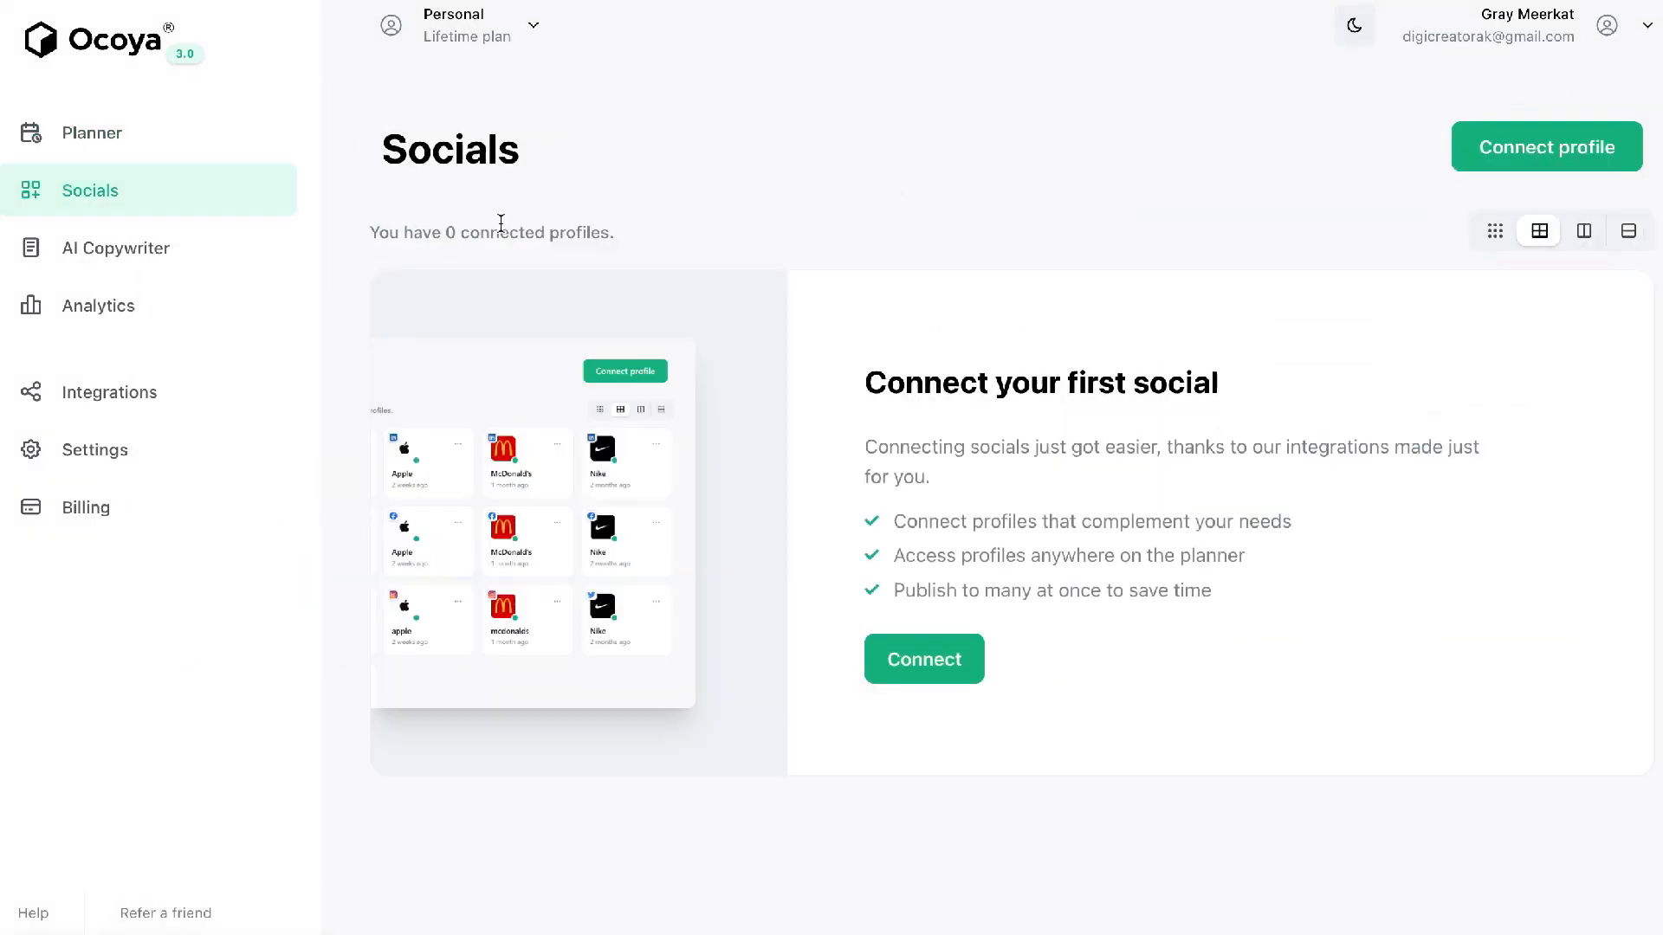
Place the smiling couple photo on the rocket design and give it a red roses photo background.
click(115, 247)
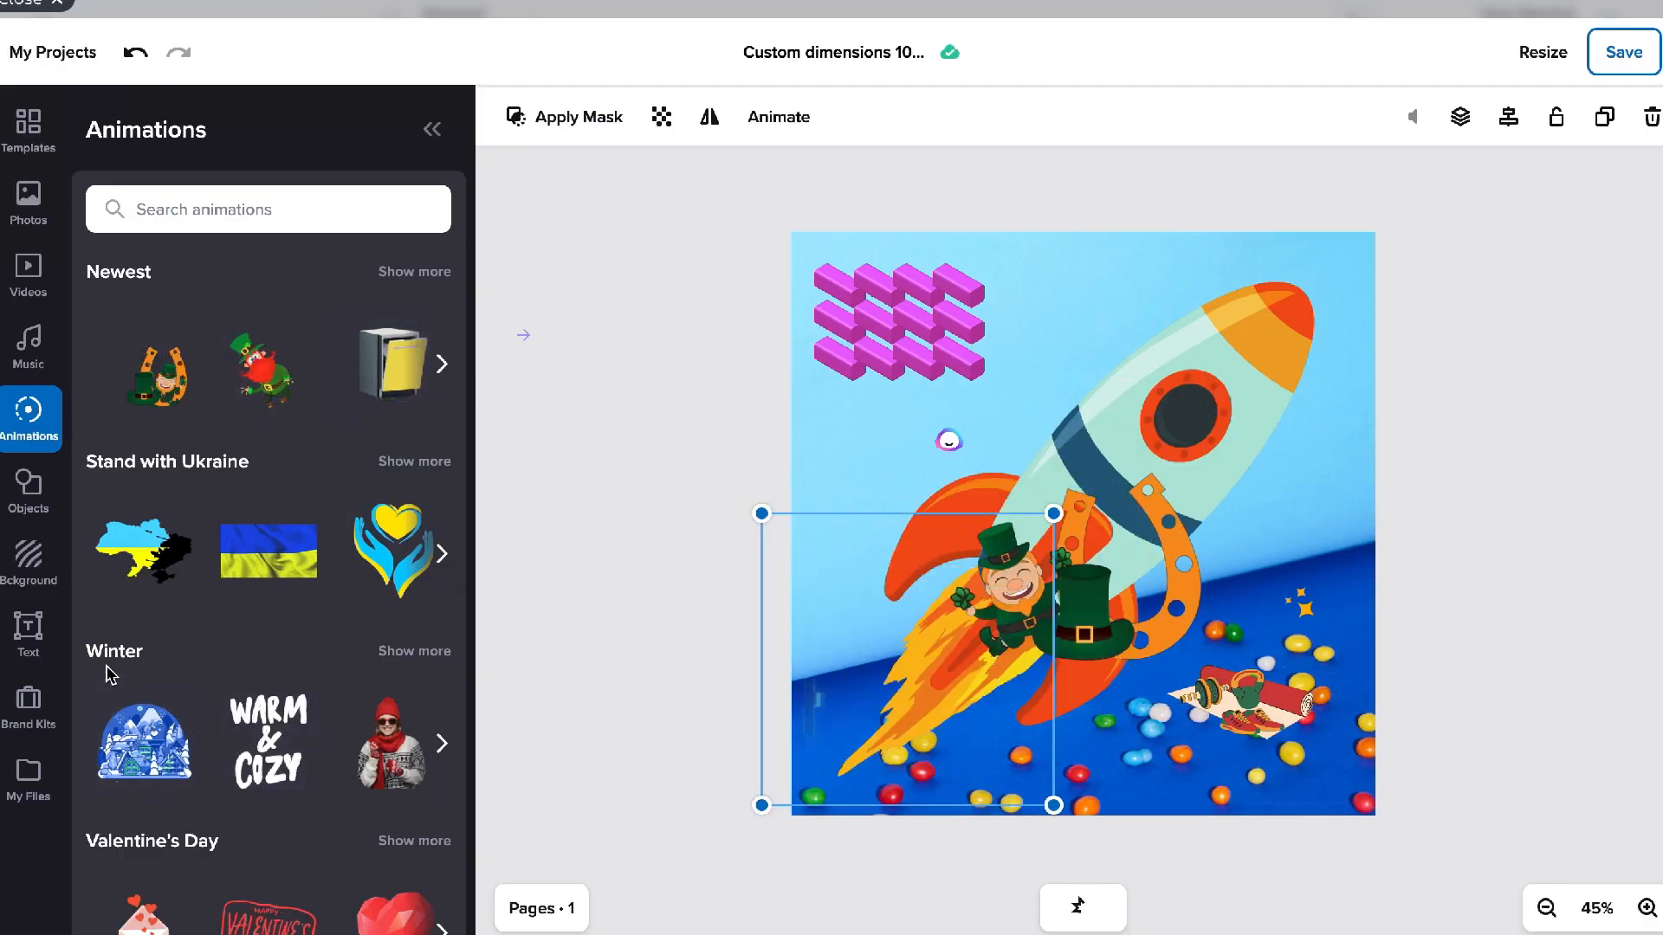
click(29, 491)
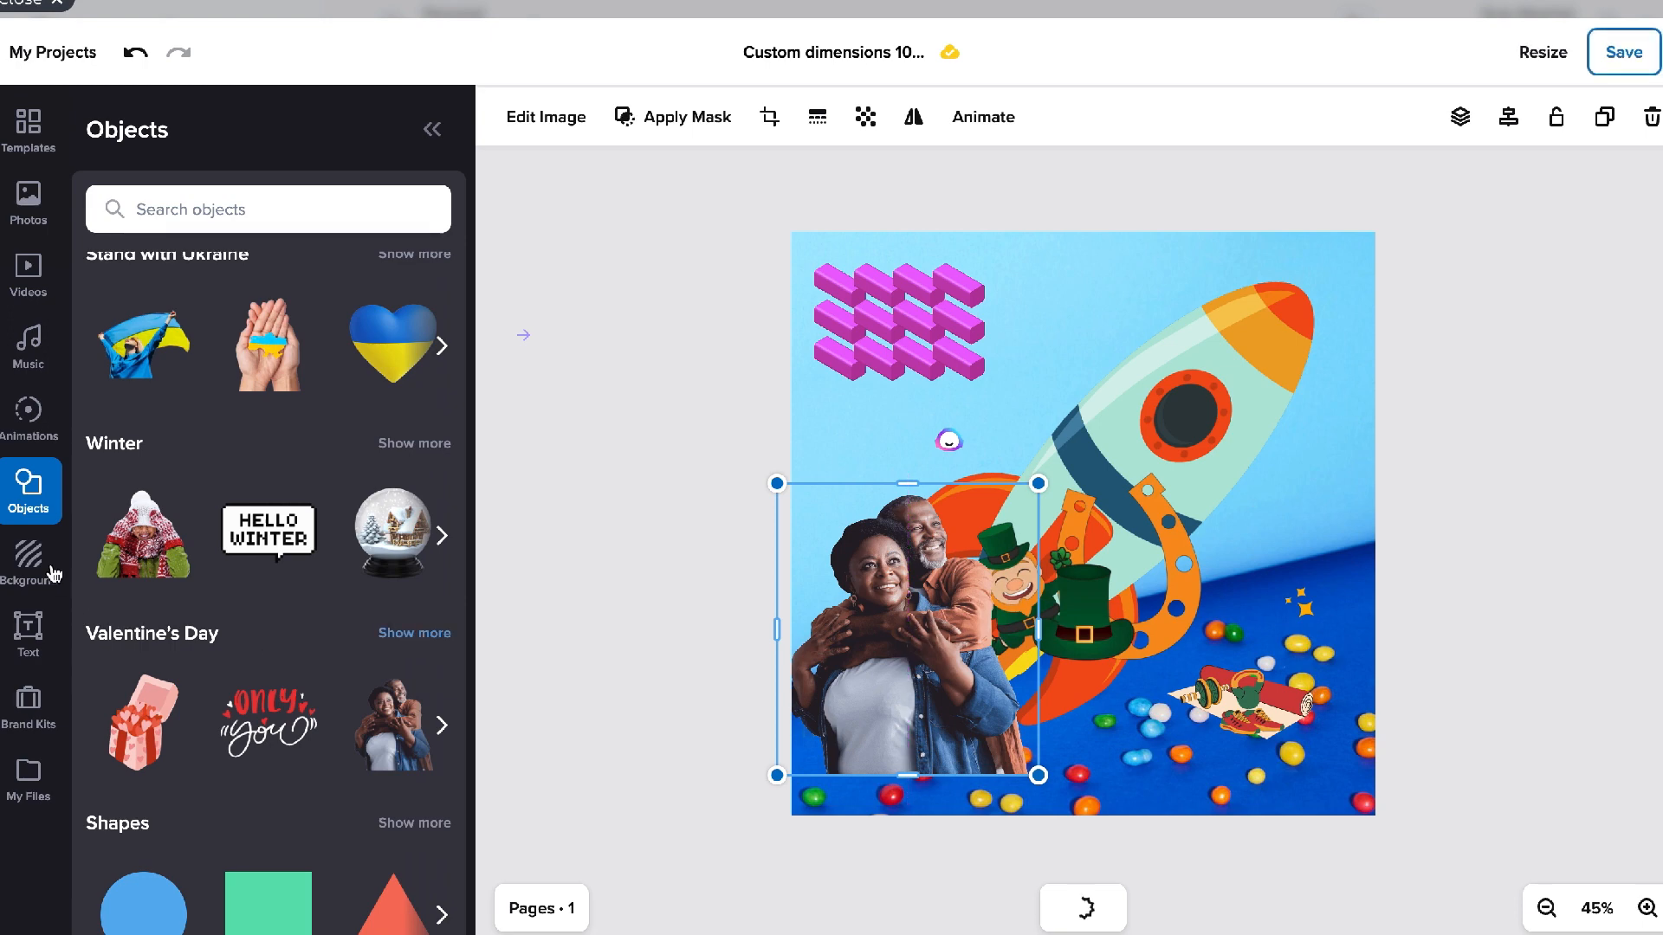
click(30, 558)
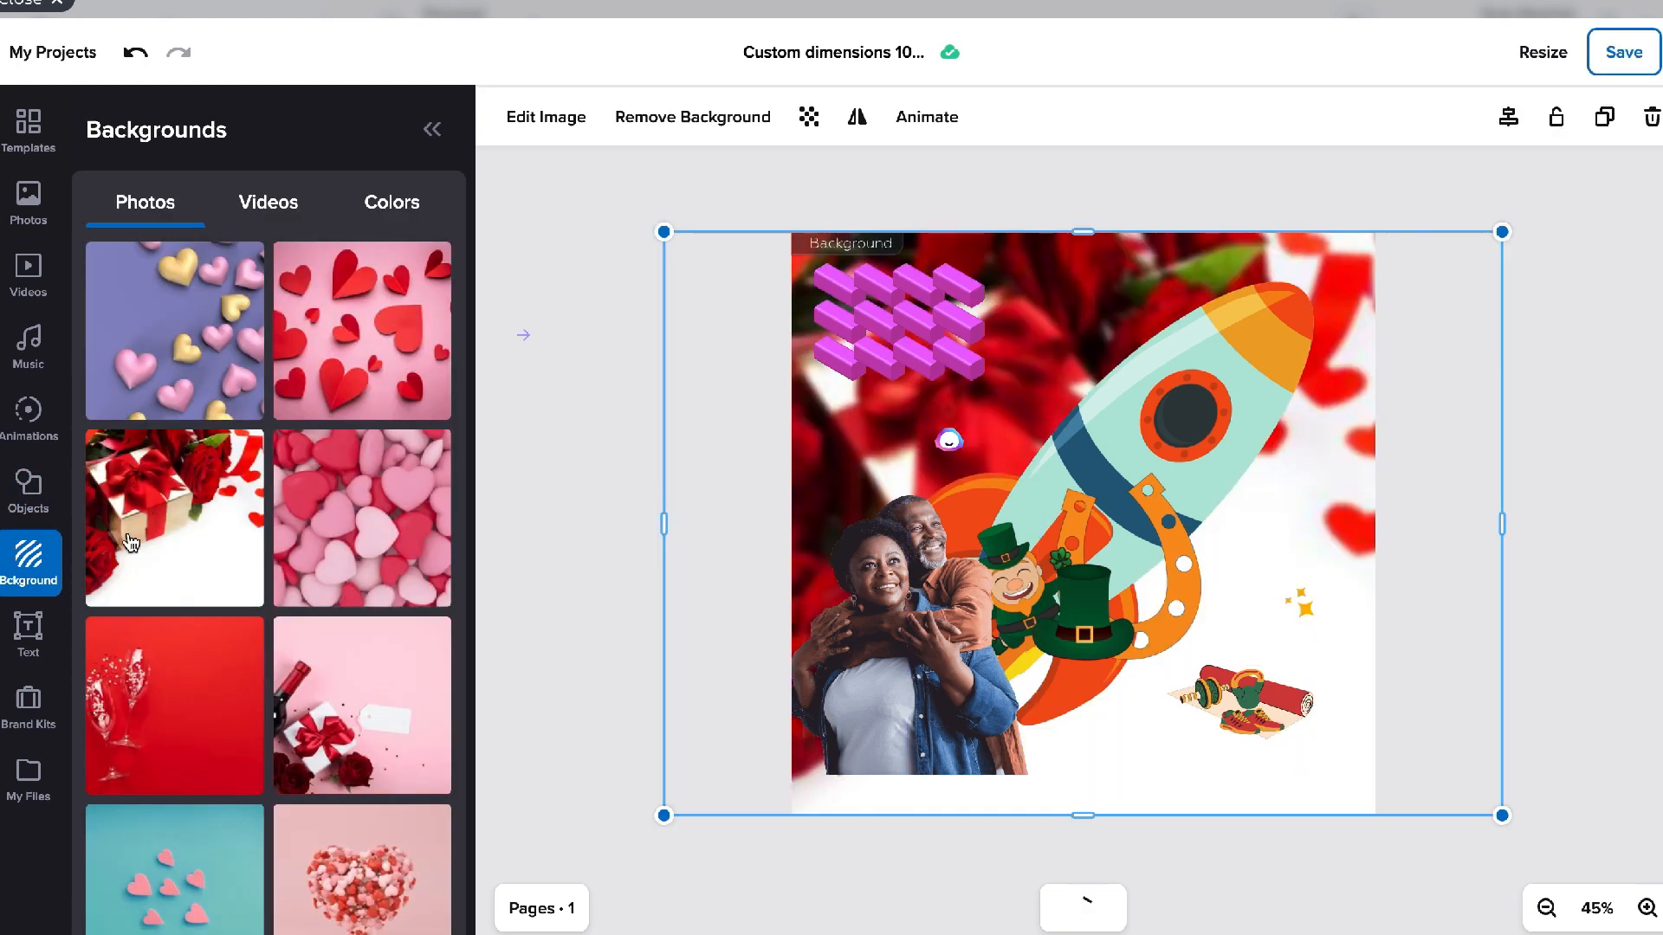
click(29, 636)
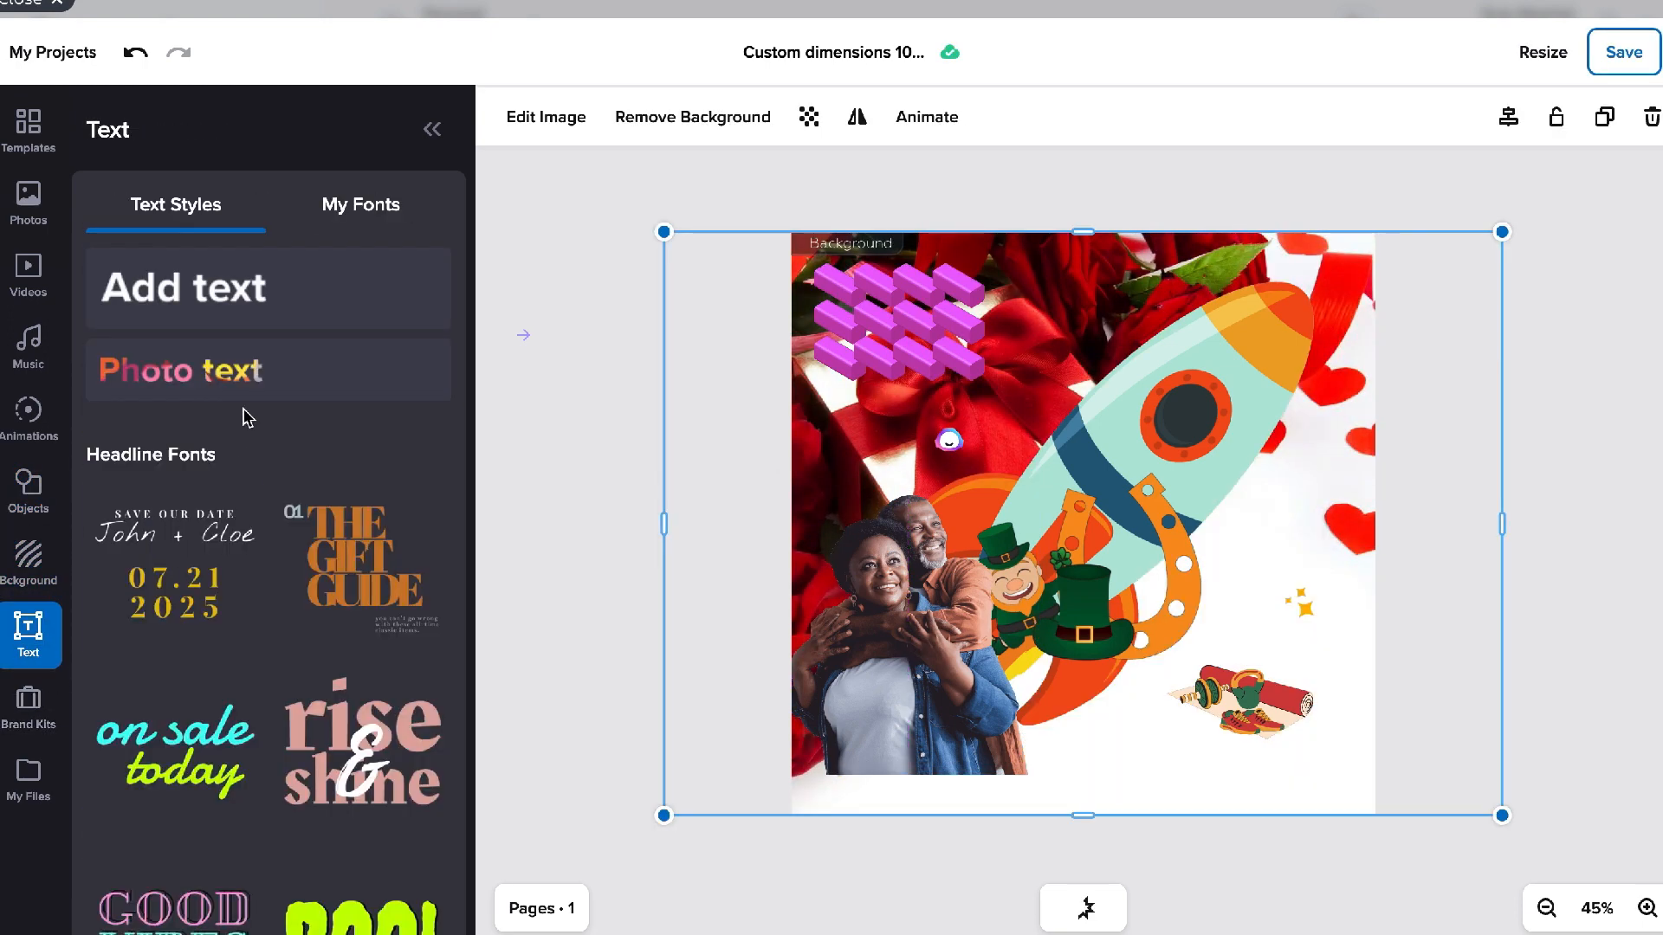